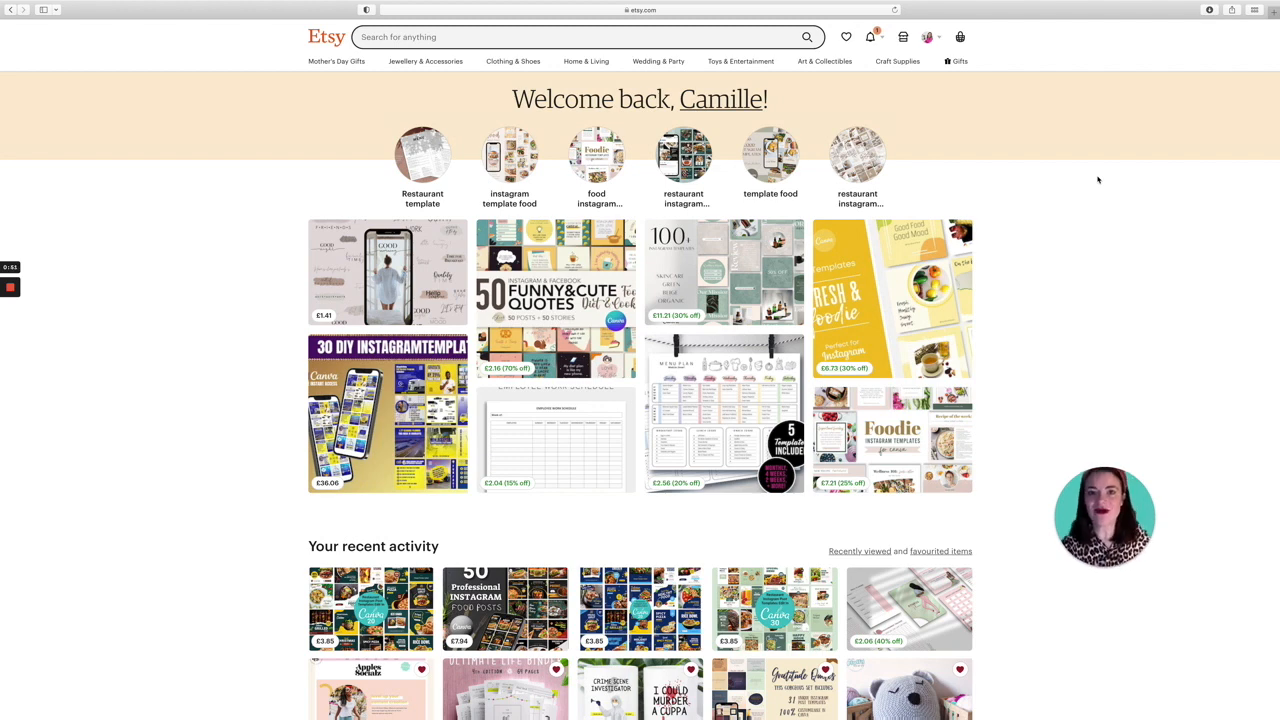
Enter 'printable' in the Etsy search bar so autocomplete suggestions appear.
click(570, 36)
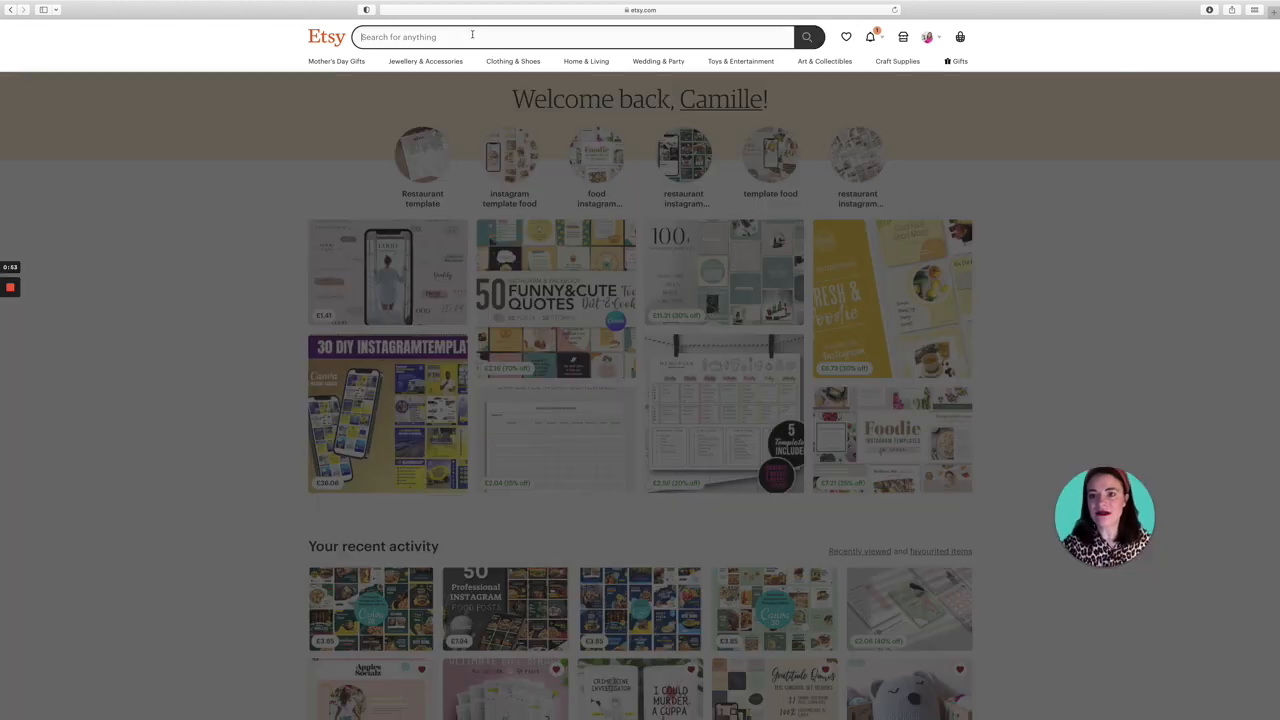
click(570, 36)
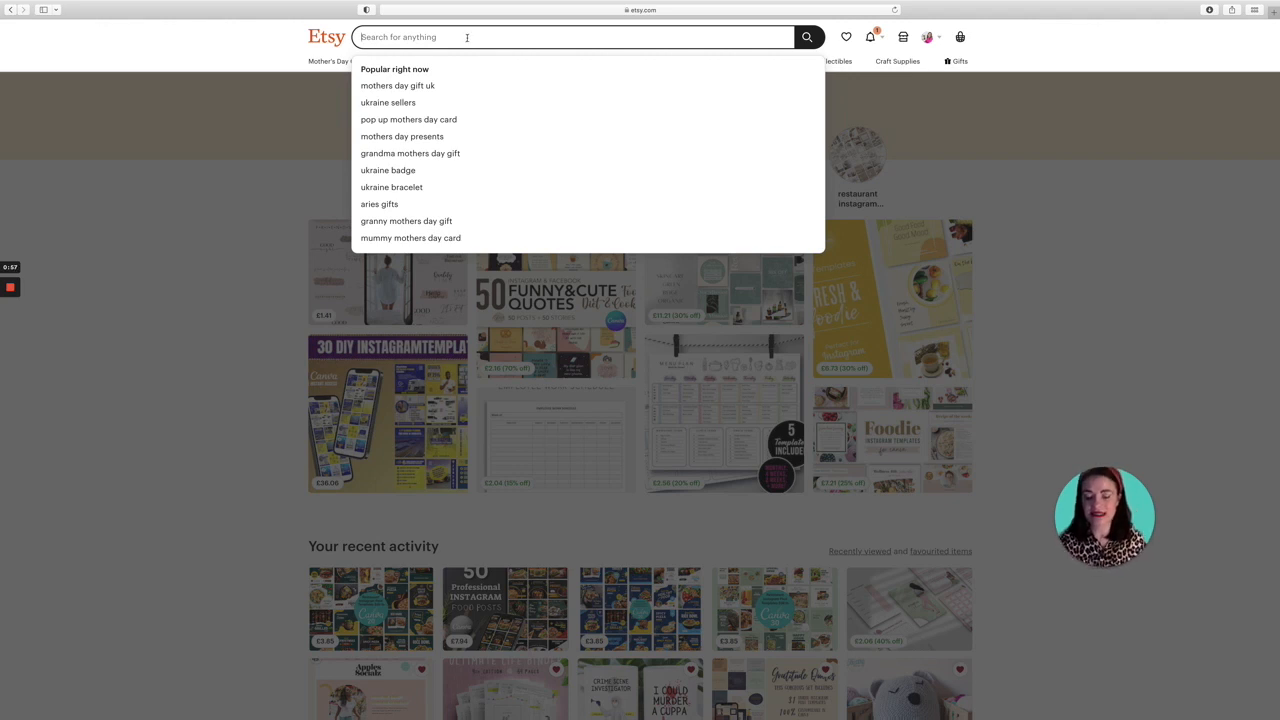
text(p)
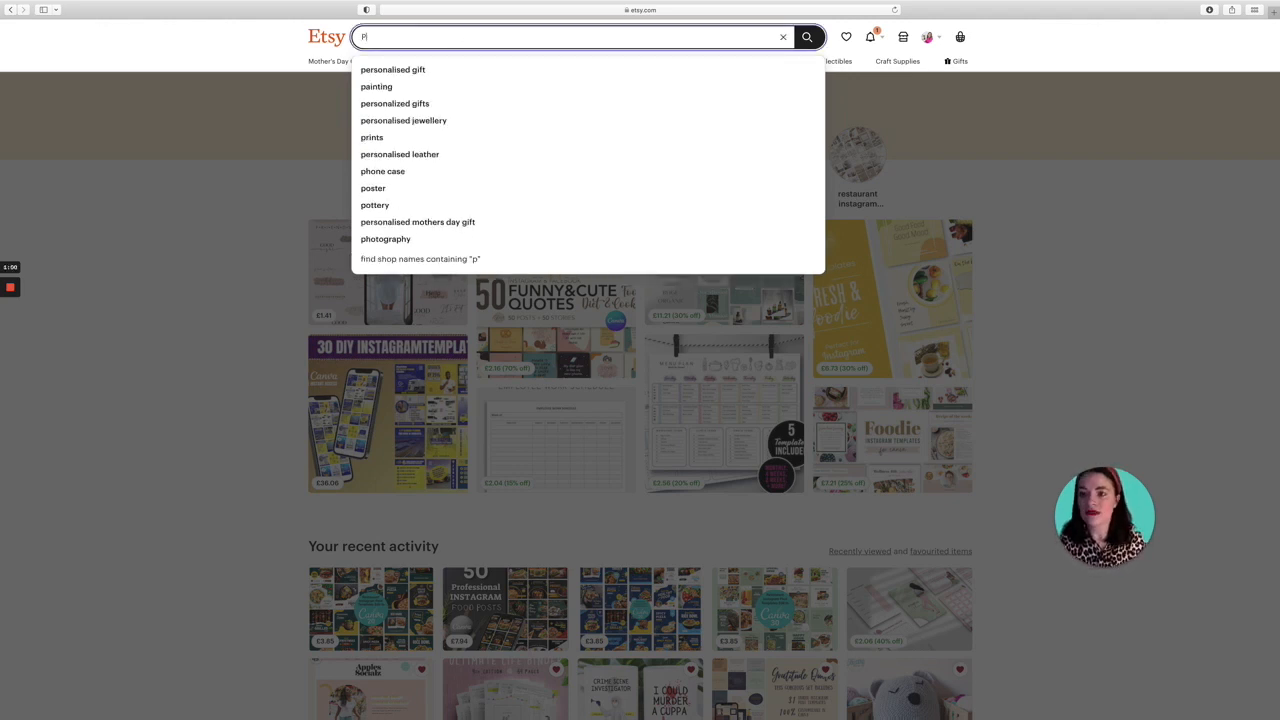
text(rintab)
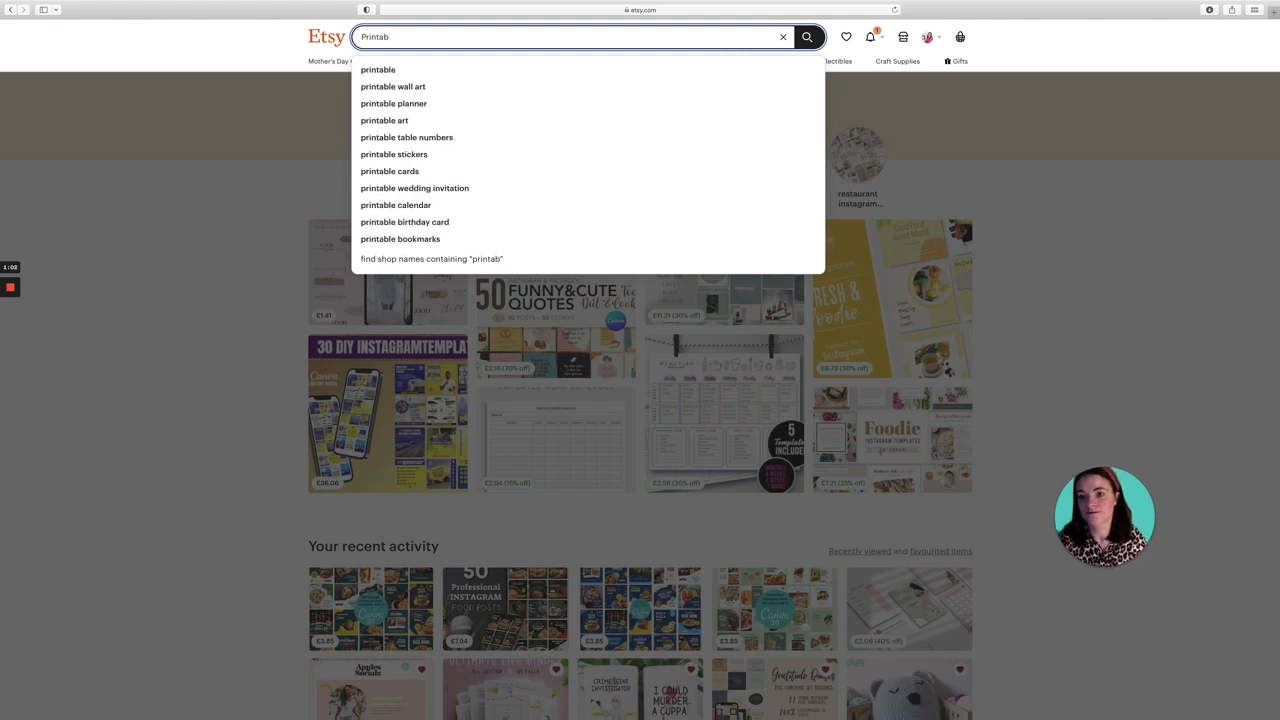
text(le)
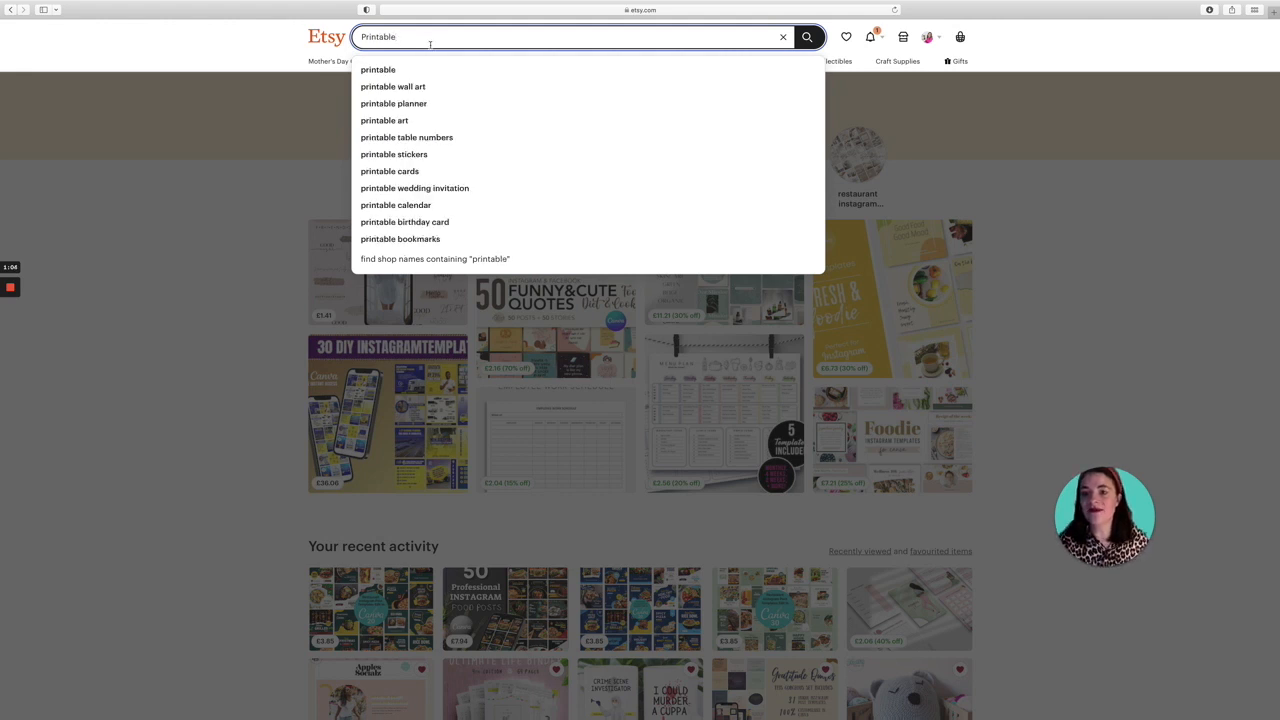
mouse_move(378, 68)
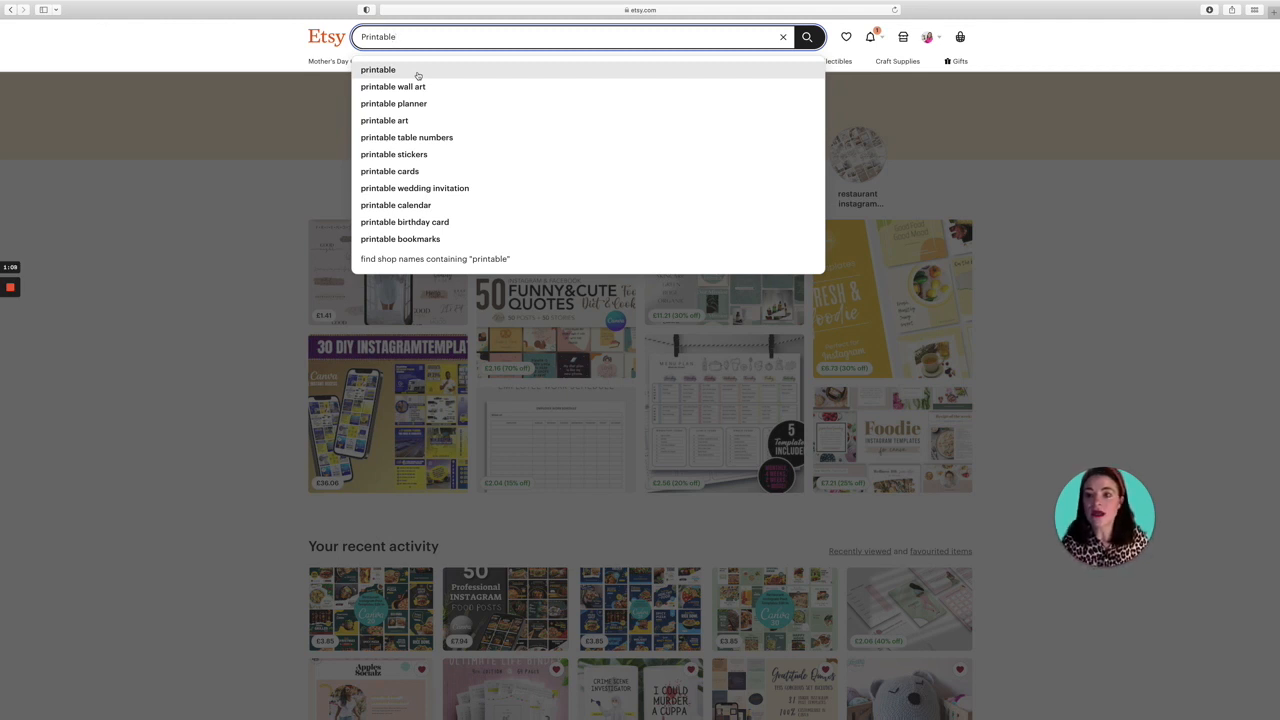
mouse_move(392, 86)
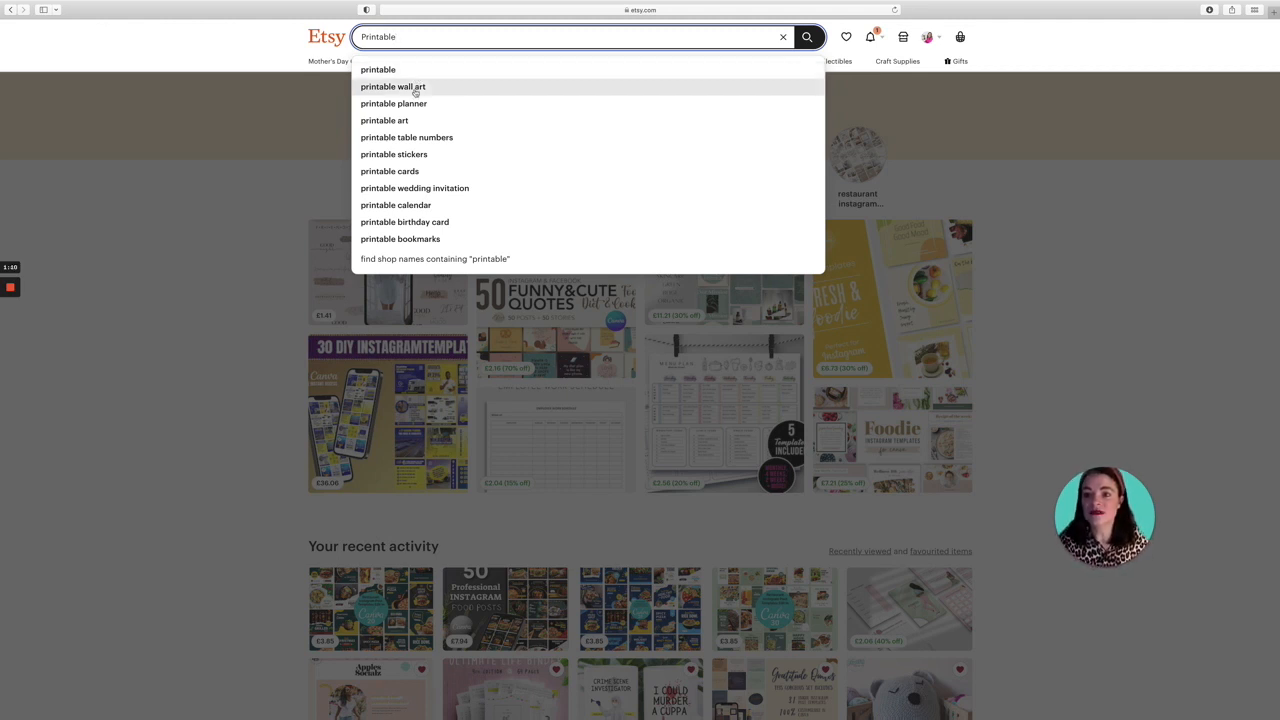
mouse_move(392, 104)
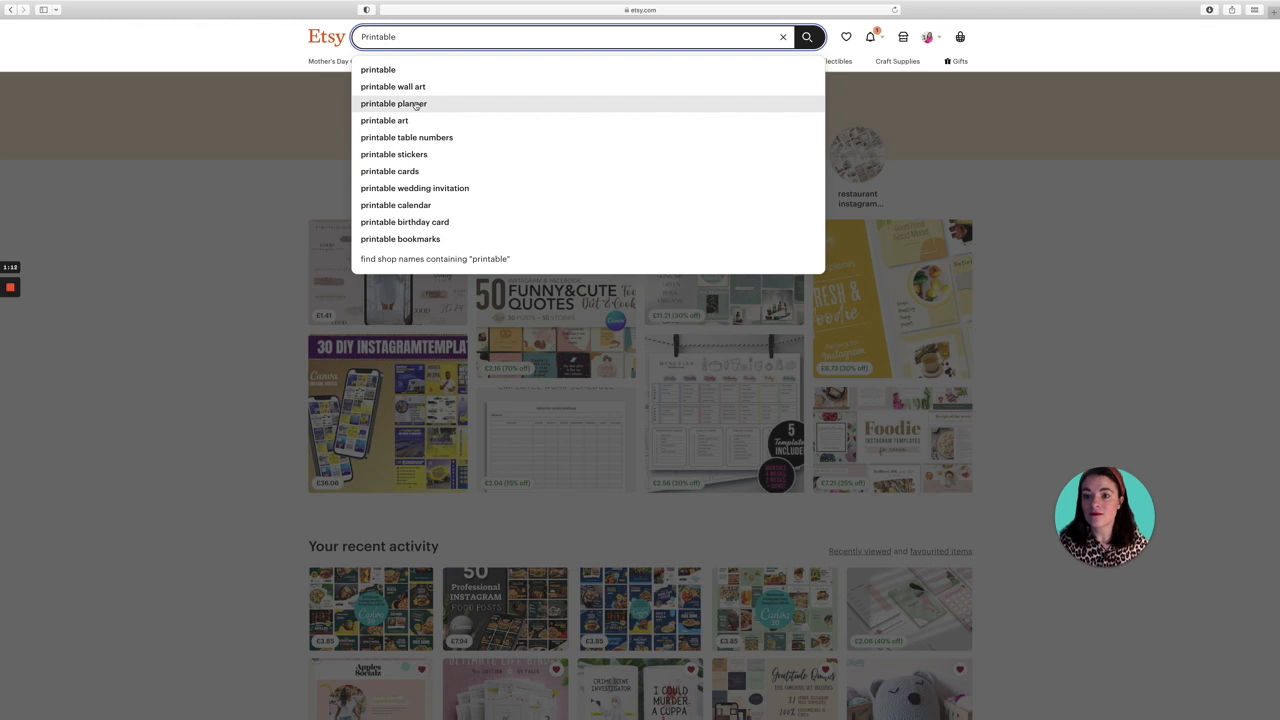
mouse_move(410, 120)
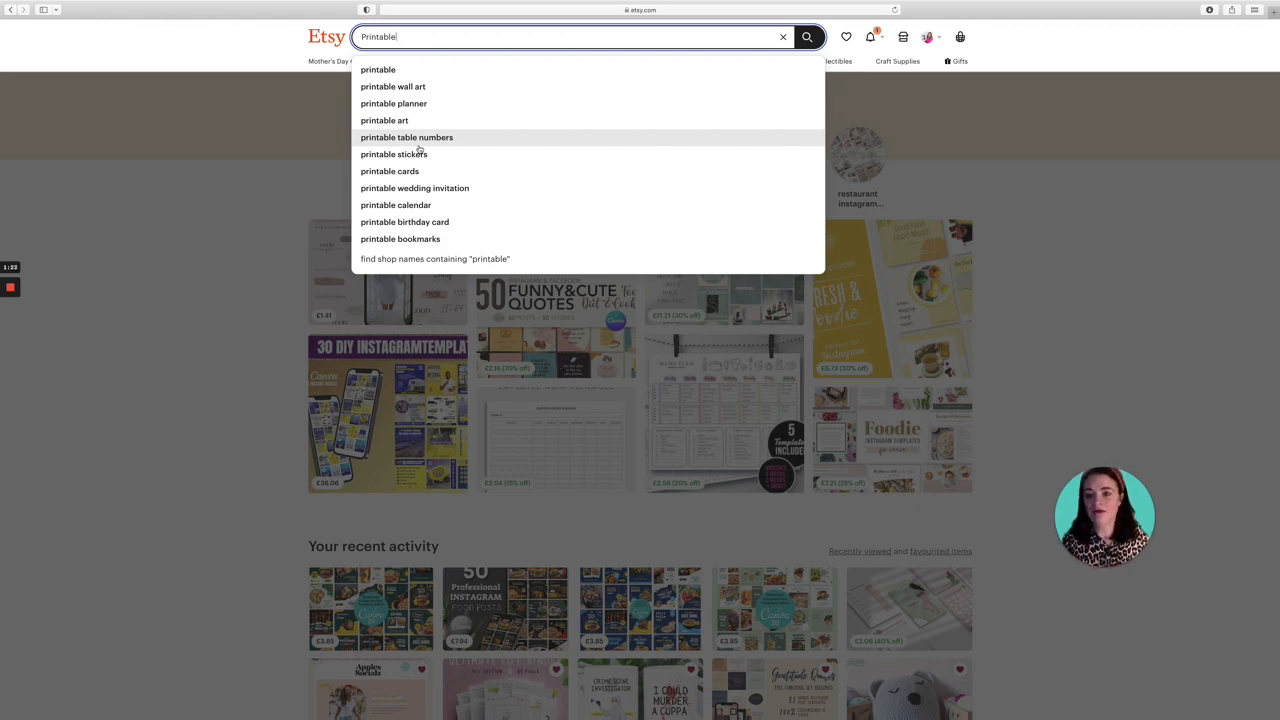
Run the 'printable planner' suggestion and scroll through the listing results.
click(392, 104)
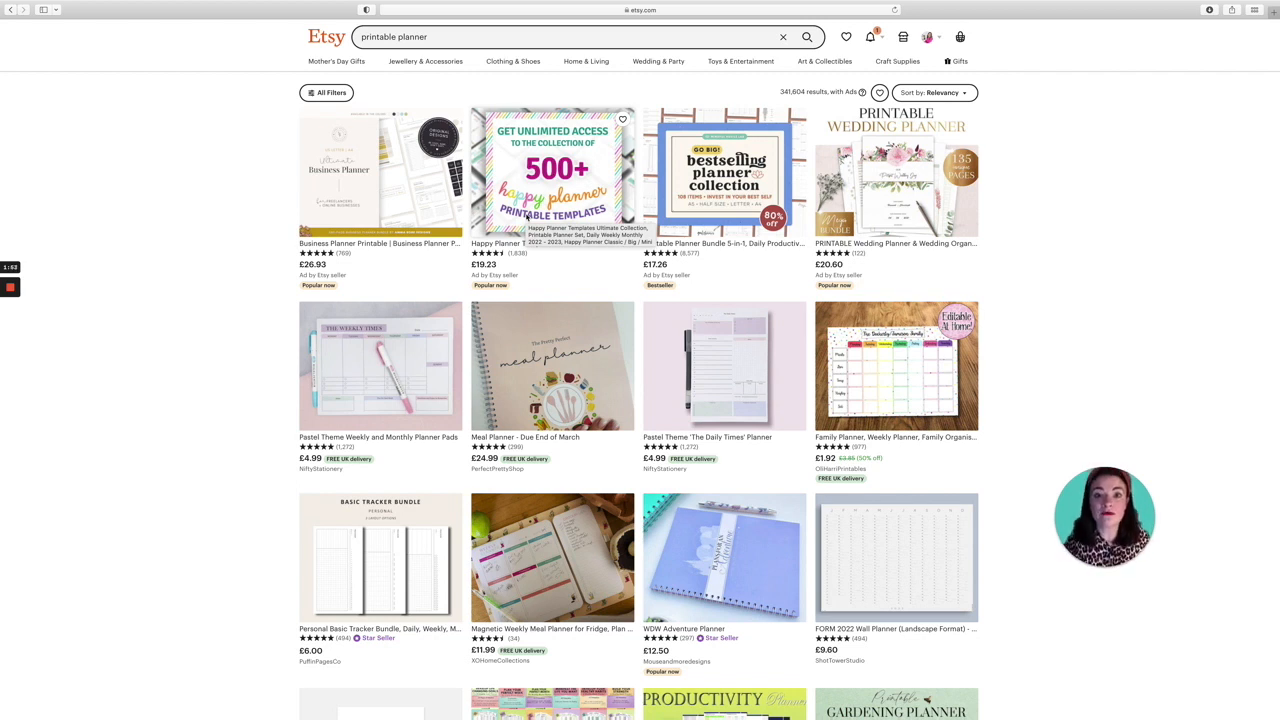
scroll(down, 3)
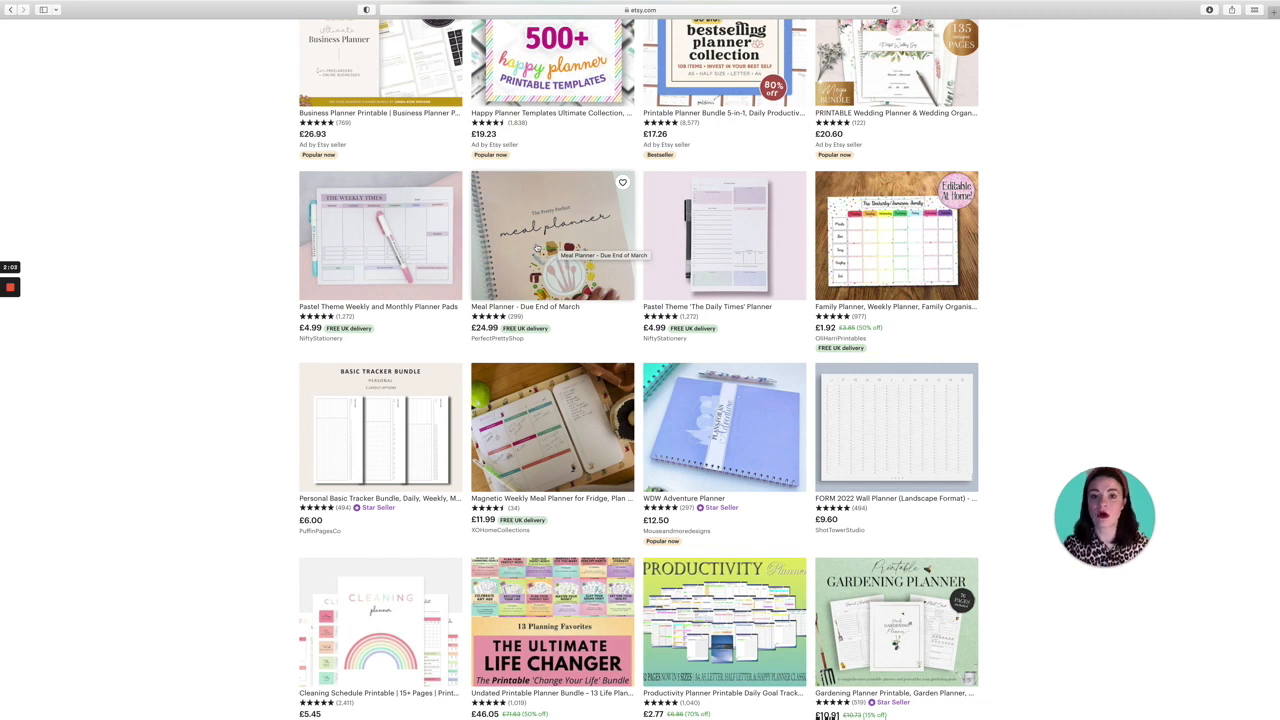
scroll(down, 3)
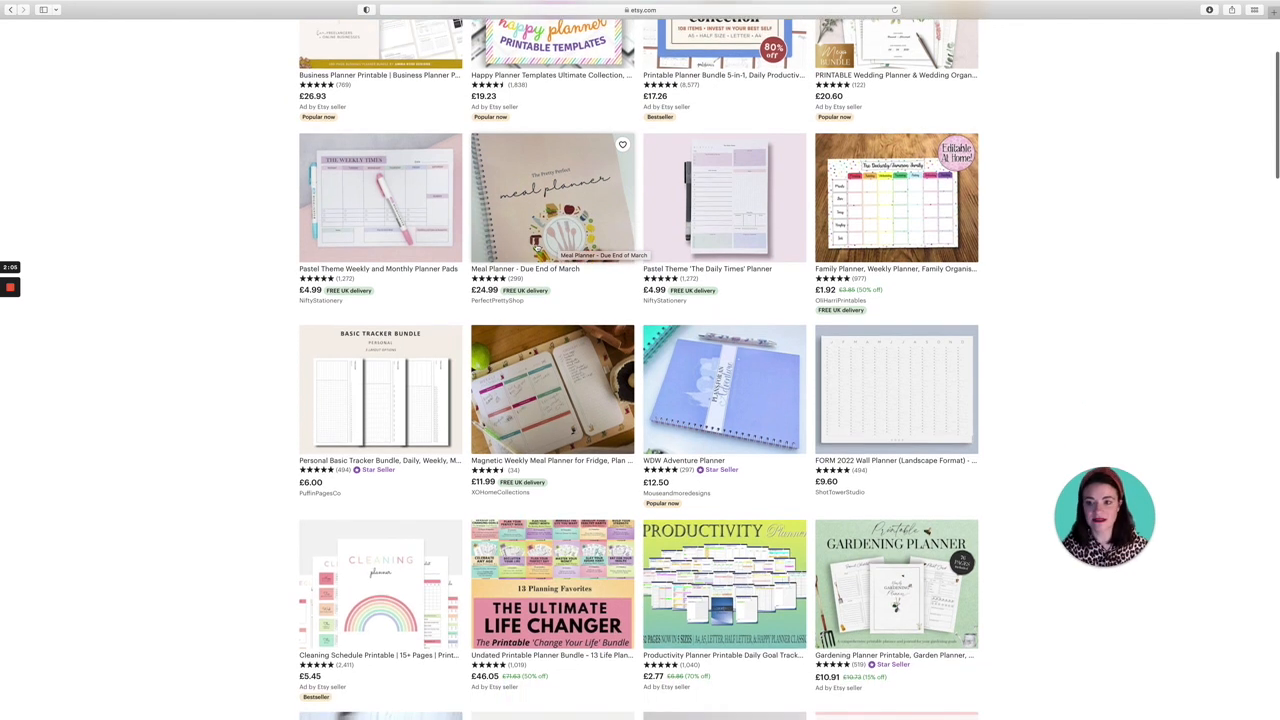
mouse_move(412, 212)
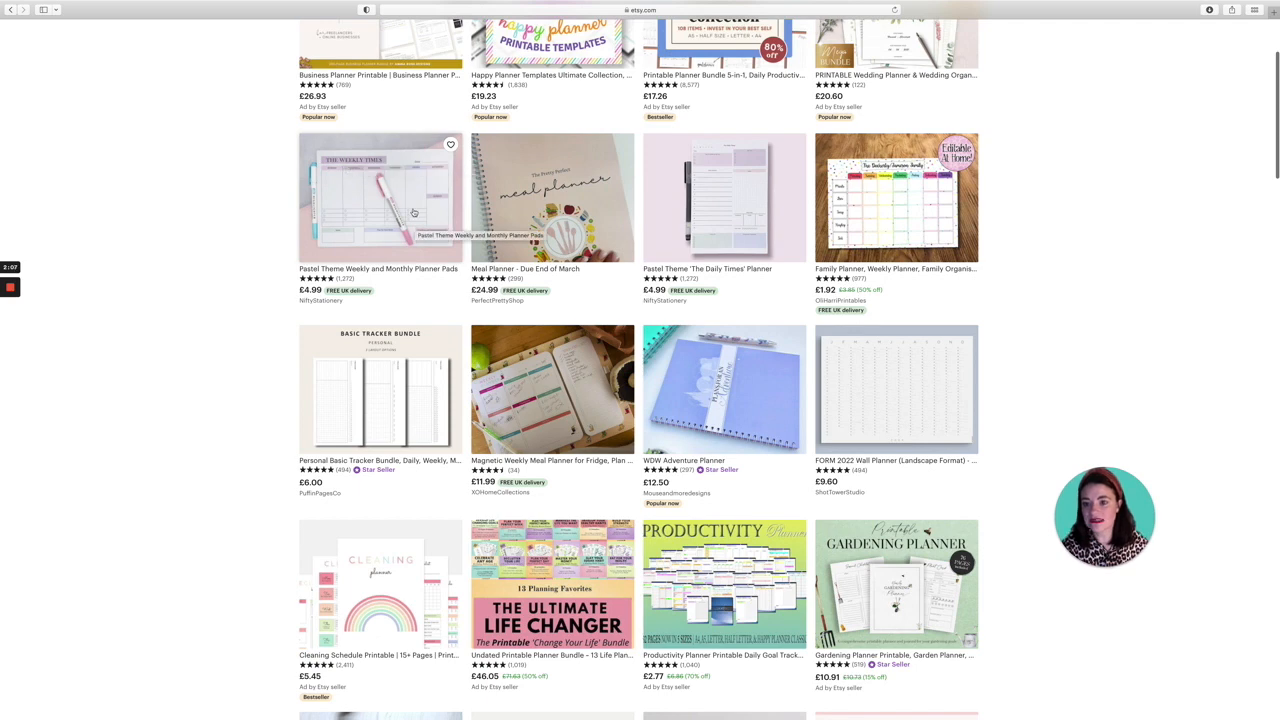
click(380, 196)
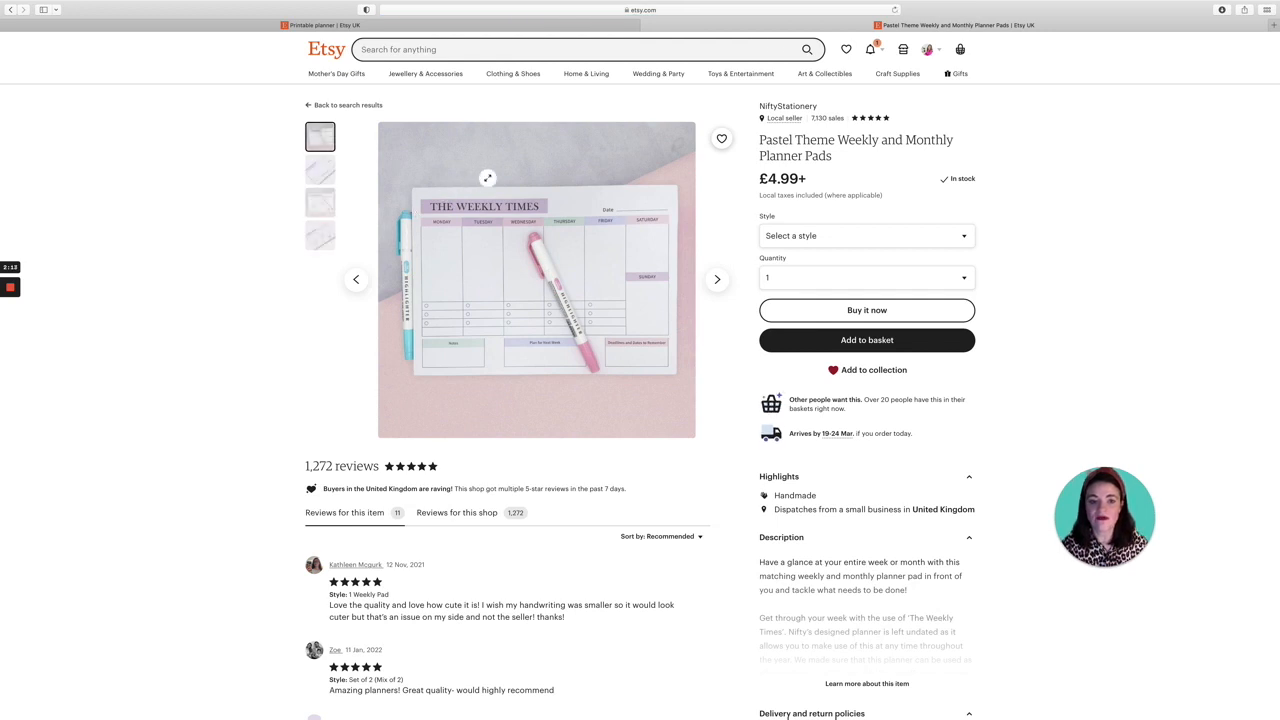
click(866, 310)
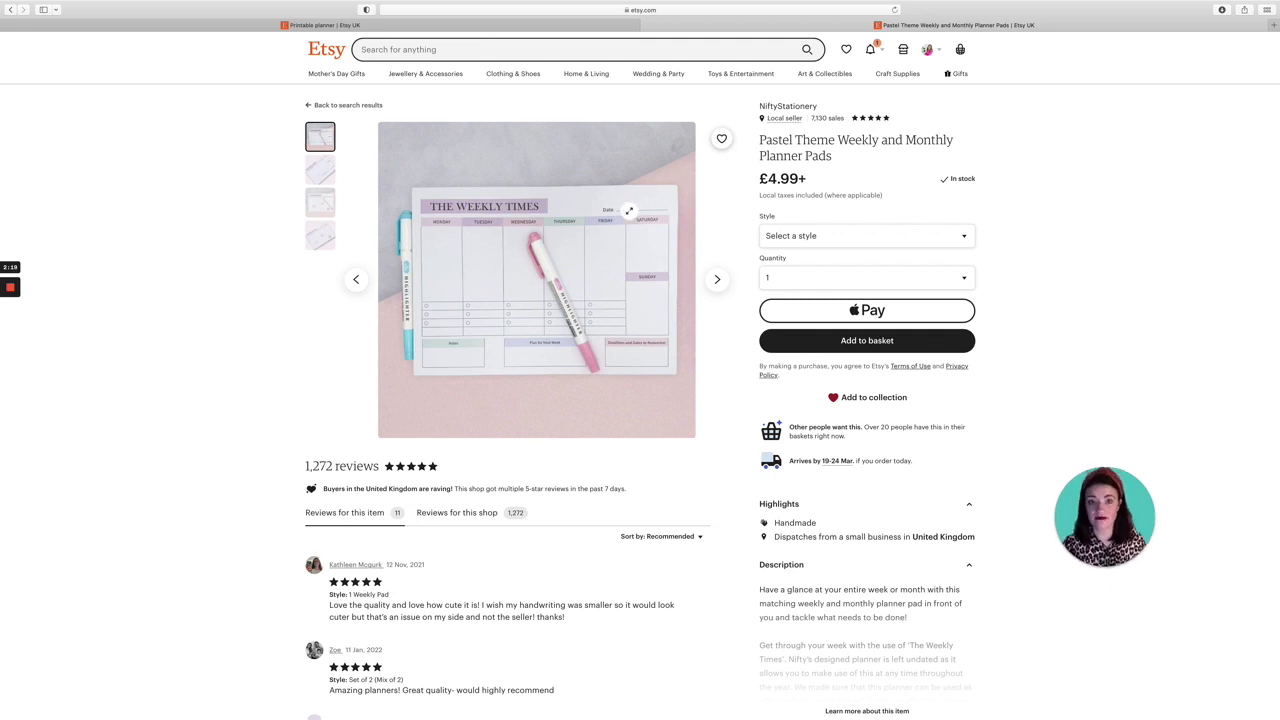
click(348, 104)
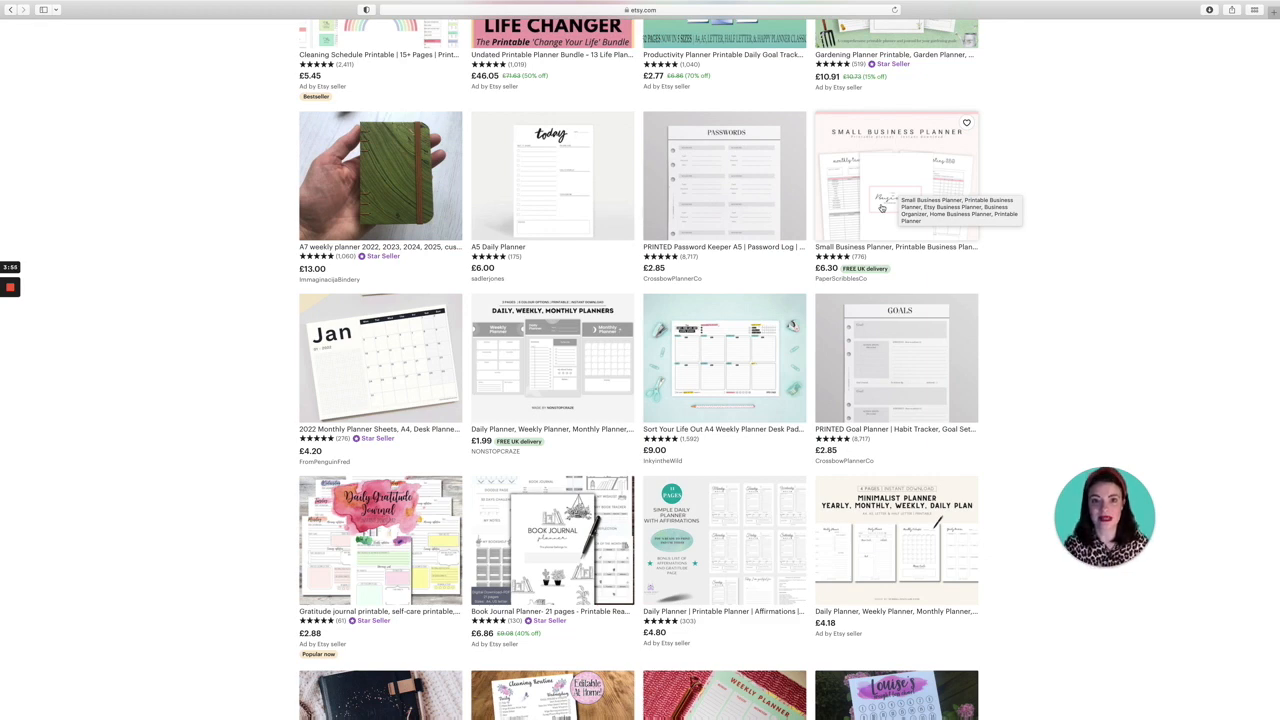
scroll(down, 3)
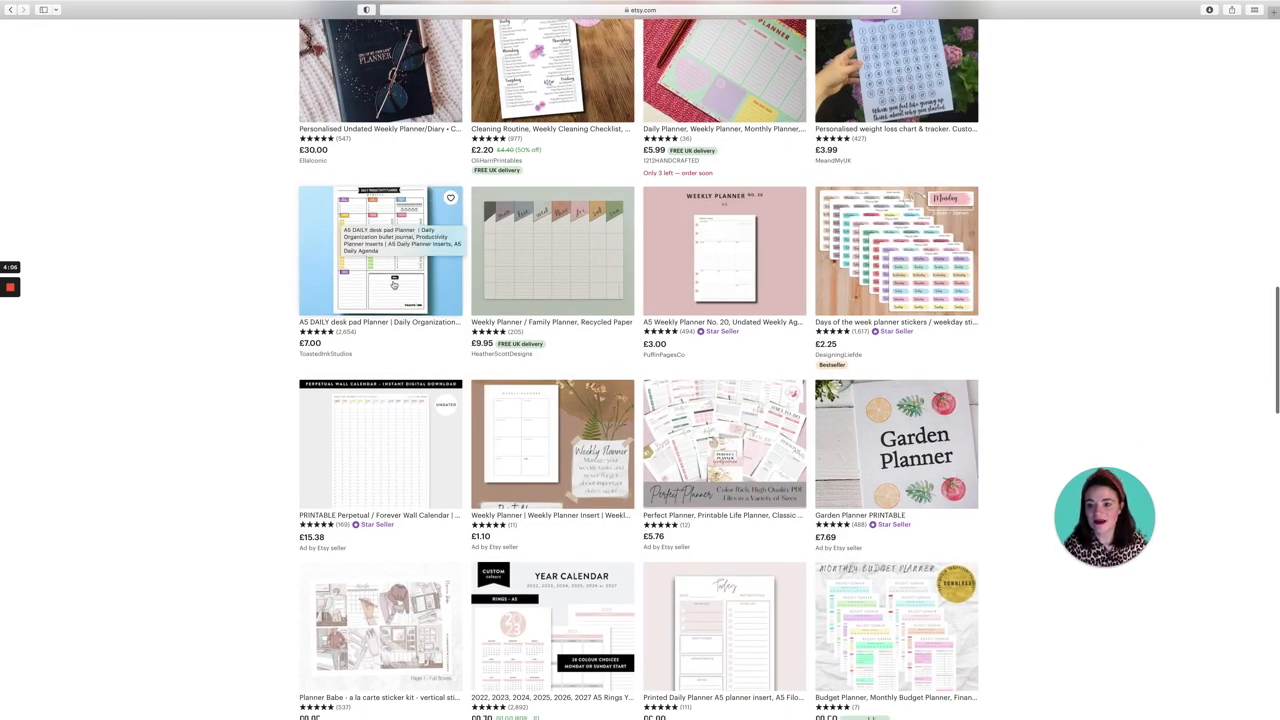
click(380, 250)
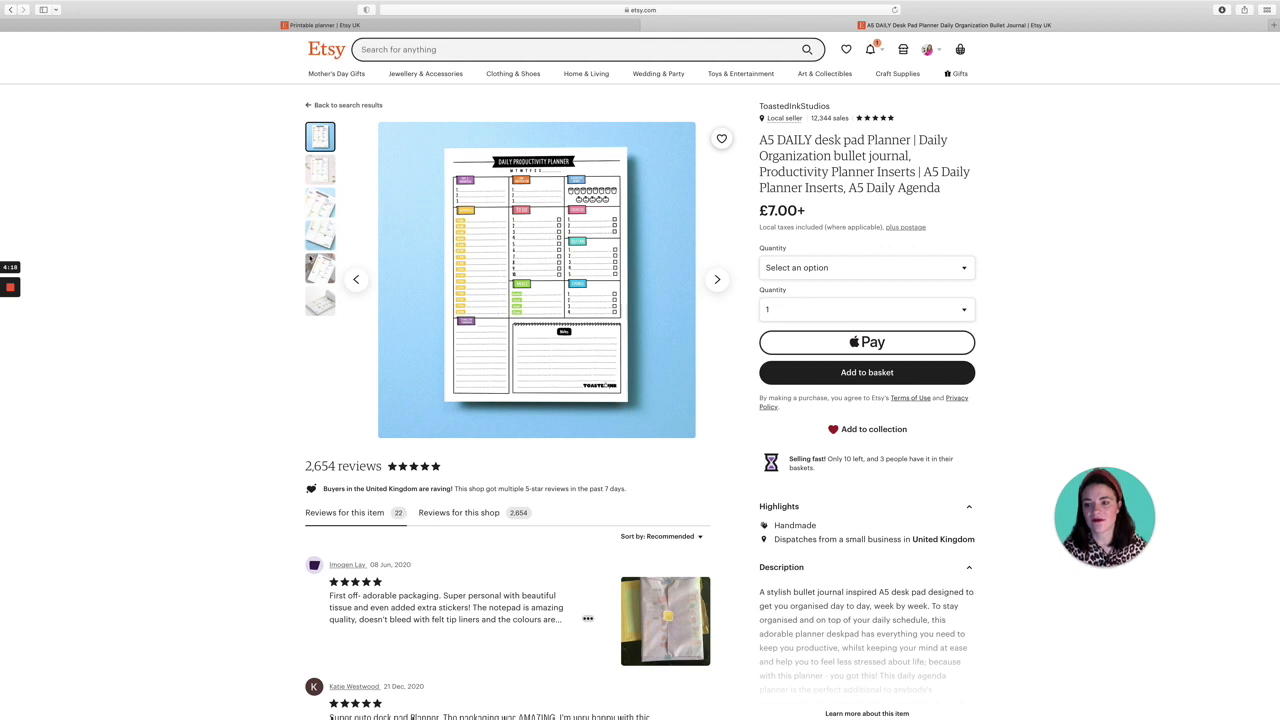
click(320, 168)
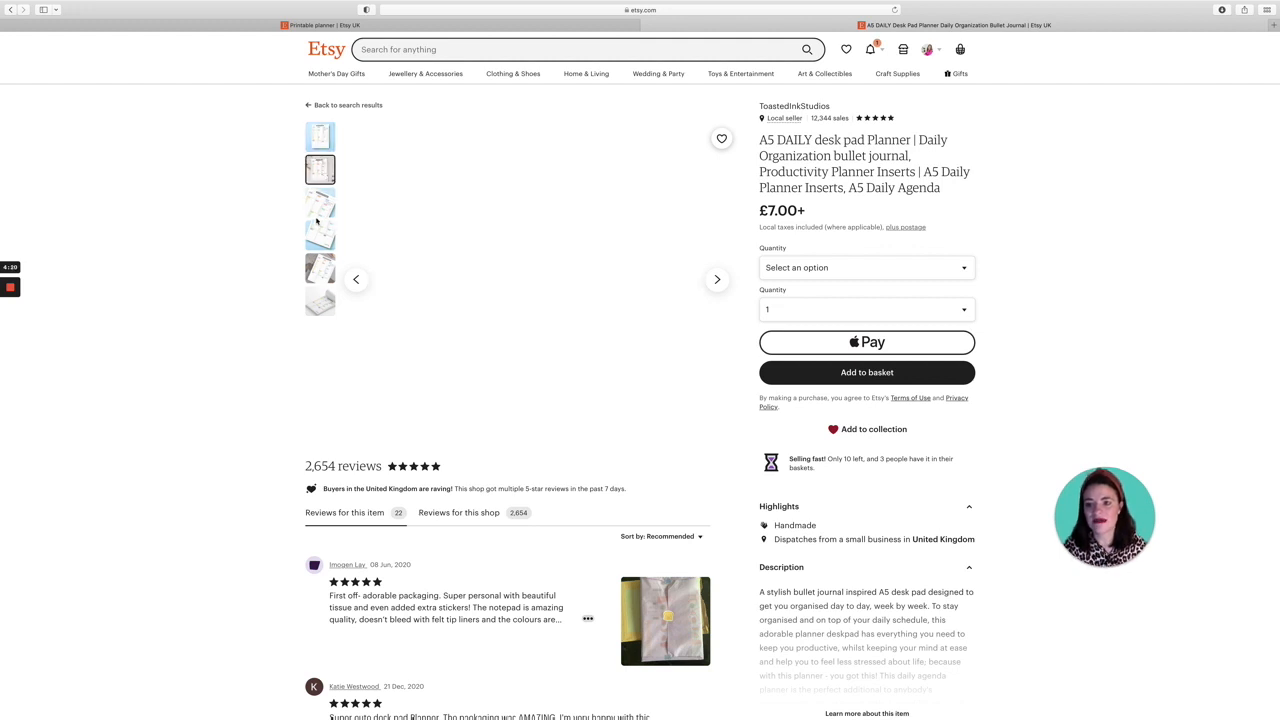
click(320, 170)
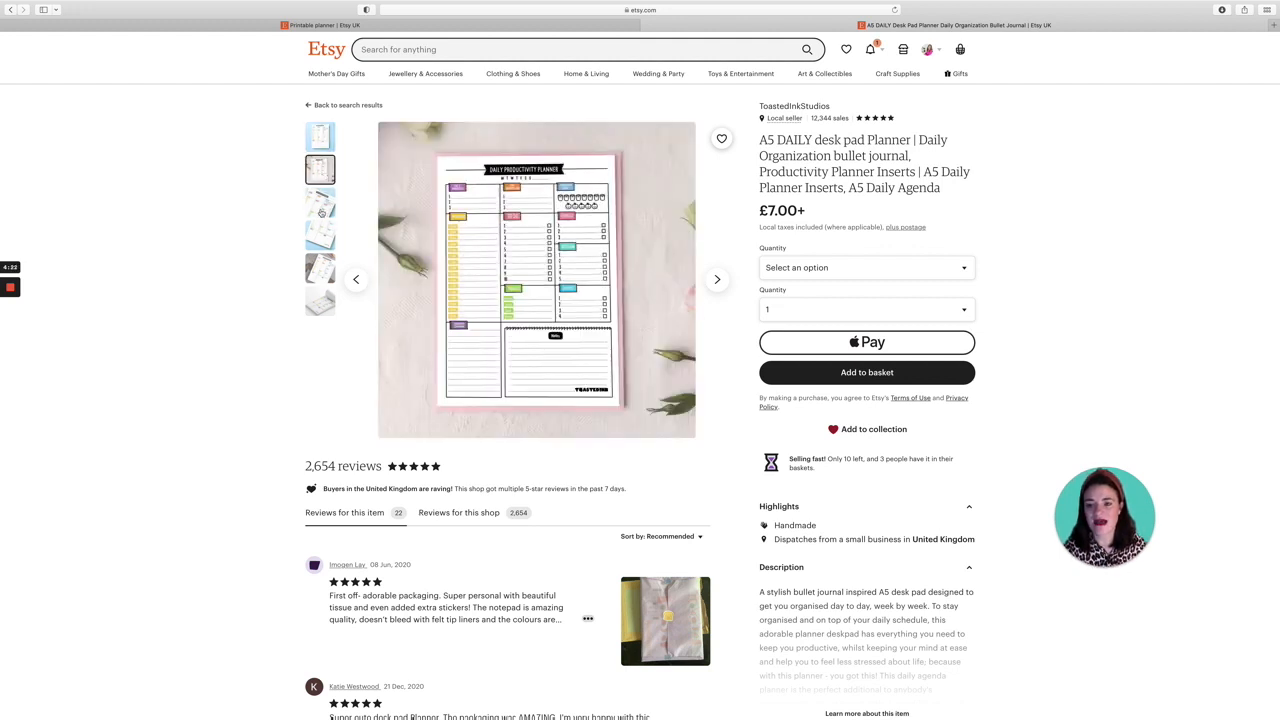
click(320, 236)
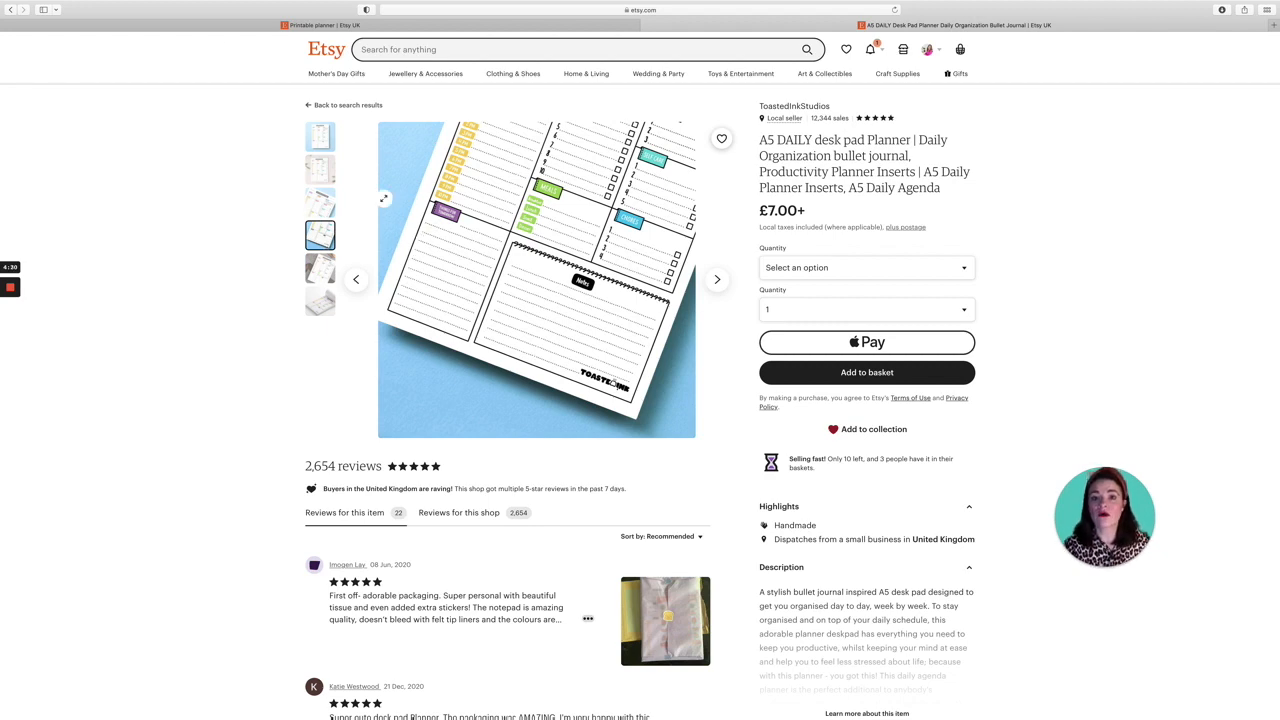
click(344, 104)
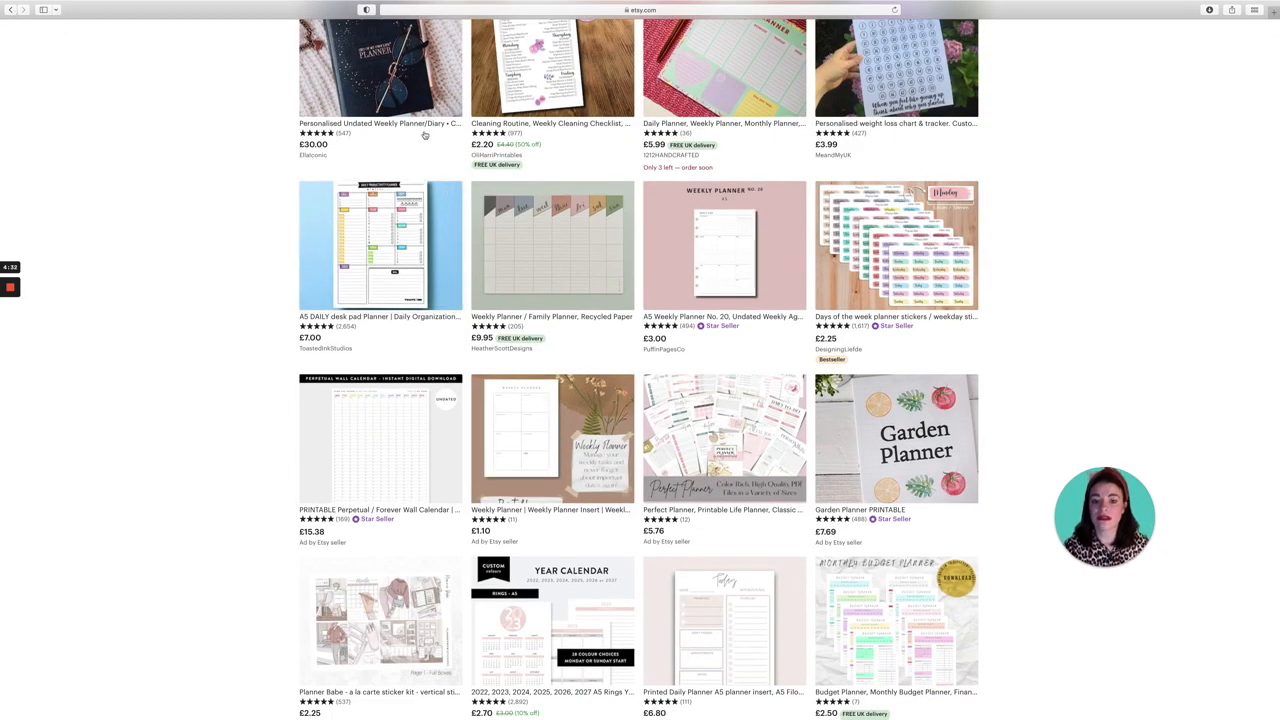
scroll(up, 3)
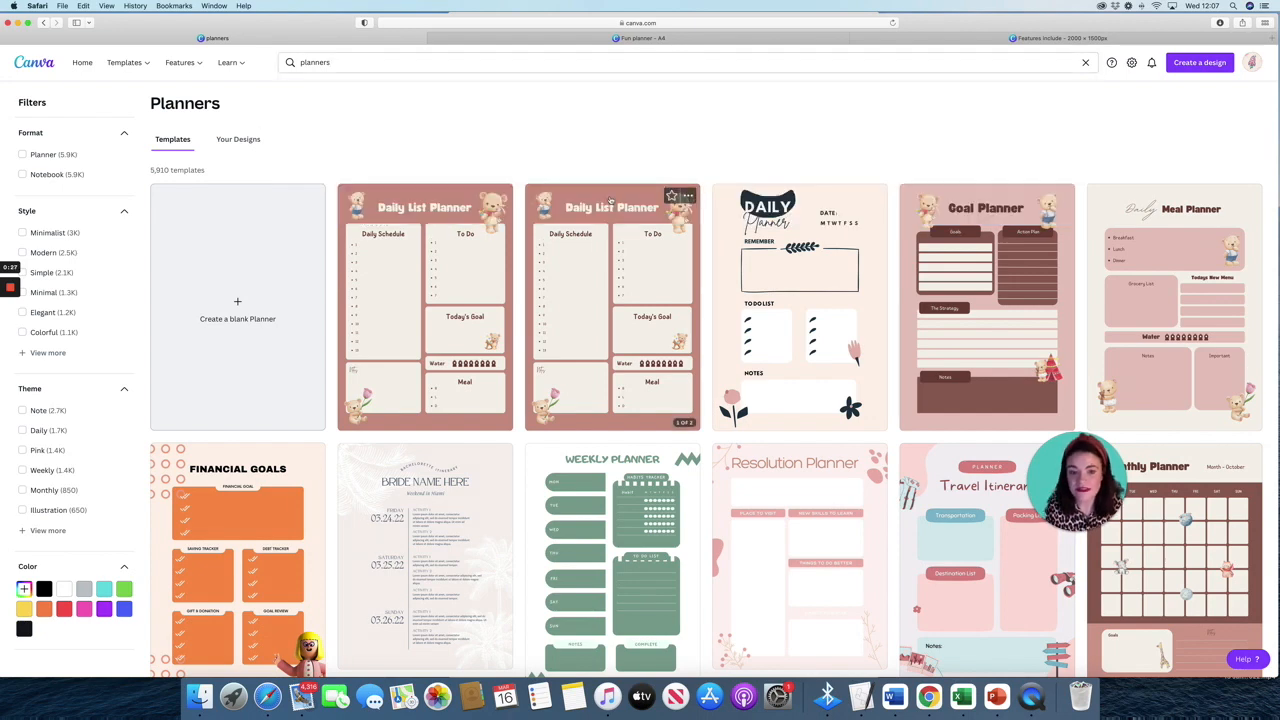
Scroll through Canva's planner template results and return toward the top.
scroll(down, 3)
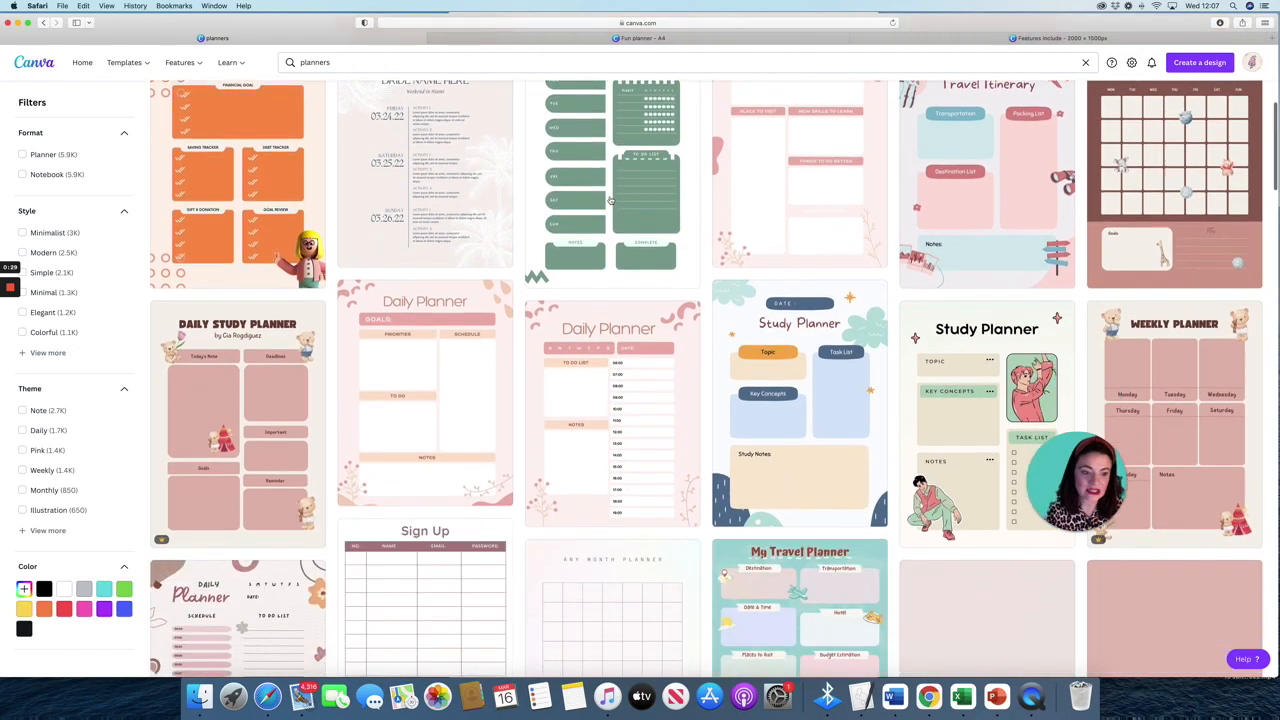
scroll(down, 3)
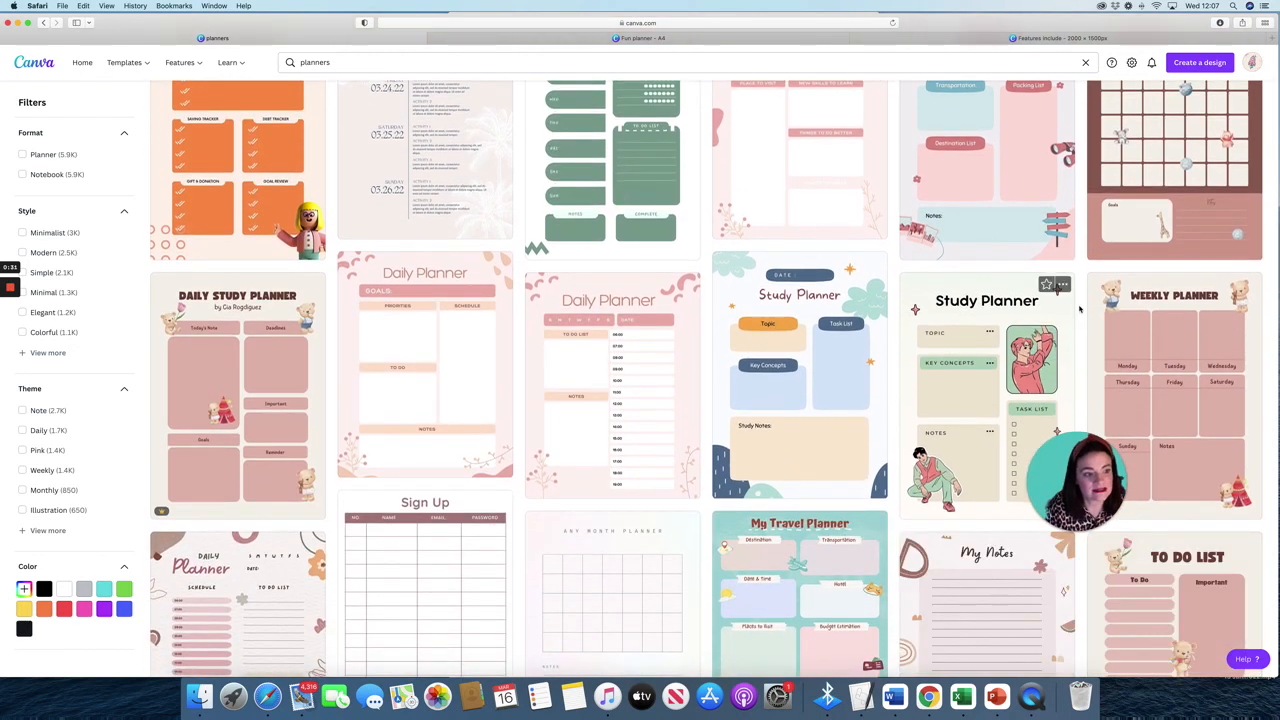
scroll(down, 3)
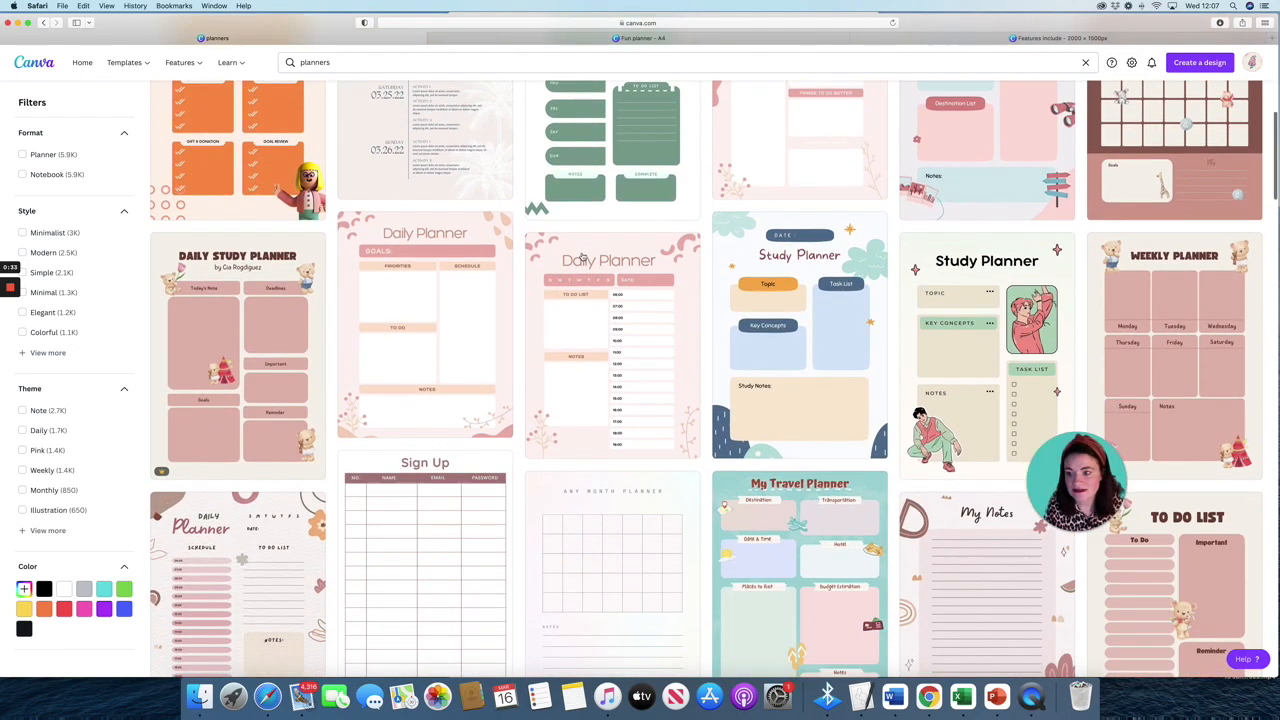
scroll(down, 3)
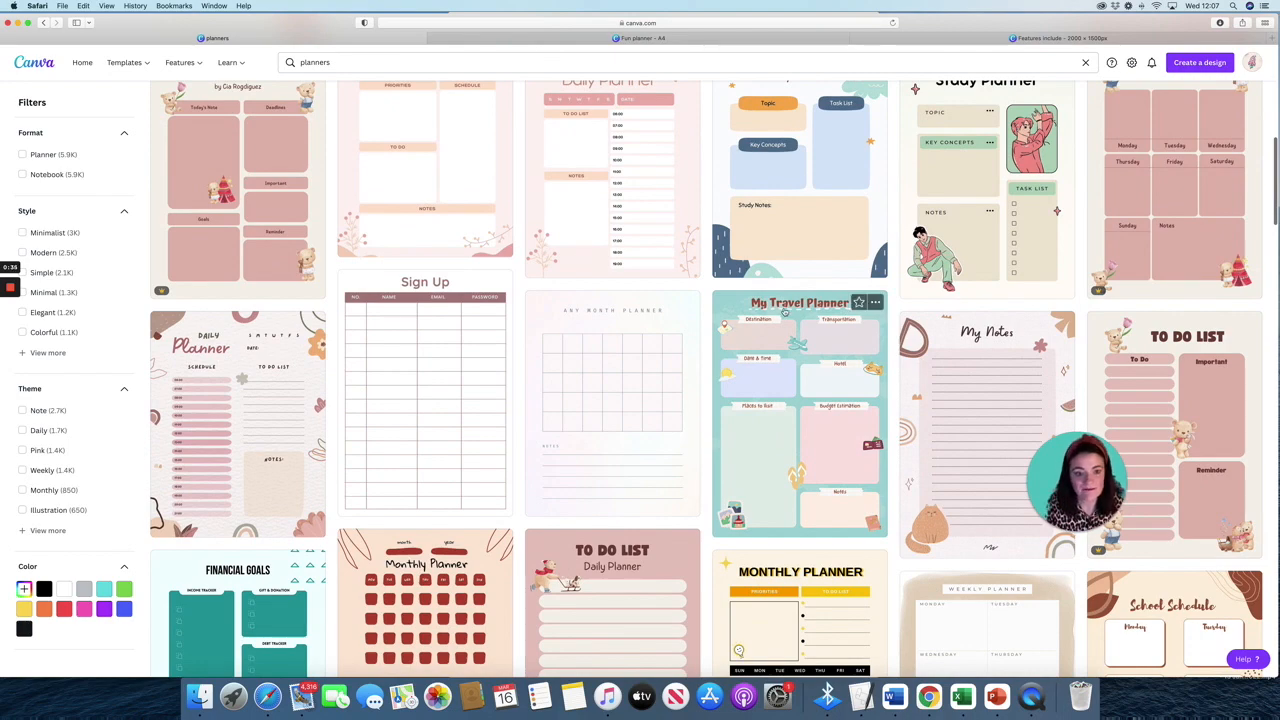
scroll(down, 3)
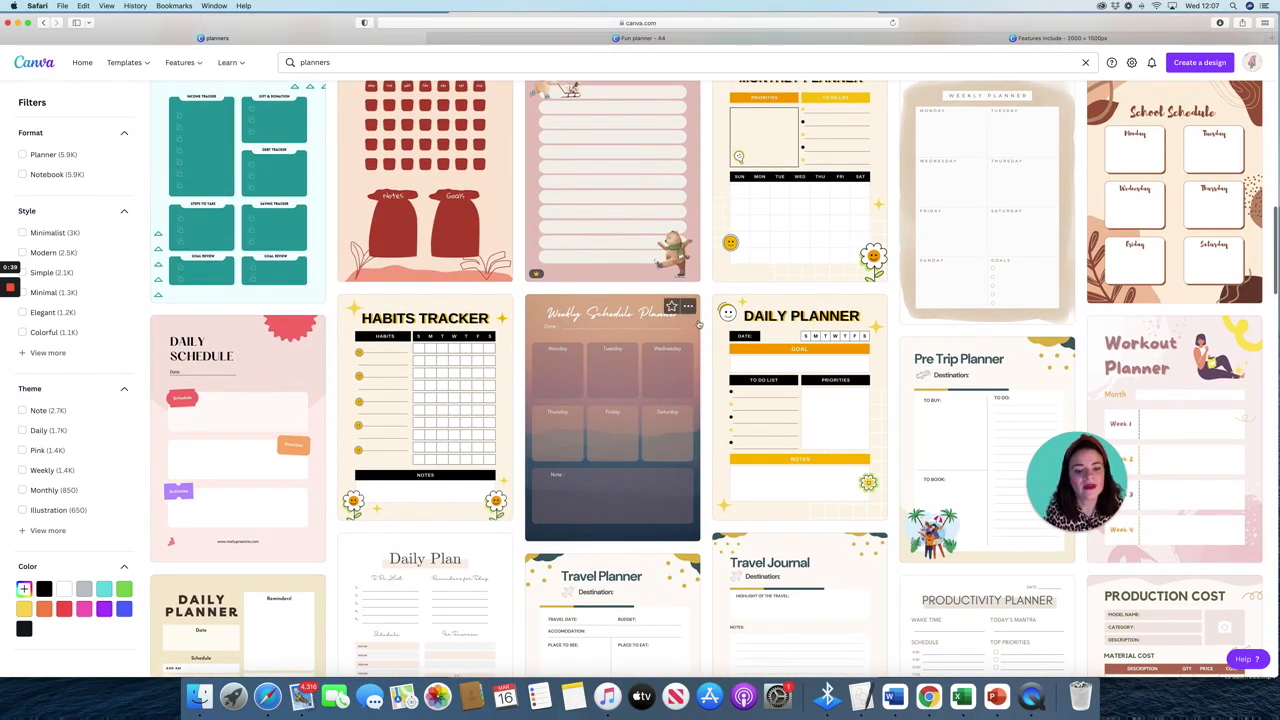
scroll(down, 3)
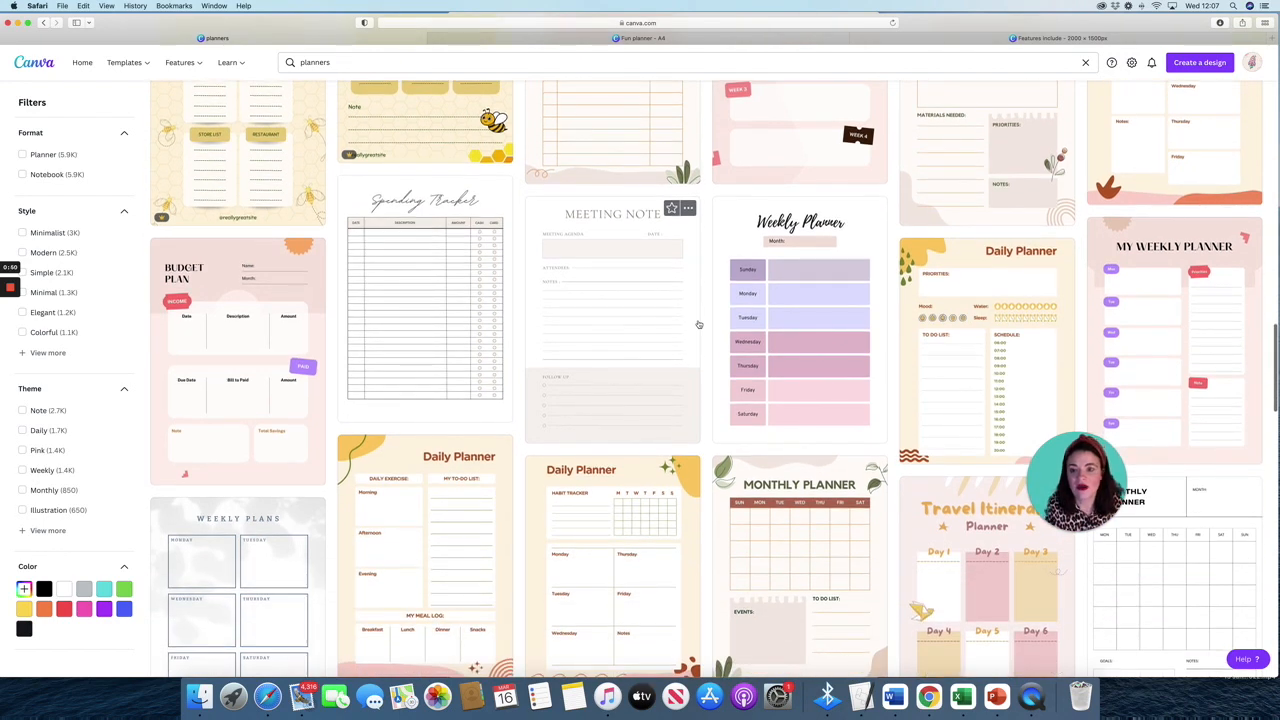
scroll(down, 3)
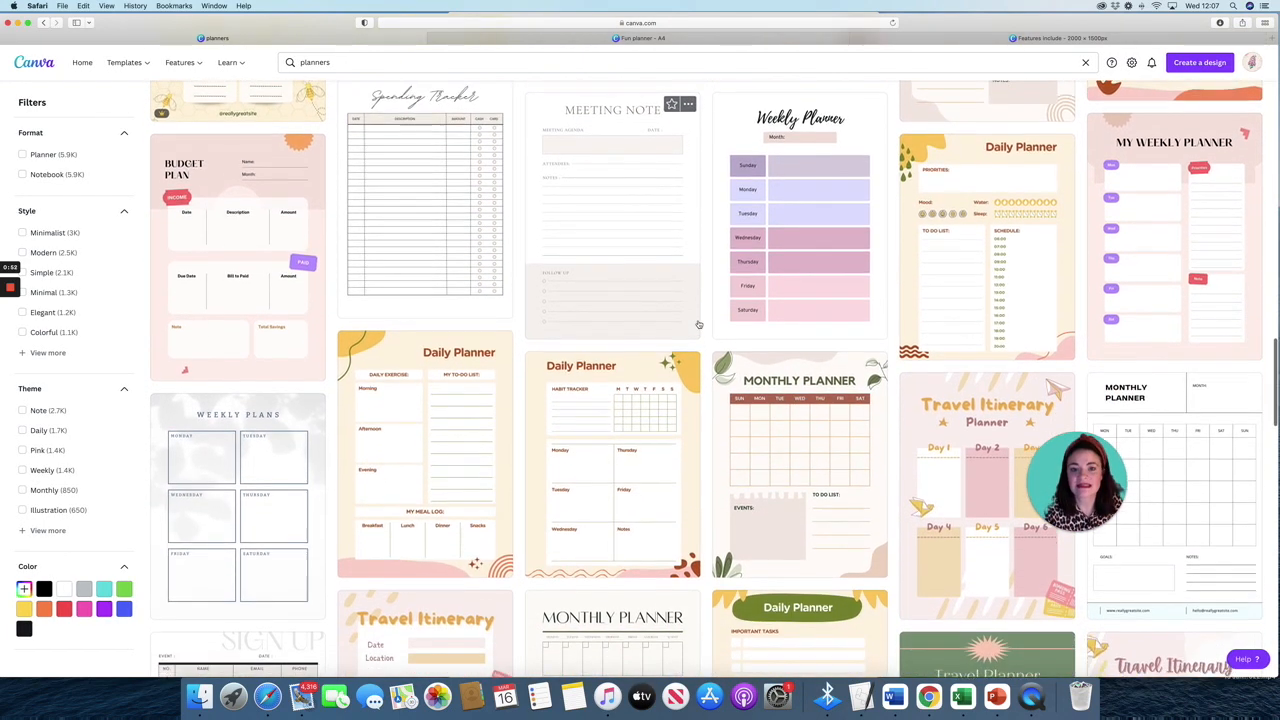
scroll(down, 3)
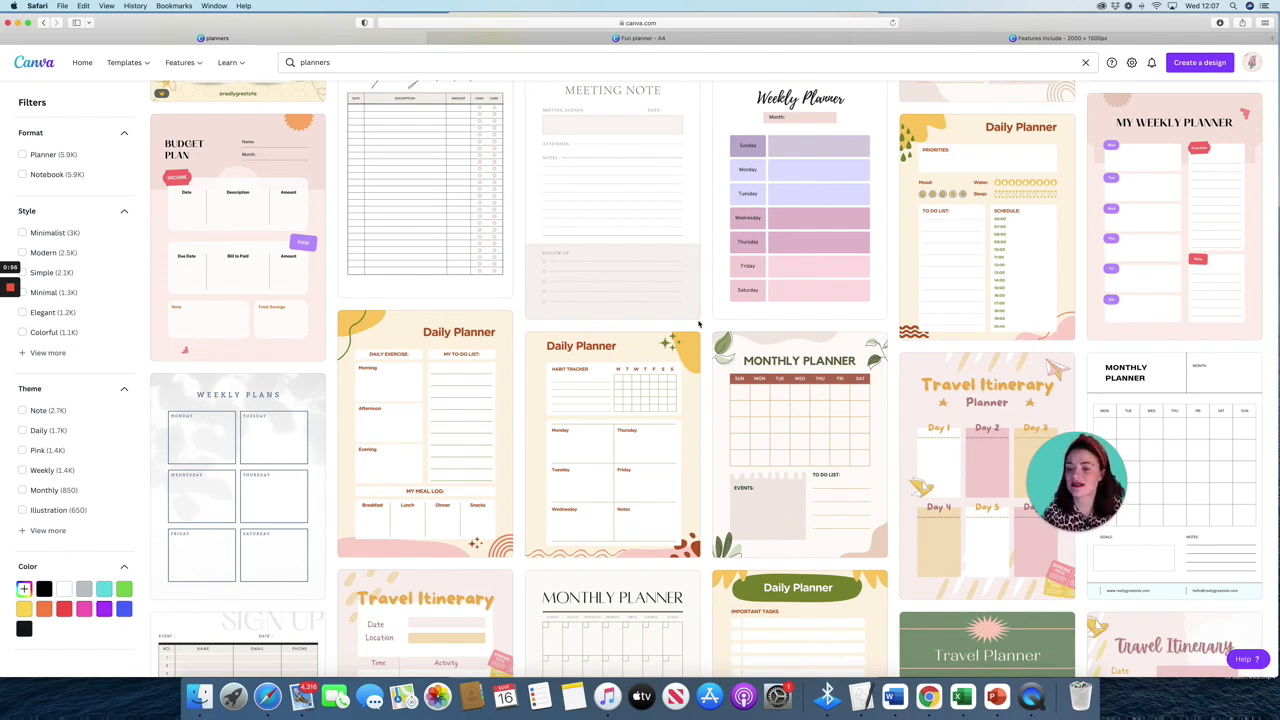
scroll(up, 3)
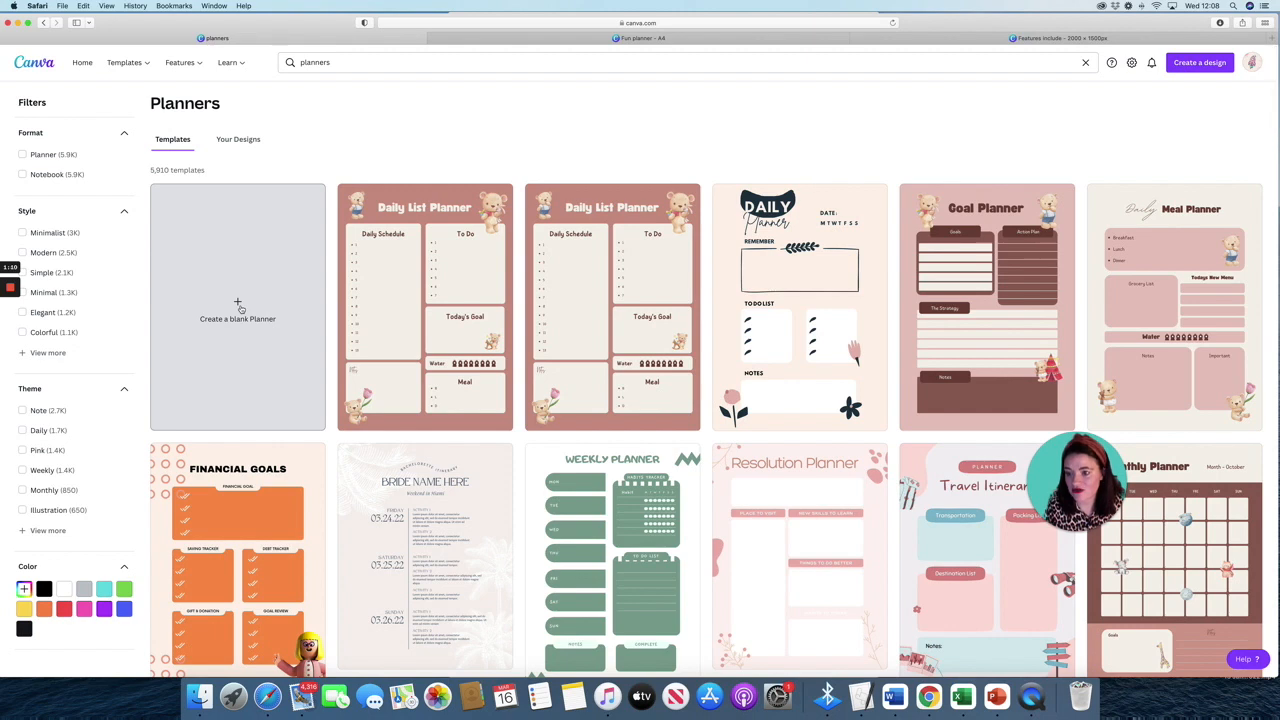
Create a blank Planner and confirm in Resize that its custom size is 210 × 297 mm.
click(236, 308)
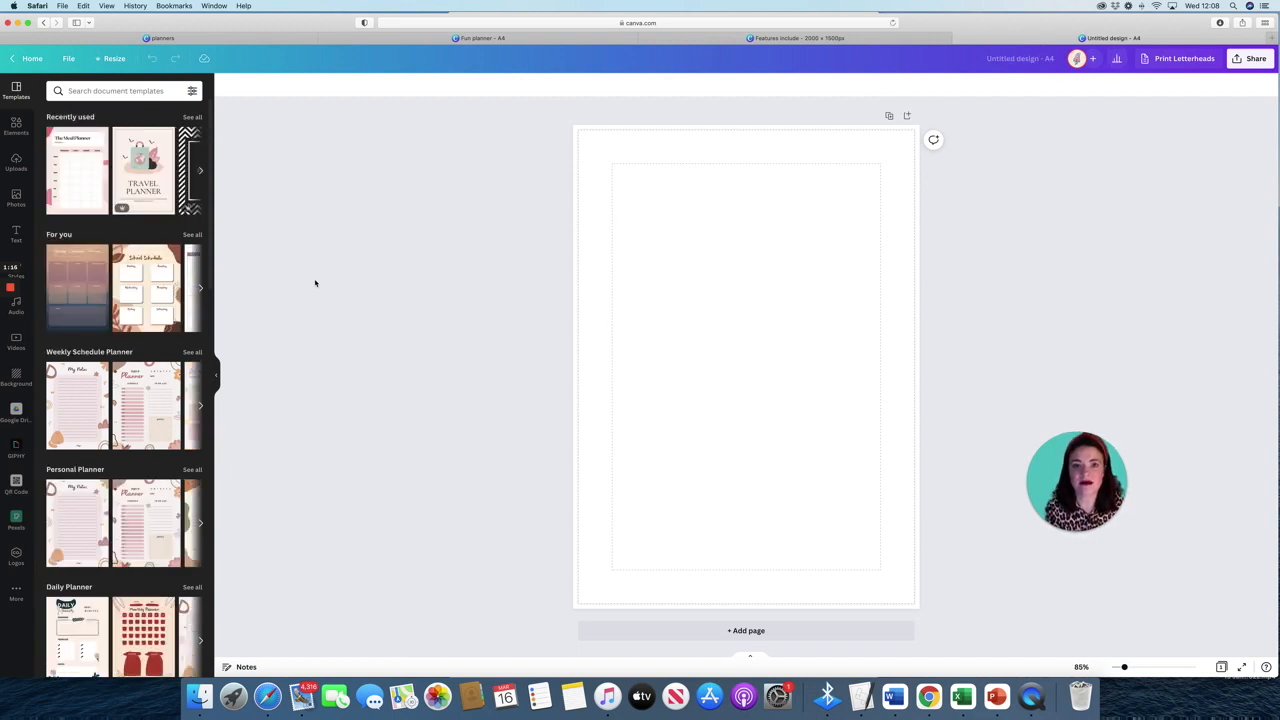
click(114, 58)
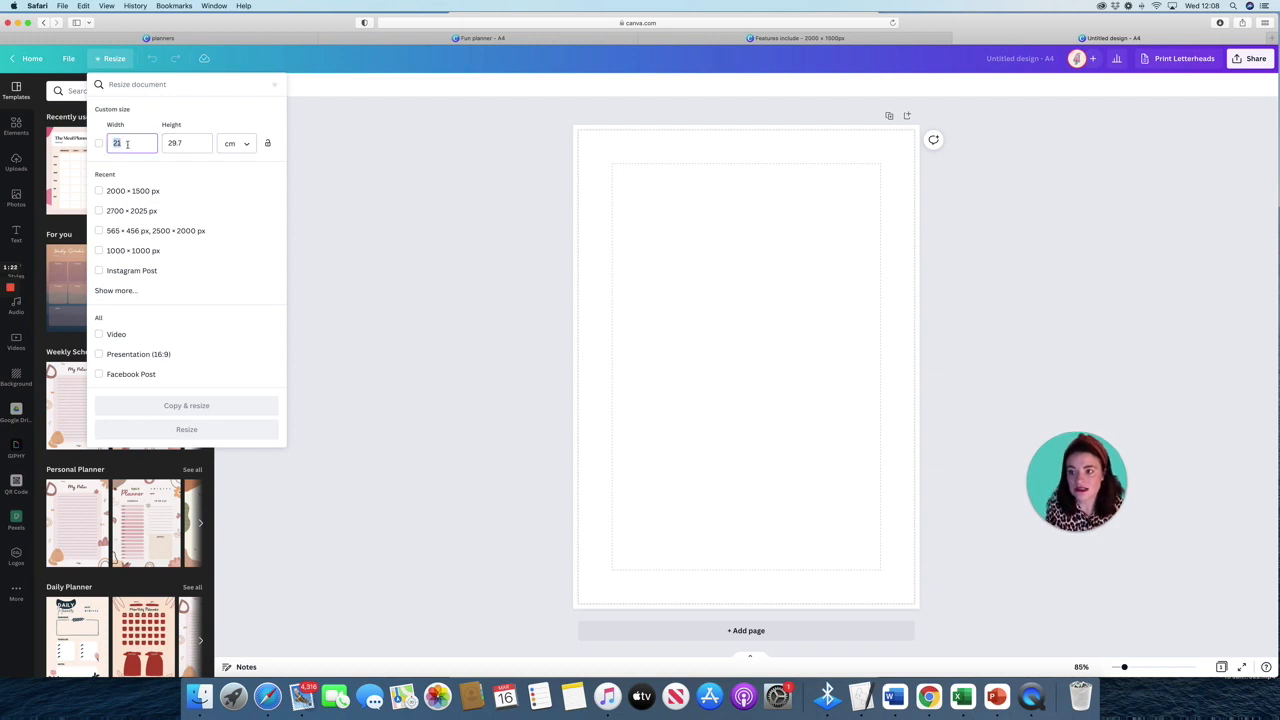
click(186, 144)
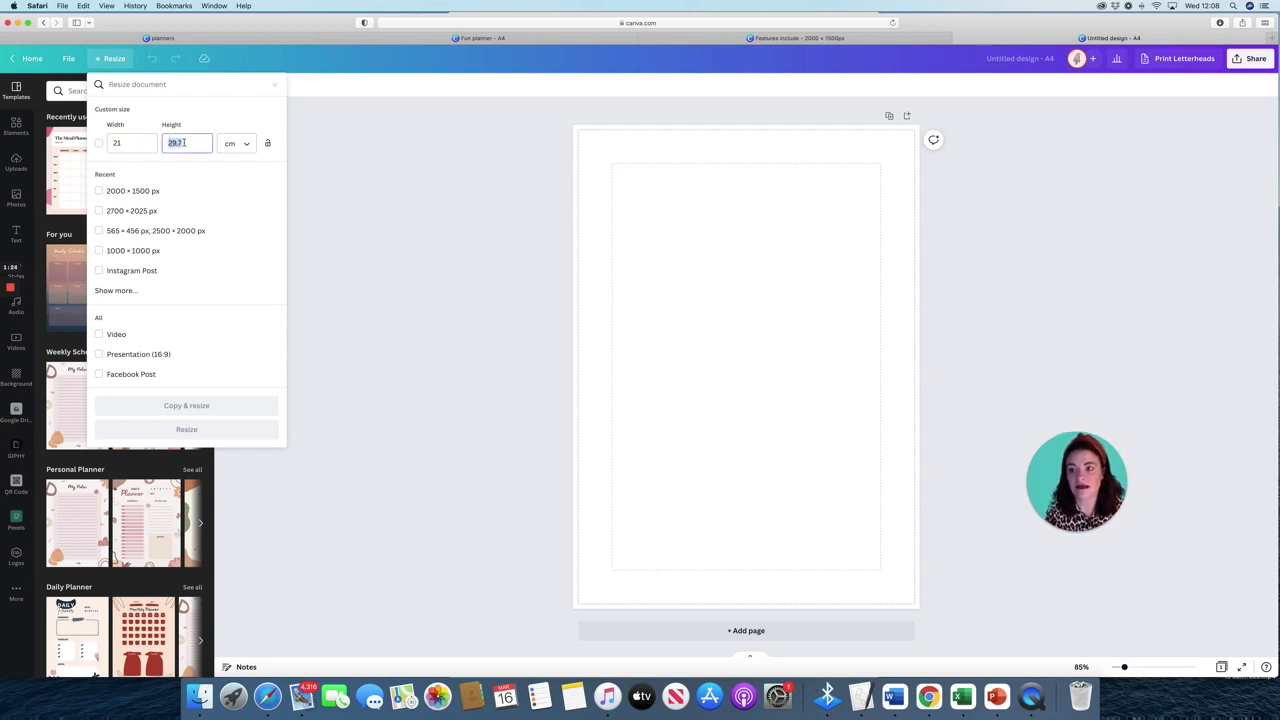
click(238, 144)
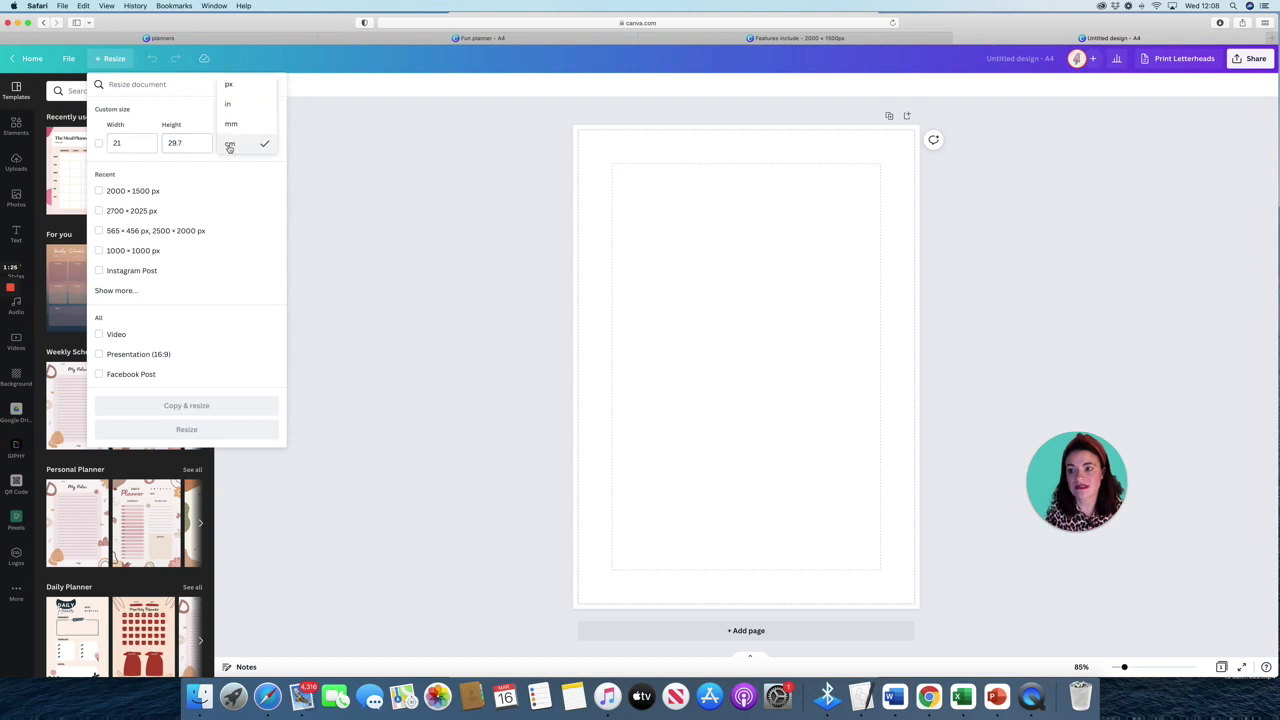
click(232, 124)
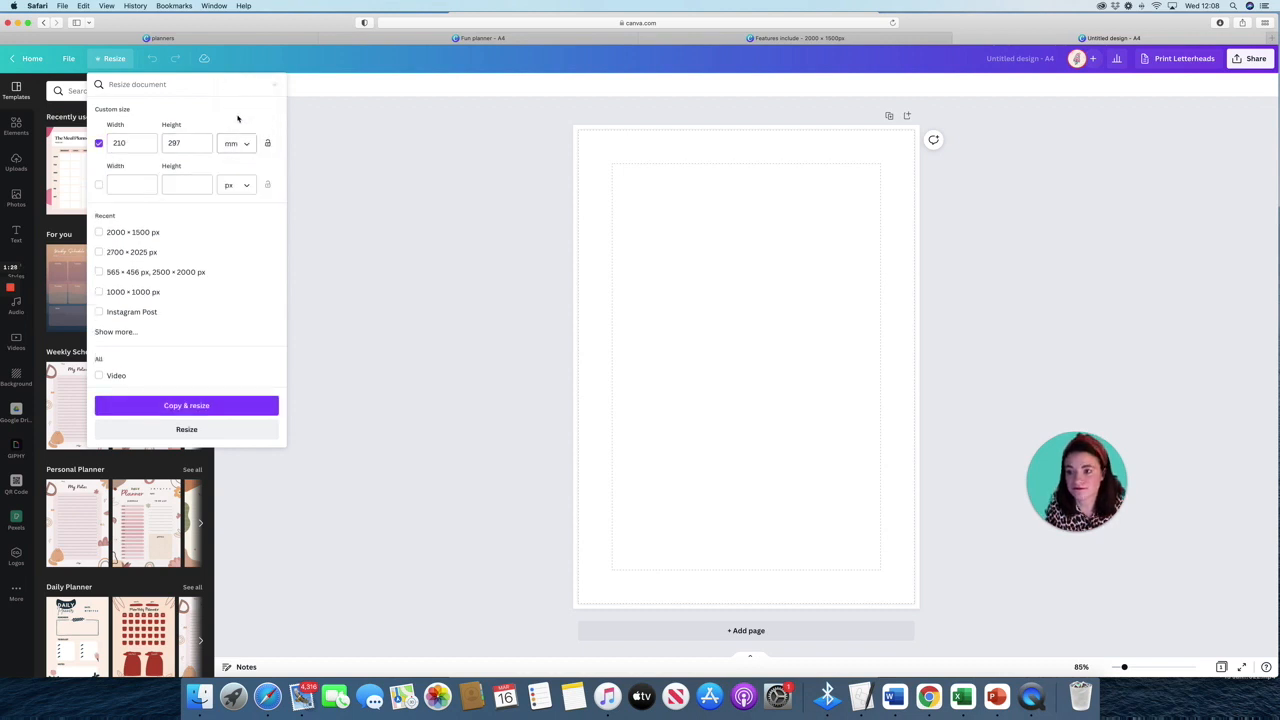
click(236, 144)
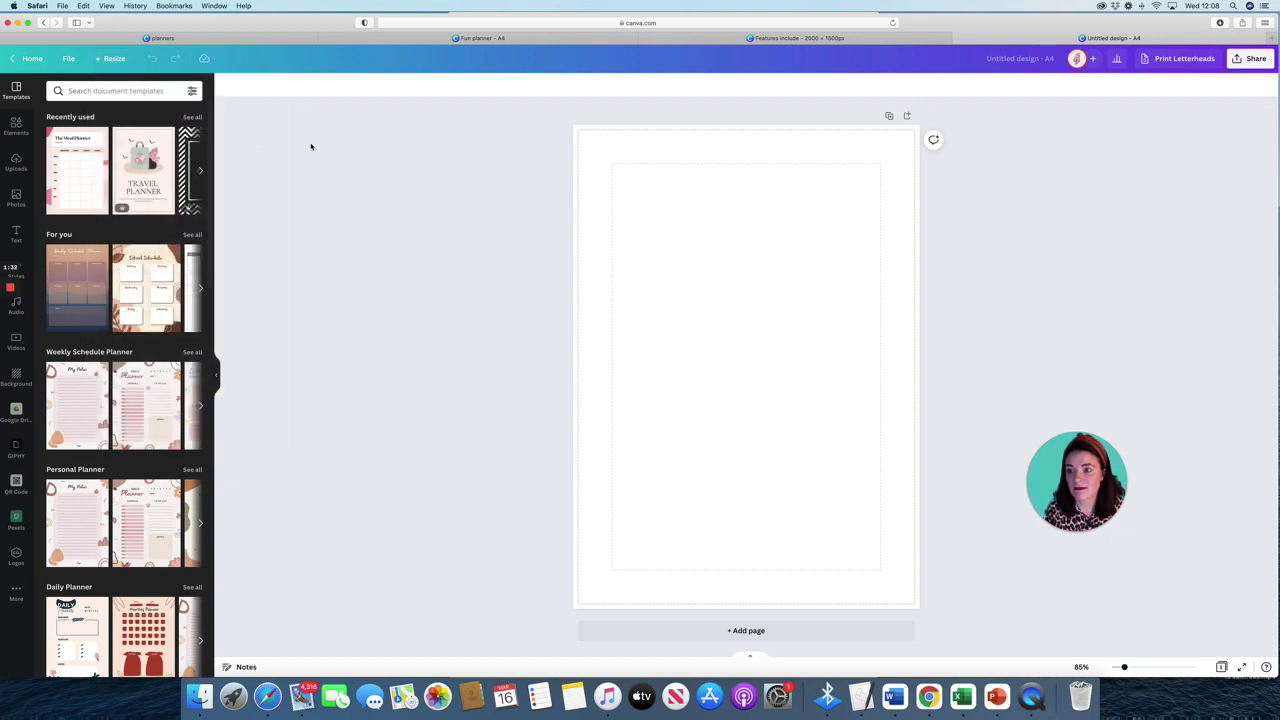
Select the blank page and bring up its background colour choices.
click(744, 368)
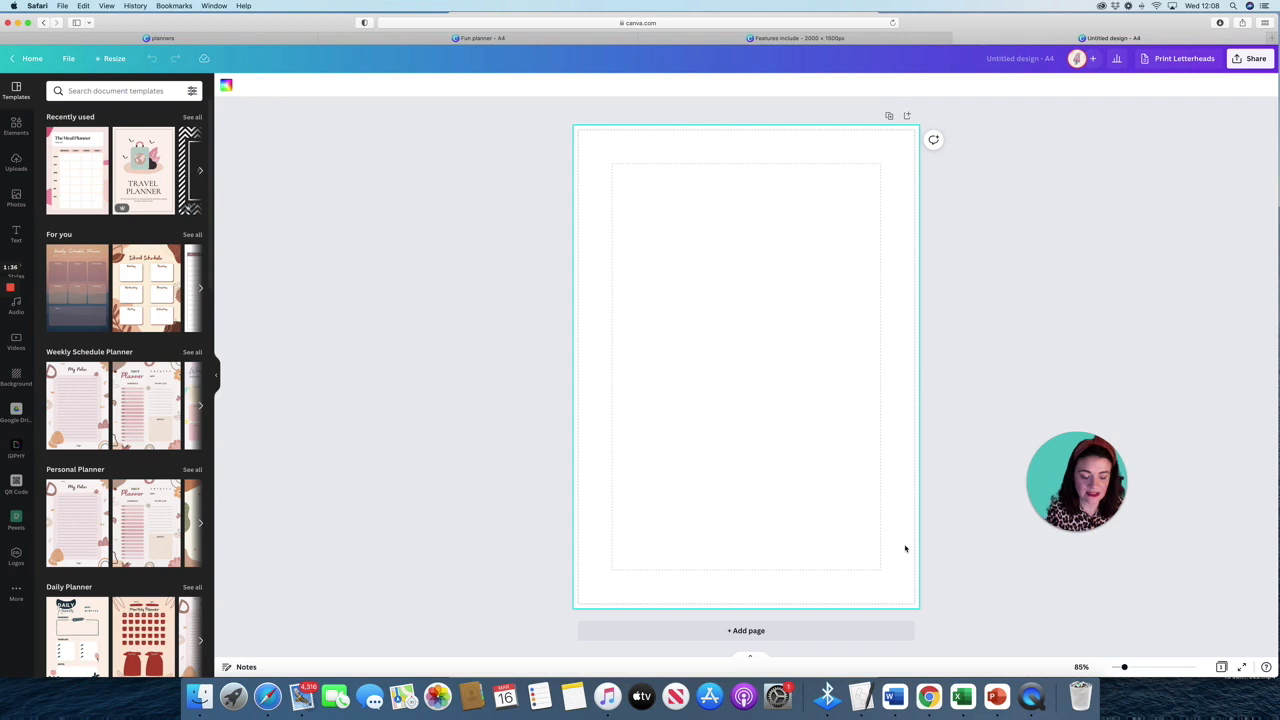
mouse_move(652, 190)
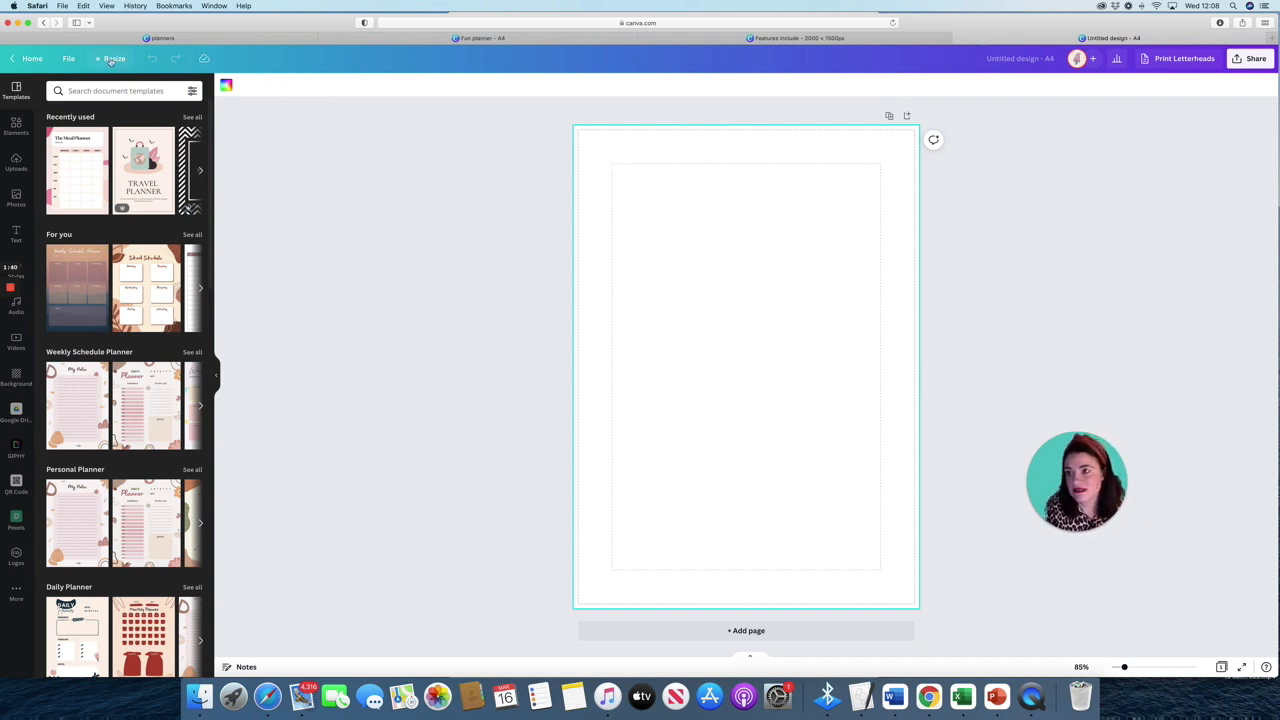
click(68, 58)
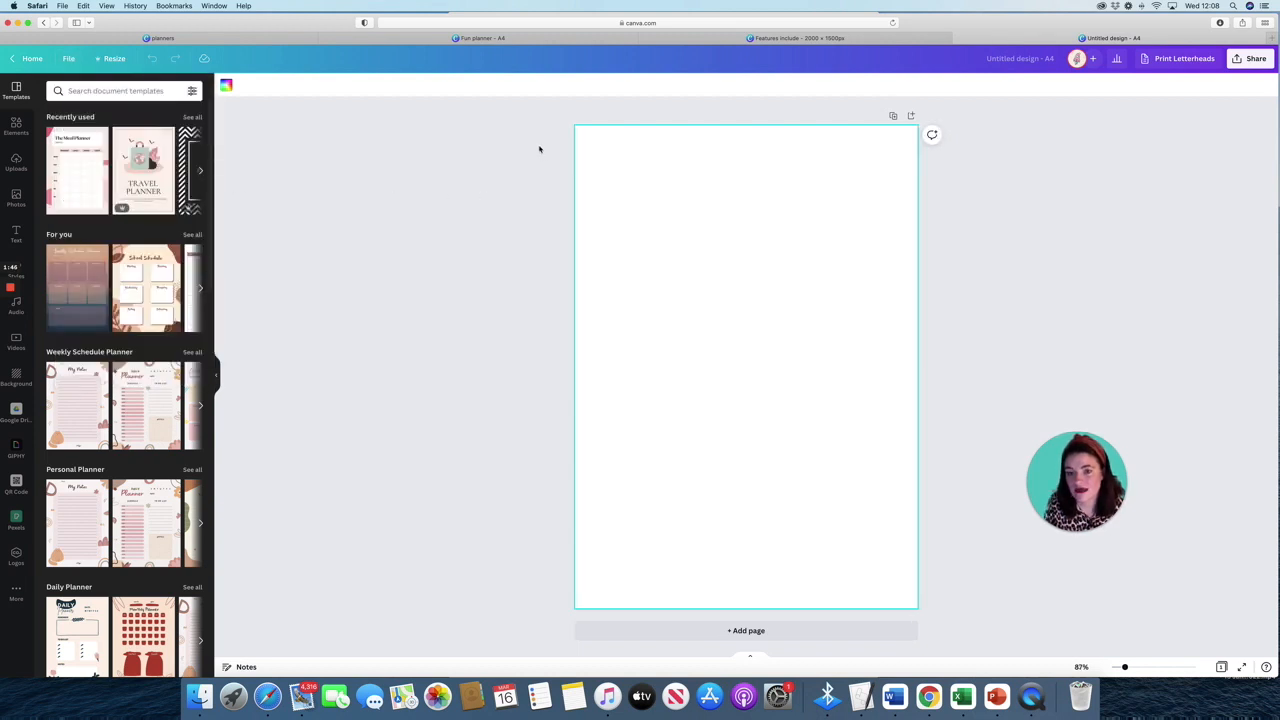
click(68, 58)
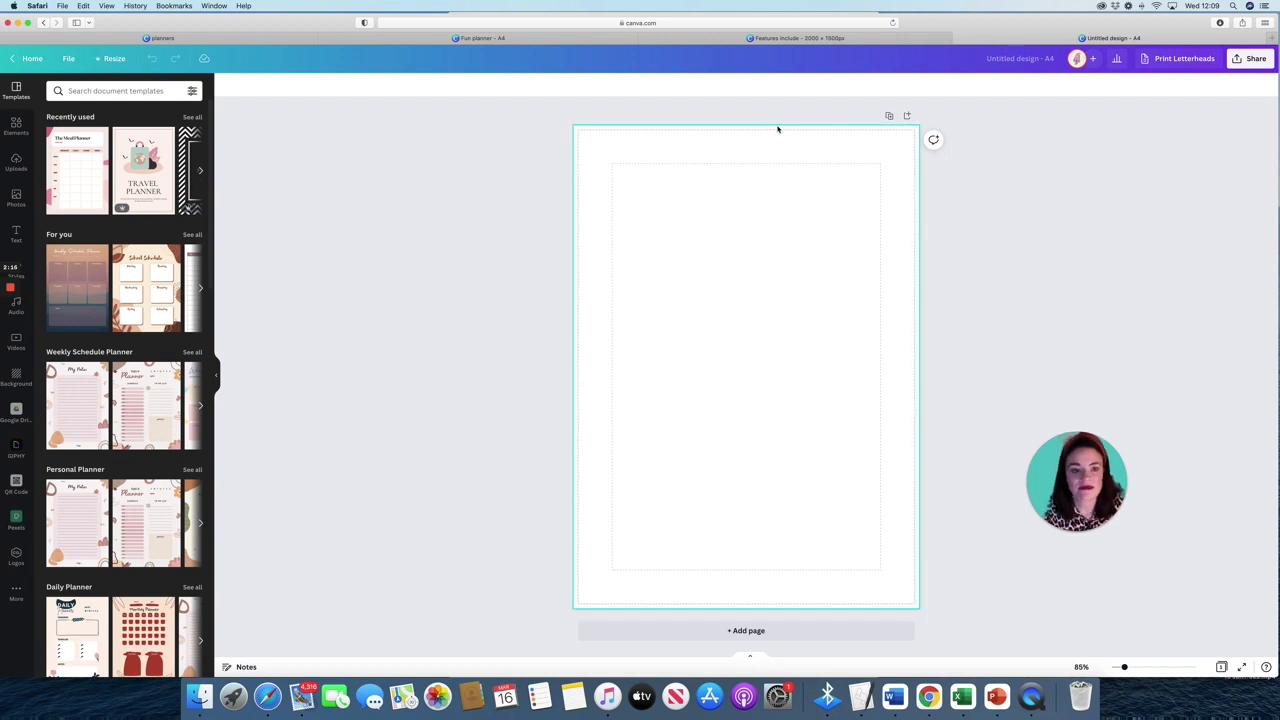
mouse_move(796, 156)
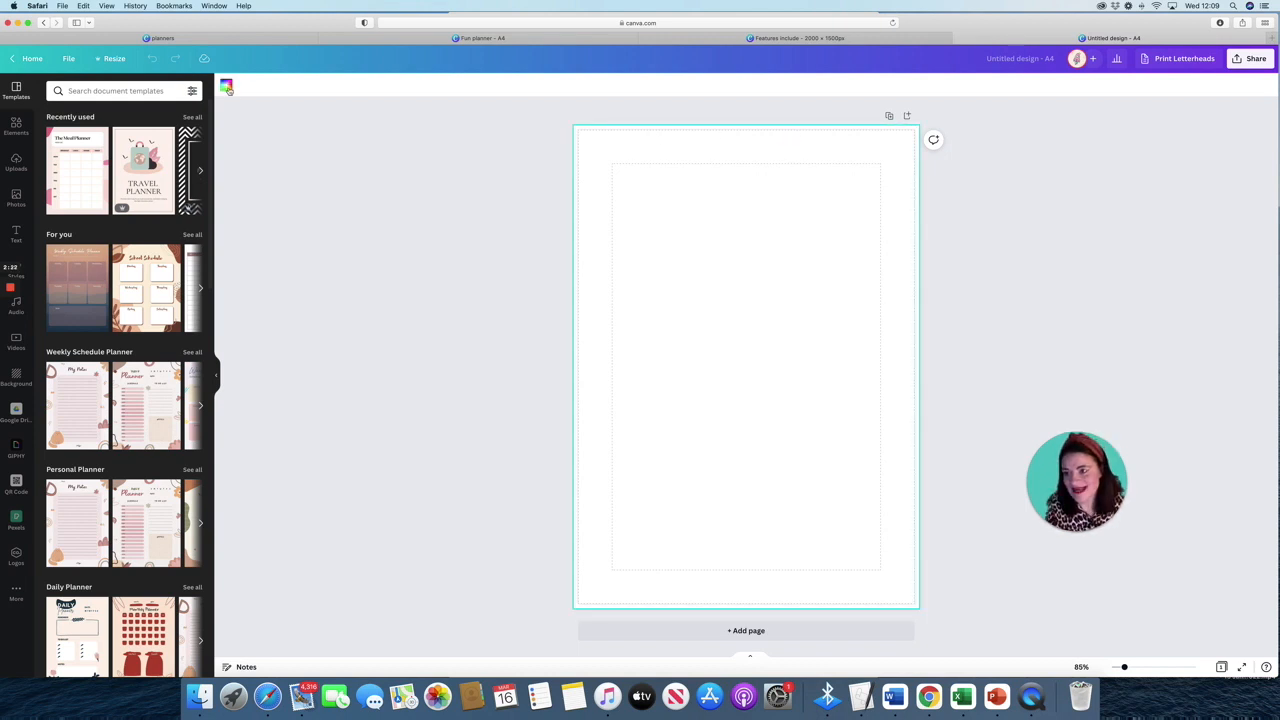
click(226, 84)
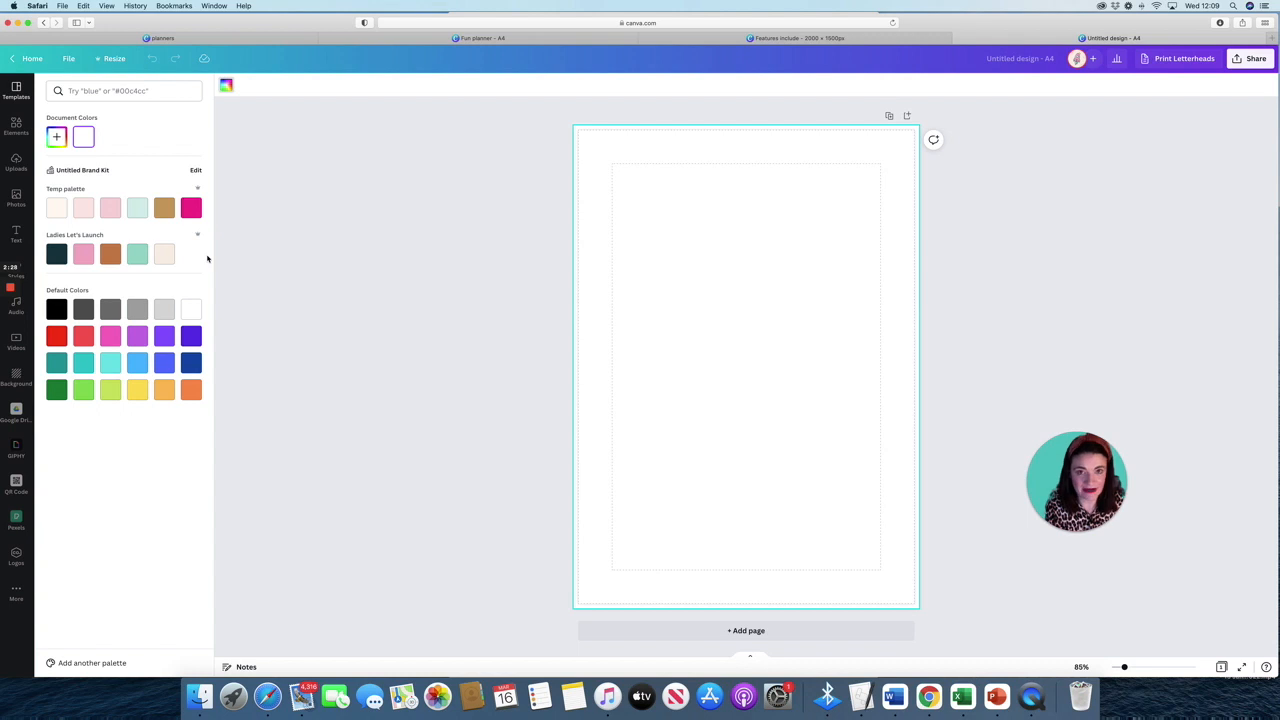
Add an enlarged subheading at the top of the page reading 'Monthly Planner'.
click(16, 234)
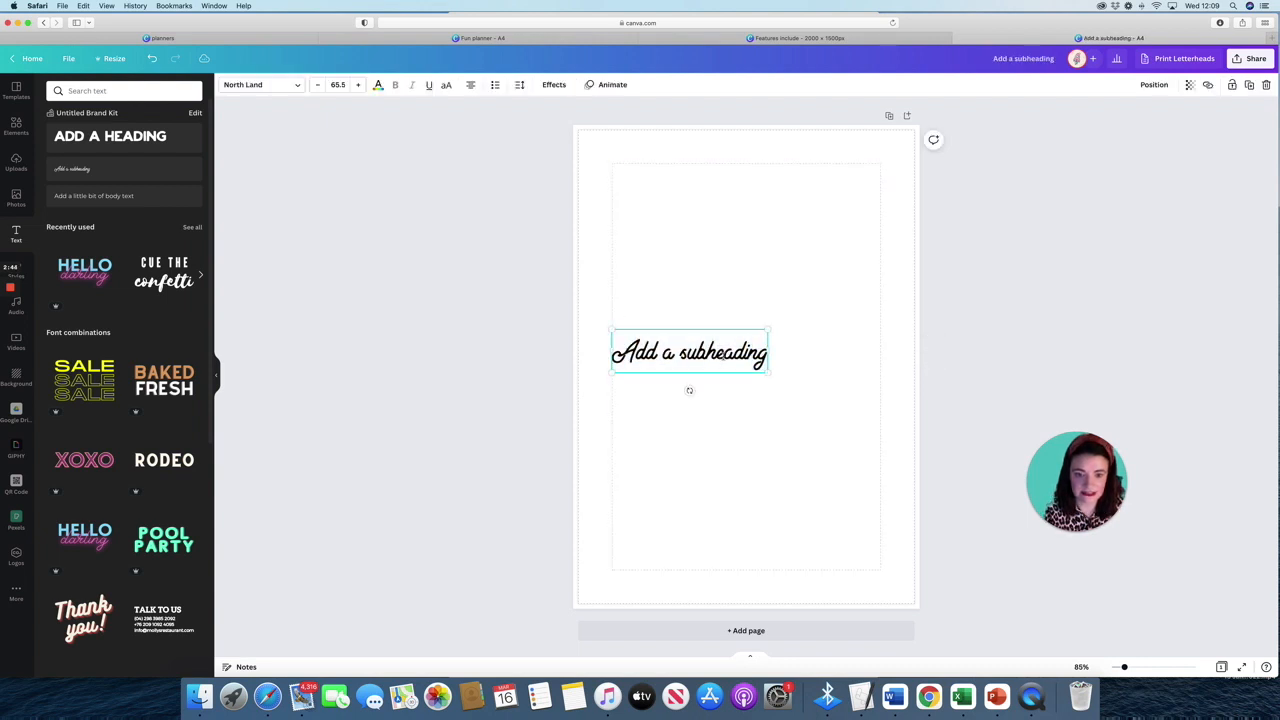
drag(688, 352, 744, 186)
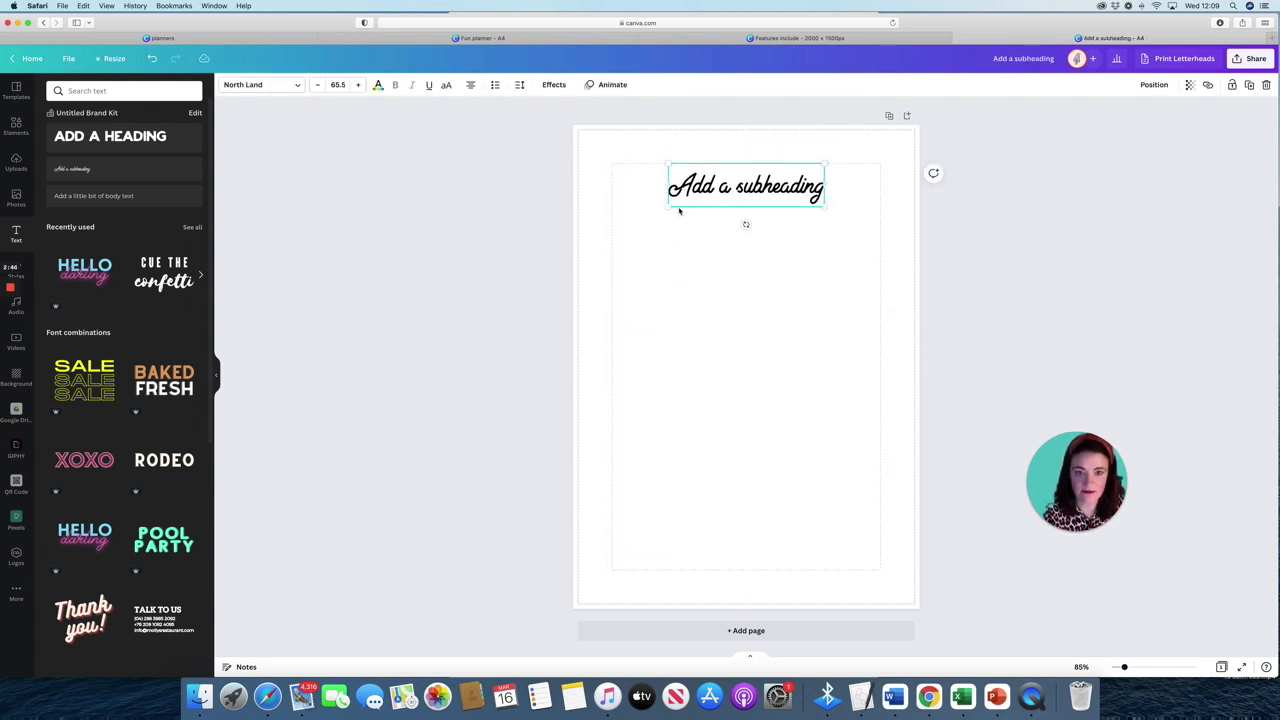
click(356, 84)
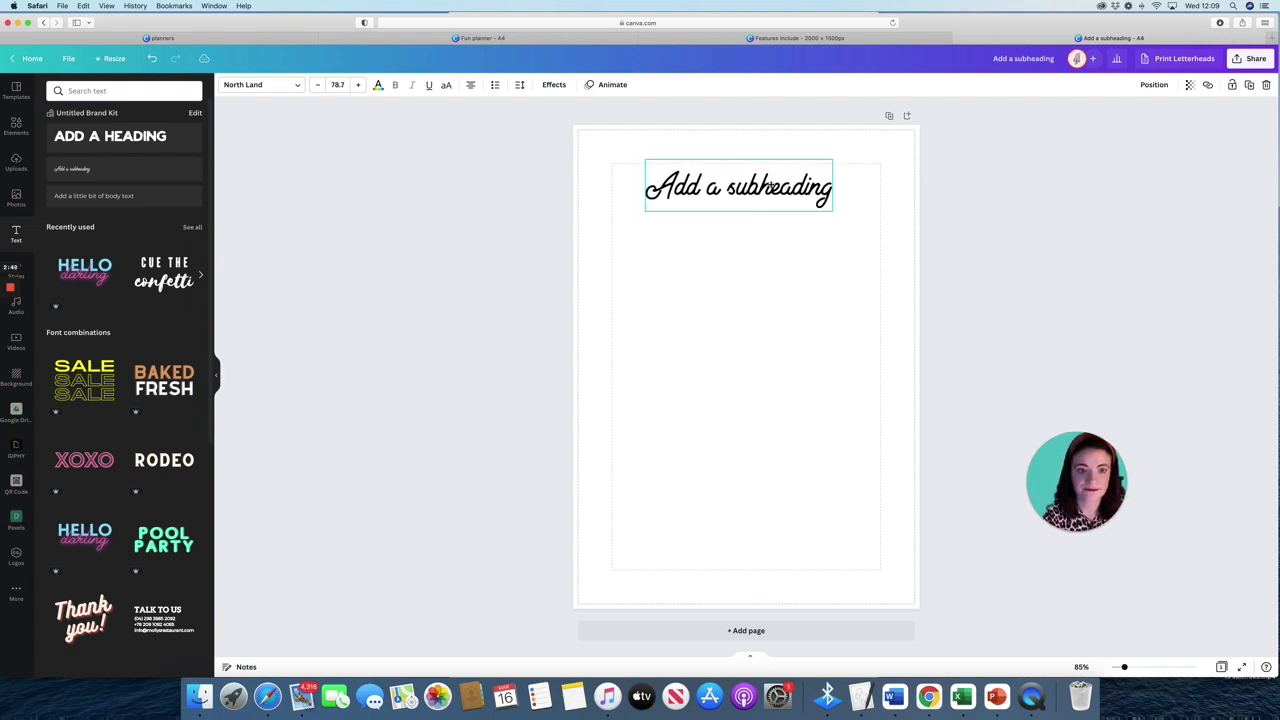
click(740, 186)
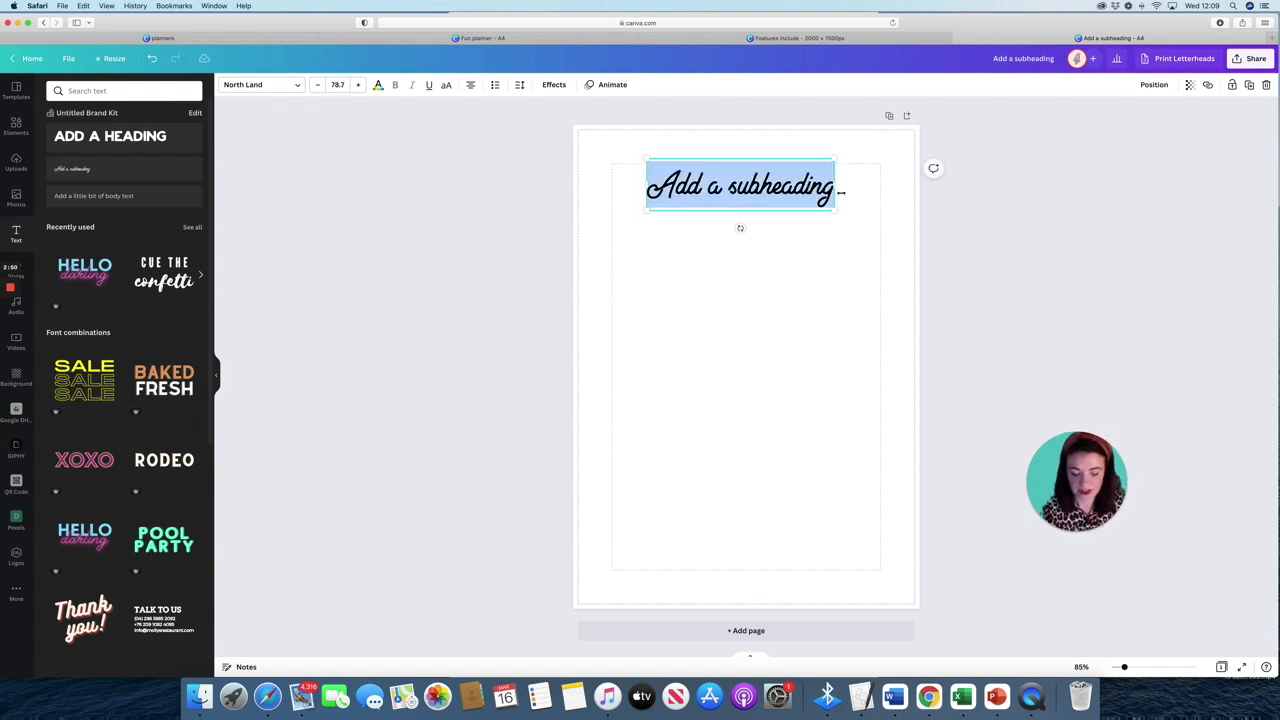
text(Monthly)
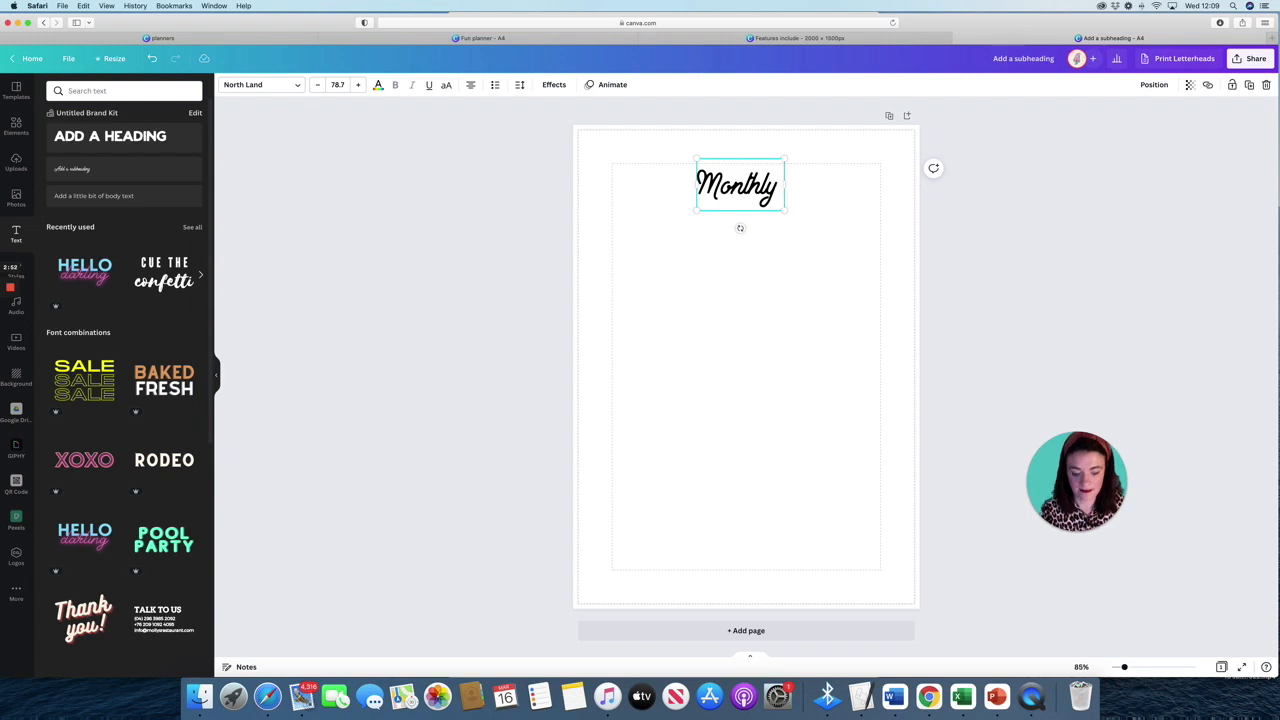
text(Planner)
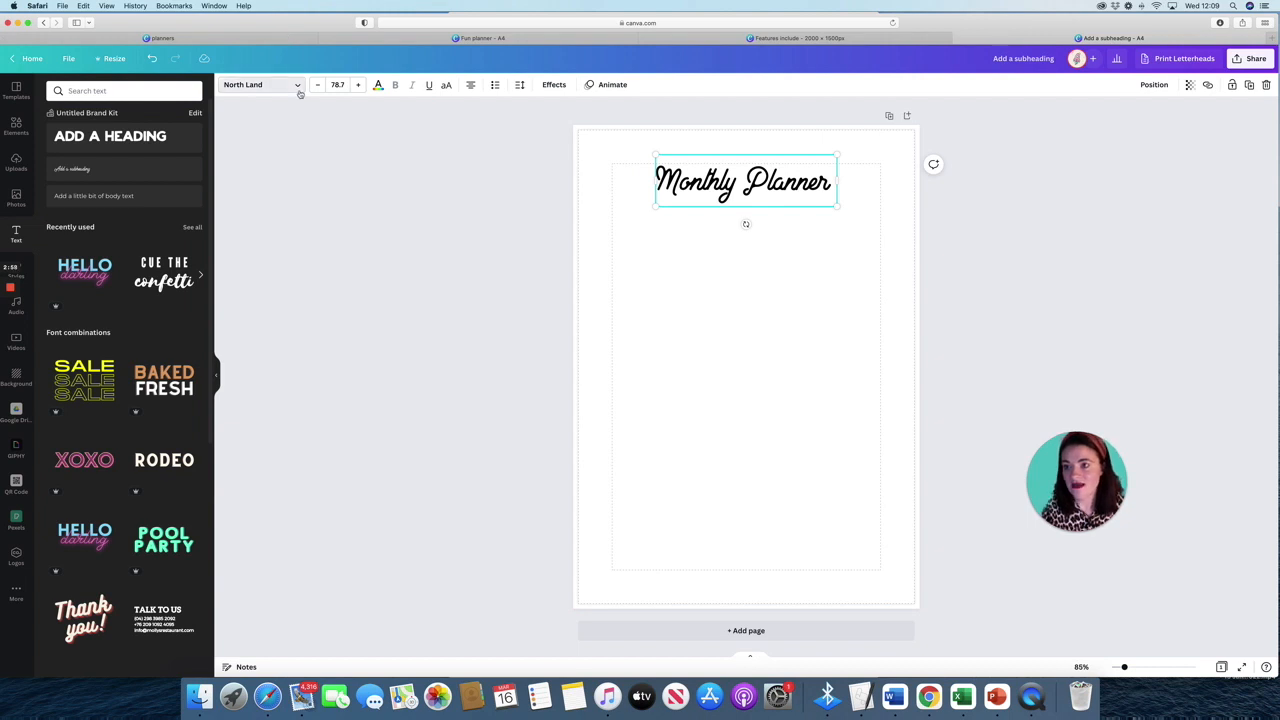
Switch the title to a bolder handwritten font and deselect it.
click(258, 84)
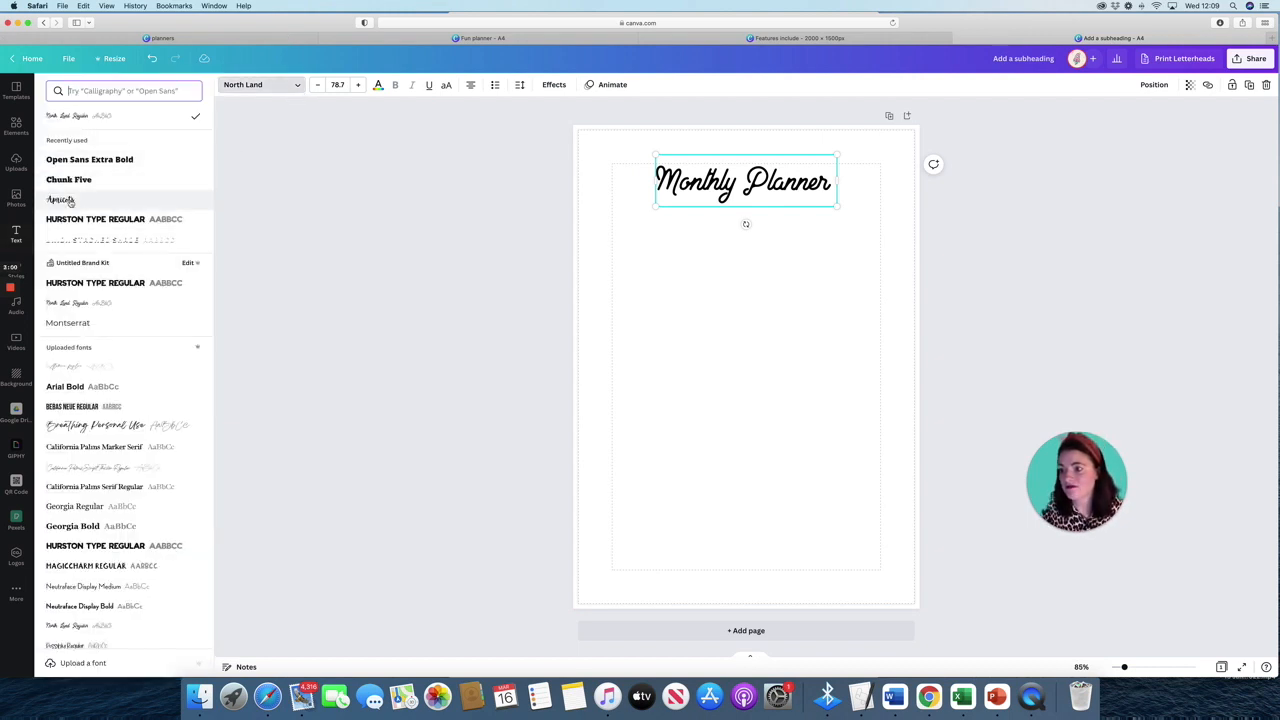
click(60, 200)
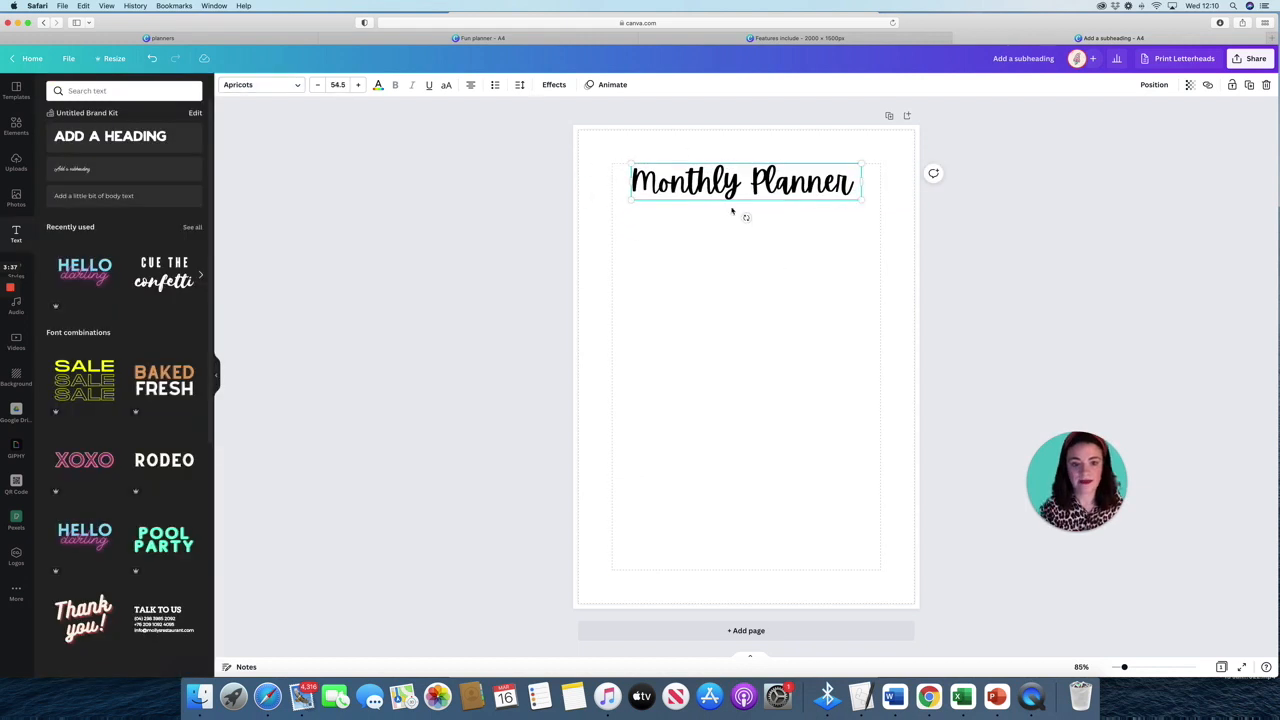
click(656, 296)
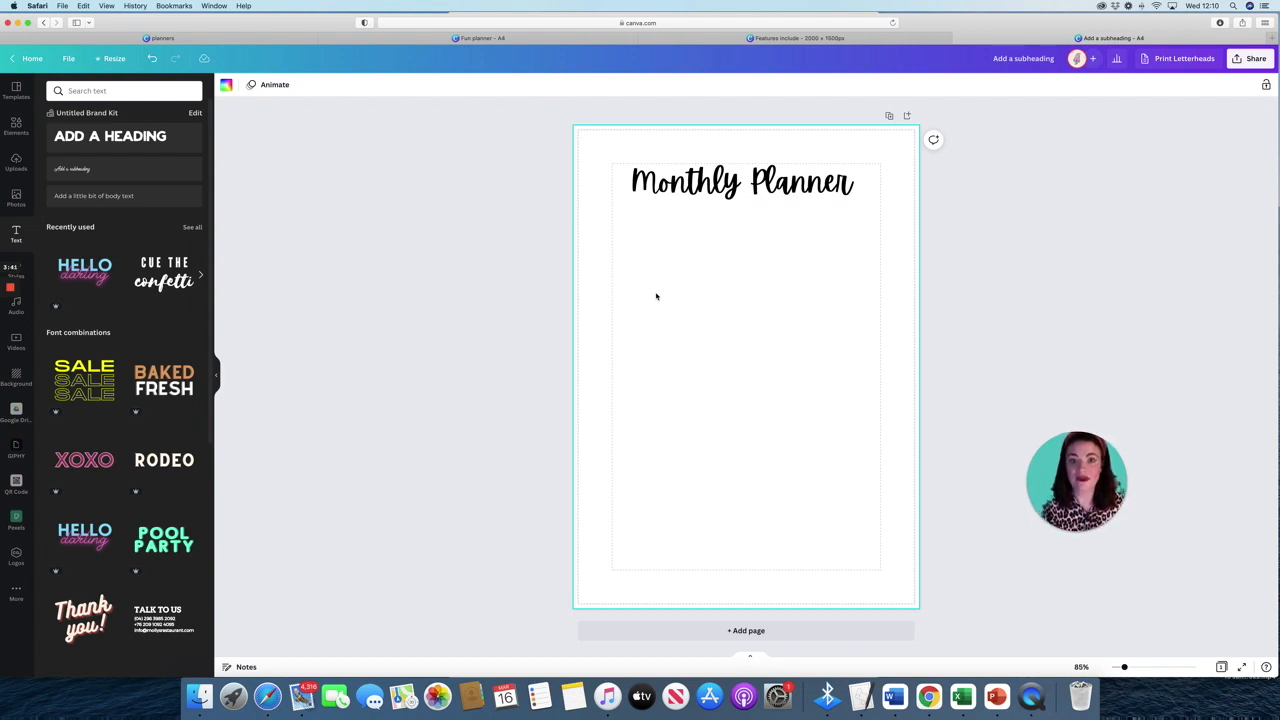
mouse_move(690, 270)
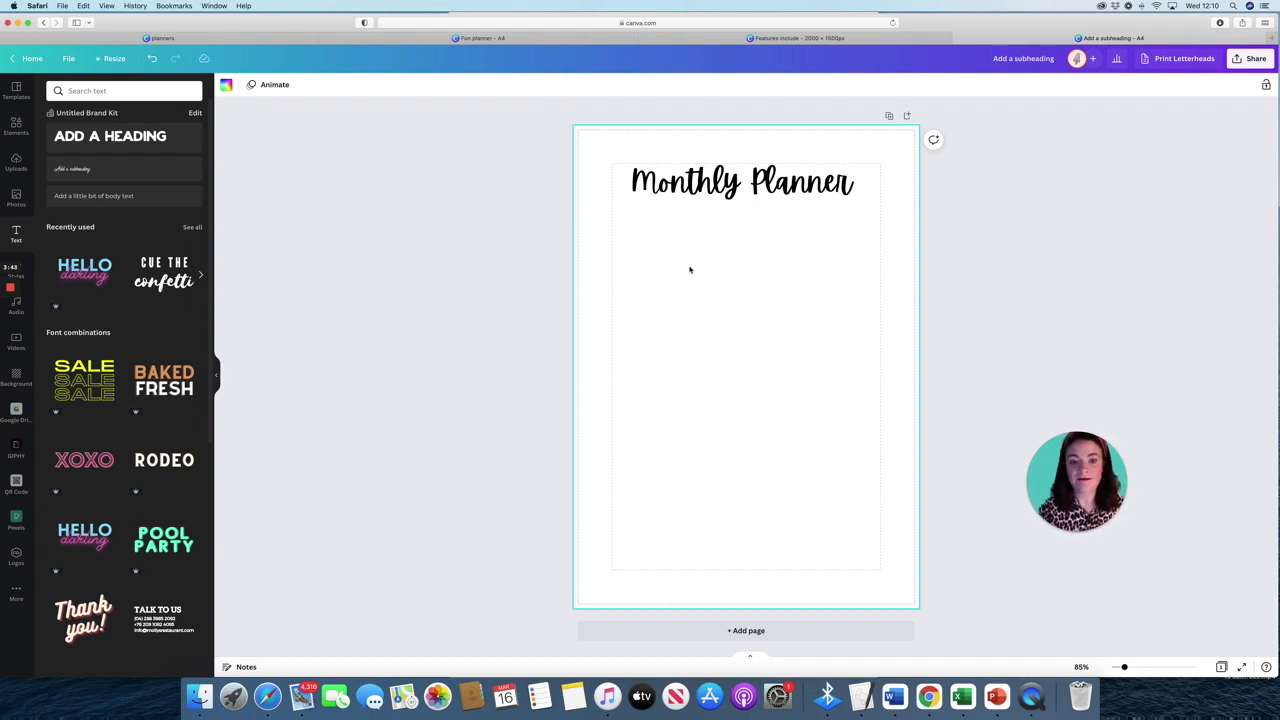
mouse_move(624, 236)
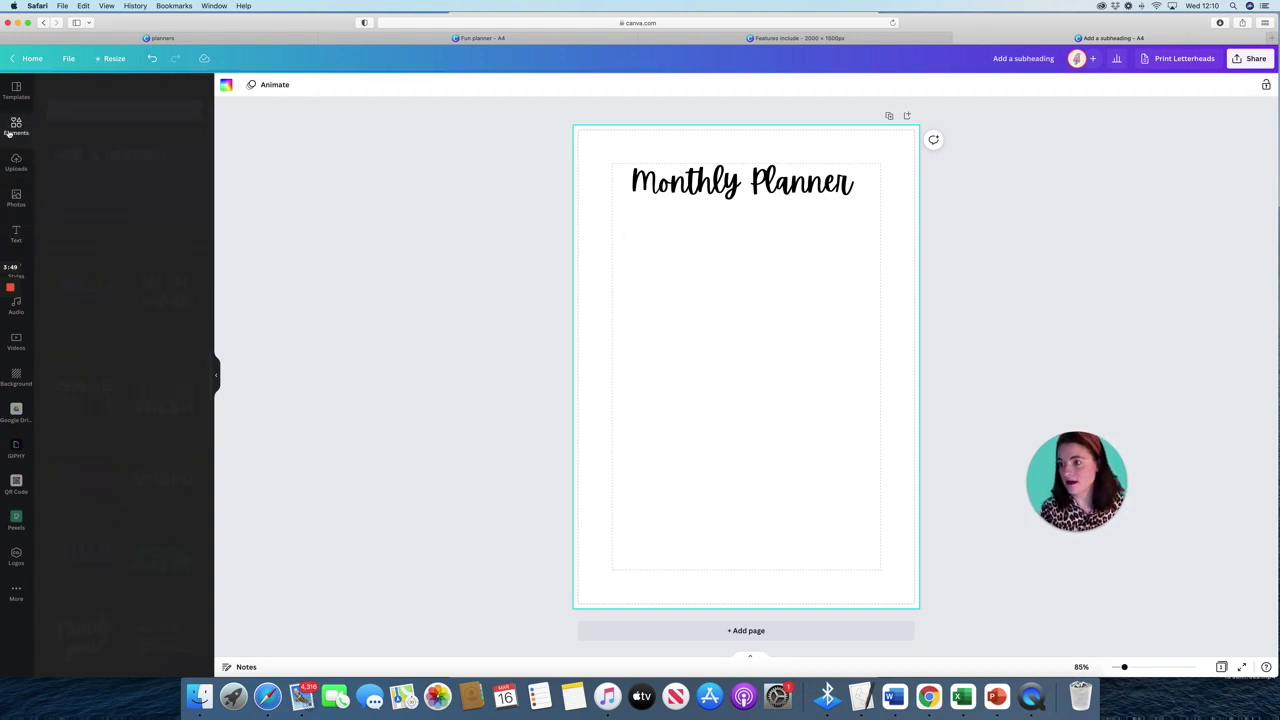
Add a square from Elements and stretch it into a wide light pink block.
click(16, 124)
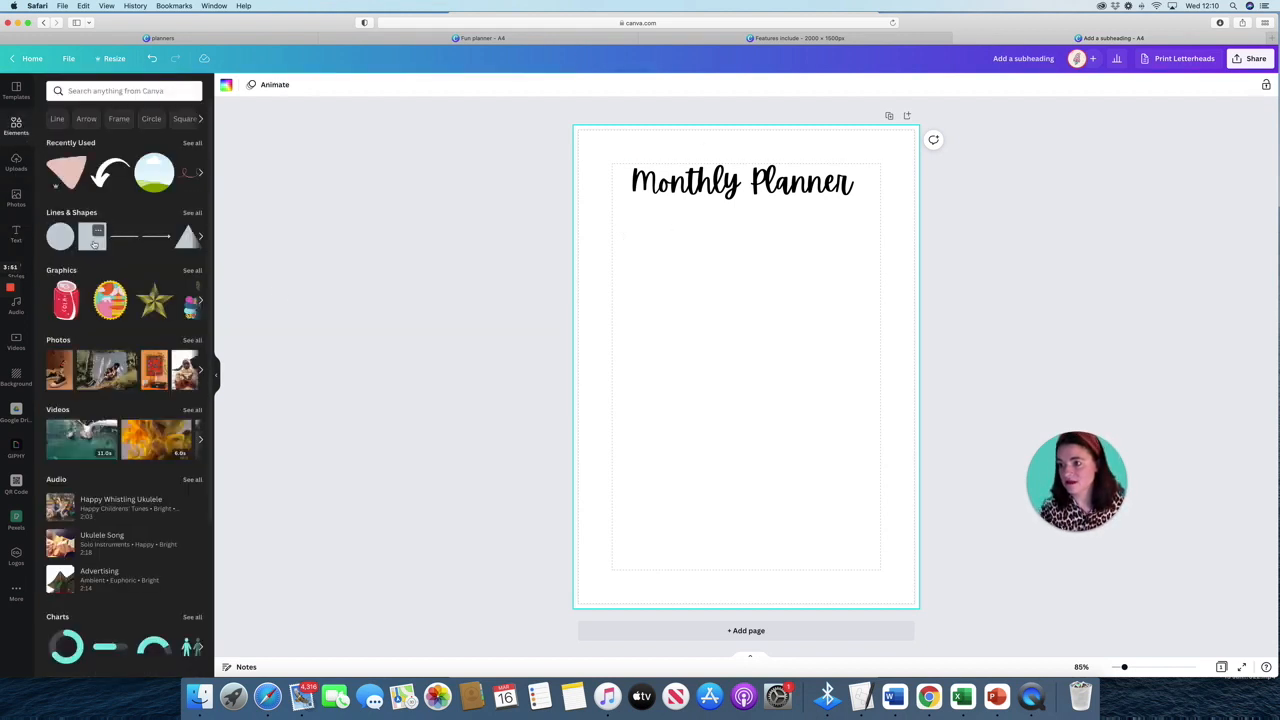
click(92, 236)
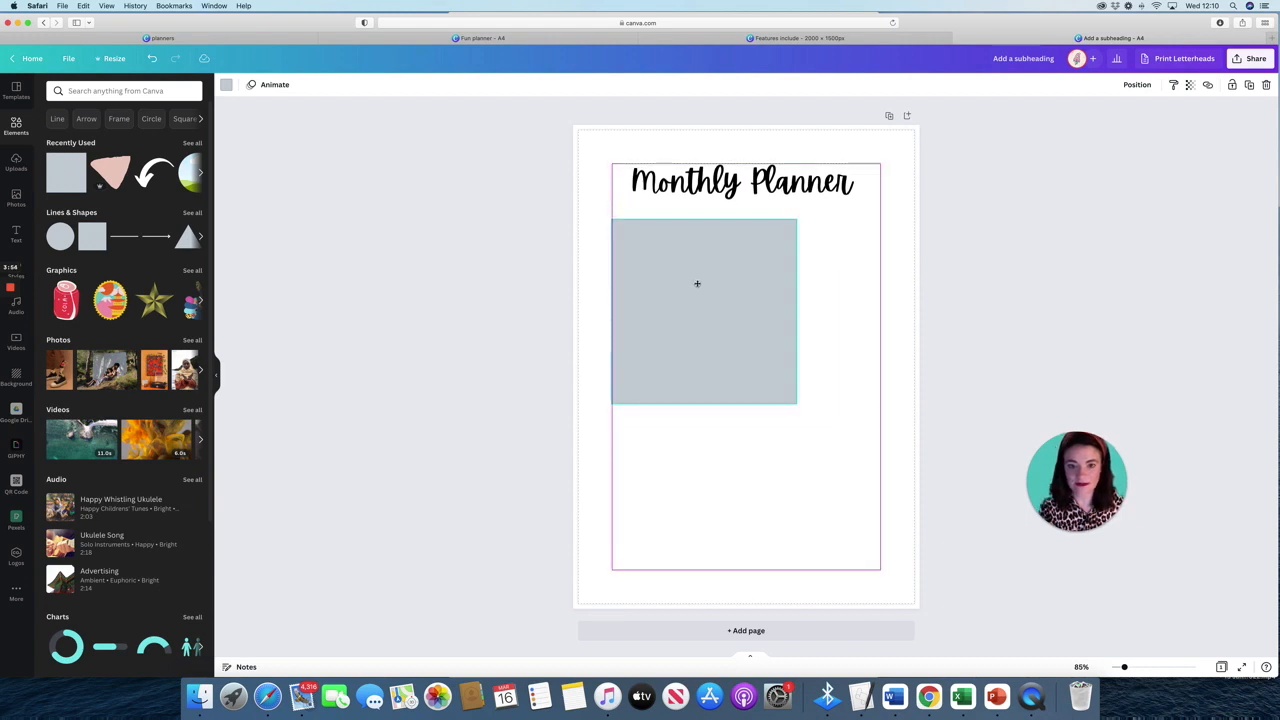
drag(796, 310, 864, 310)
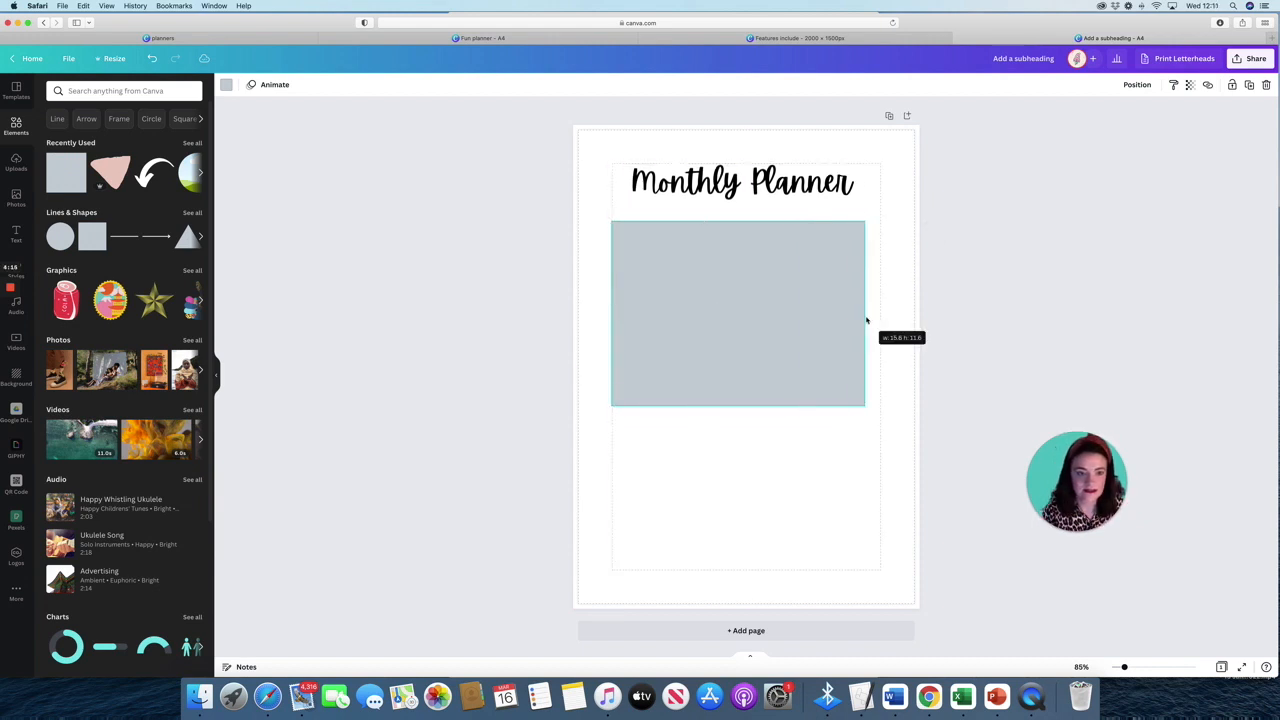
drag(864, 312, 890, 312)
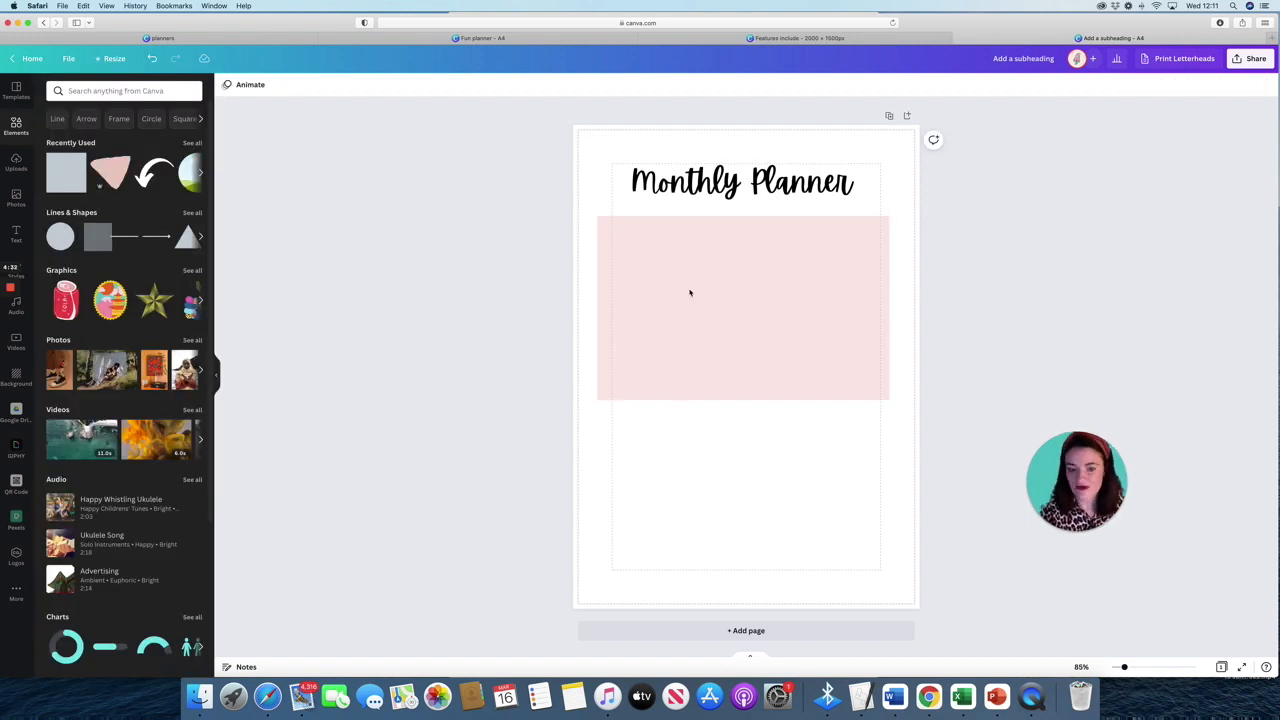
mouse_move(98, 236)
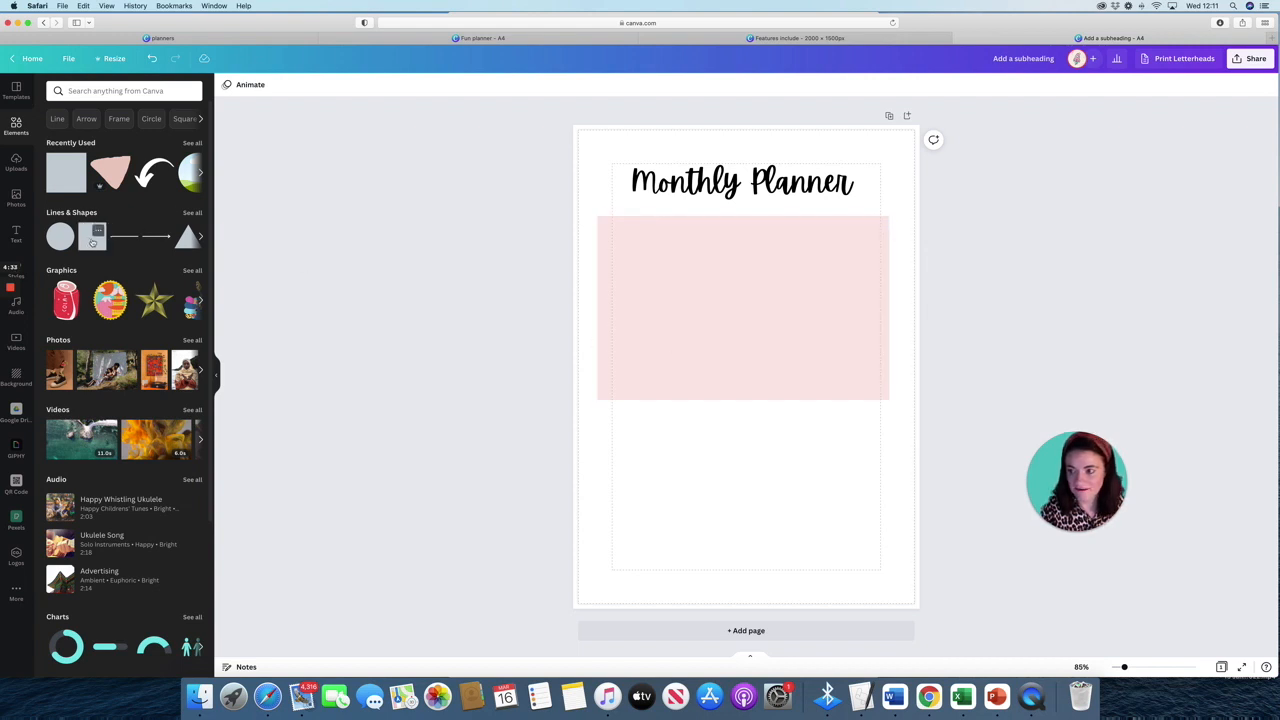
Add a thin rectangle across the block's top and colour it darker pink.
click(744, 304)
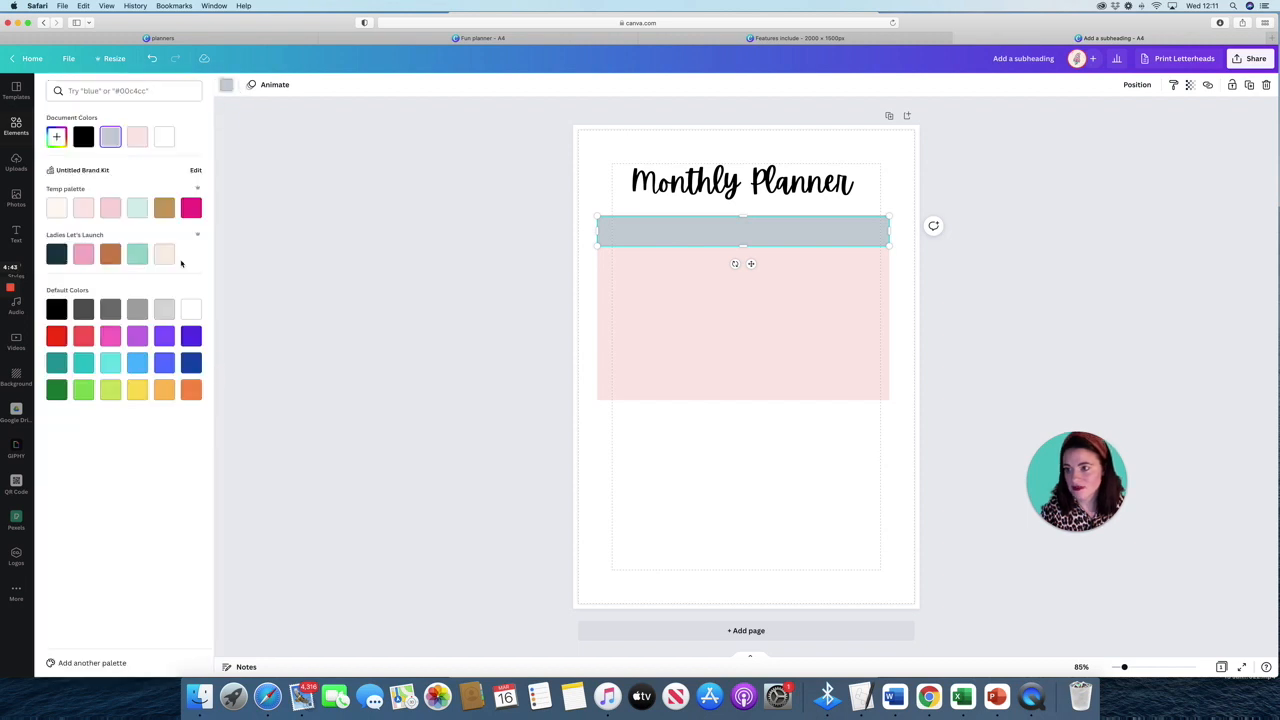
click(16, 124)
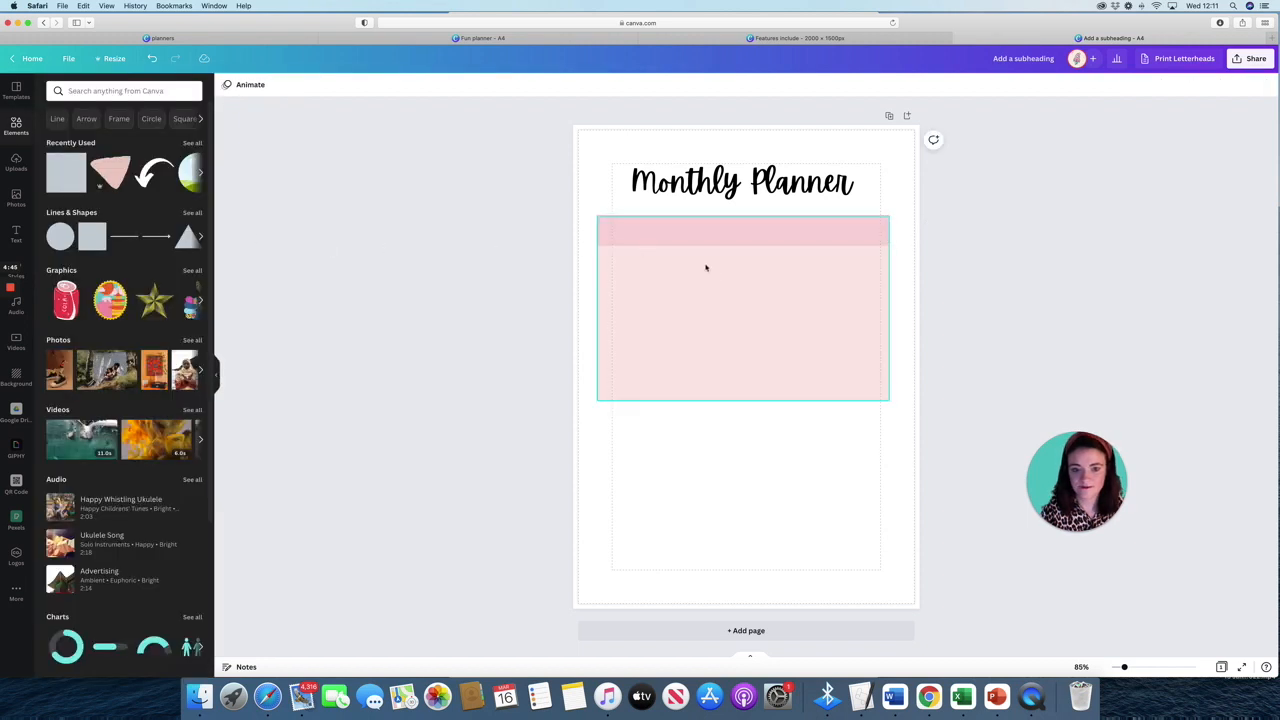
click(744, 232)
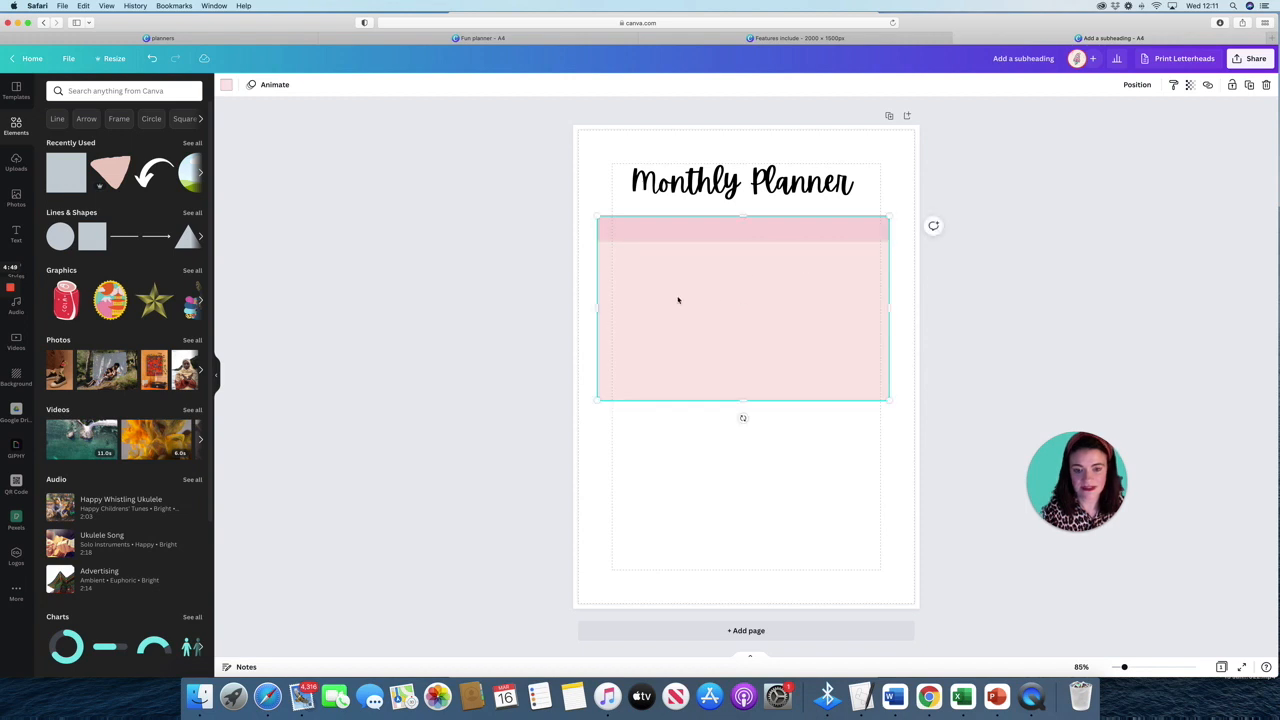
mouse_move(620, 338)
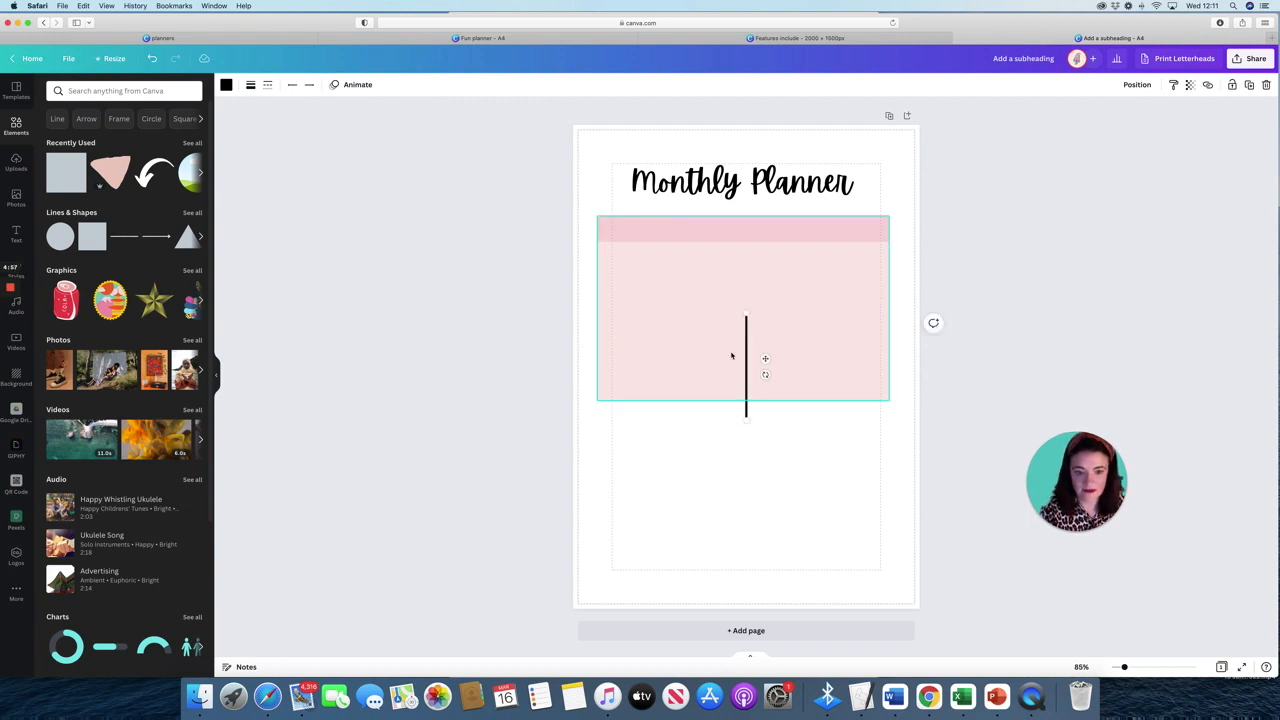
Place a vertical line at the block's left edge with weight 1 and a pale pink colour.
drag(746, 364, 642, 296)
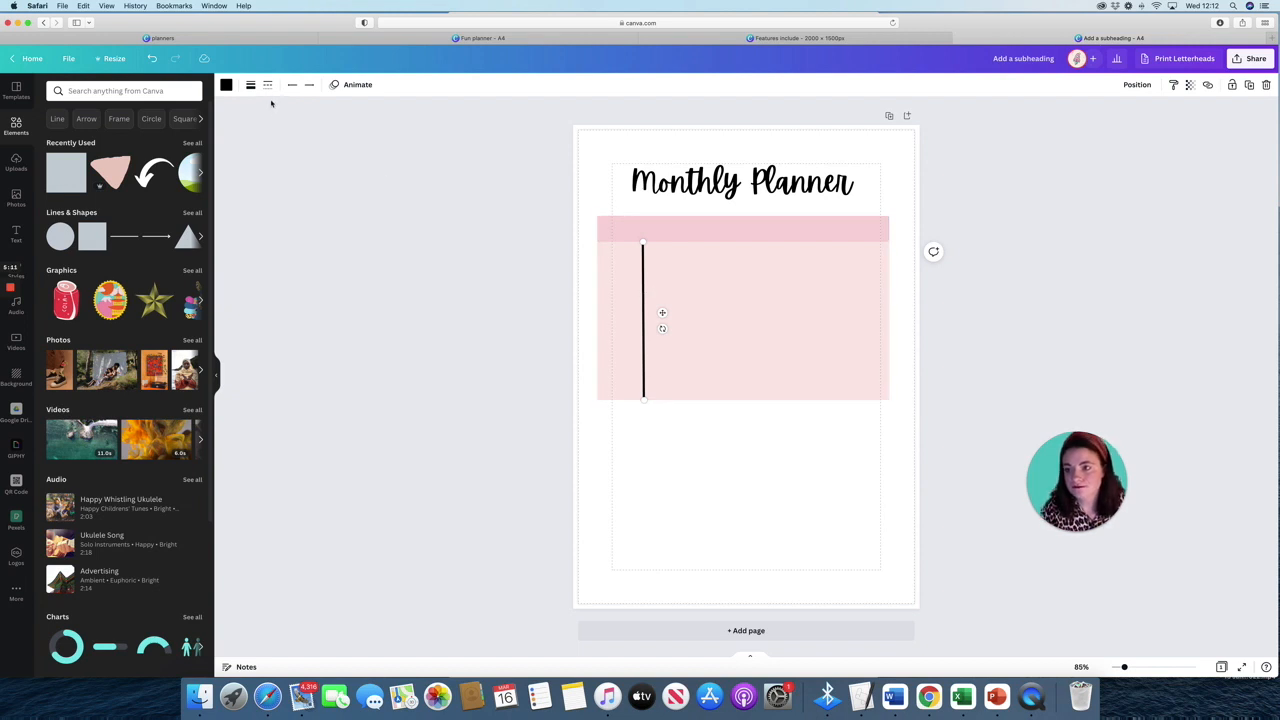
click(252, 84)
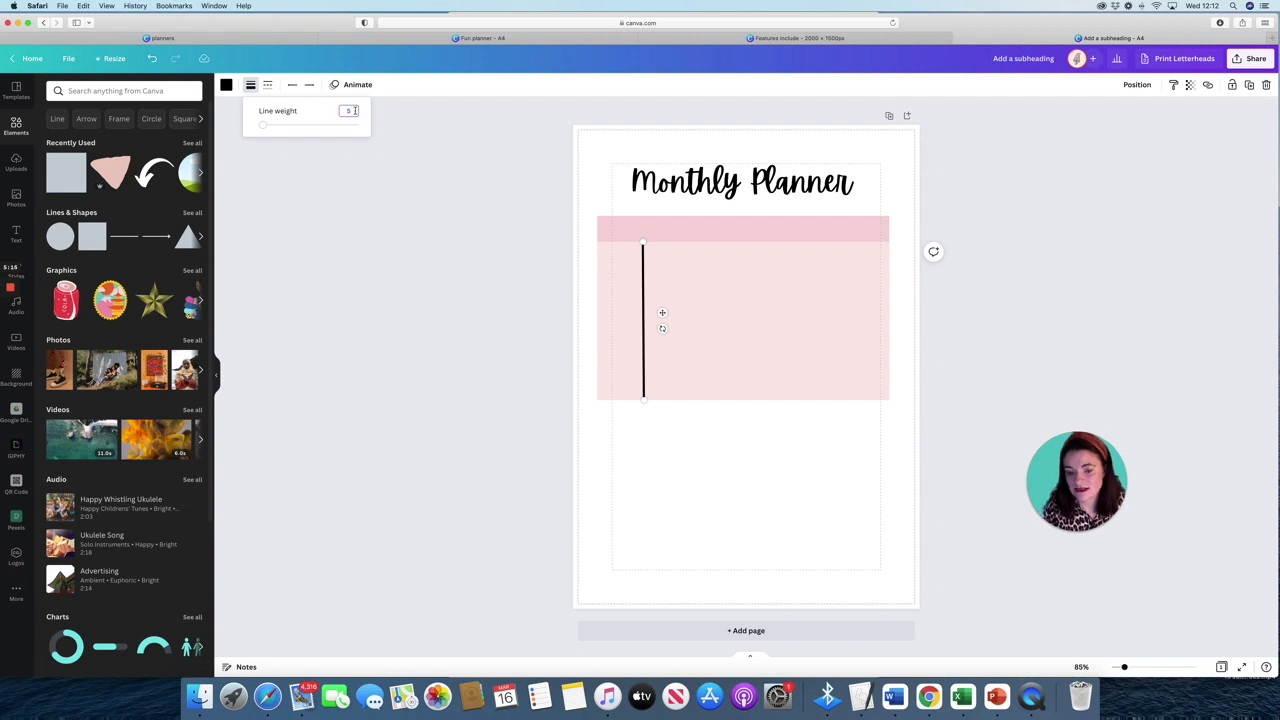
text(1)
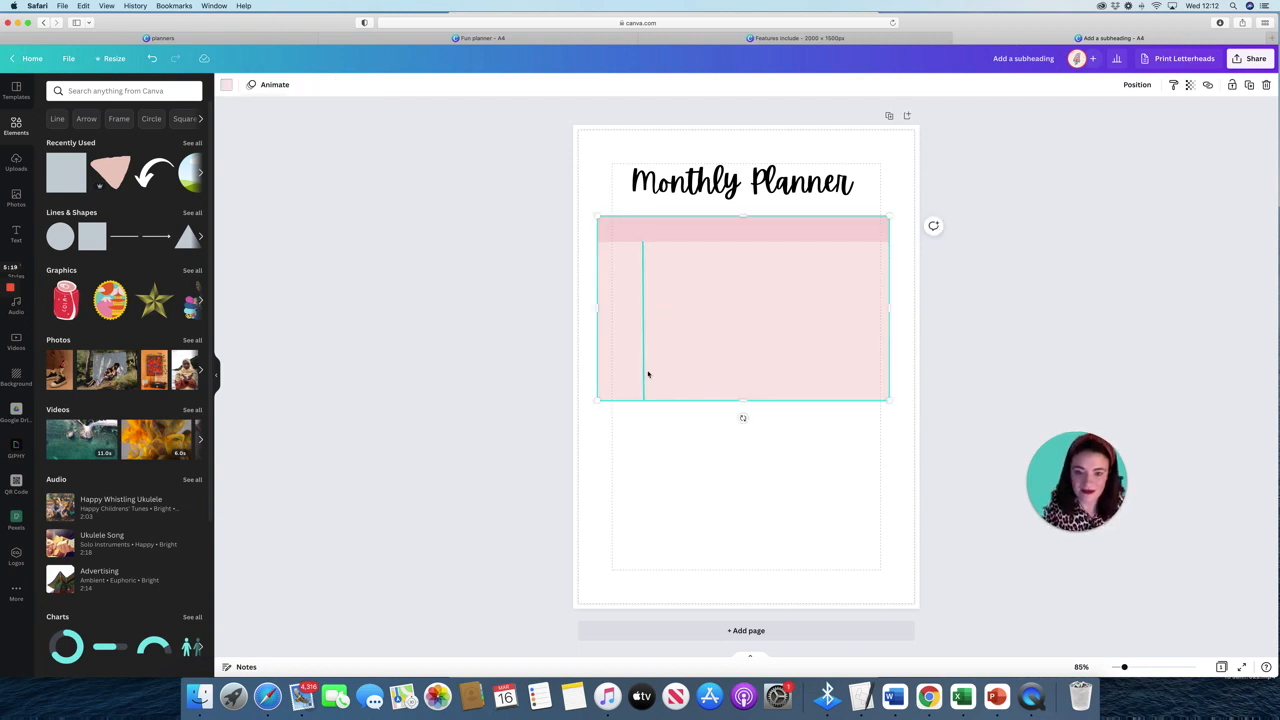
click(644, 320)
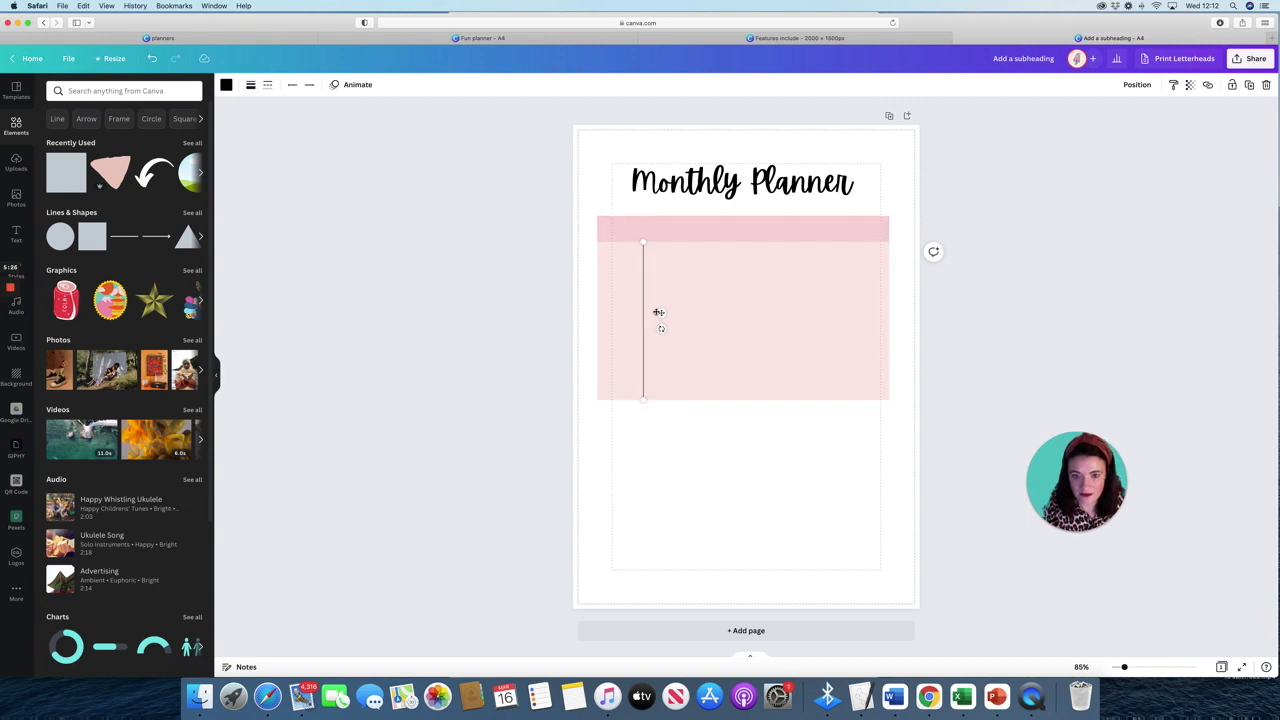
click(226, 84)
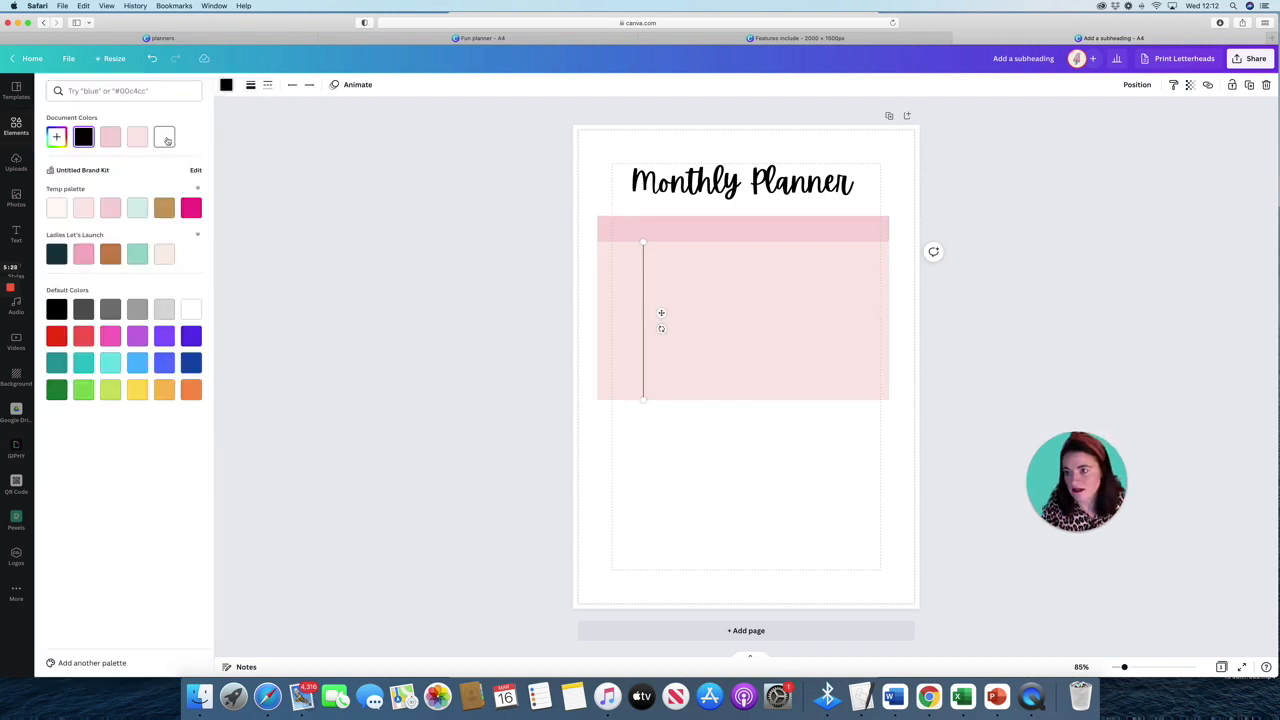
click(16, 124)
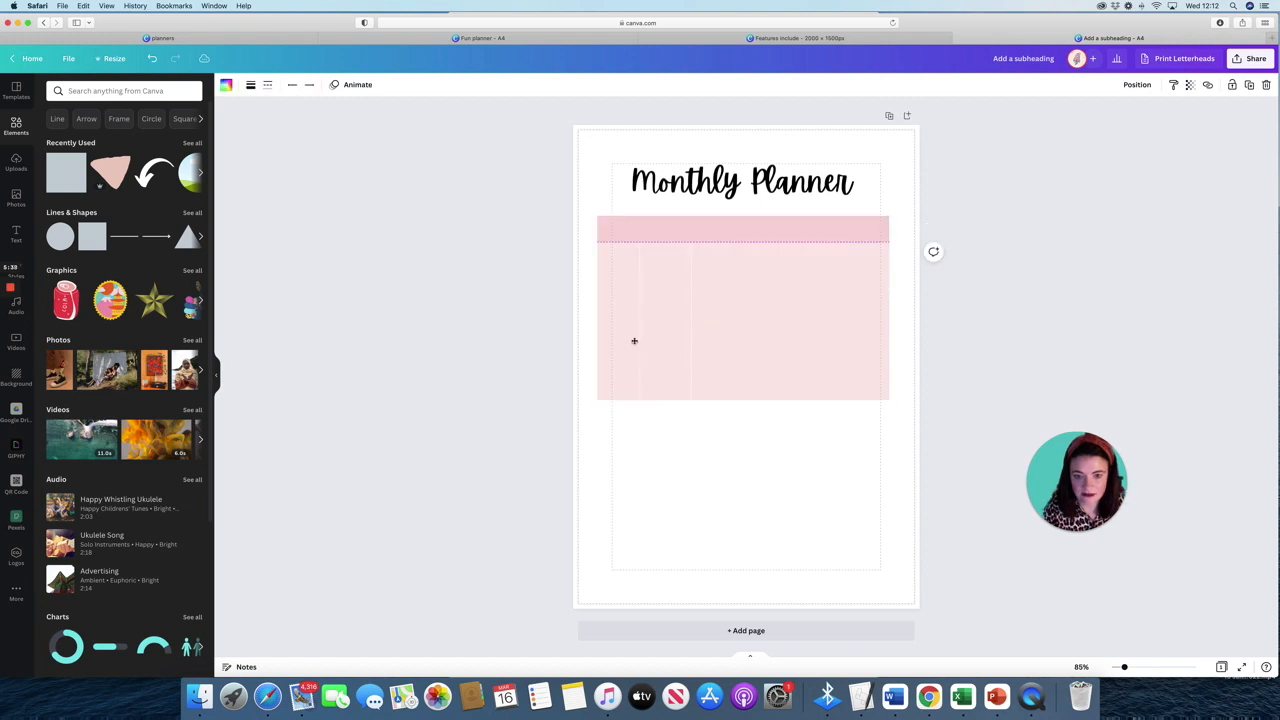
Duplicate the divider line into column and row positions to form the calendar grid.
click(742, 308)
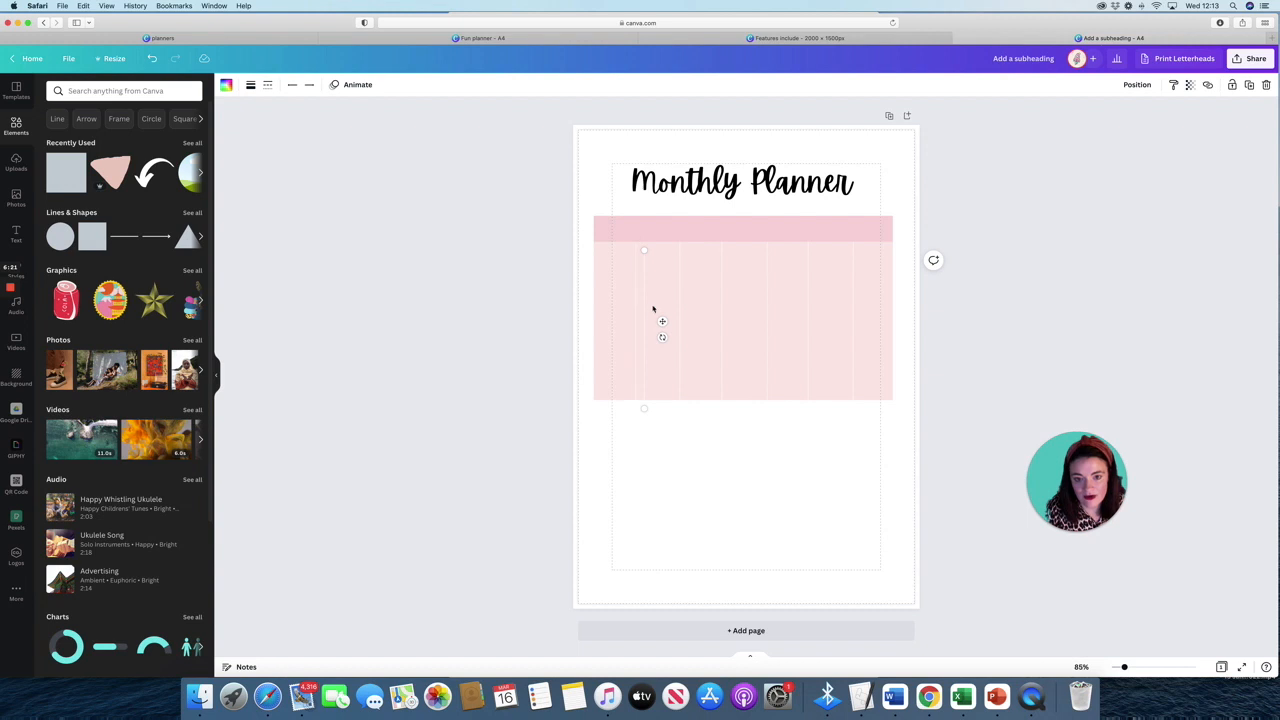
drag(662, 336, 660, 296)
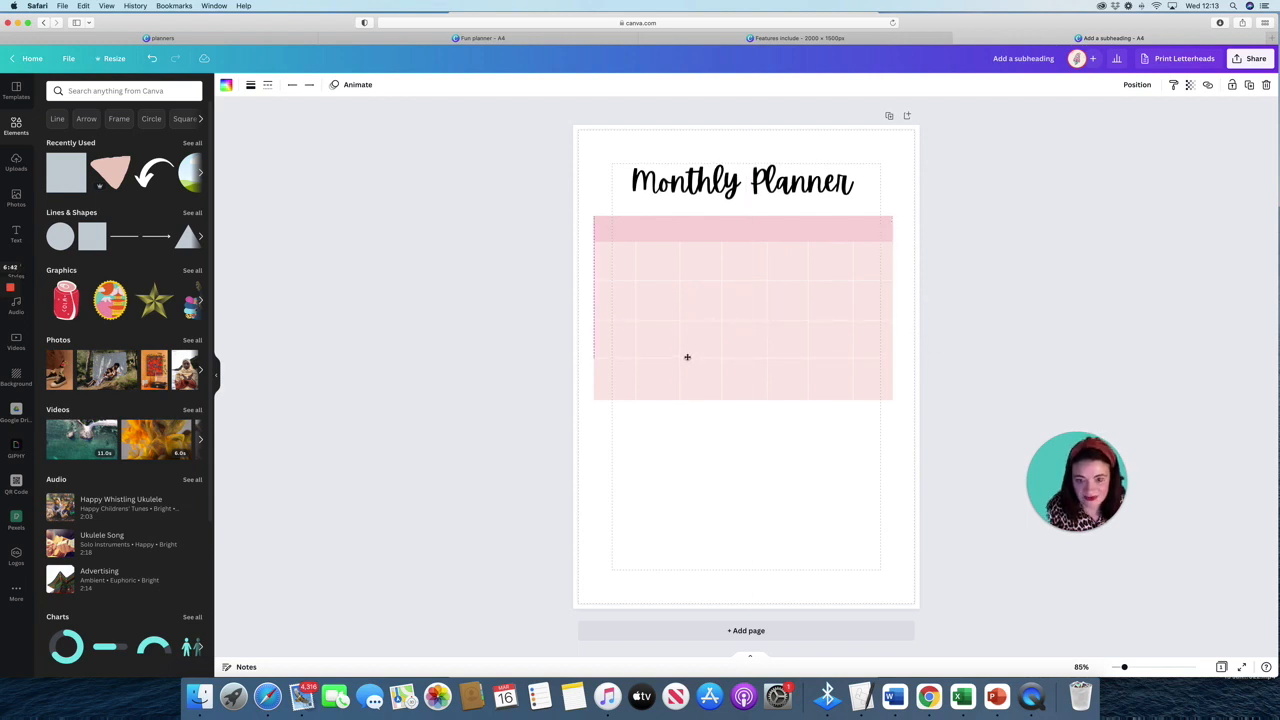
click(516, 198)
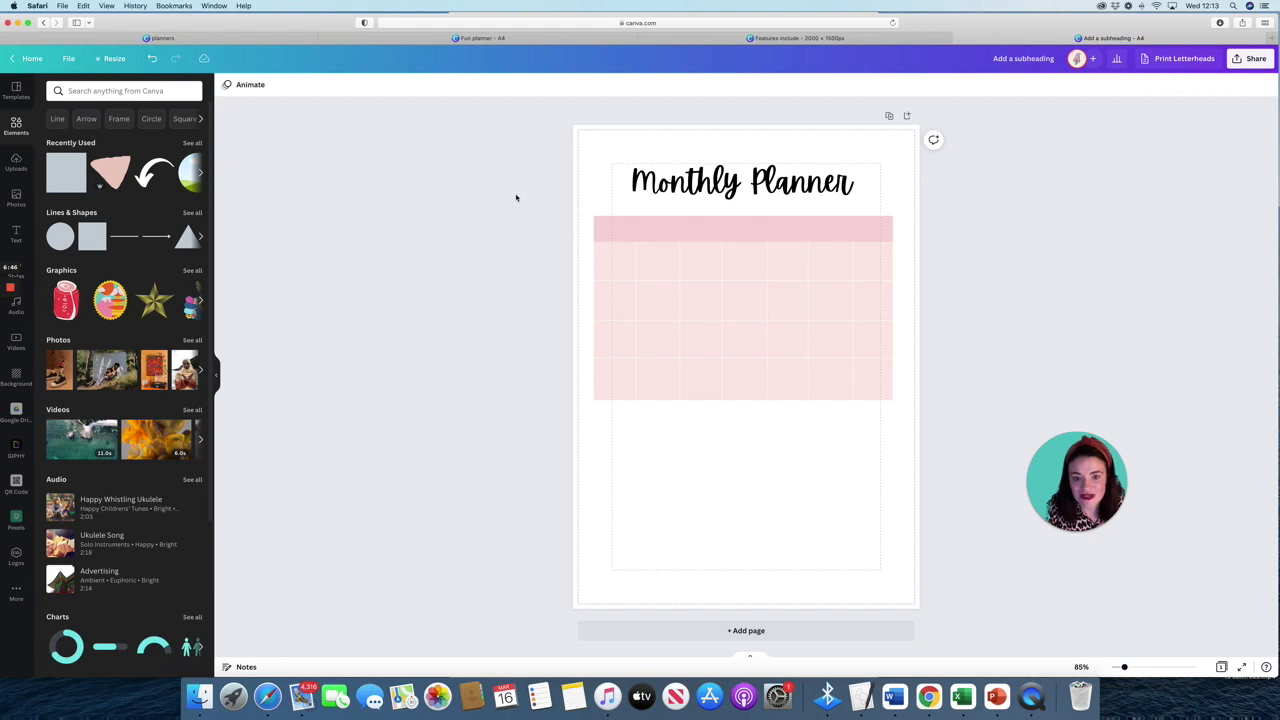
Add an Open Sans Extra Bold heading 'SUN' and repeat the day labels through SAT across the header.
click(16, 234)
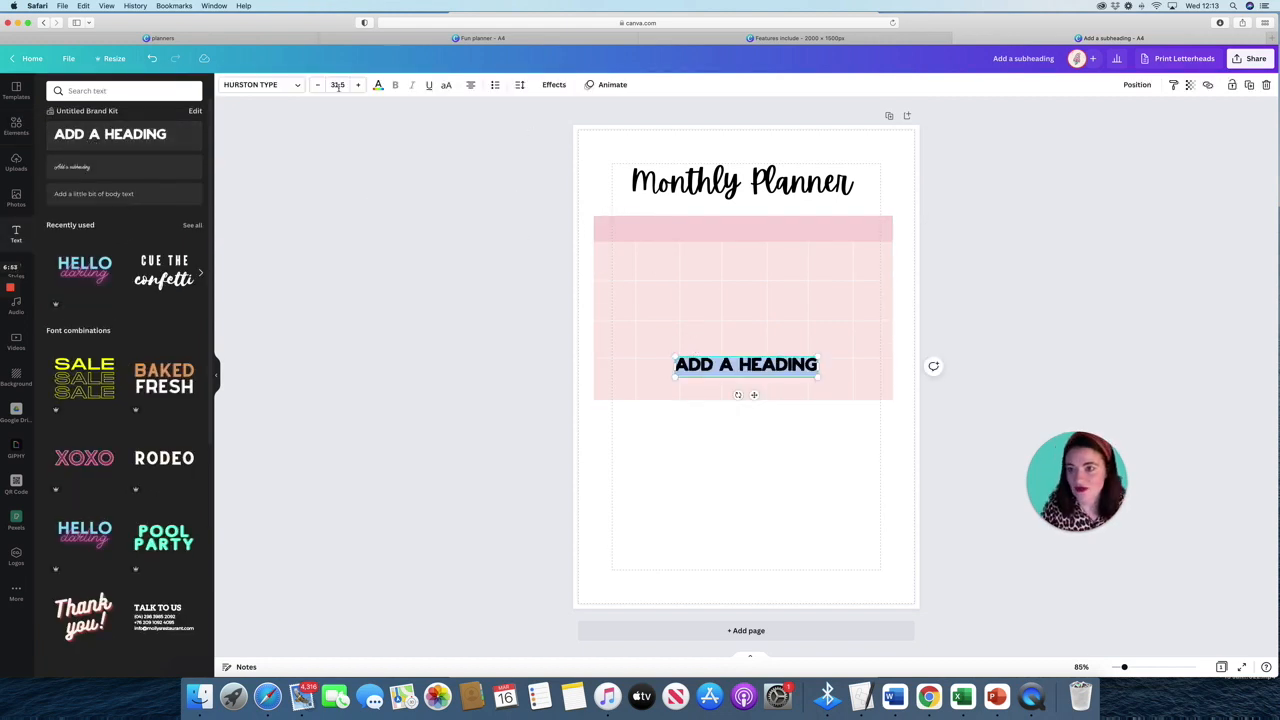
click(258, 84)
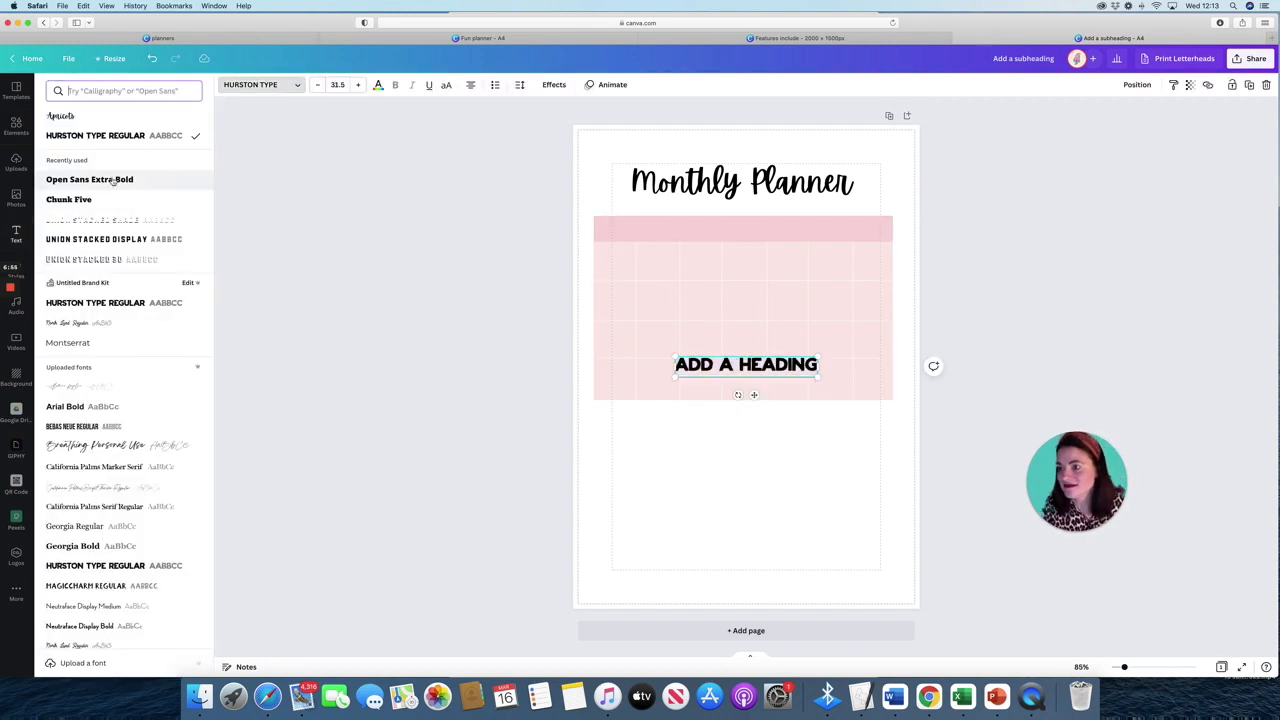
click(88, 180)
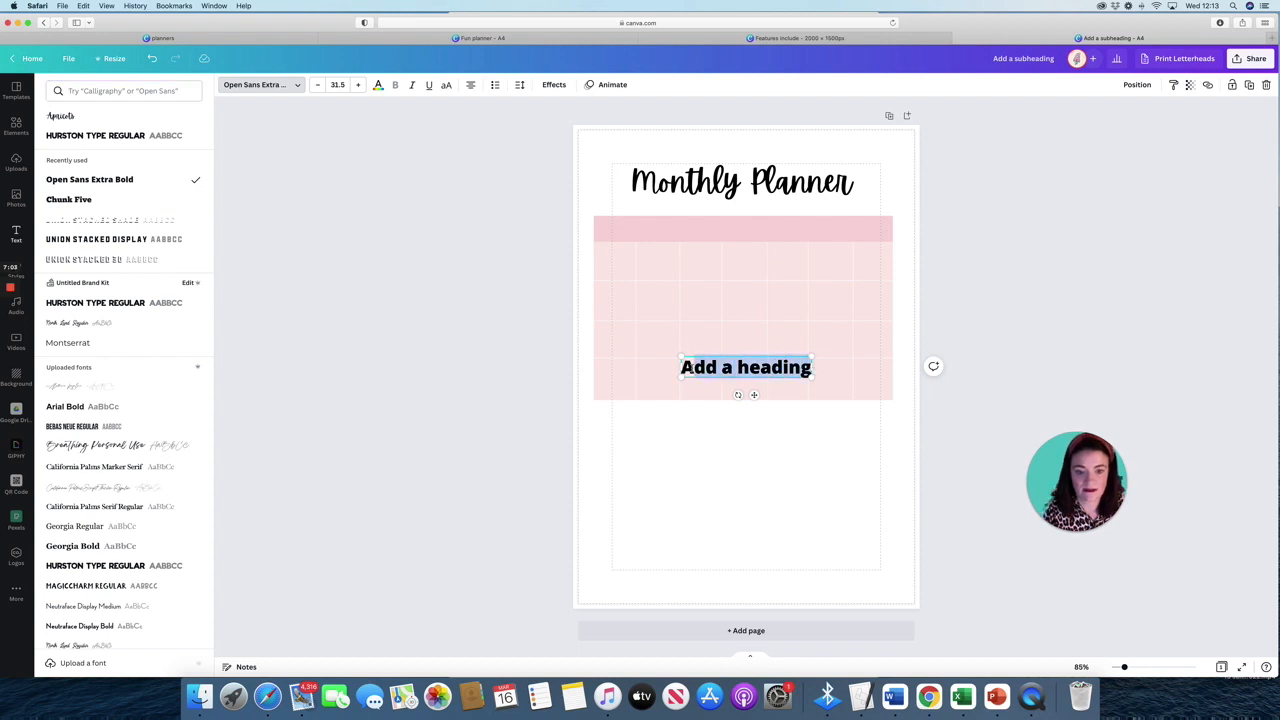
text(SUN)
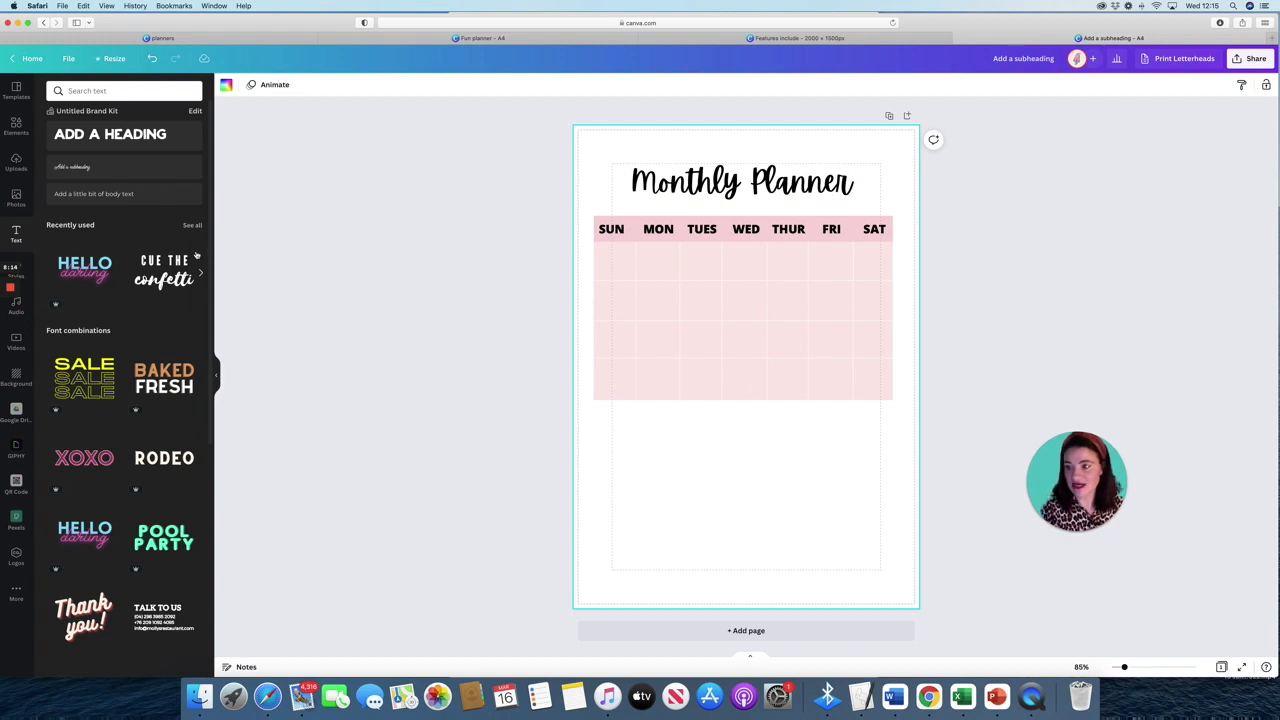
click(124, 92)
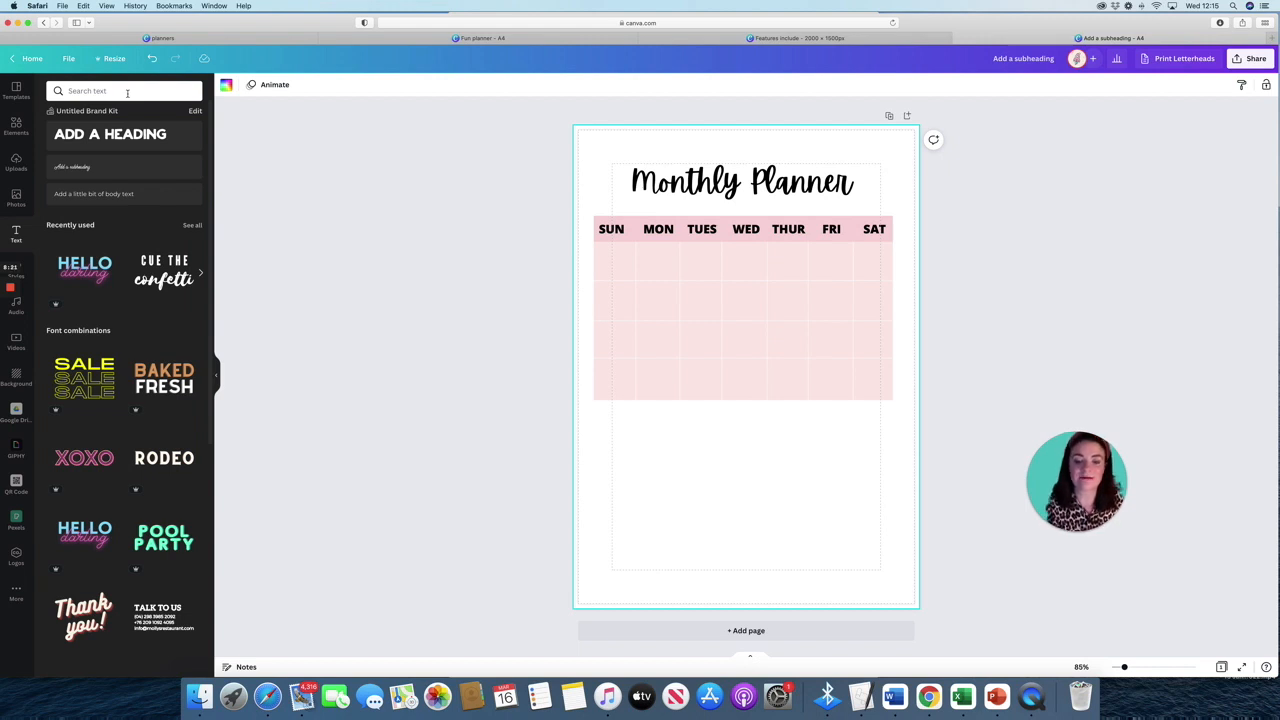
Find an outline square in Elements, place it below the calendar and make its outline pink.
click(100, 92)
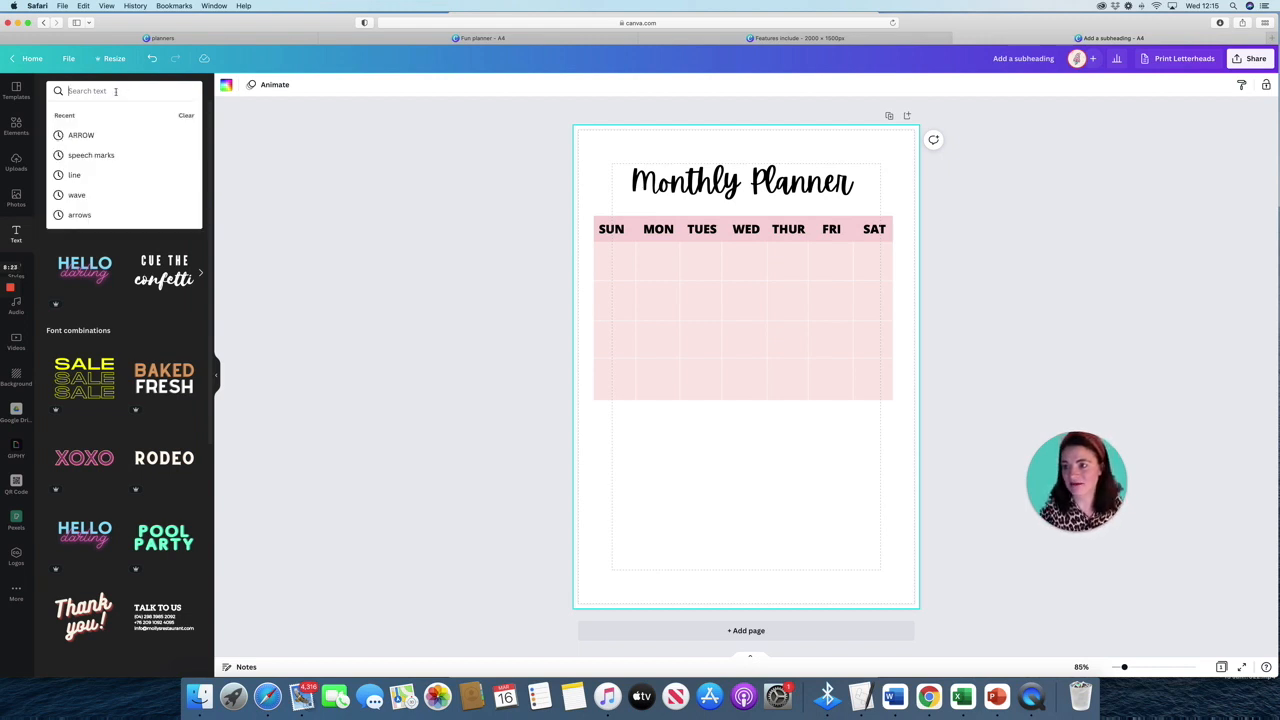
click(16, 126)
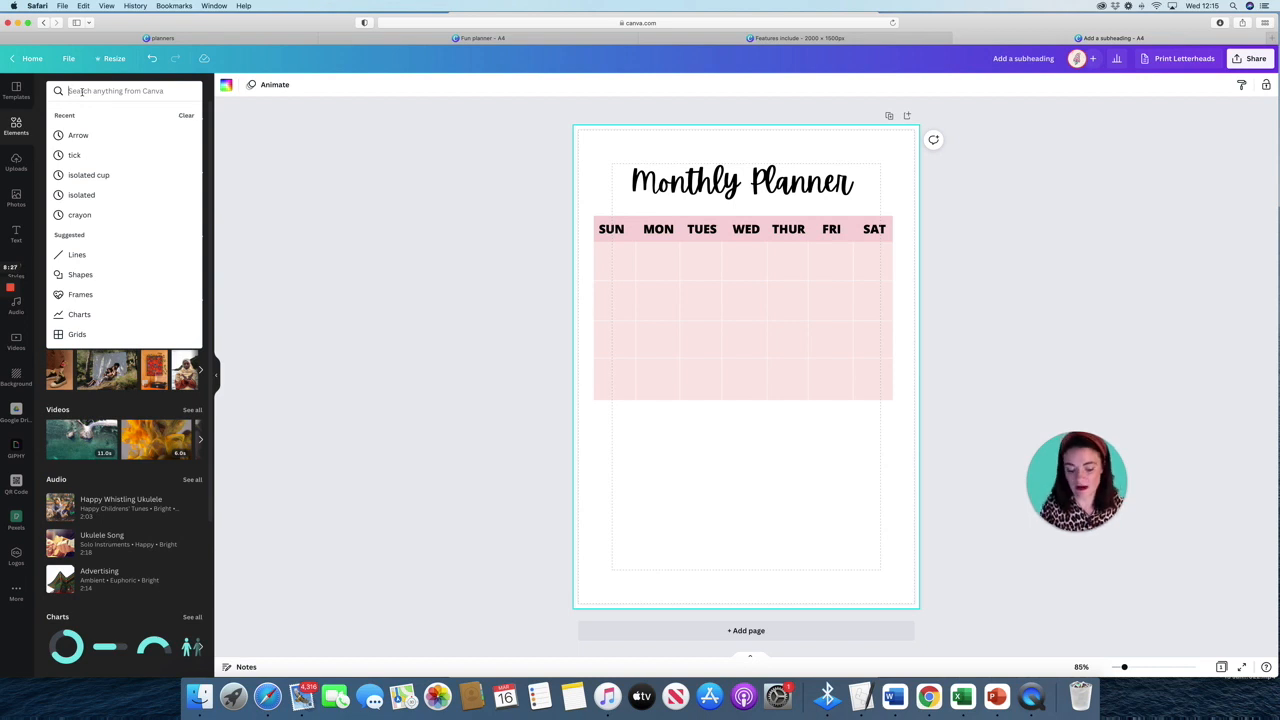
text(OUTLINE)
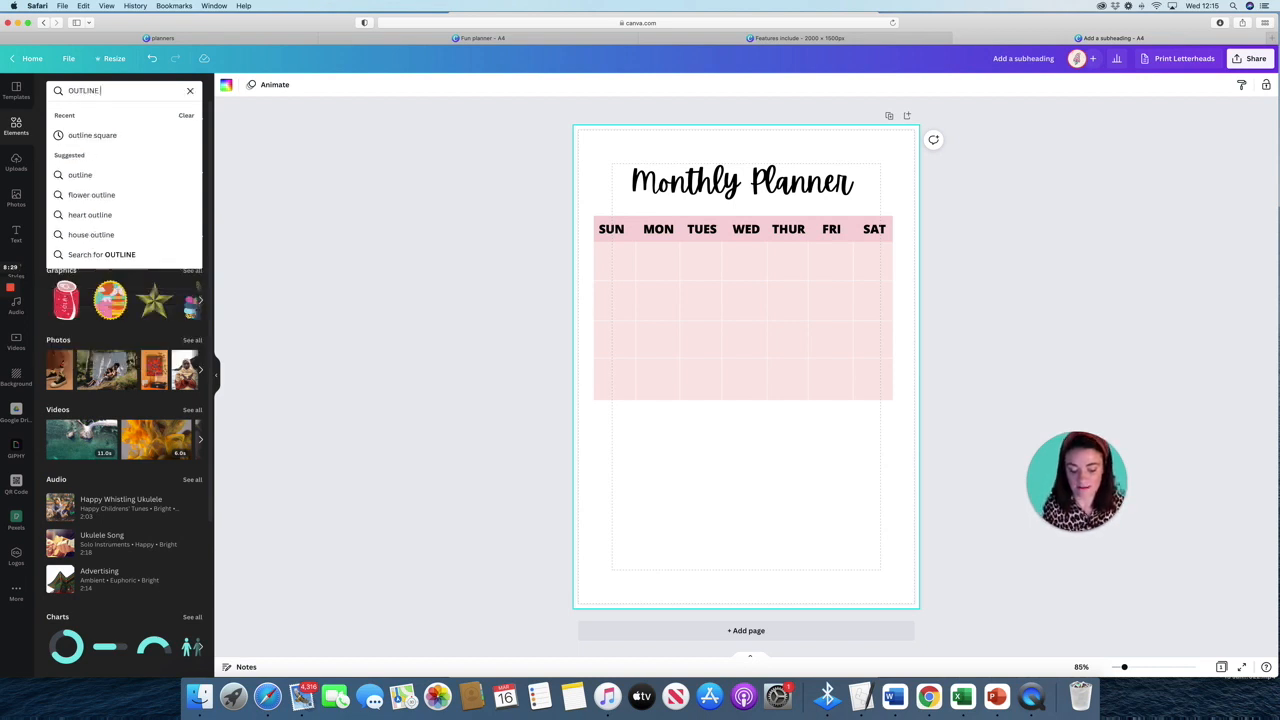
click(92, 136)
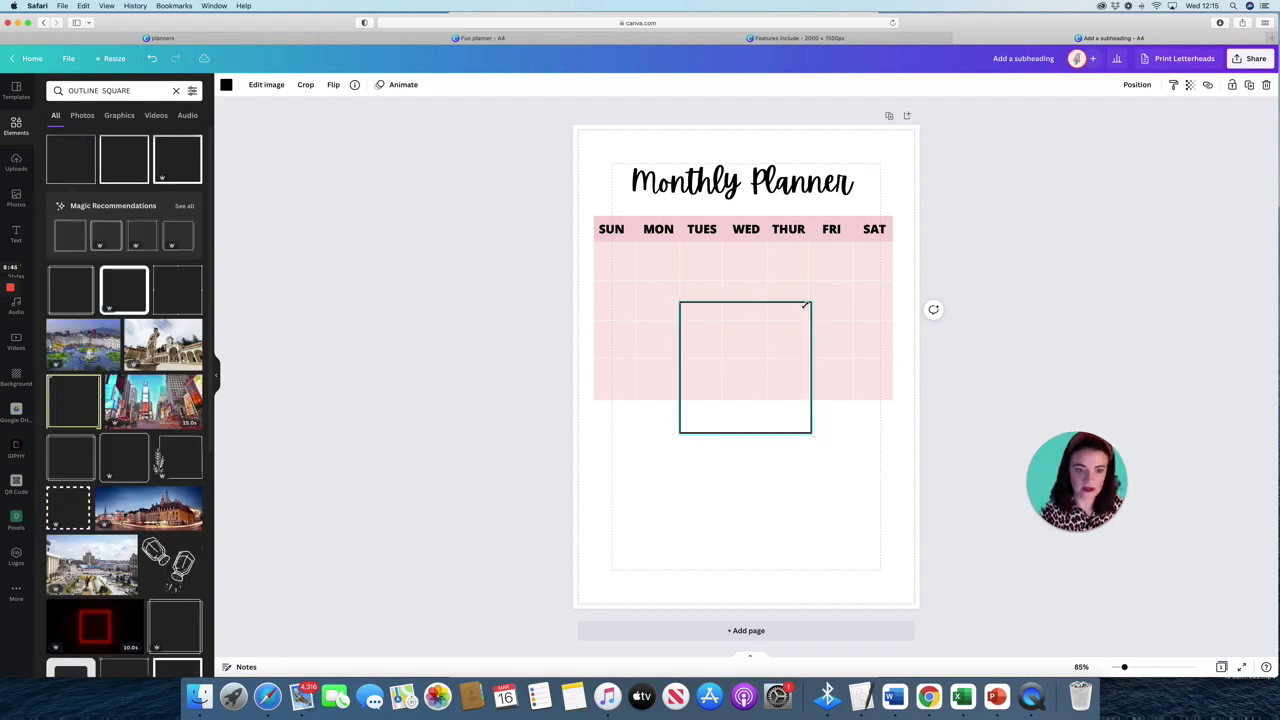
drag(744, 368, 668, 492)
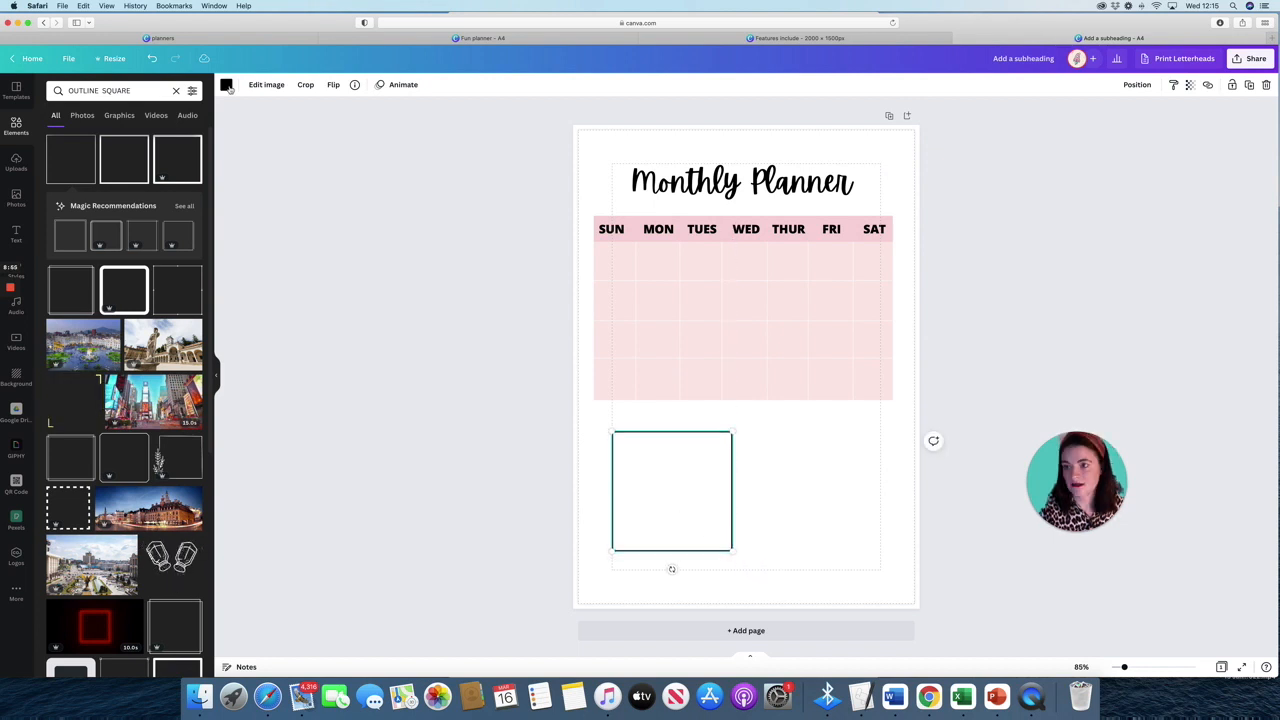
click(226, 84)
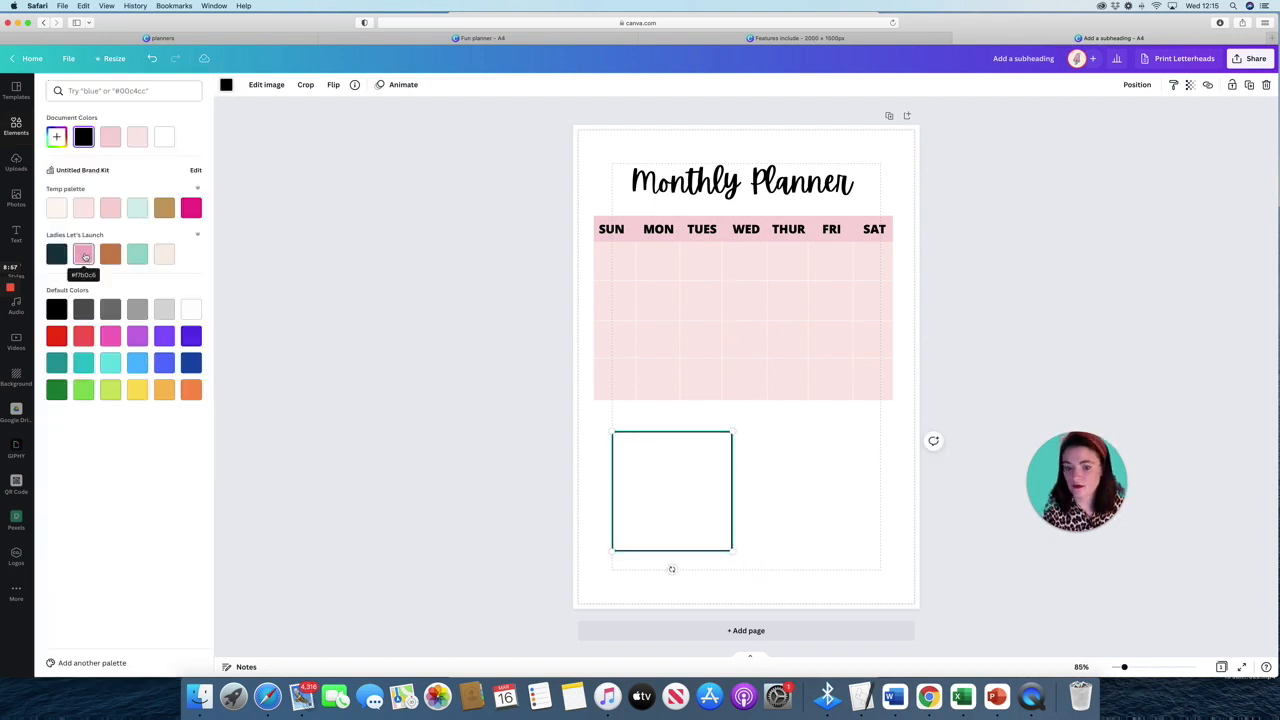
click(84, 252)
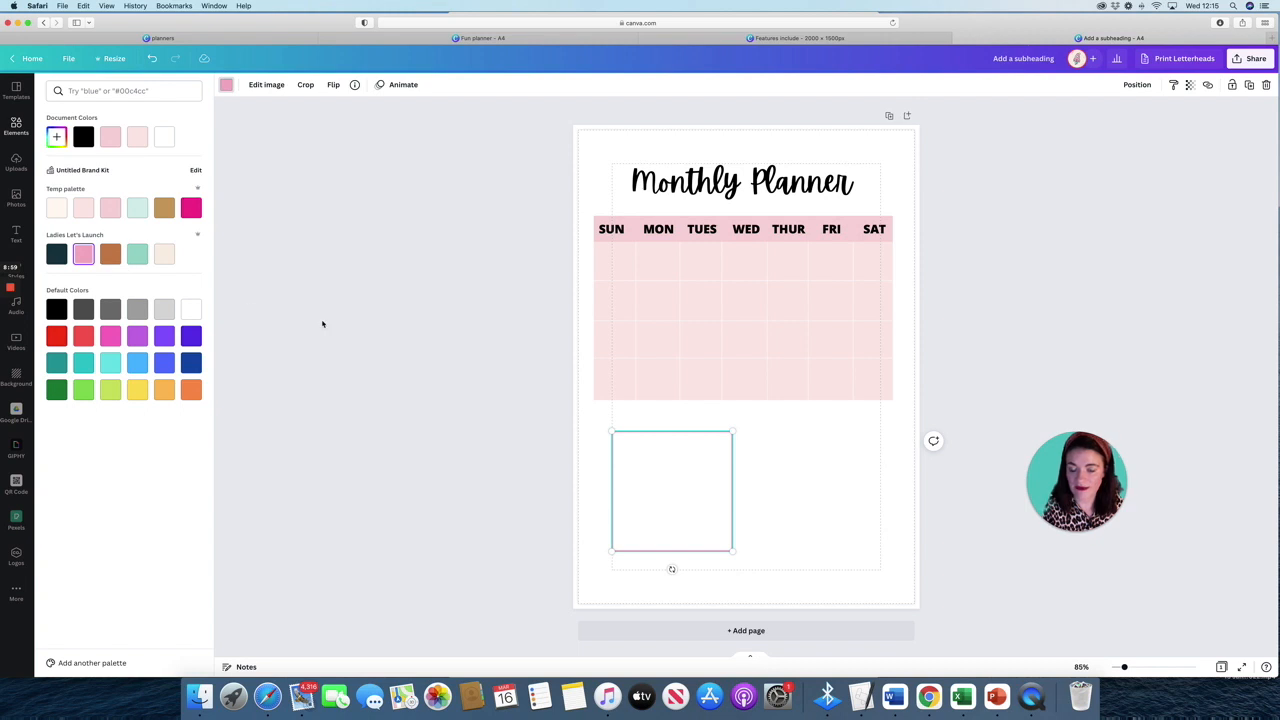
text(OUTLINE SQUARE)
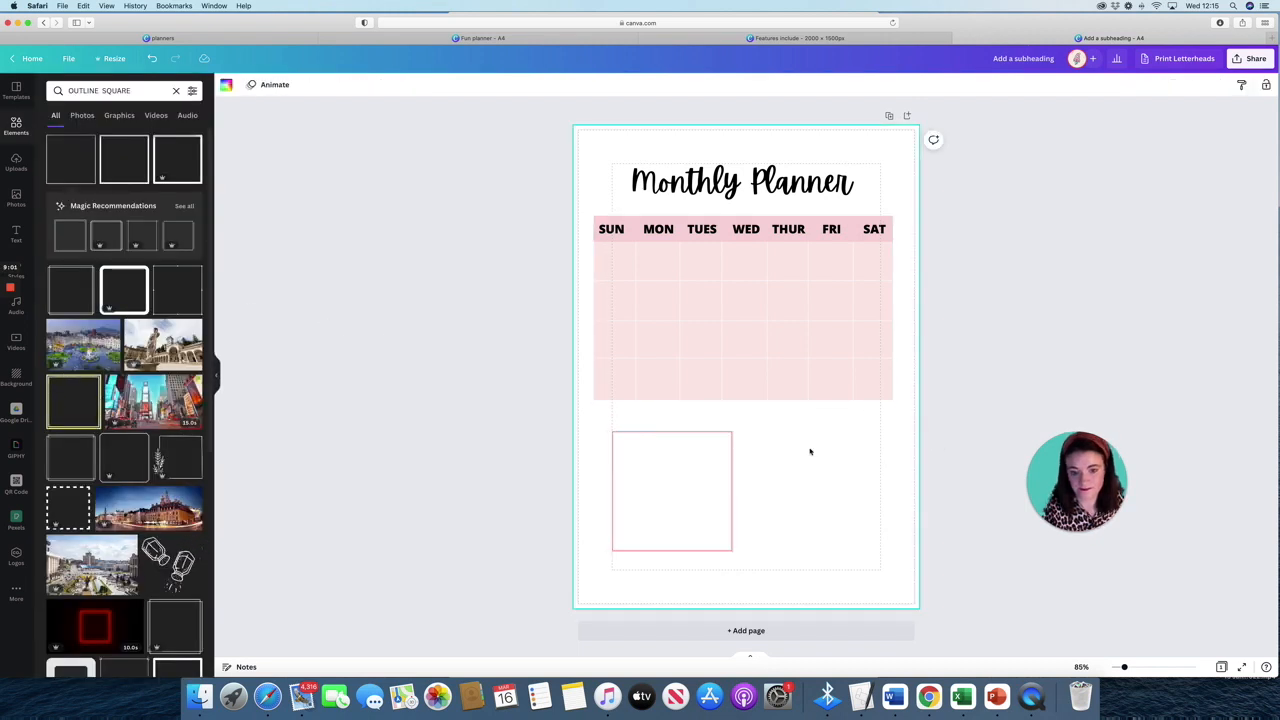
Copy the title text, edit it to 'My Goals' and place it on the square.
click(742, 180)
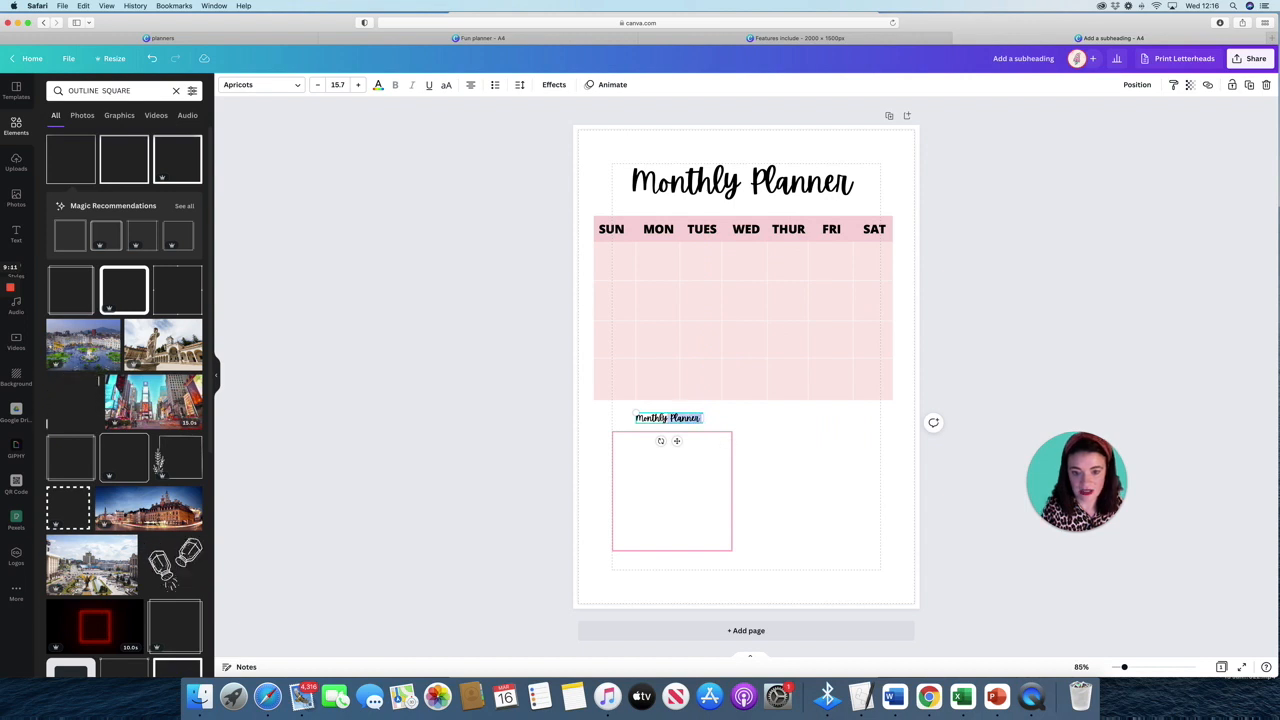
click(72, 400)
text(My Goals)
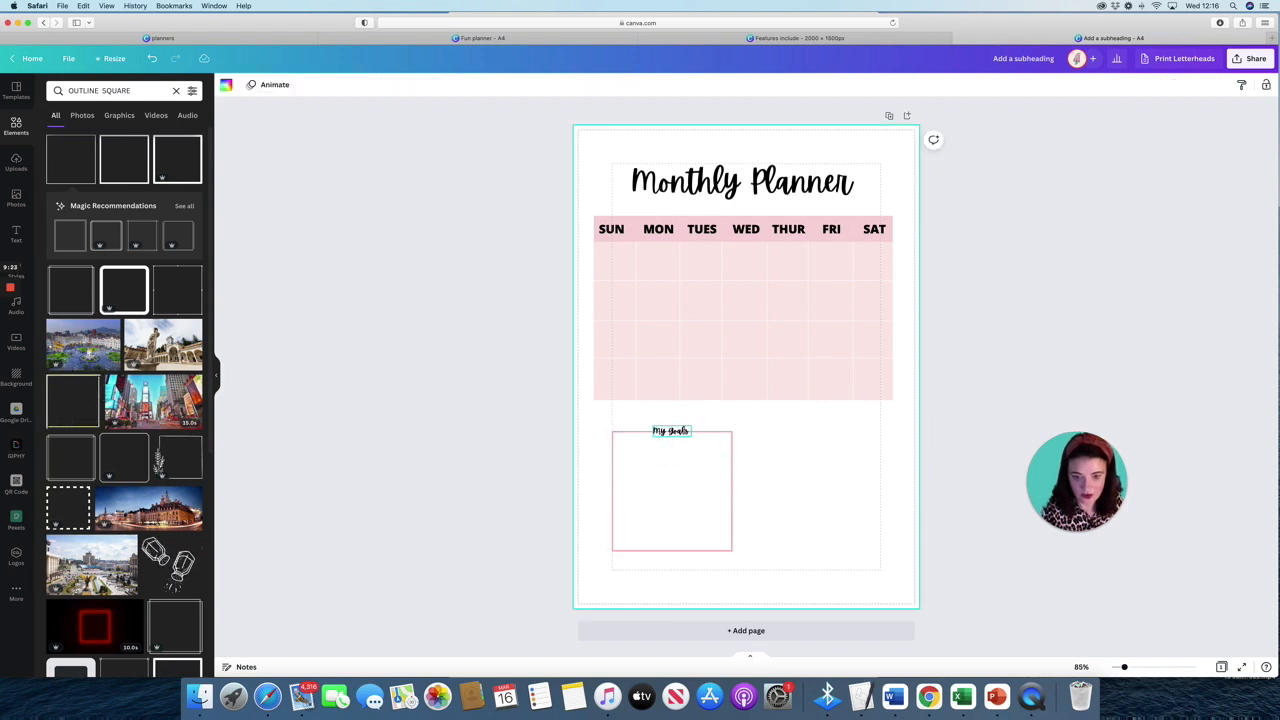
click(670, 490)
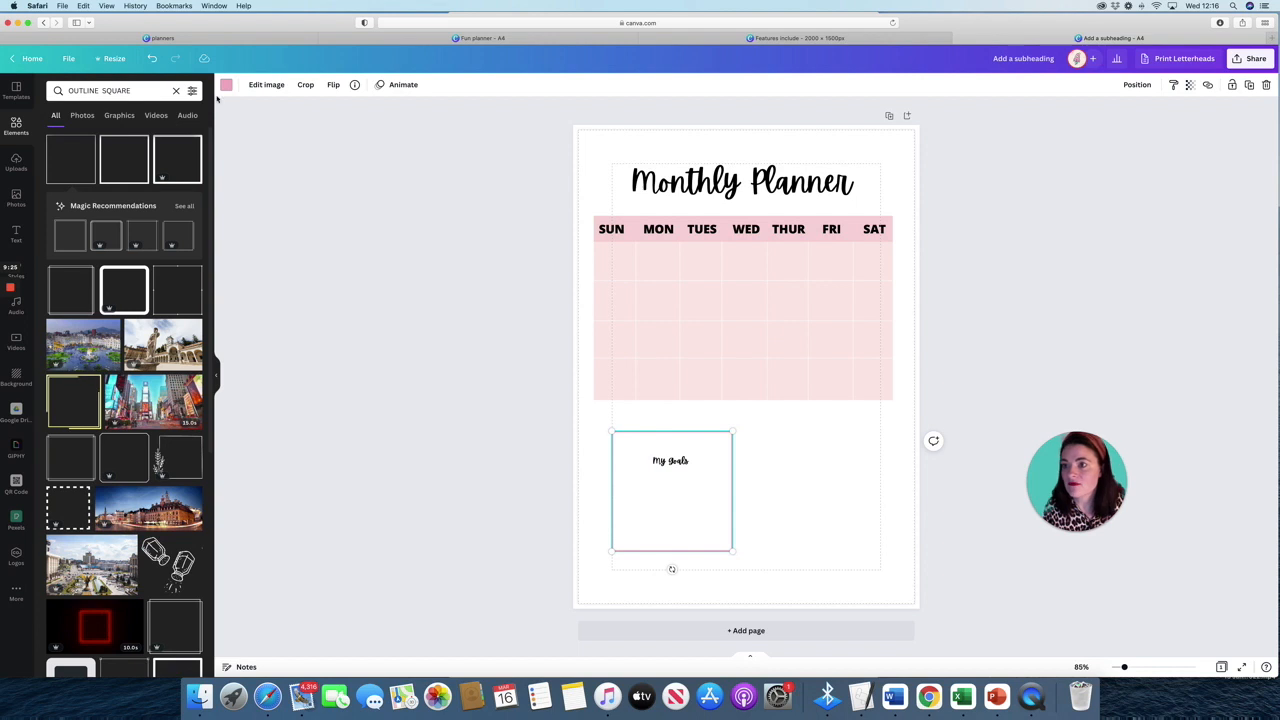
click(176, 92)
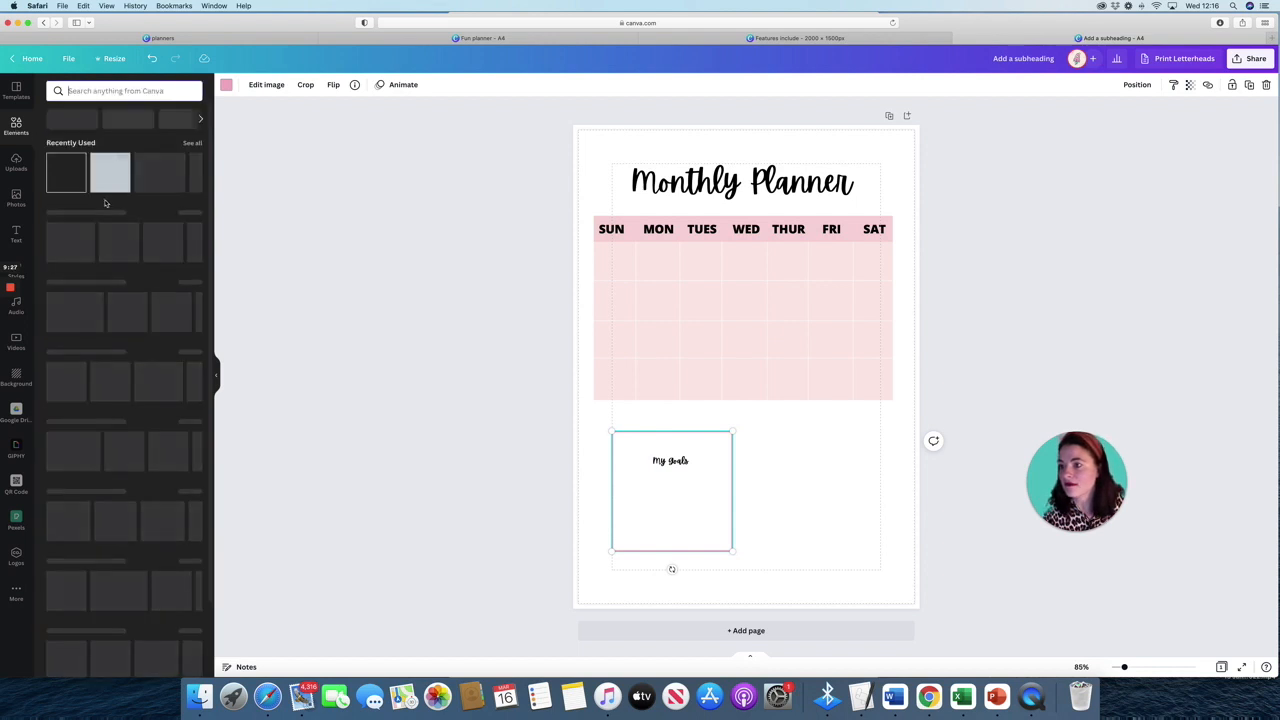
Try a tape graphic from Elements on the goals box, then remove it.
click(16, 128)
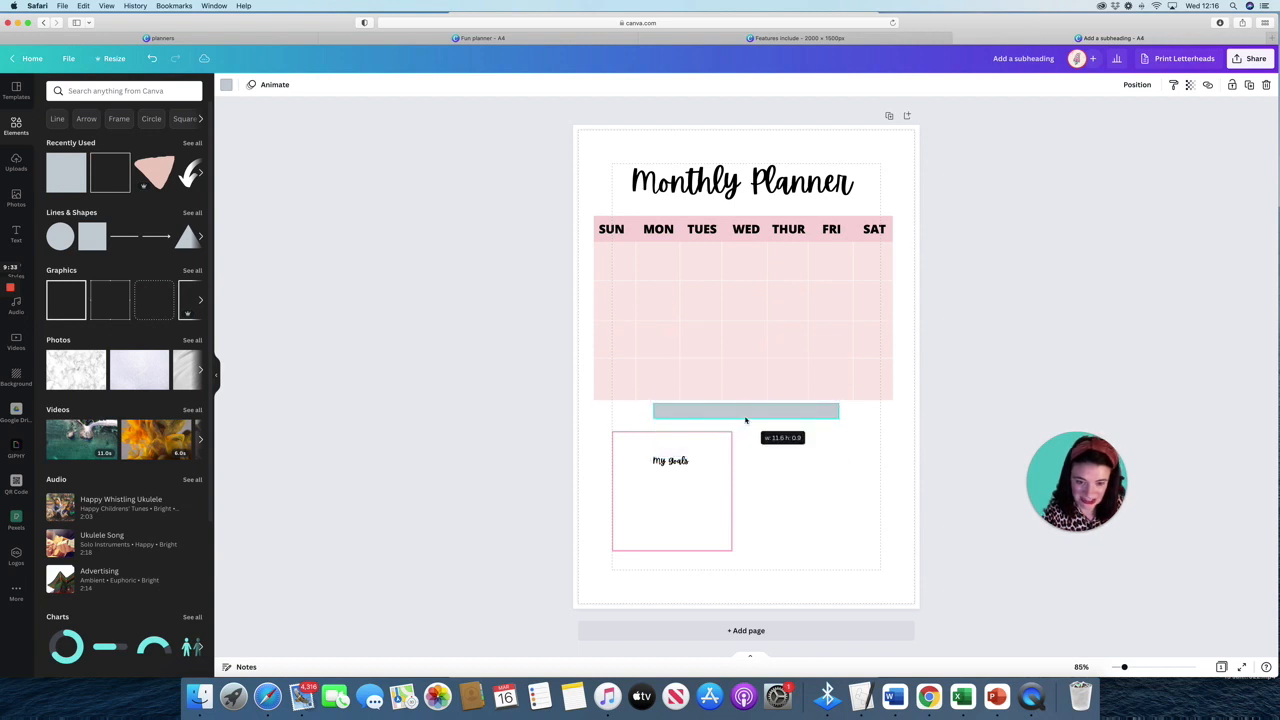
drag(836, 410, 756, 410)
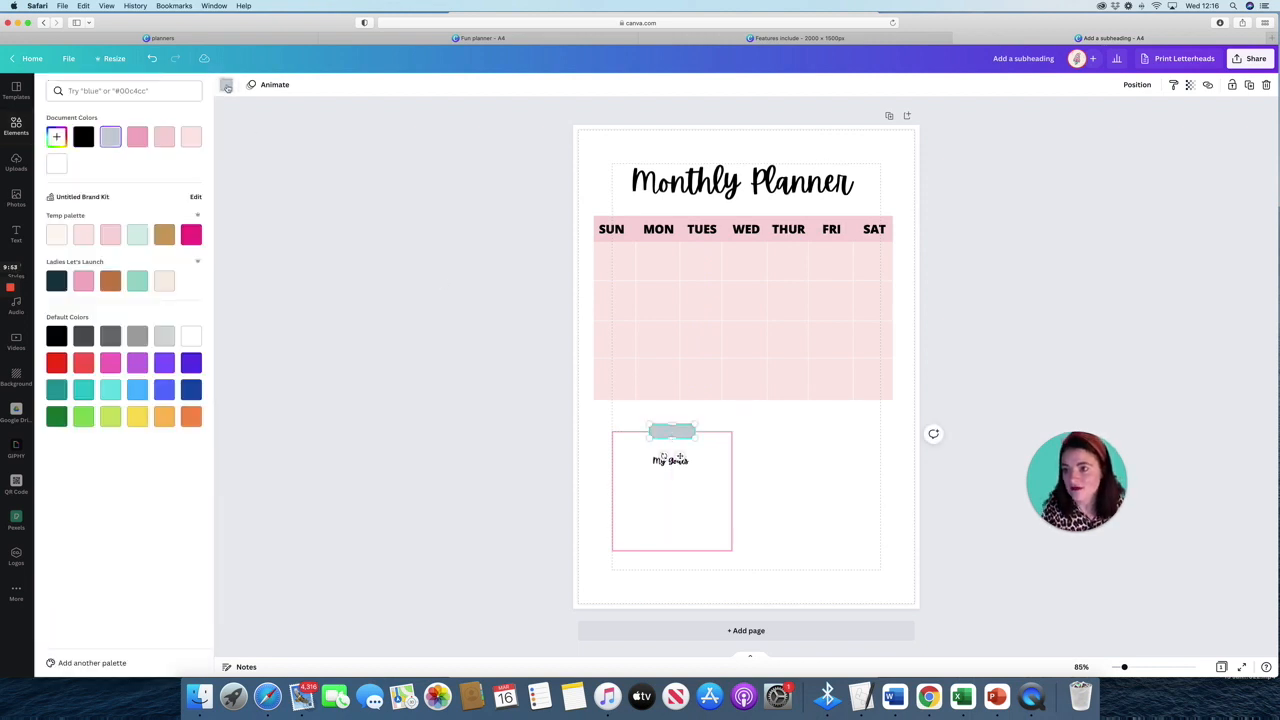
click(16, 128)
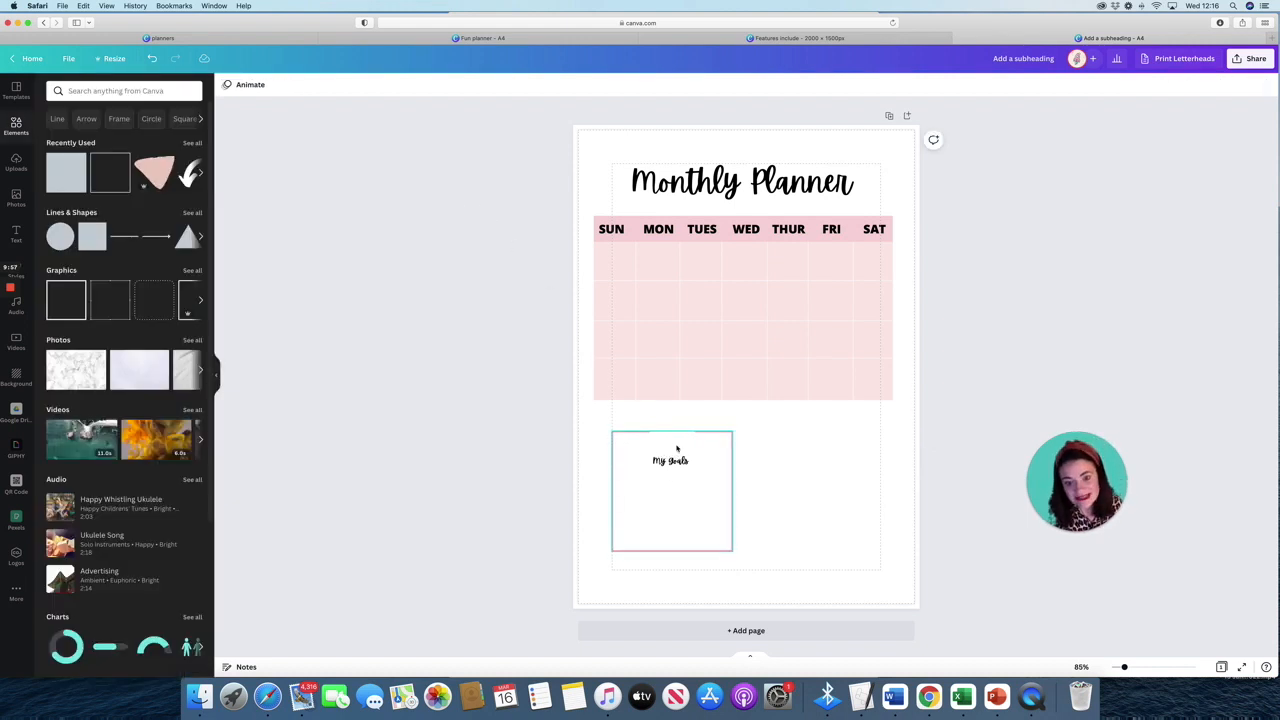
Move the My Goals heading onto the top border of the pink goals box.
click(670, 460)
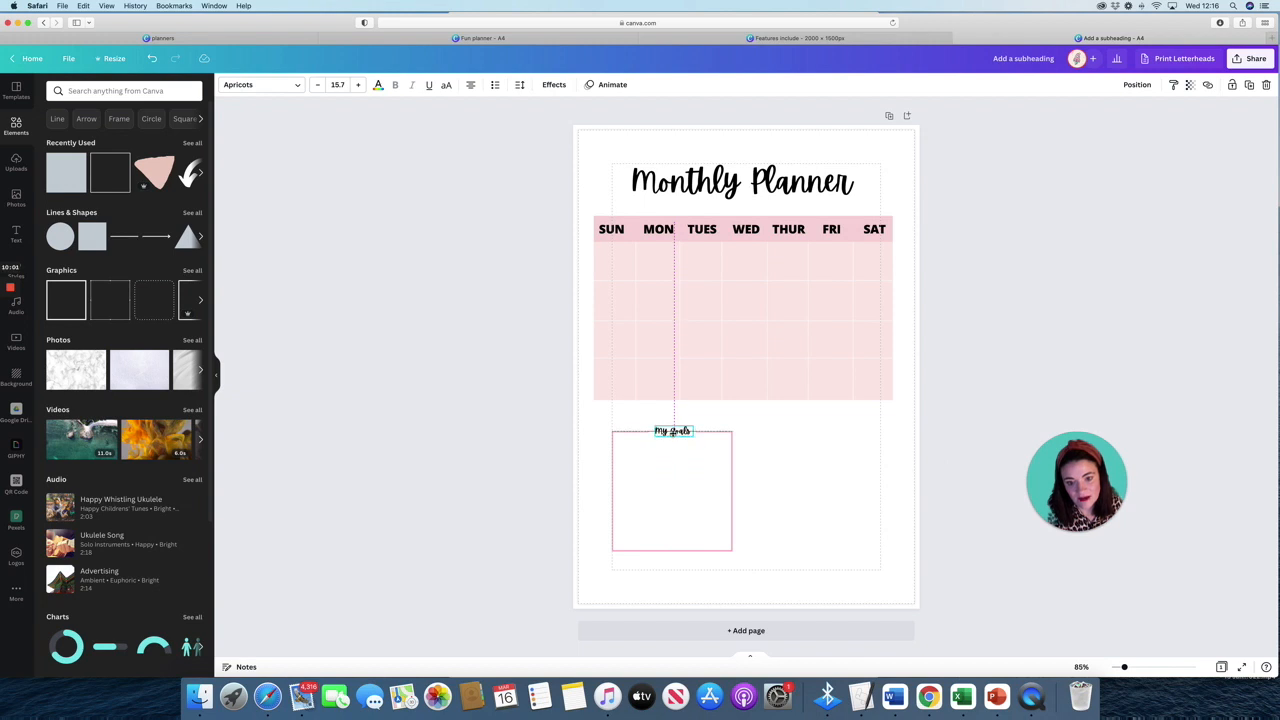
click(796, 432)
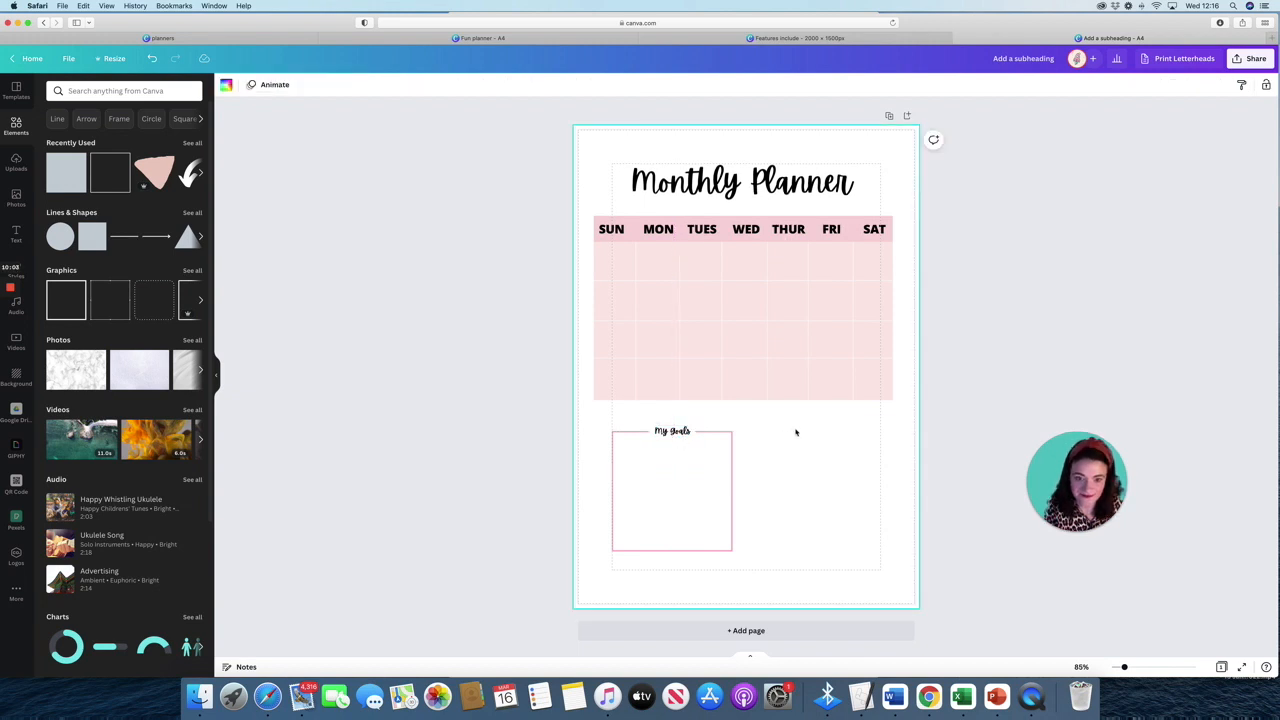
click(672, 490)
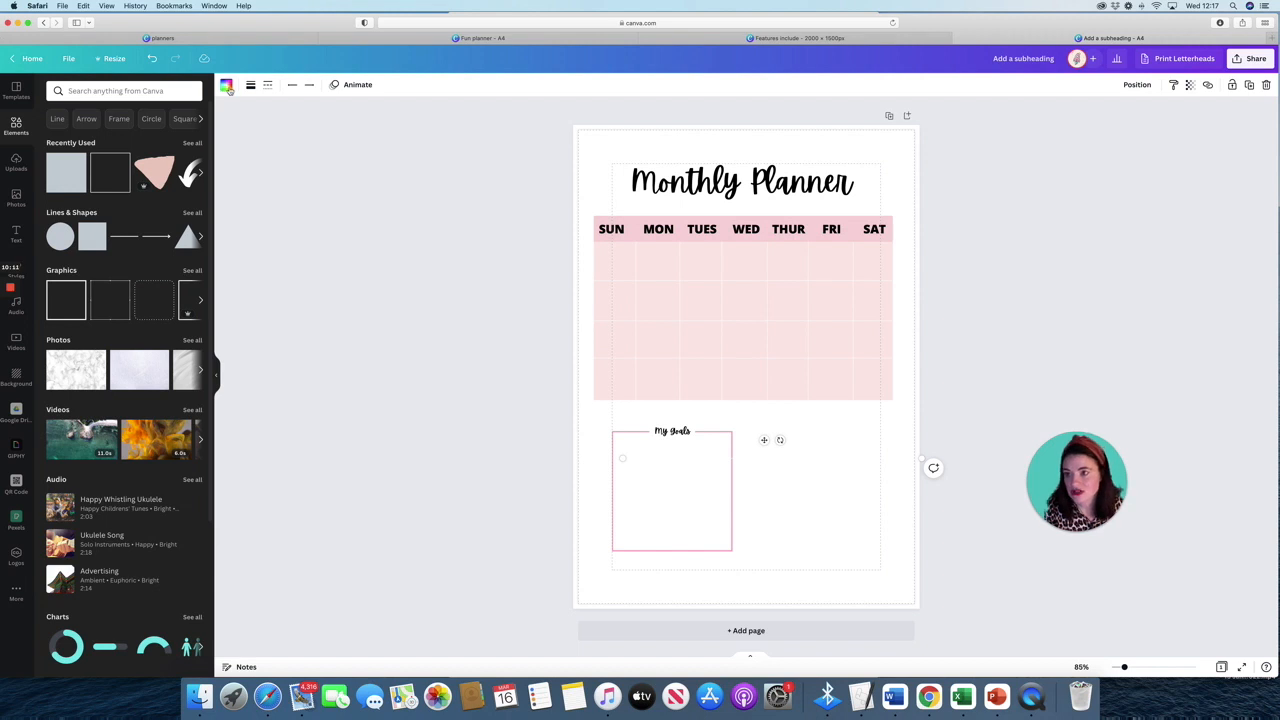
Colour the writing line light pink and duplicate it into several rows inside the goals box.
click(226, 84)
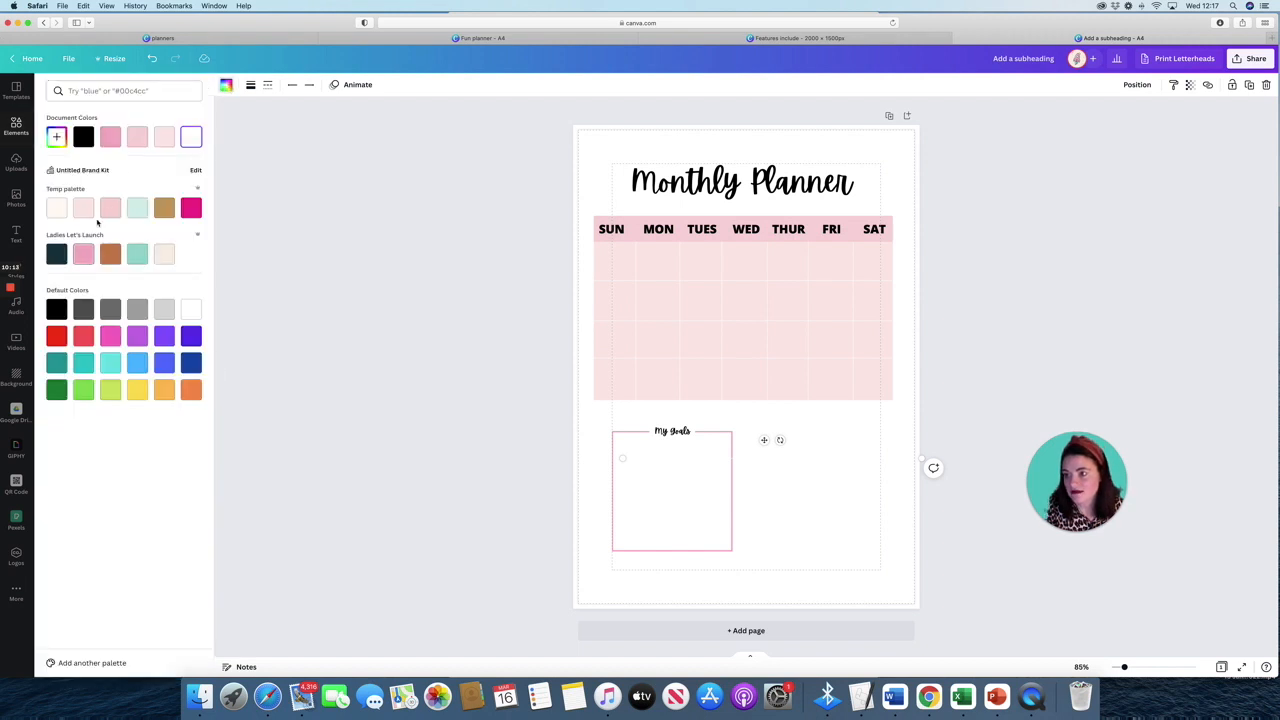
click(110, 208)
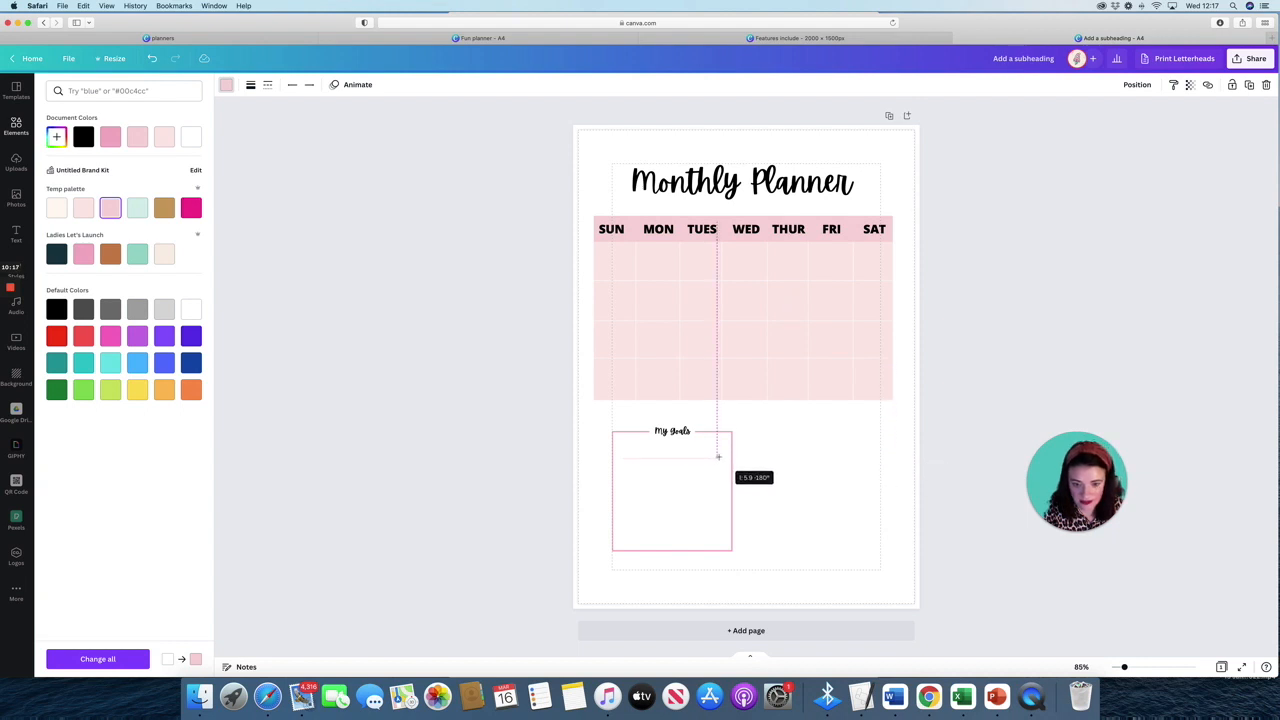
click(16, 124)
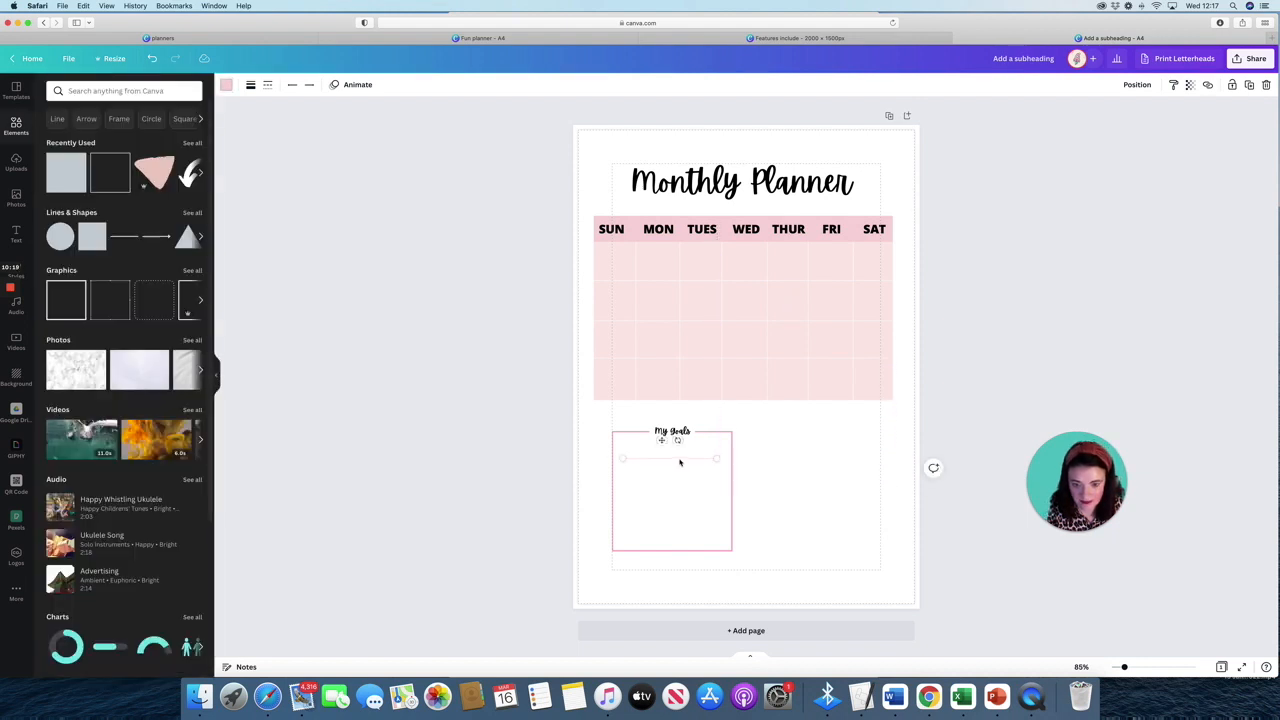
click(672, 490)
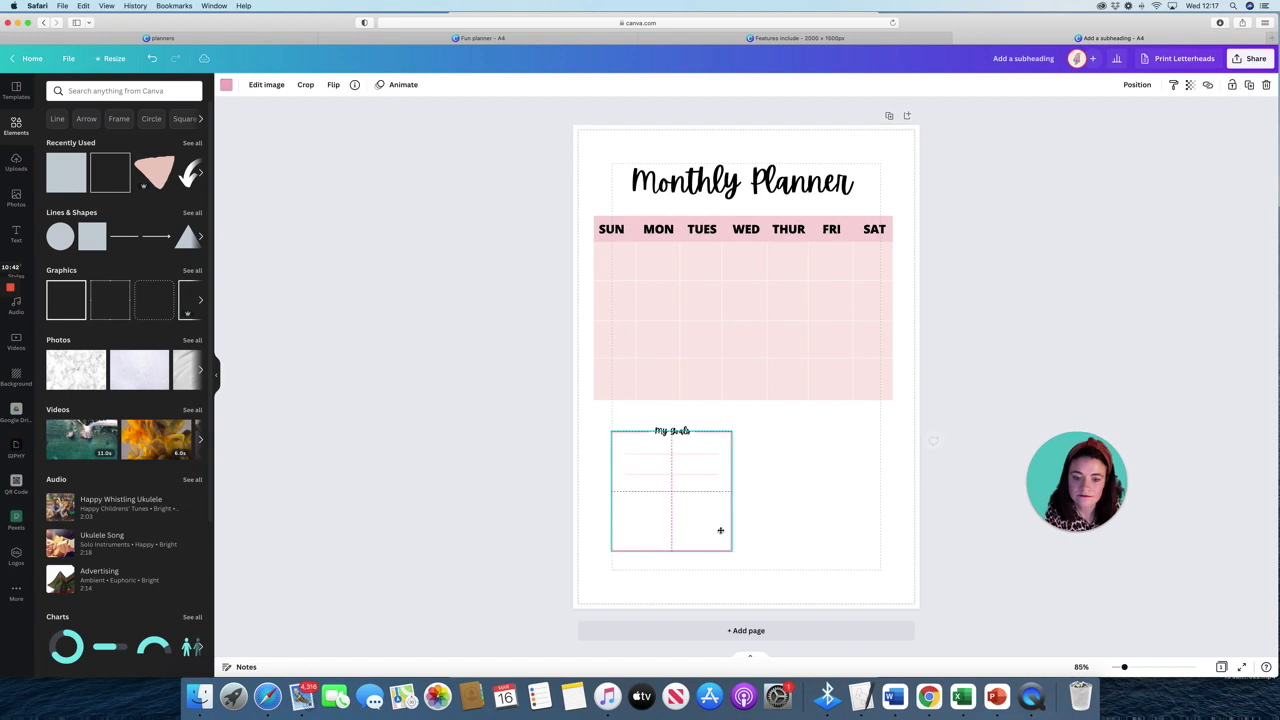
click(672, 530)
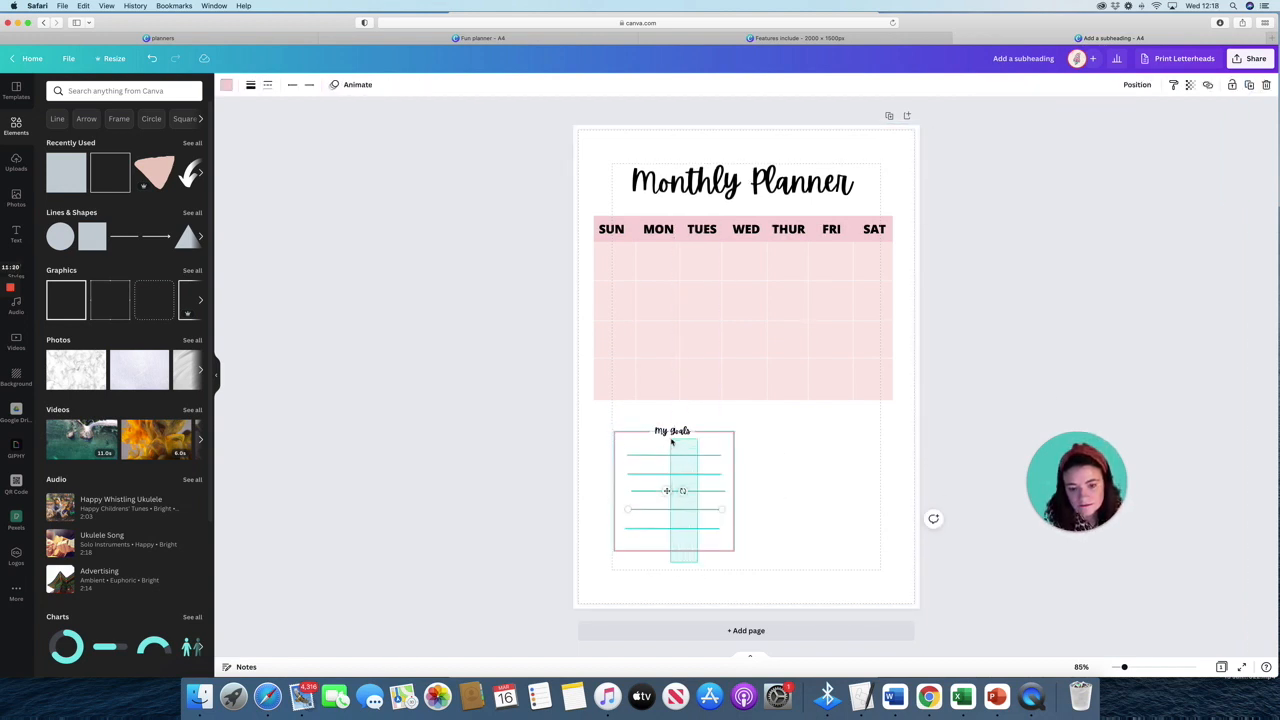
Space the pink writing lines evenly with Position > Tidy up.
click(1152, 84)
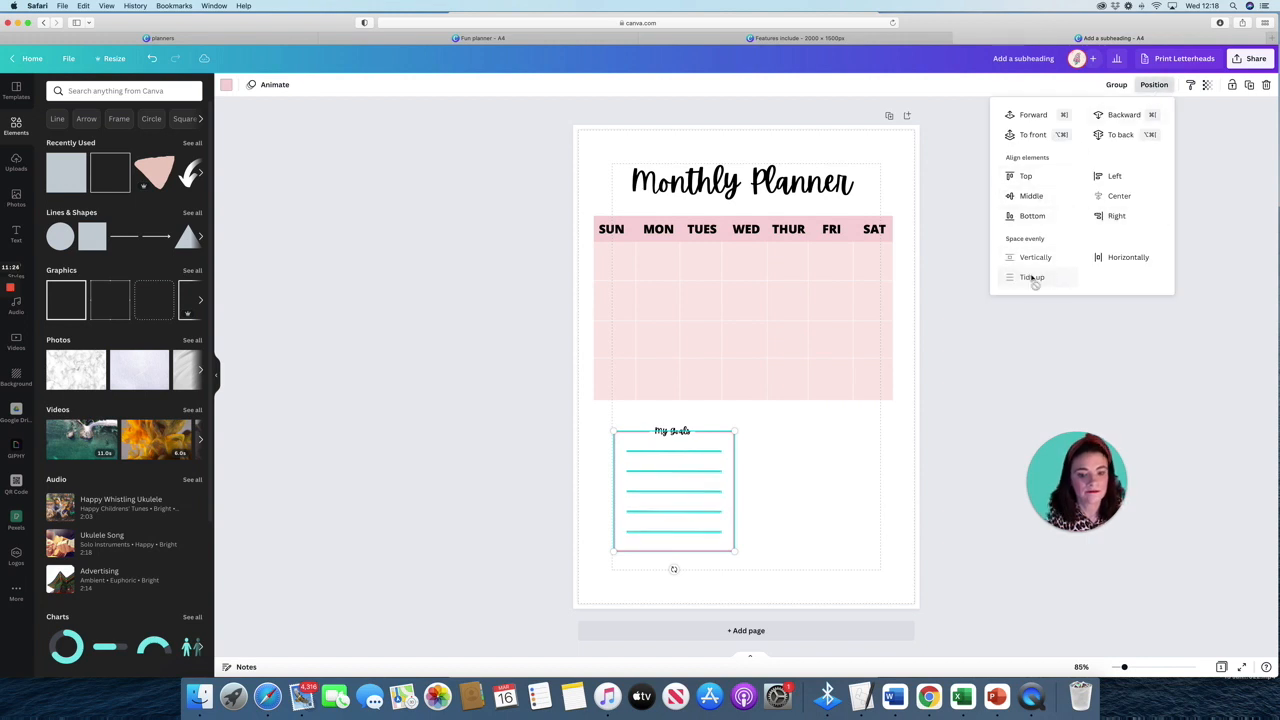
click(1032, 276)
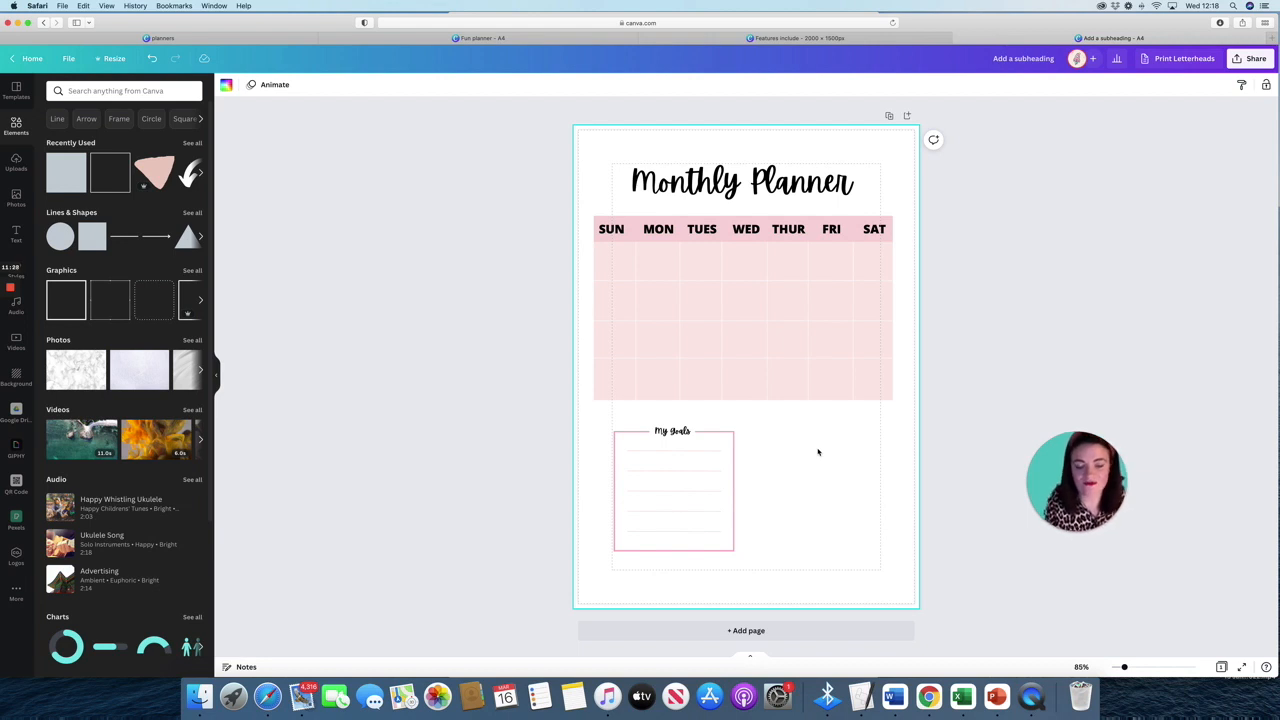
mouse_move(752, 476)
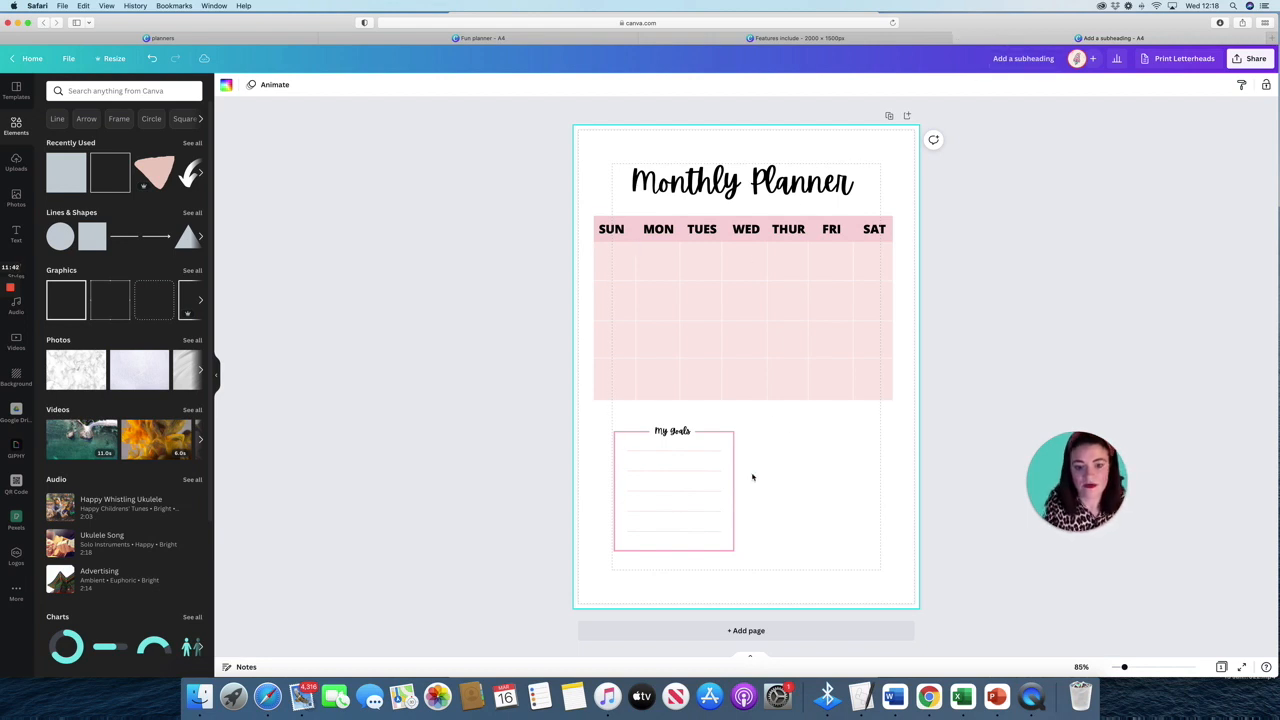
Add a 'To do list' heading beside the goals box with a small checkbox square beneath it.
click(672, 432)
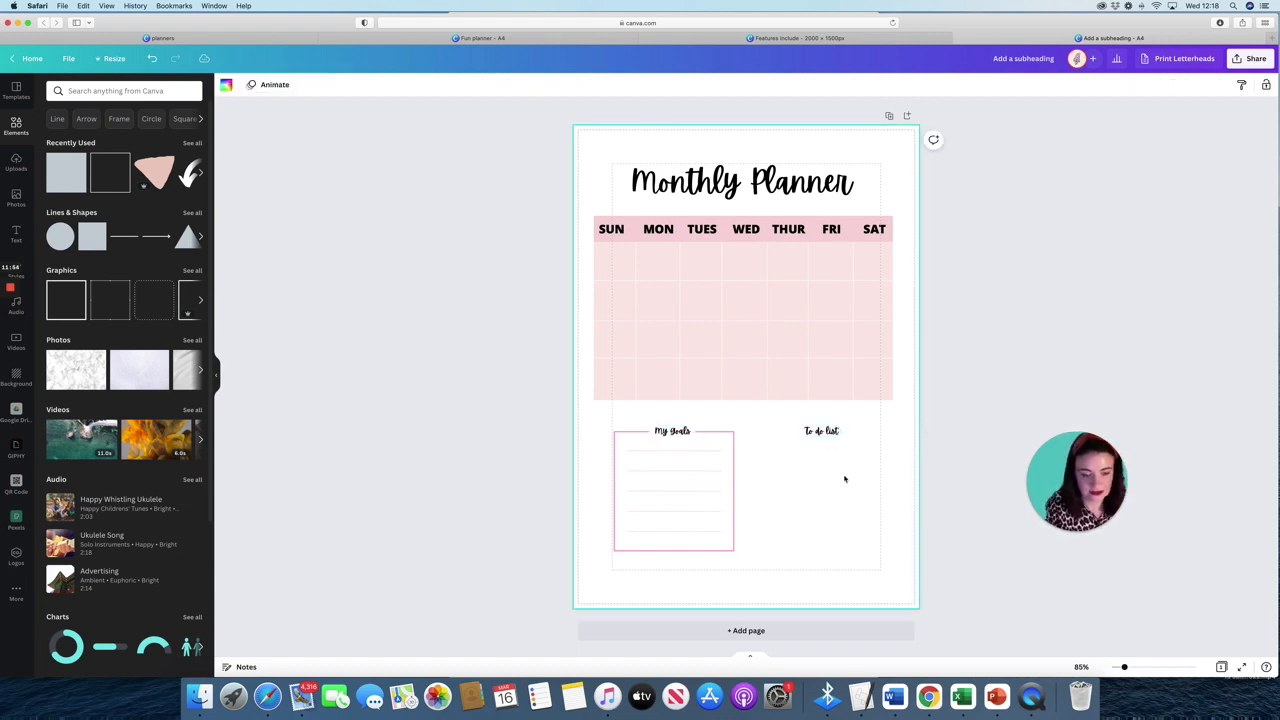
click(820, 432)
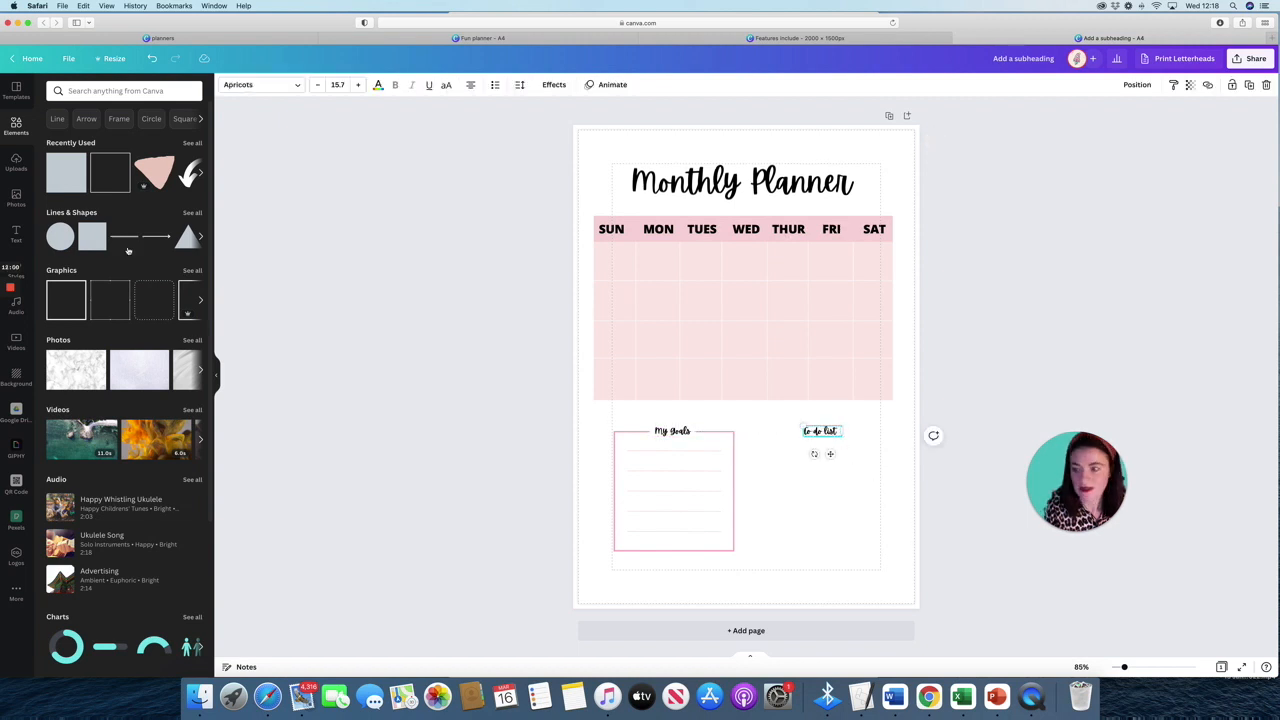
click(744, 368)
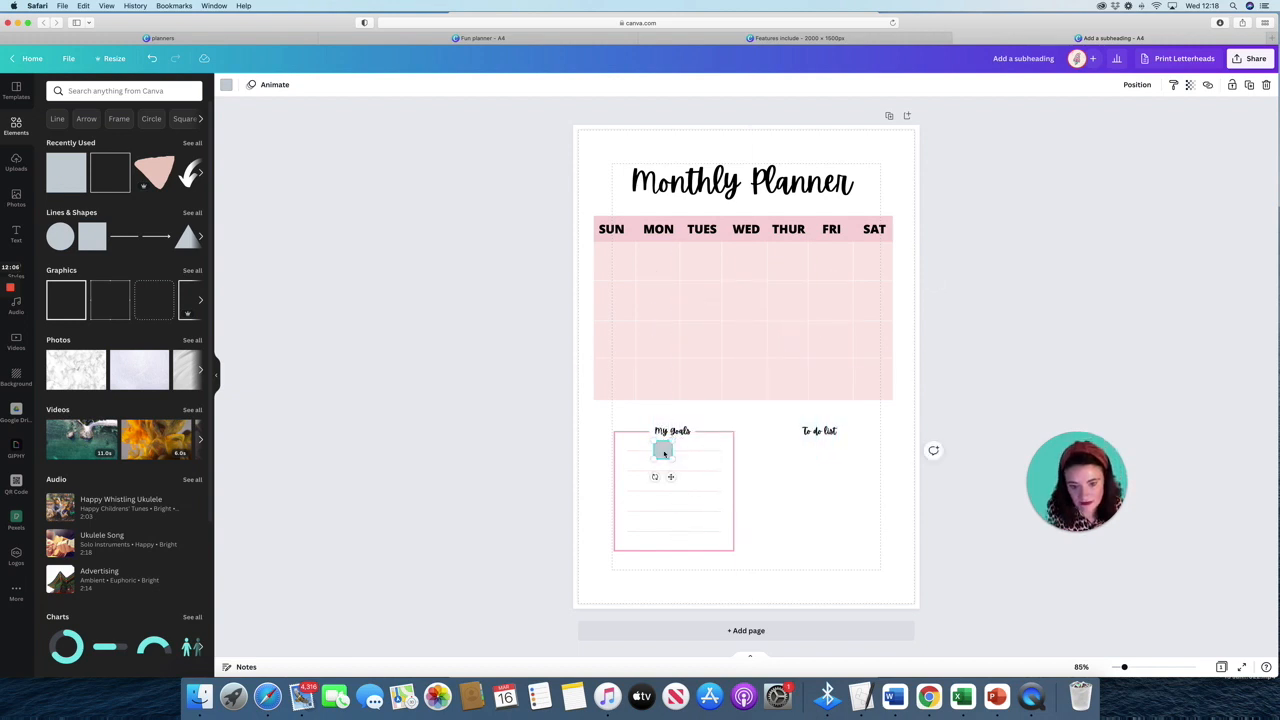
drag(664, 450, 792, 452)
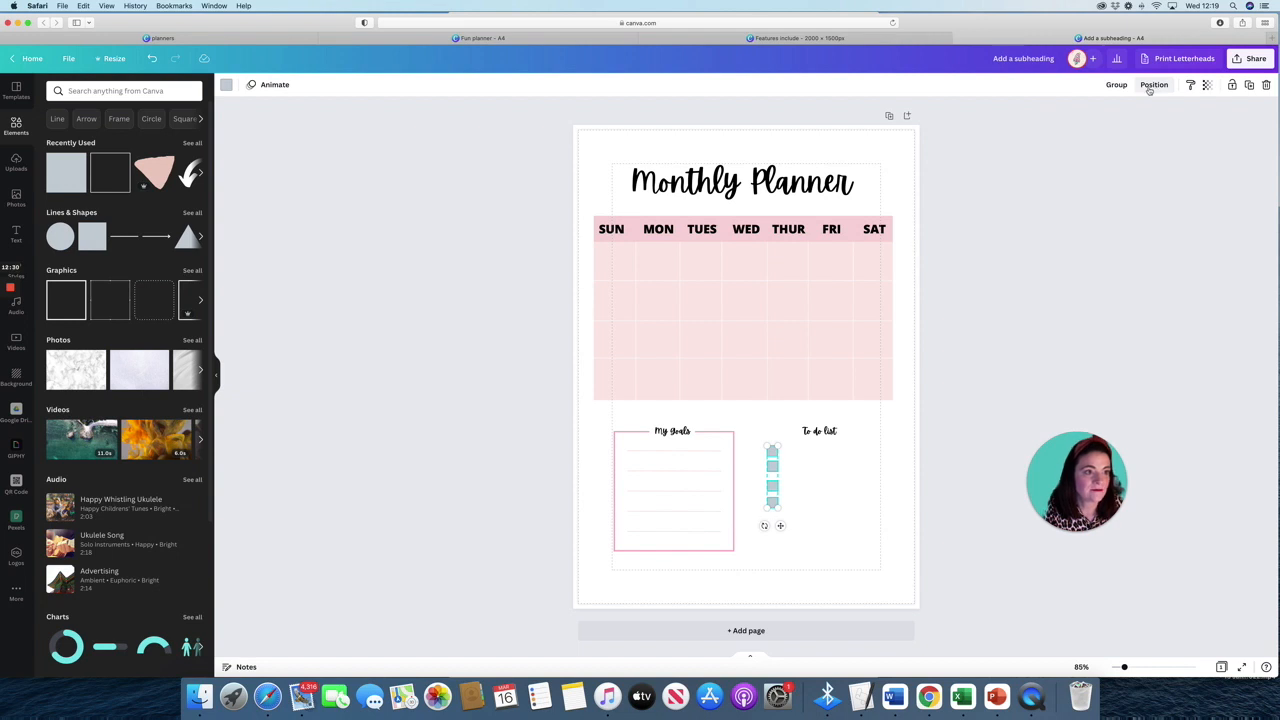
Space the checkboxes evenly and place pink writing lines next to them.
click(1152, 84)
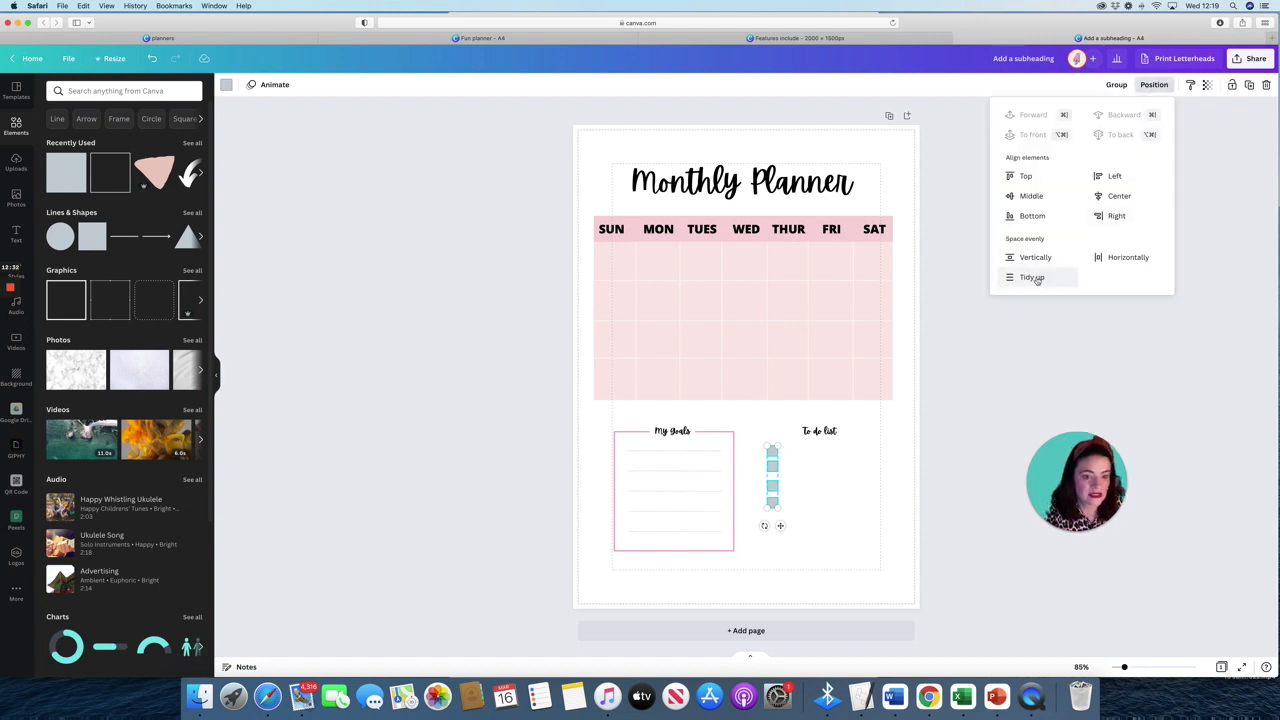
click(1032, 276)
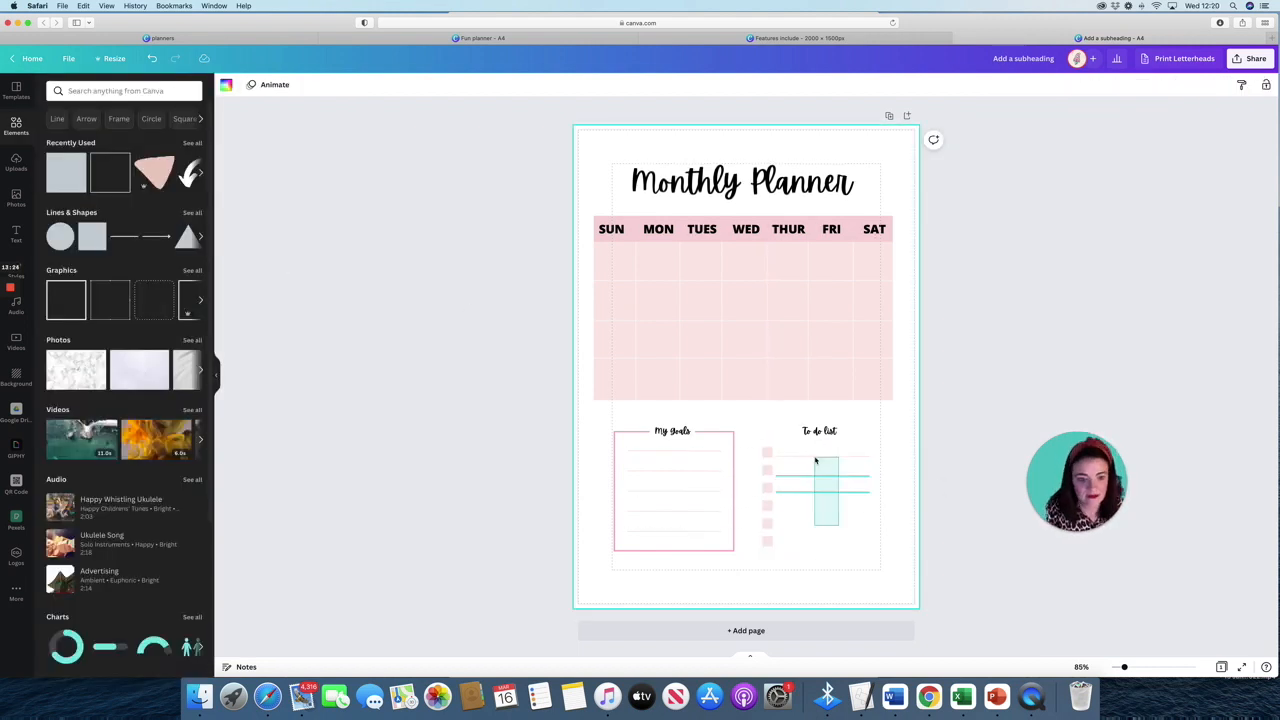
click(820, 490)
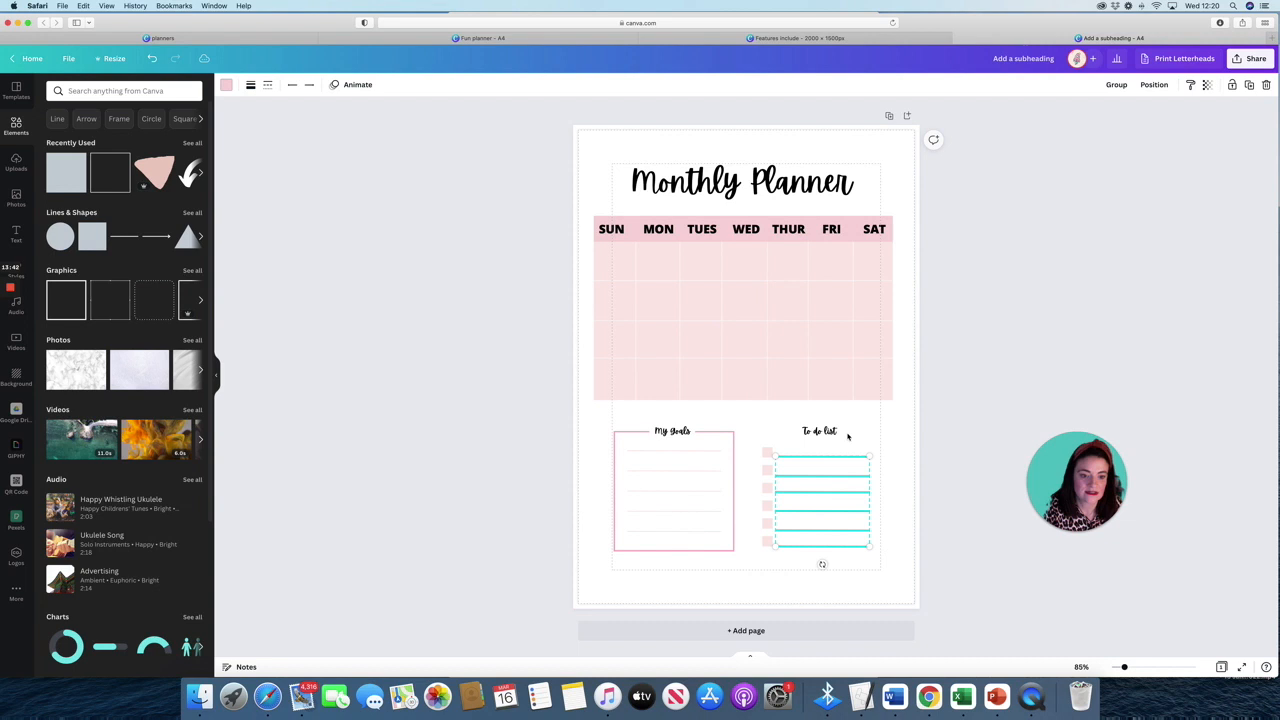
click(1152, 84)
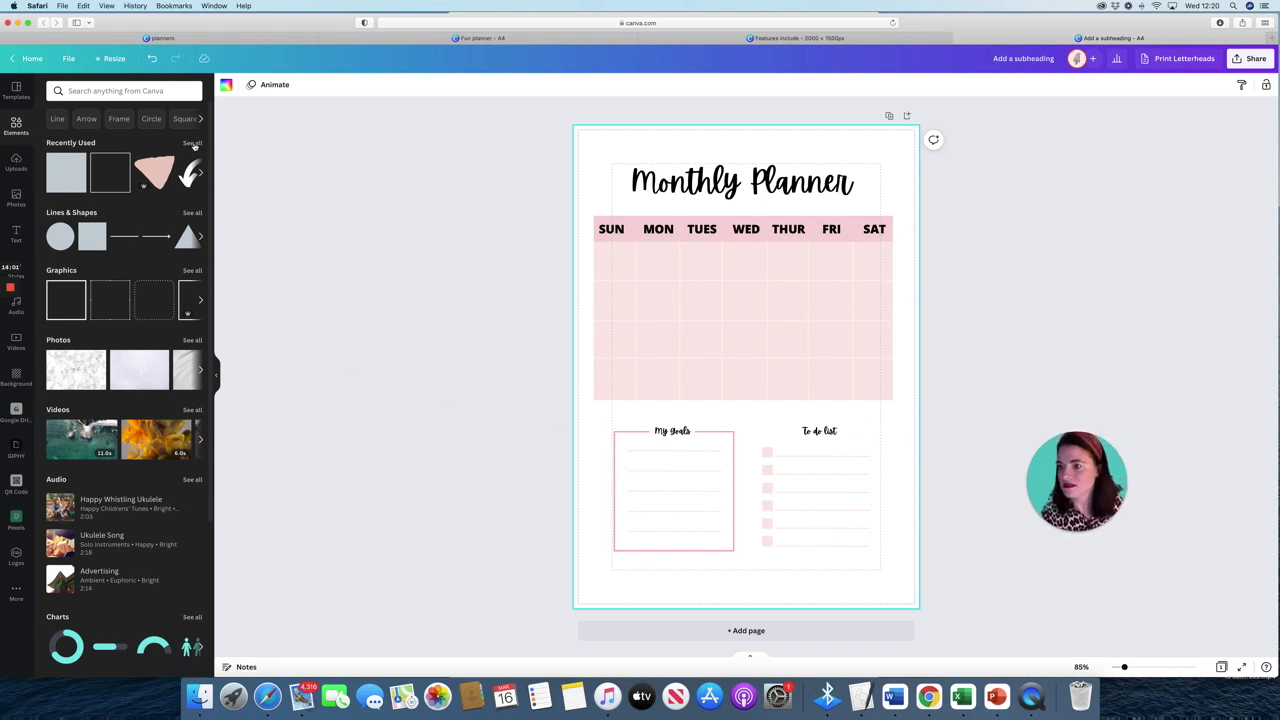
Add the pencil jar graphic, shrink it and tilt it beside the to-do list.
click(192, 144)
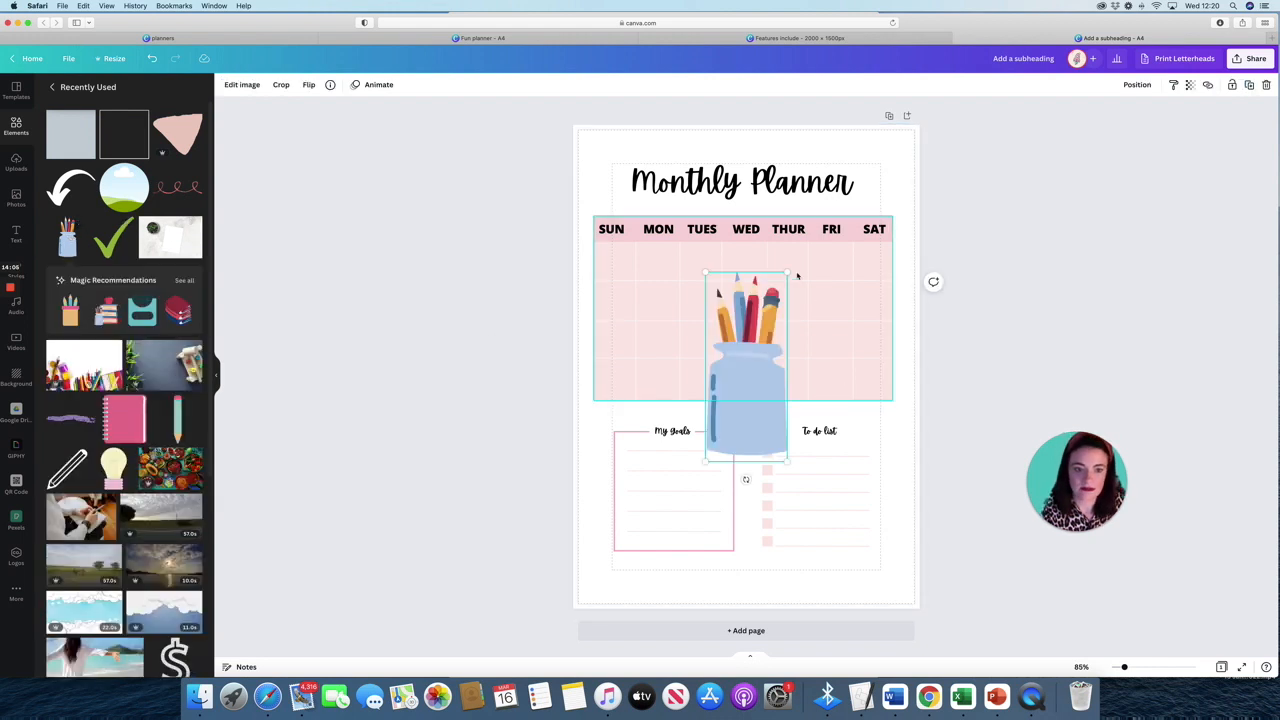
drag(744, 360, 890, 550)
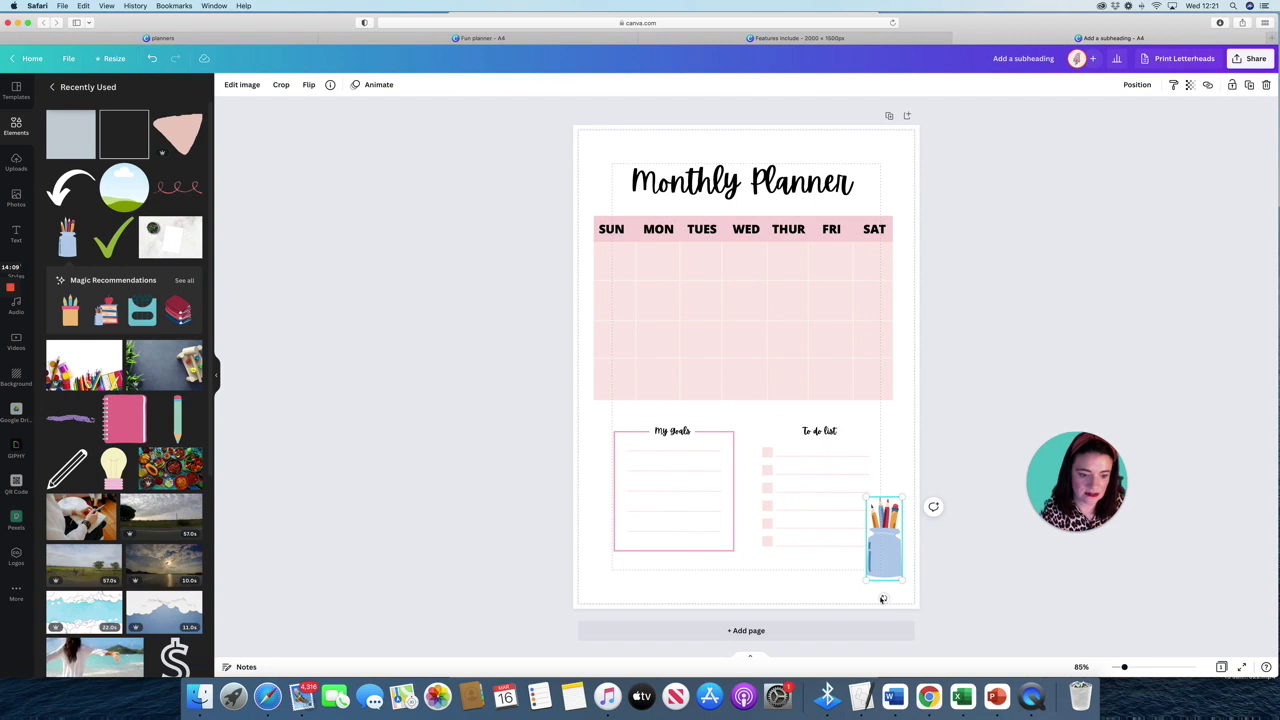
drag(884, 540, 890, 550)
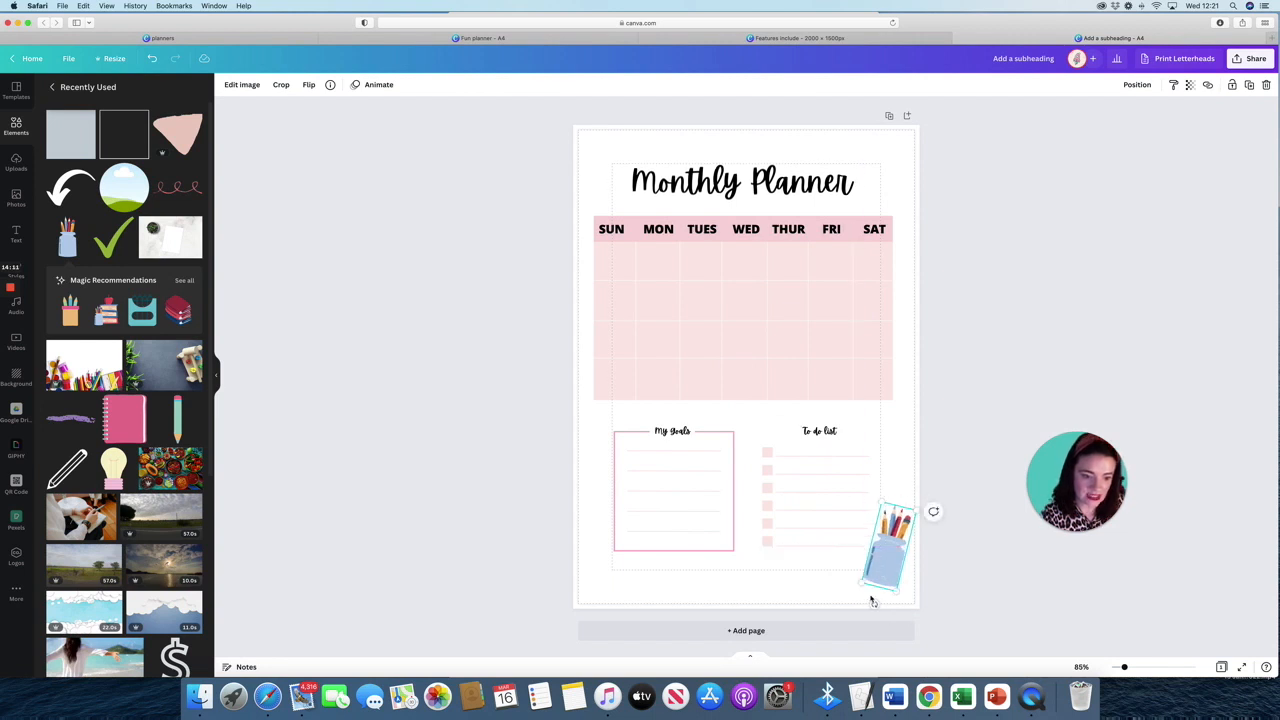
drag(896, 556, 884, 550)
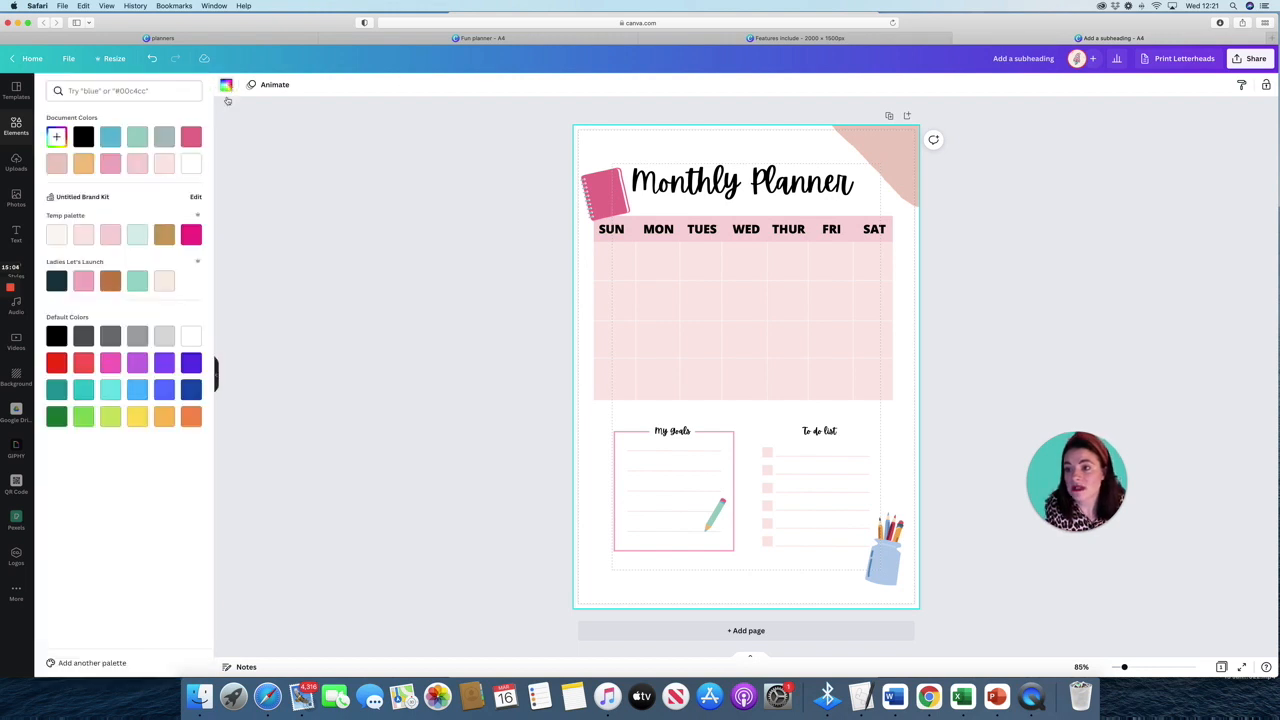
Set the planner page background colour to cream.
click(56, 234)
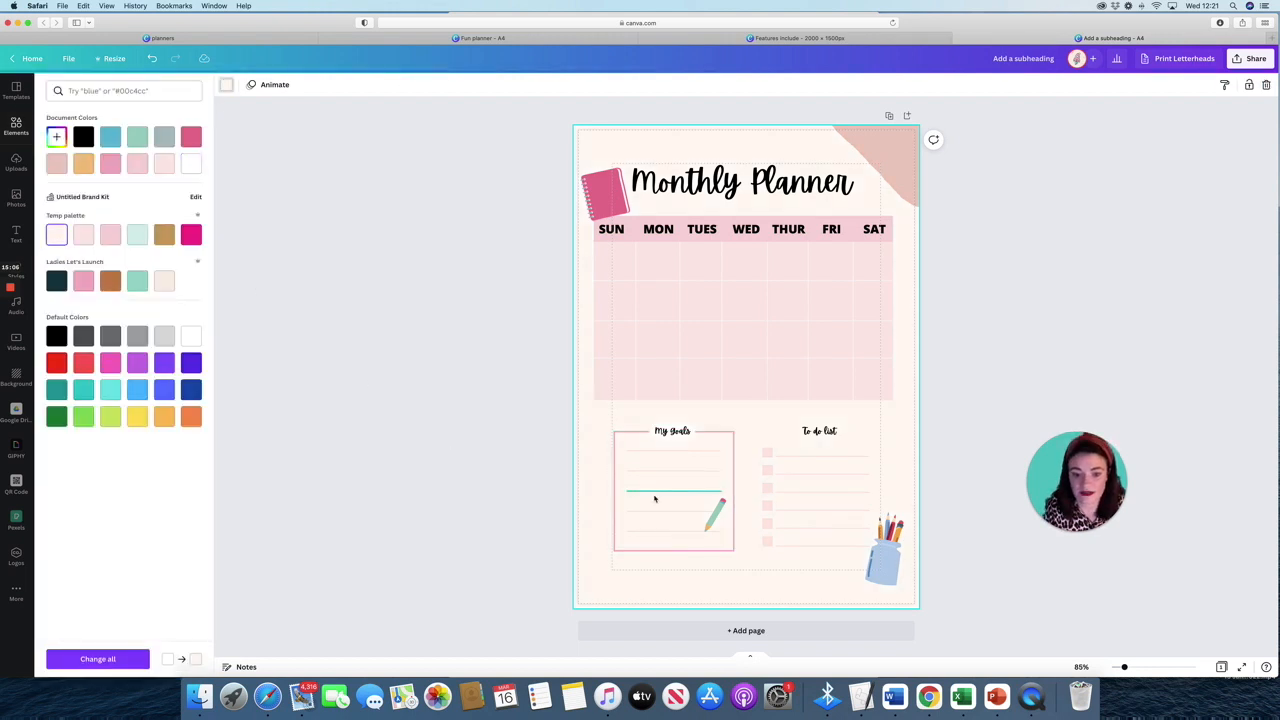
click(672, 430)
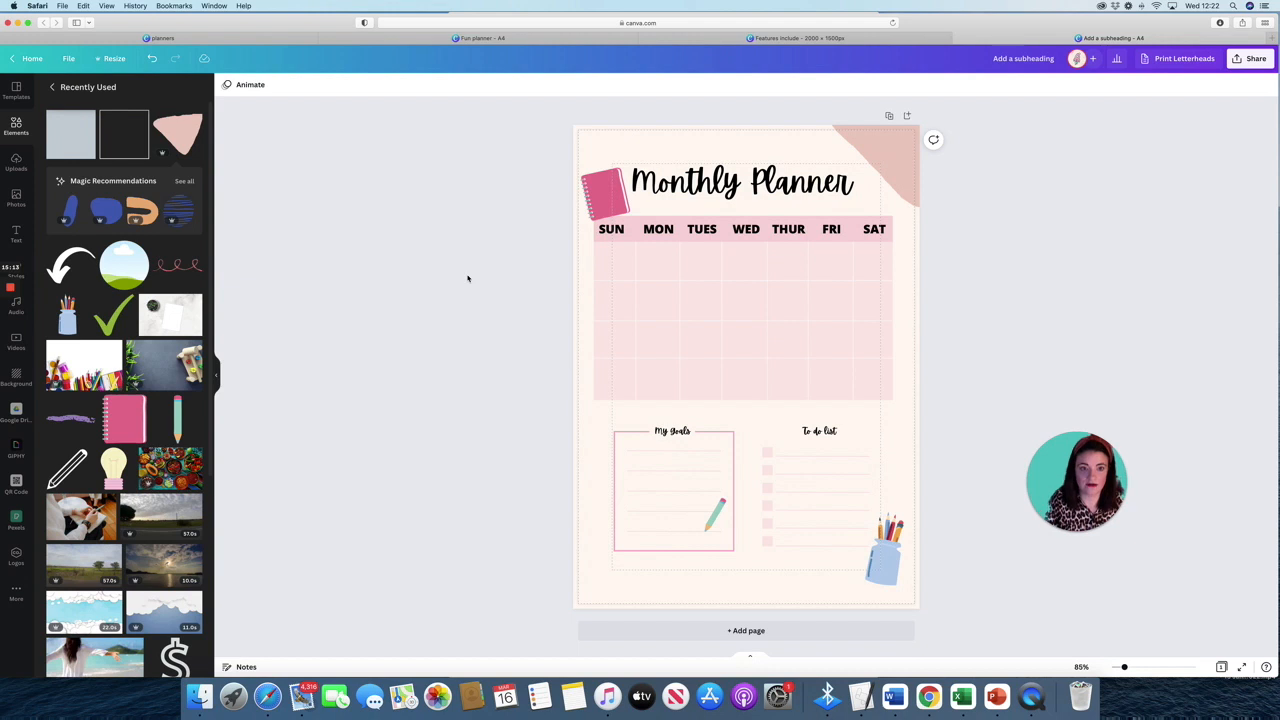
mouse_move(508, 206)
text(Fun Pla)
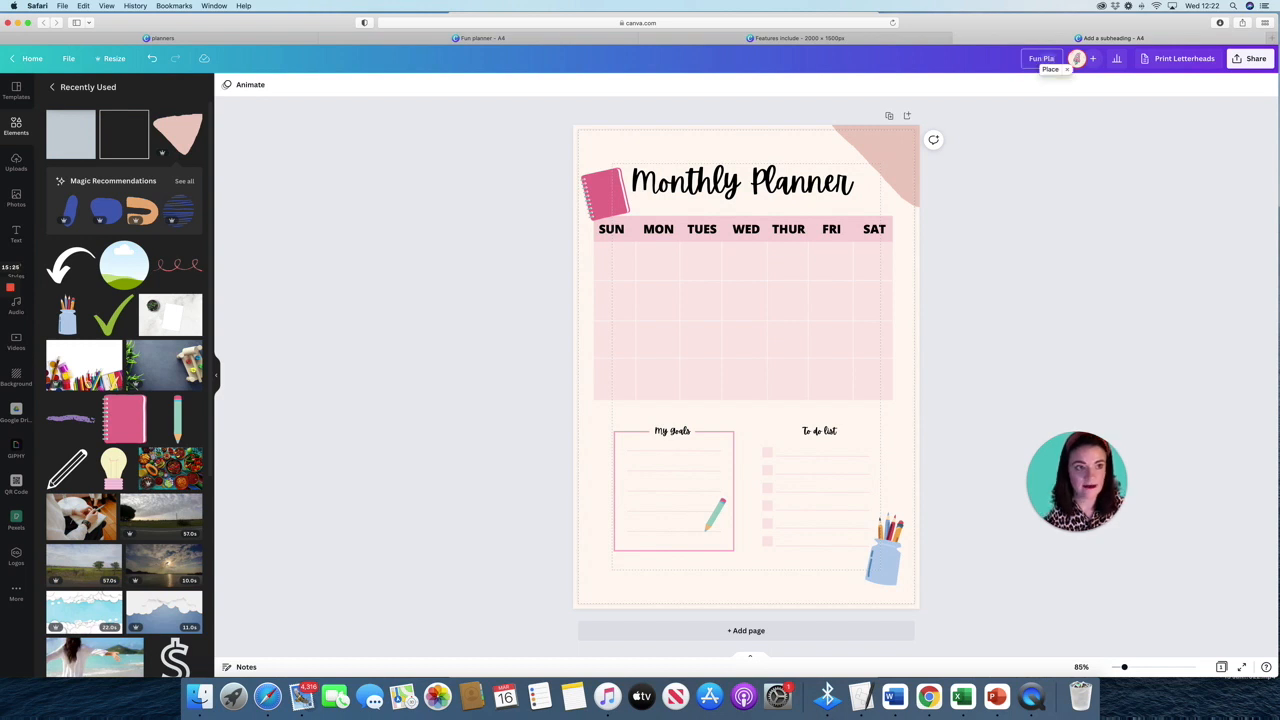
Download the monthly planner as a PNG image via Share > Download.
click(1256, 58)
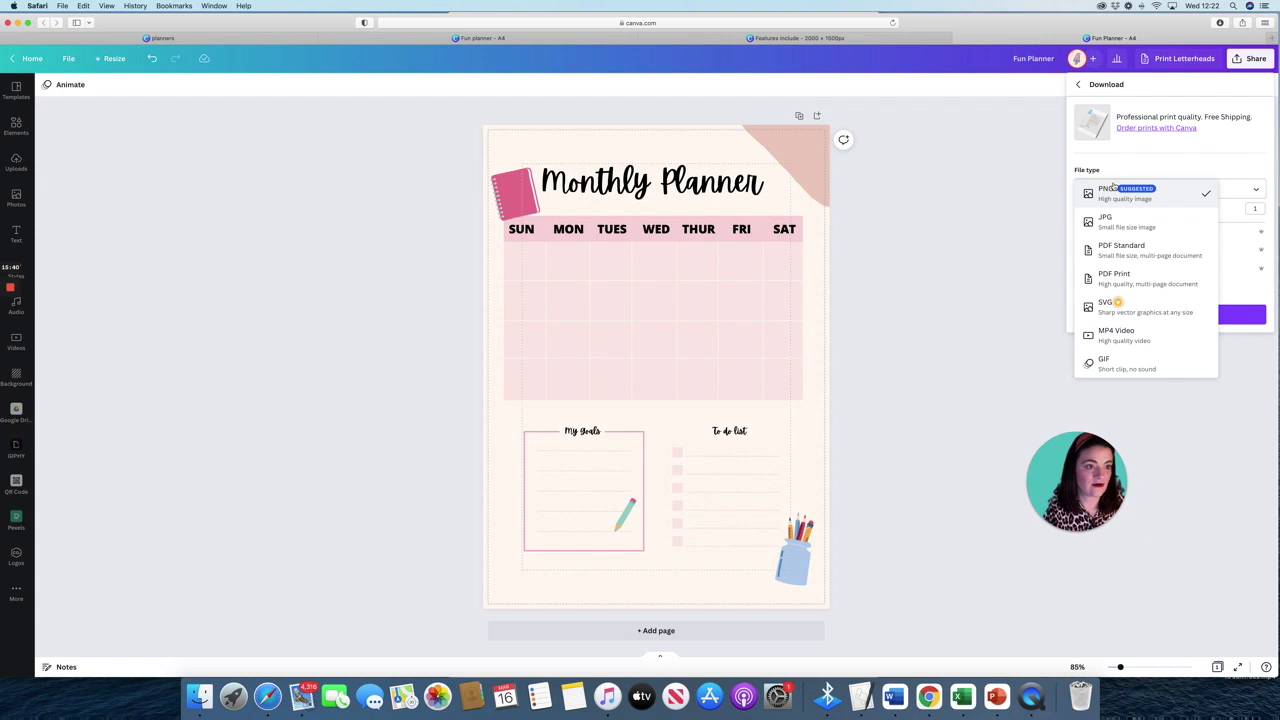
click(1104, 192)
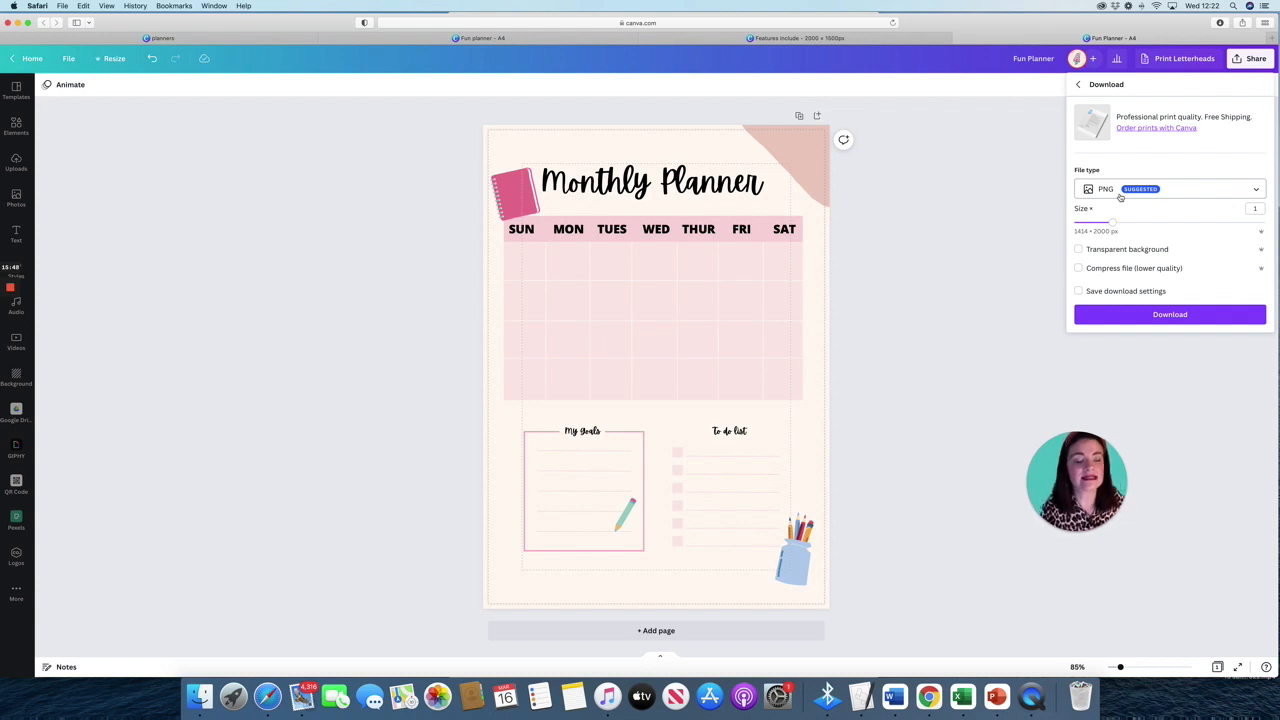
click(1168, 314)
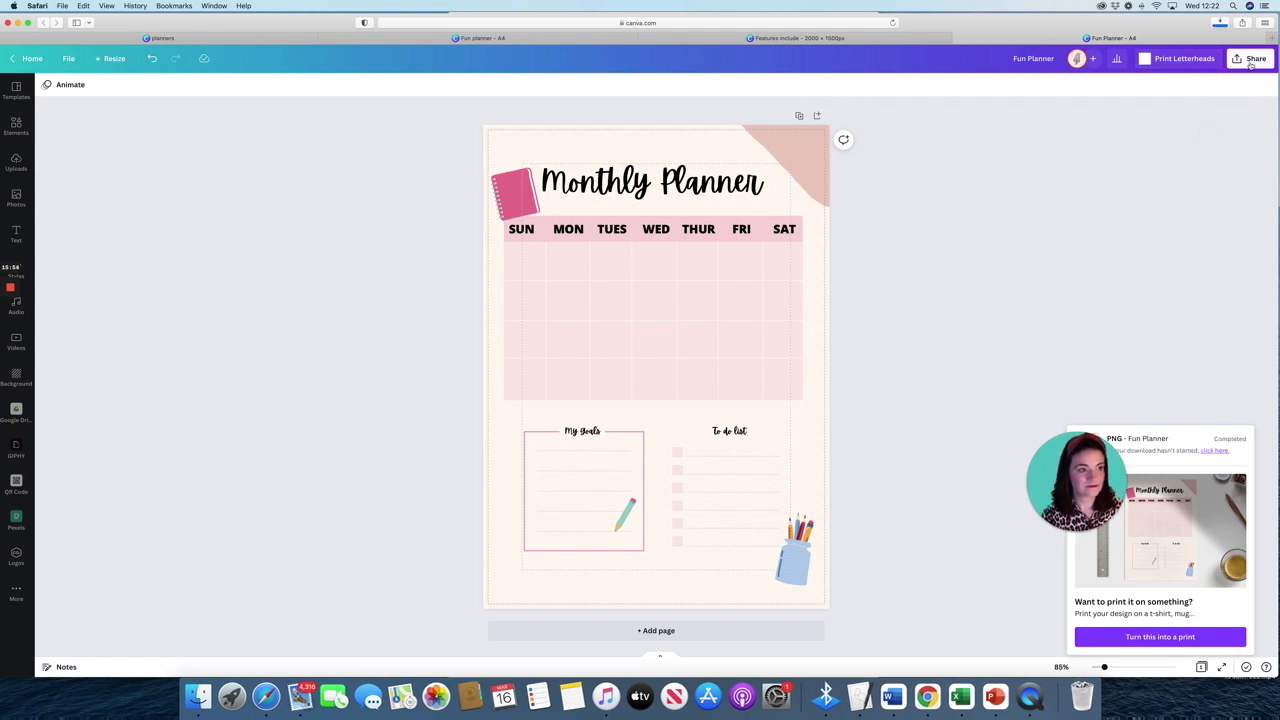
Download the planner again as a PDF Print file.
click(1256, 58)
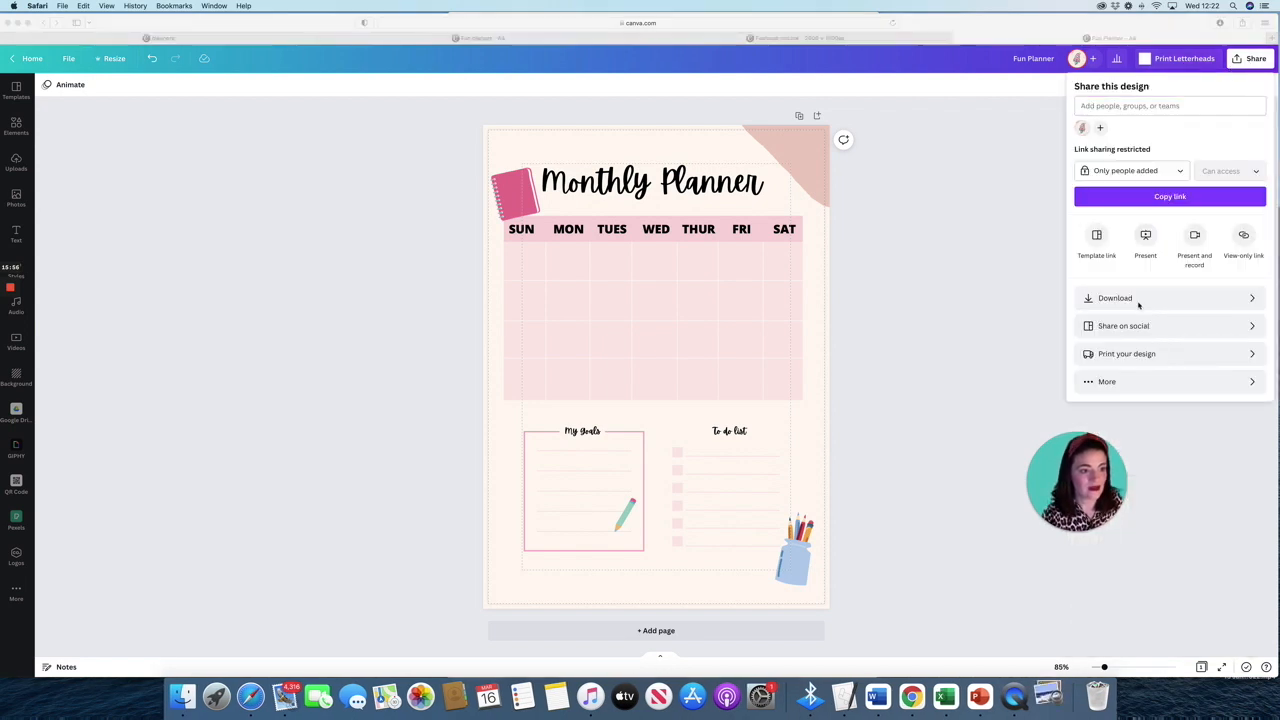
click(1114, 298)
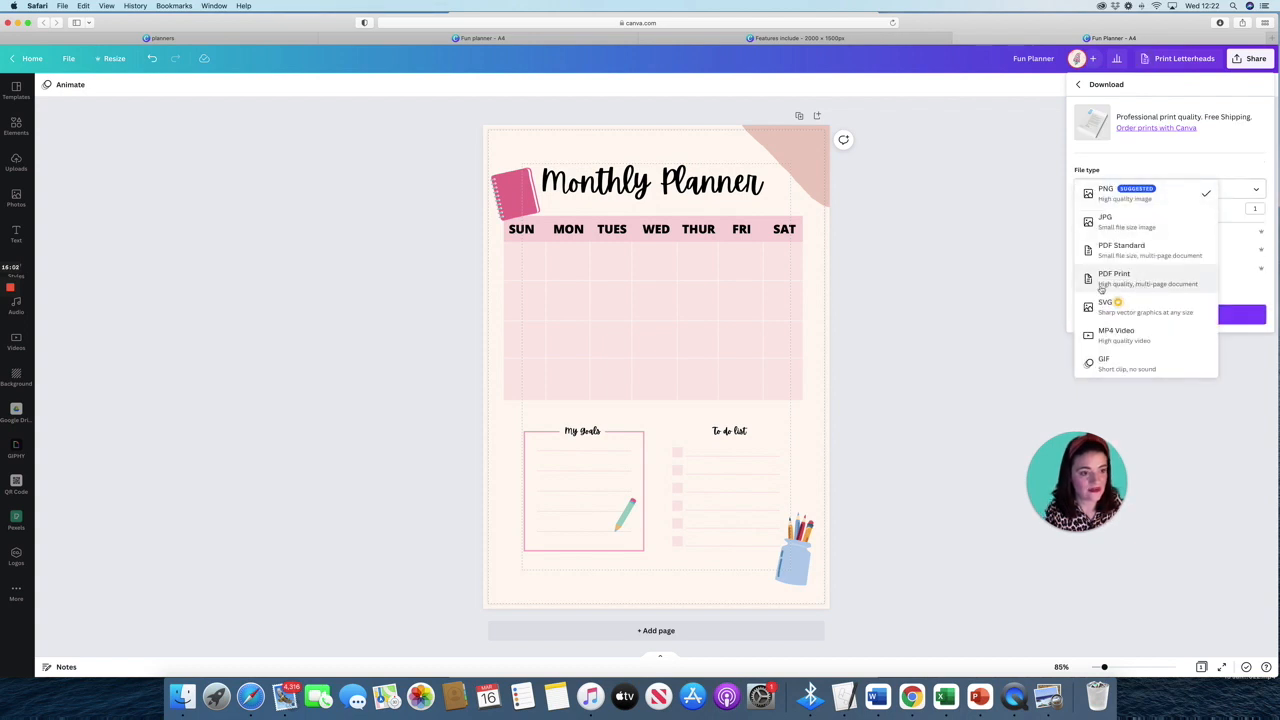
click(1114, 278)
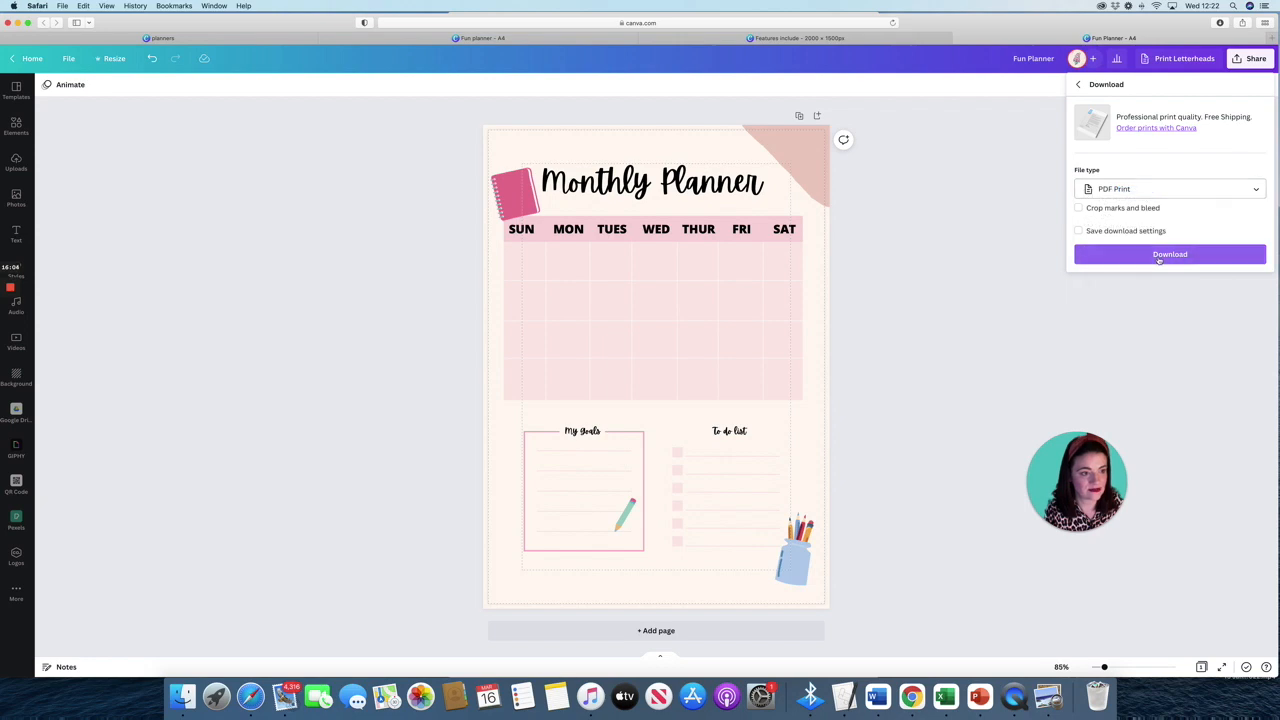
click(1168, 254)
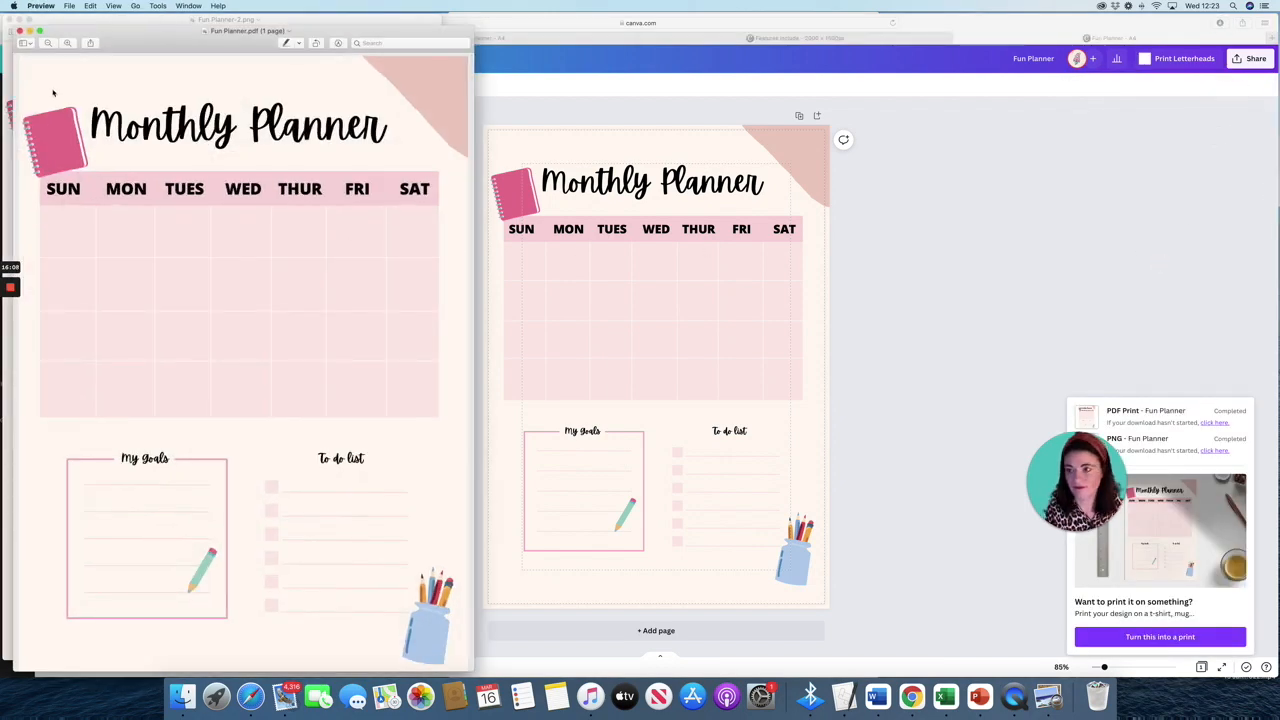
Close the PDF preview and copy the planner's template link from Share.
click(20, 30)
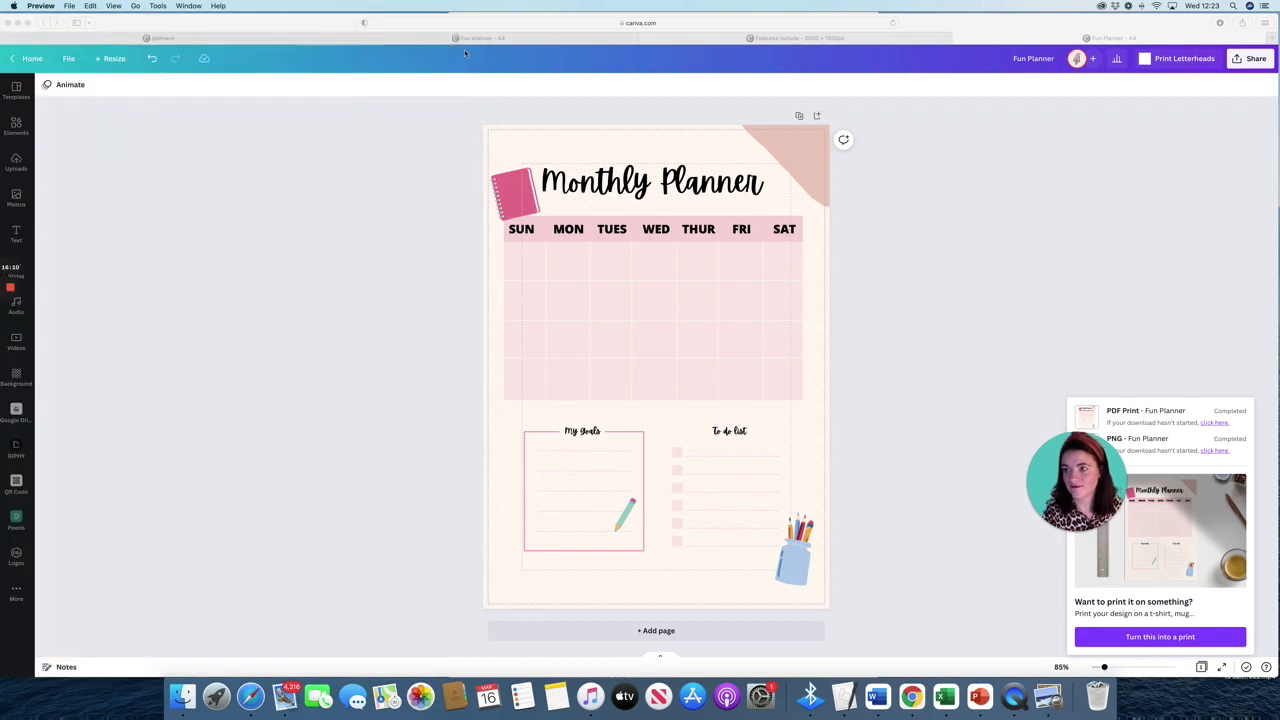
click(1256, 58)
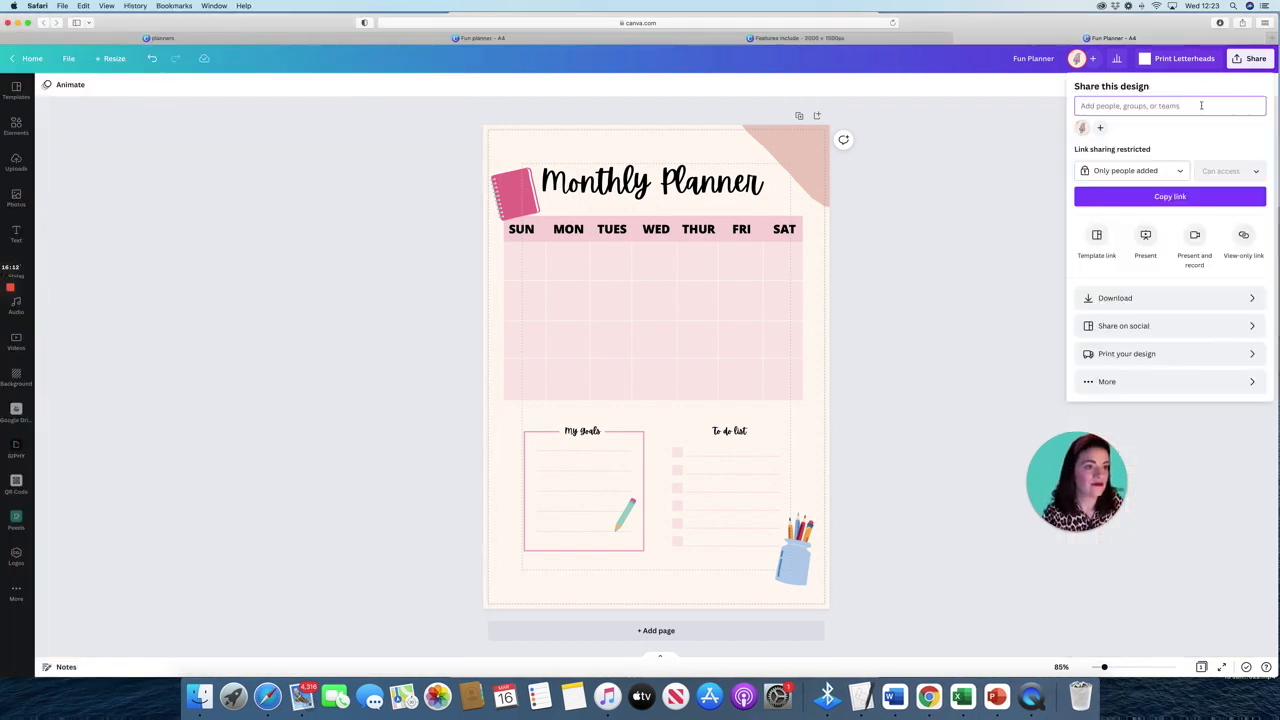
click(1096, 240)
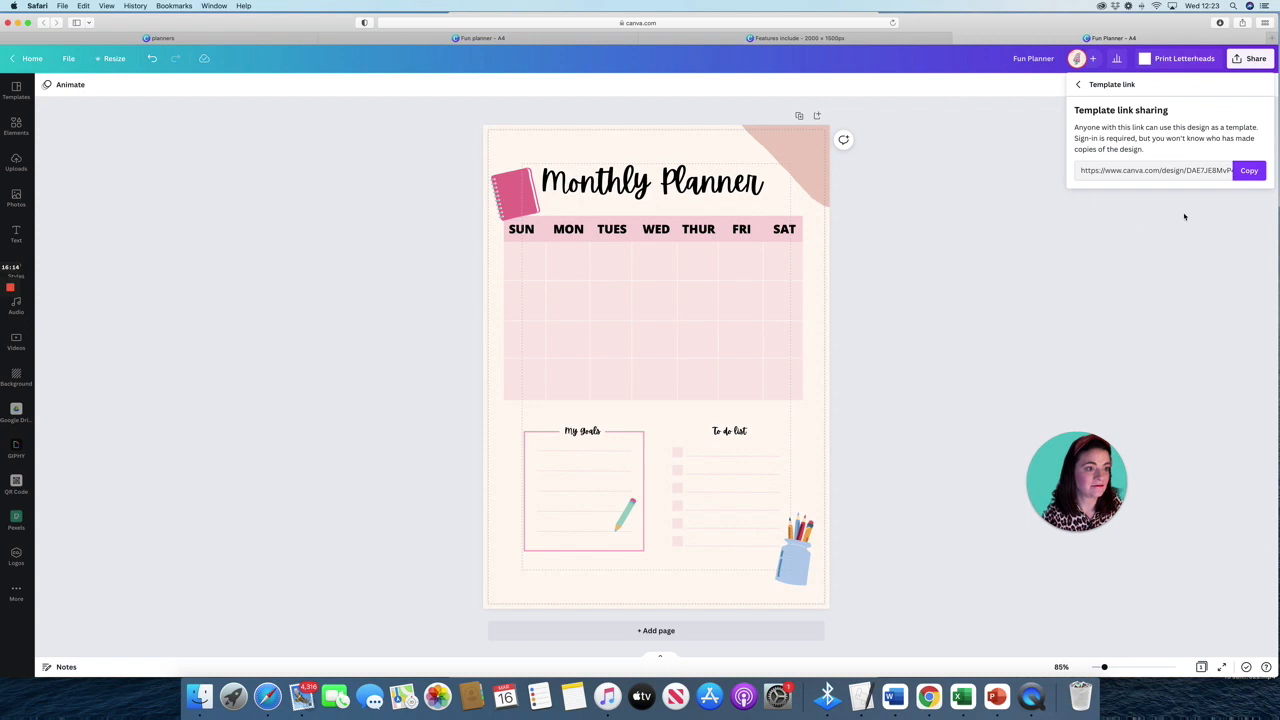
click(1248, 170)
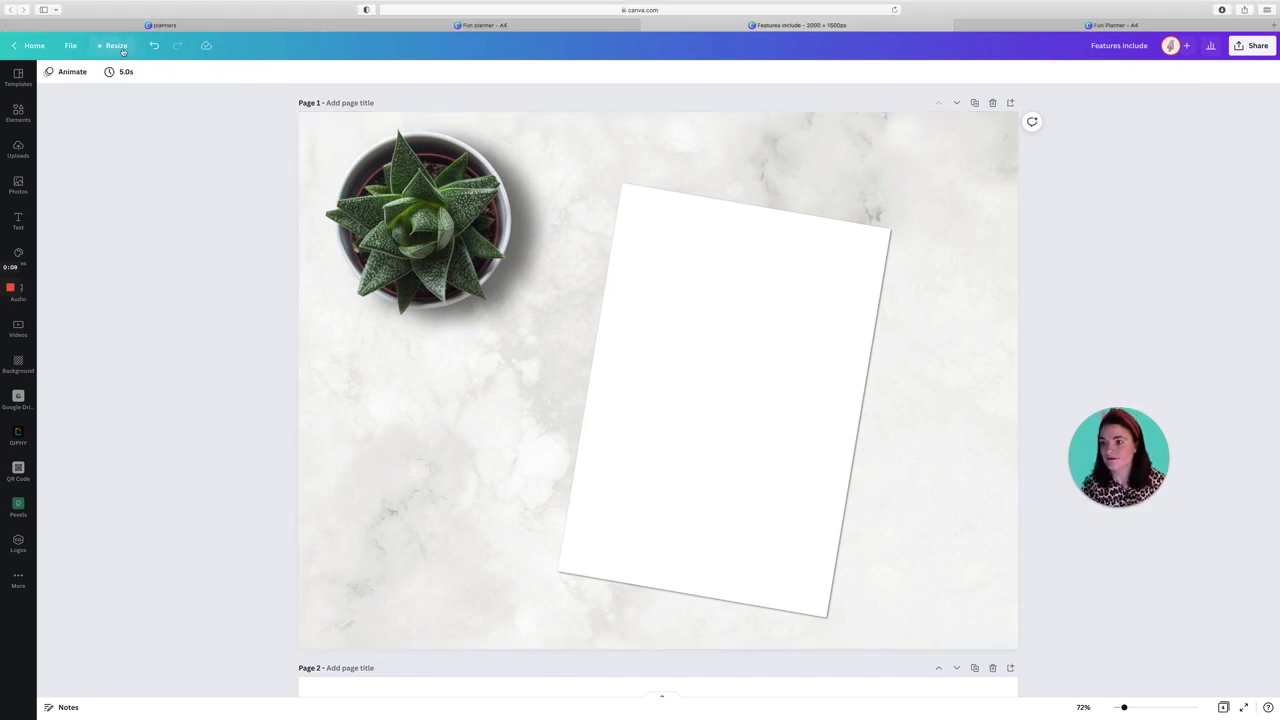
Select the marble background, search Photos for 'mock' and add the planner image over the blank sheet.
click(116, 44)
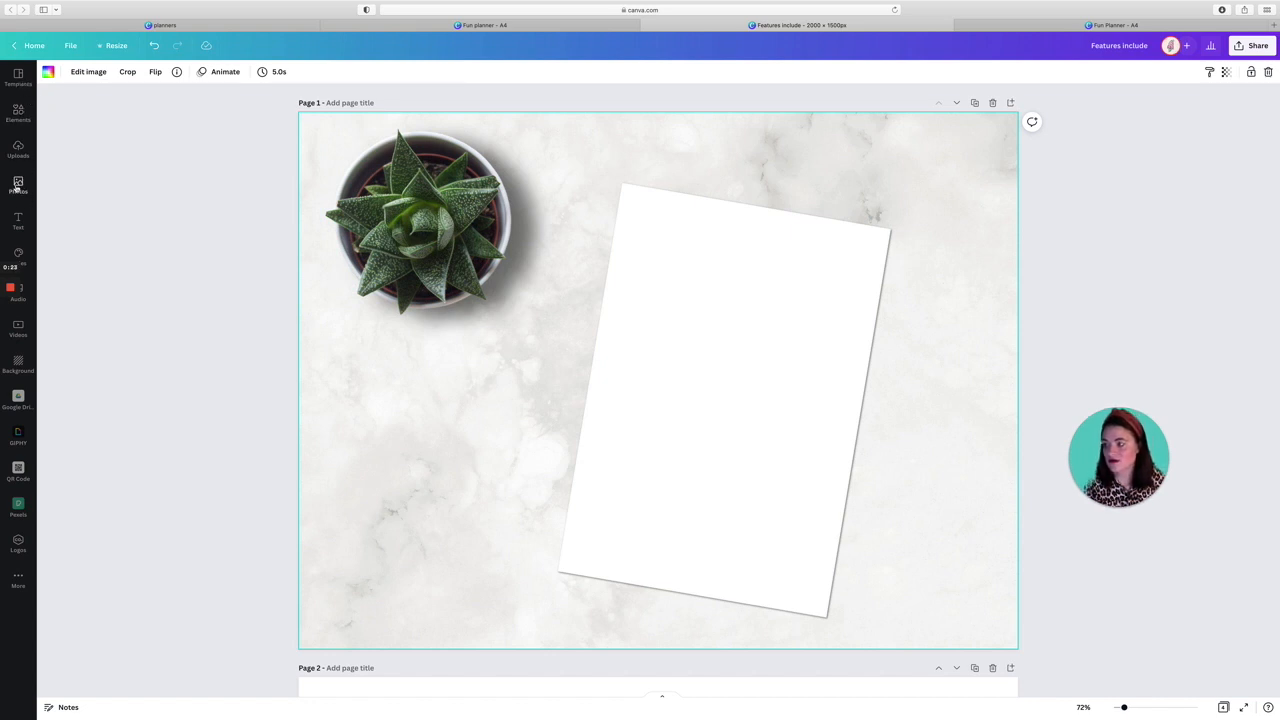
click(16, 184)
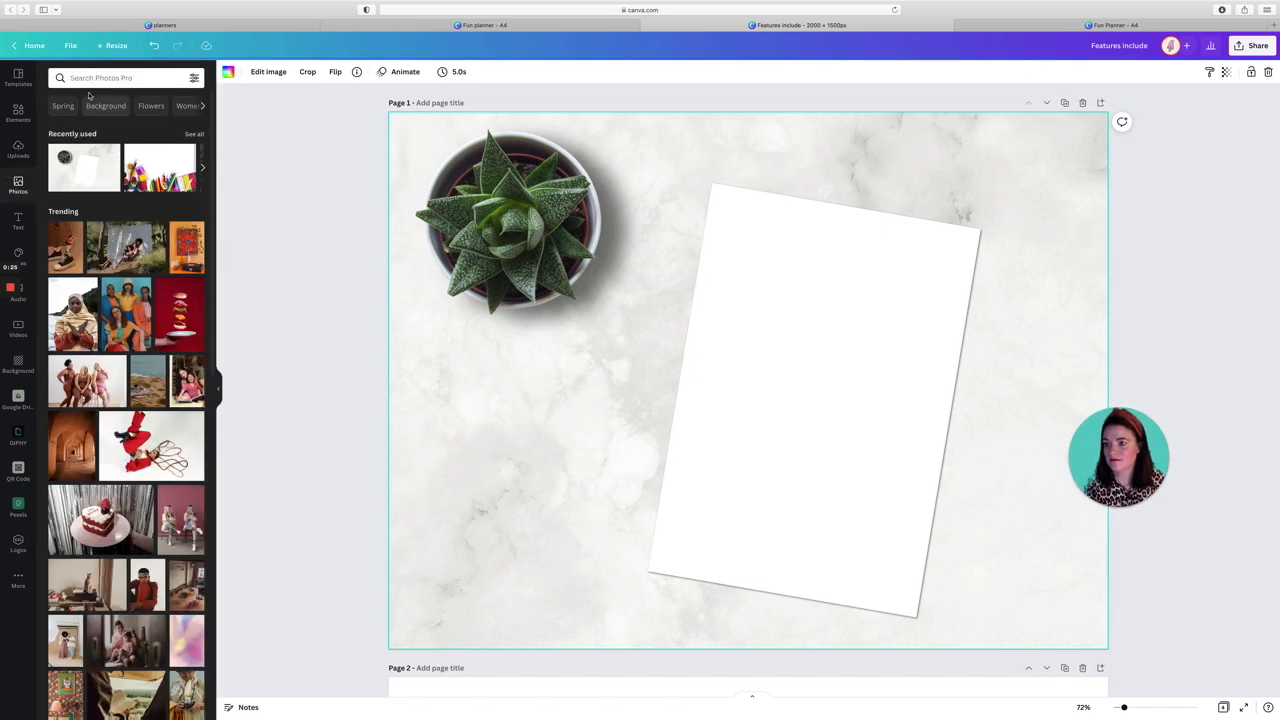
text(mockups)
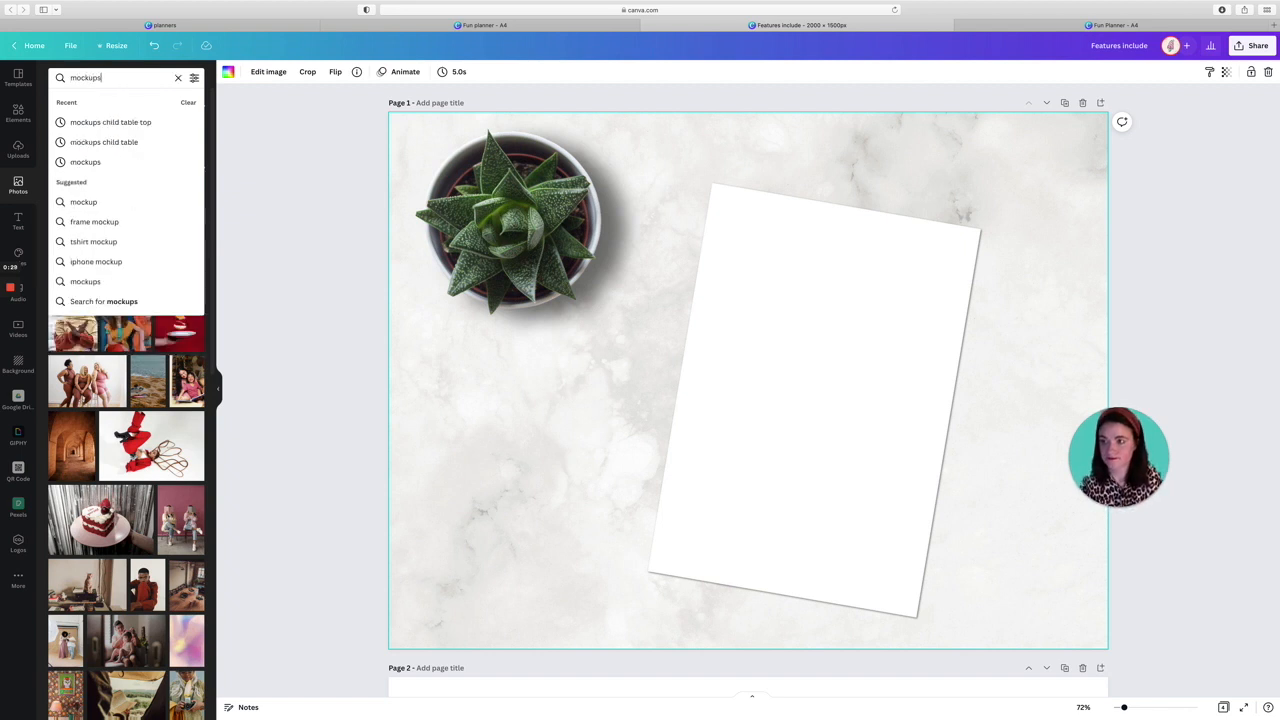
key(Return)
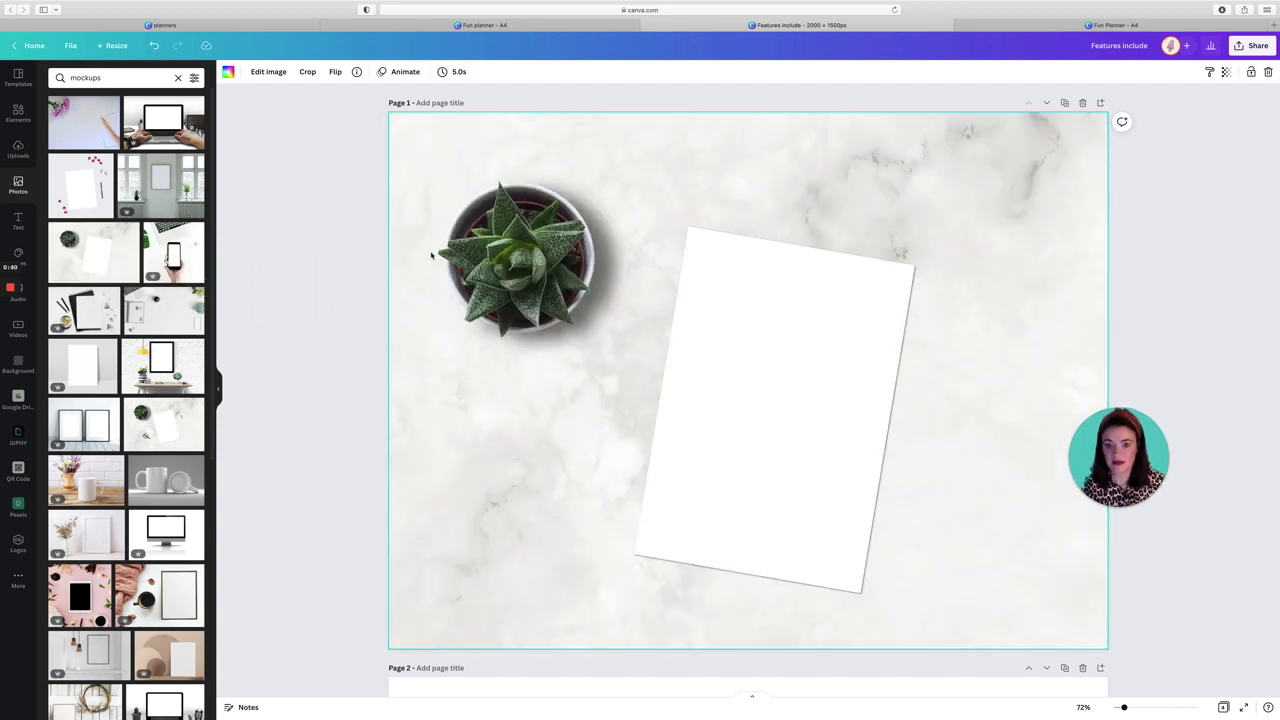
click(308, 72)
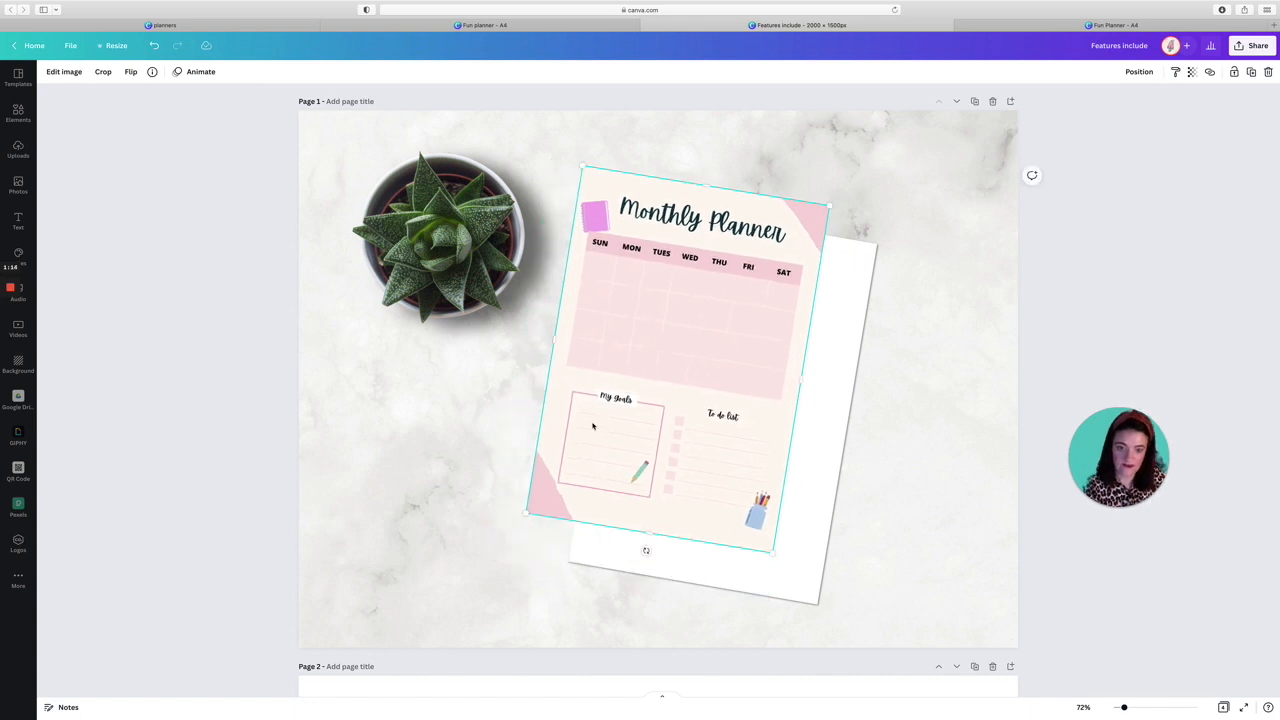
drag(680, 360, 720, 410)
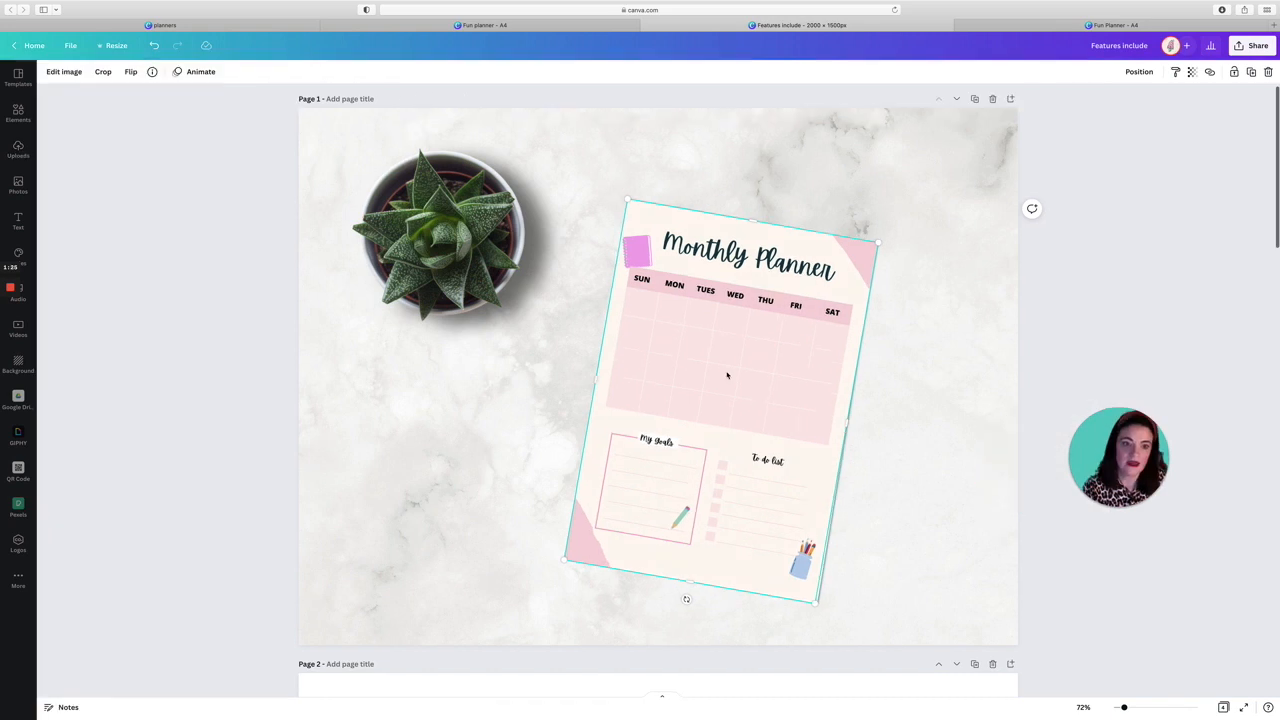
drag(876, 244, 880, 240)
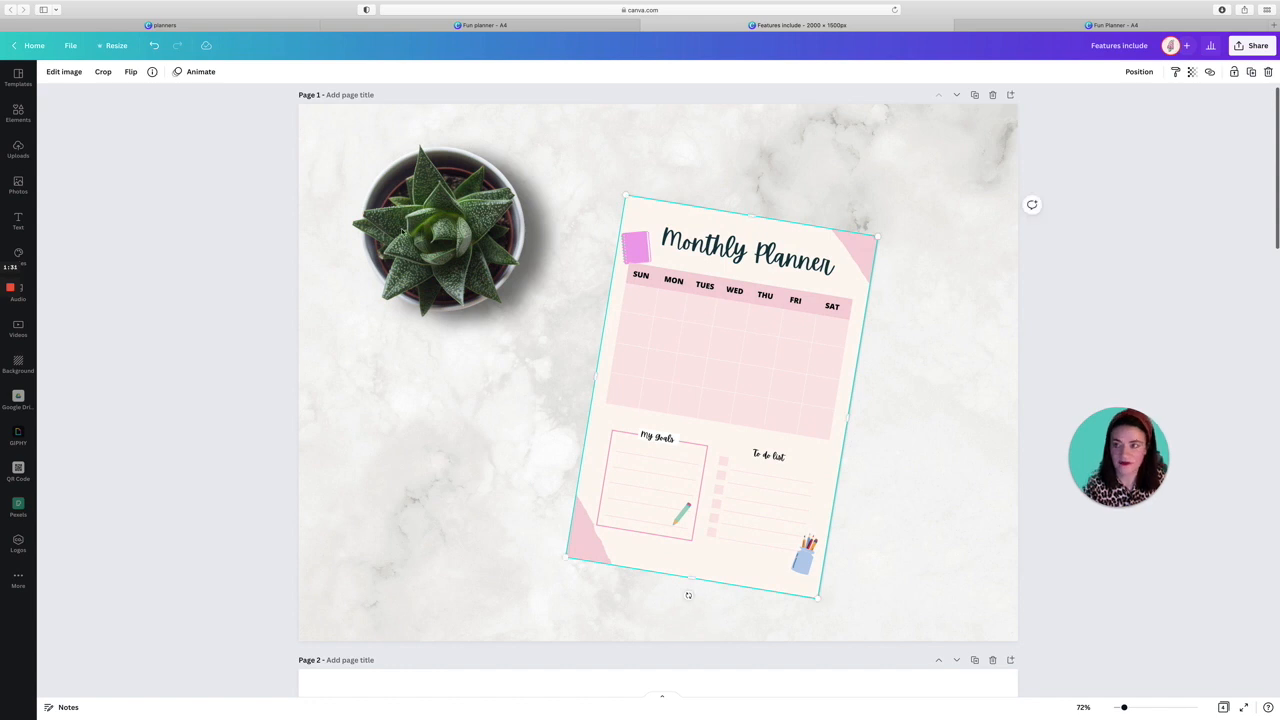
click(64, 72)
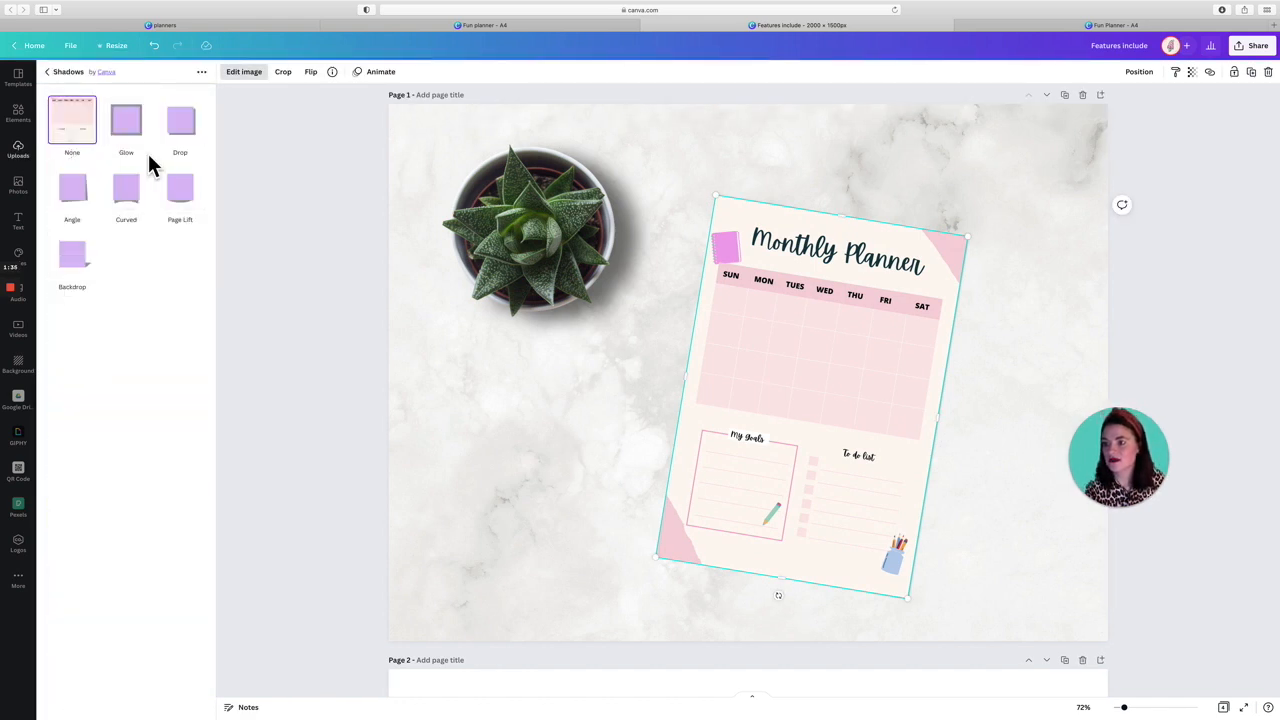
click(180, 190)
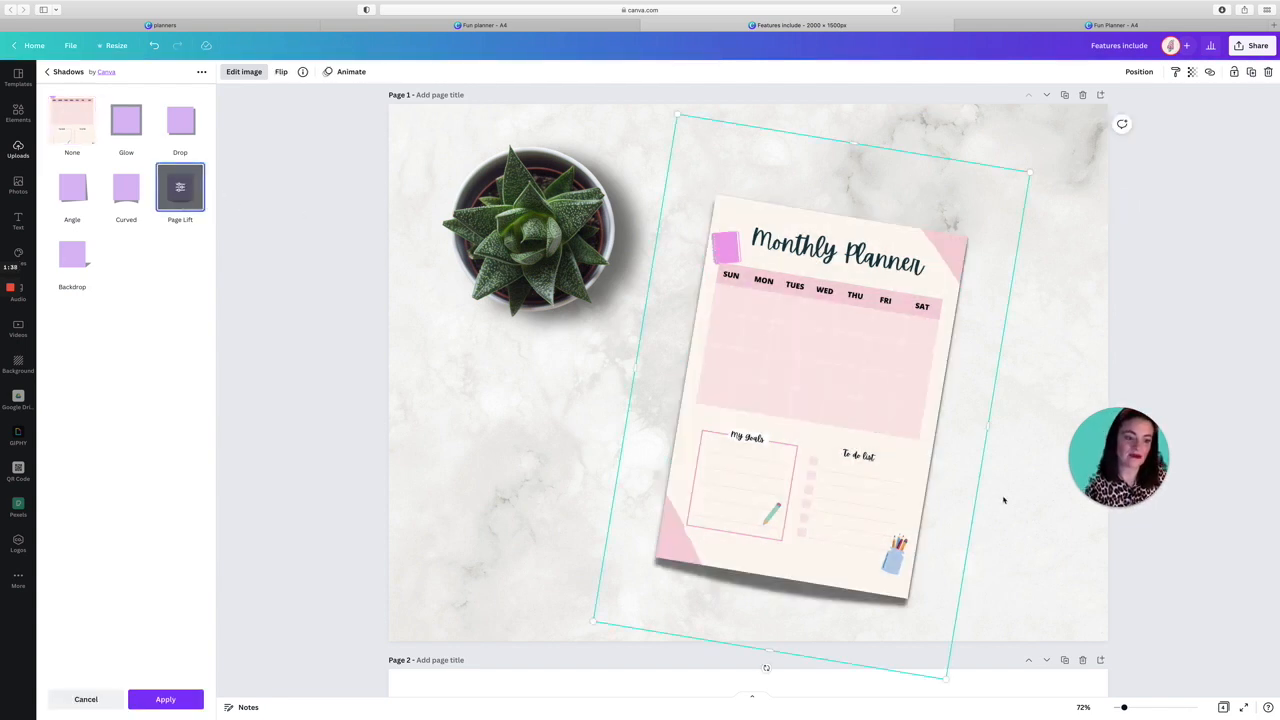
click(164, 700)
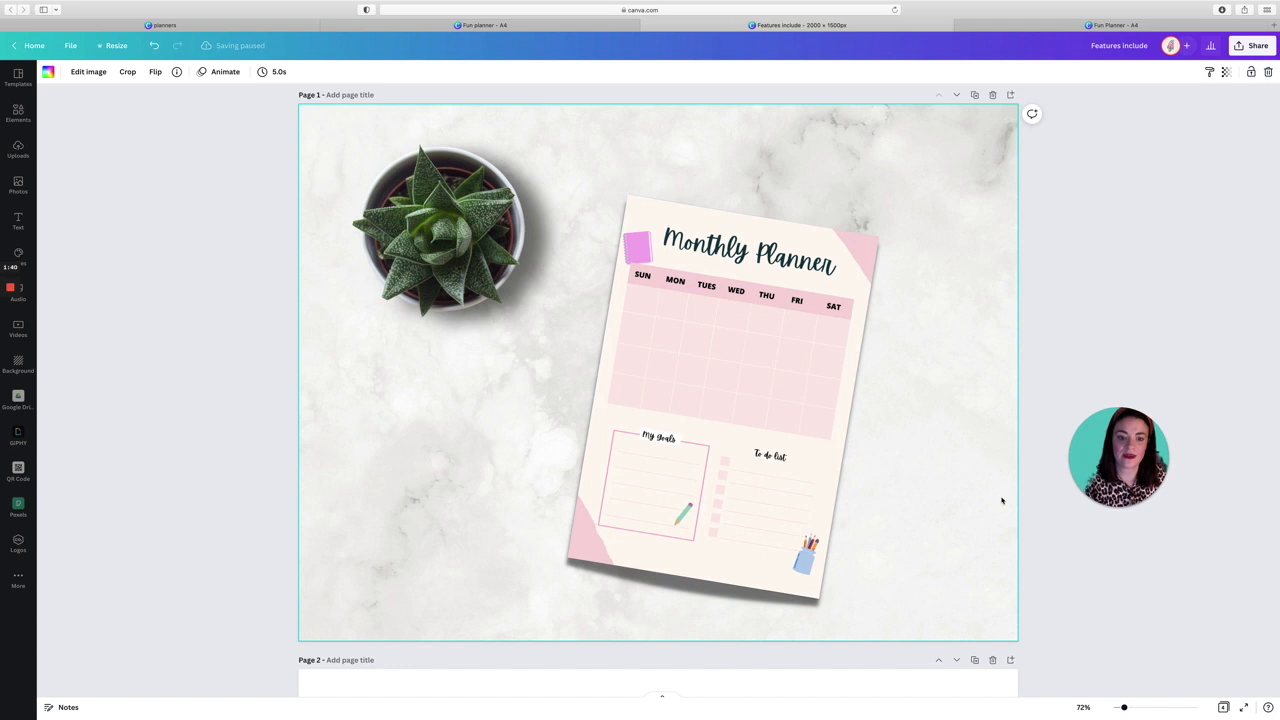
click(720, 400)
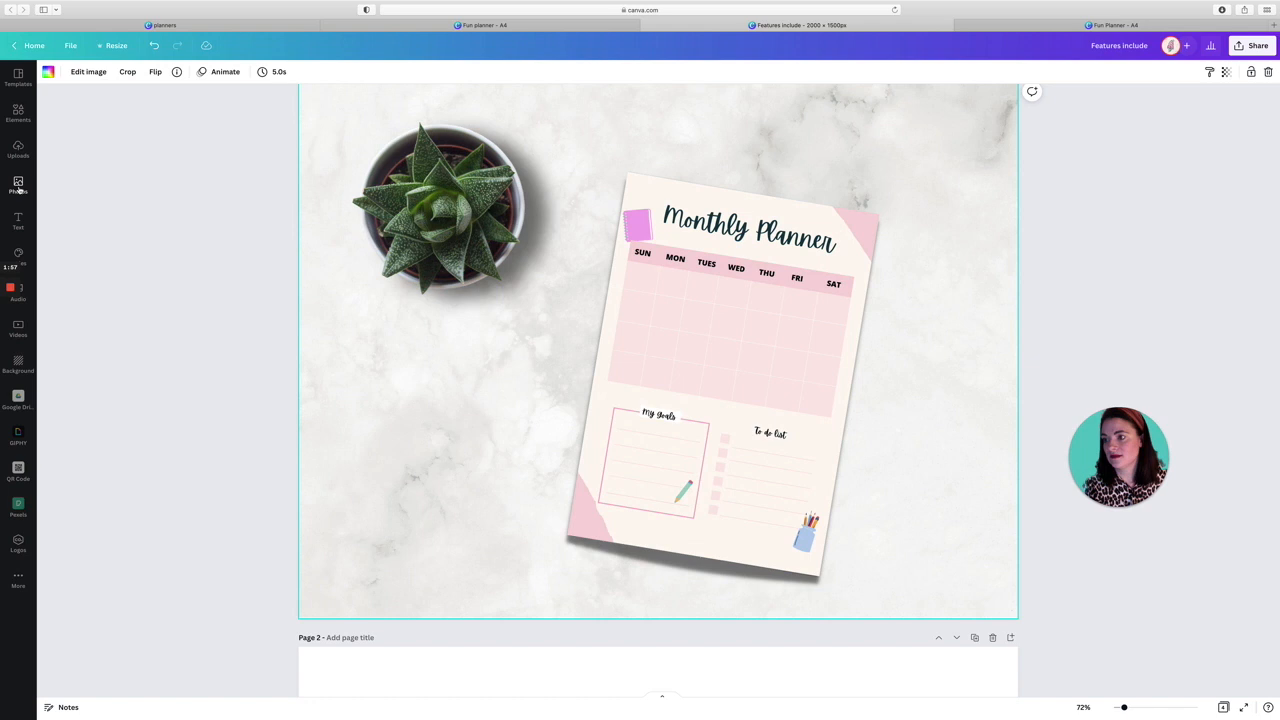
Place the pens graphic tilted along the planner's left edge, then scroll down to the blank second page.
click(16, 110)
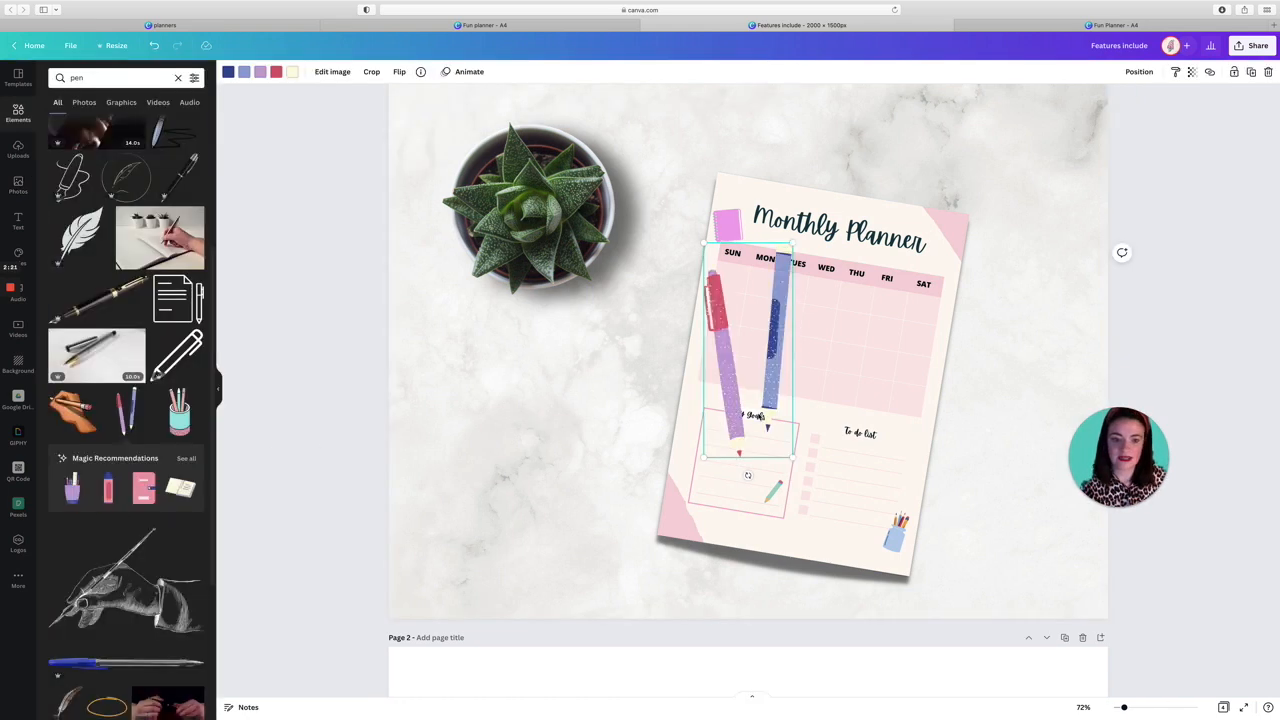
drag(744, 350, 600, 396)
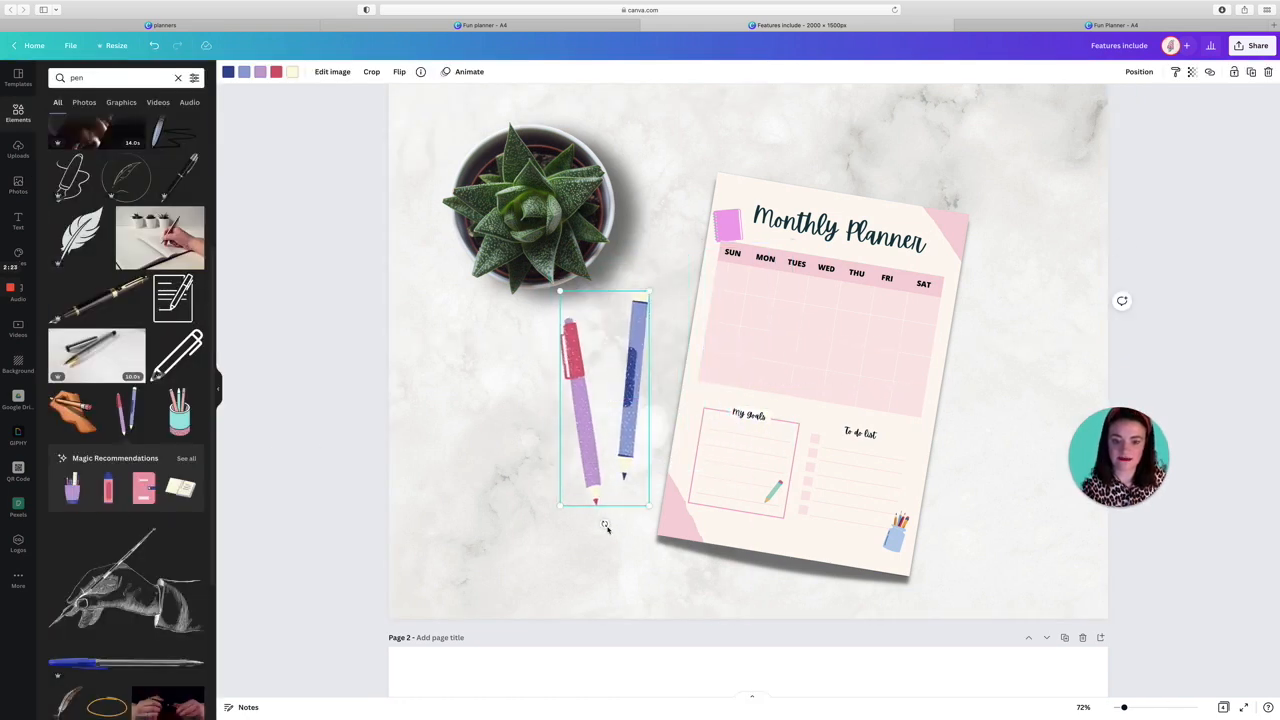
drag(604, 400, 644, 420)
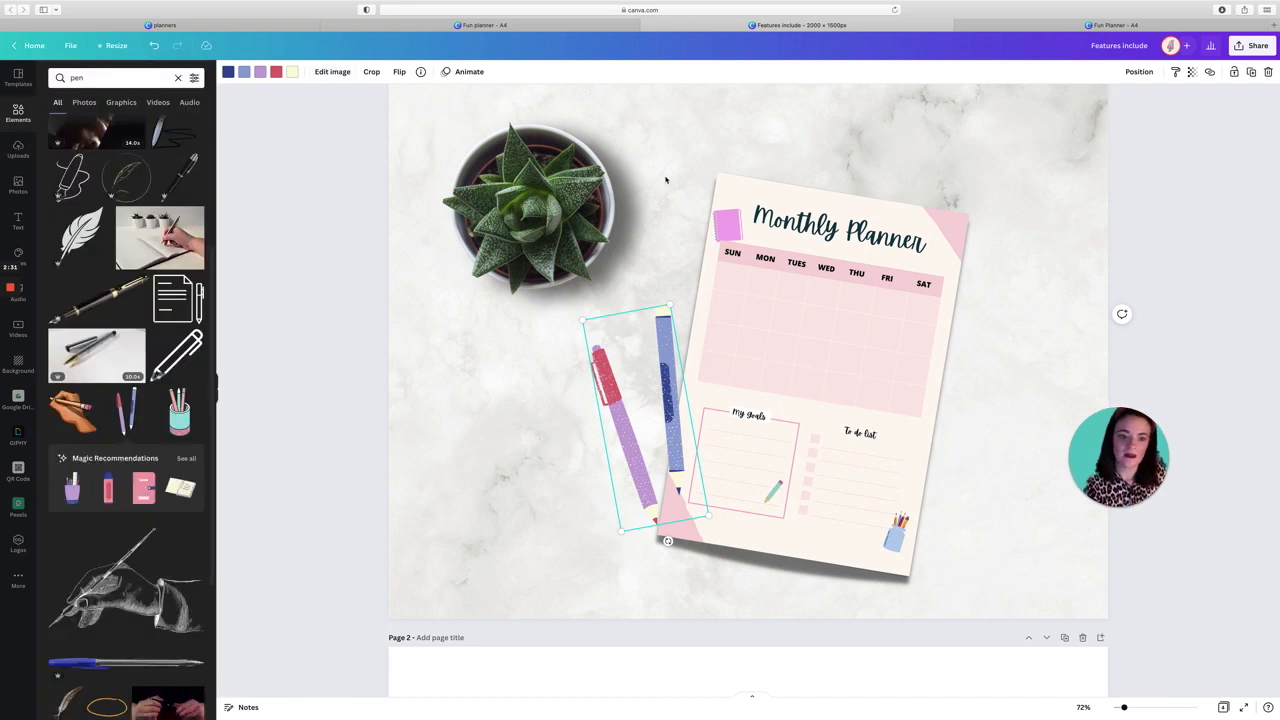
scroll(down, 3)
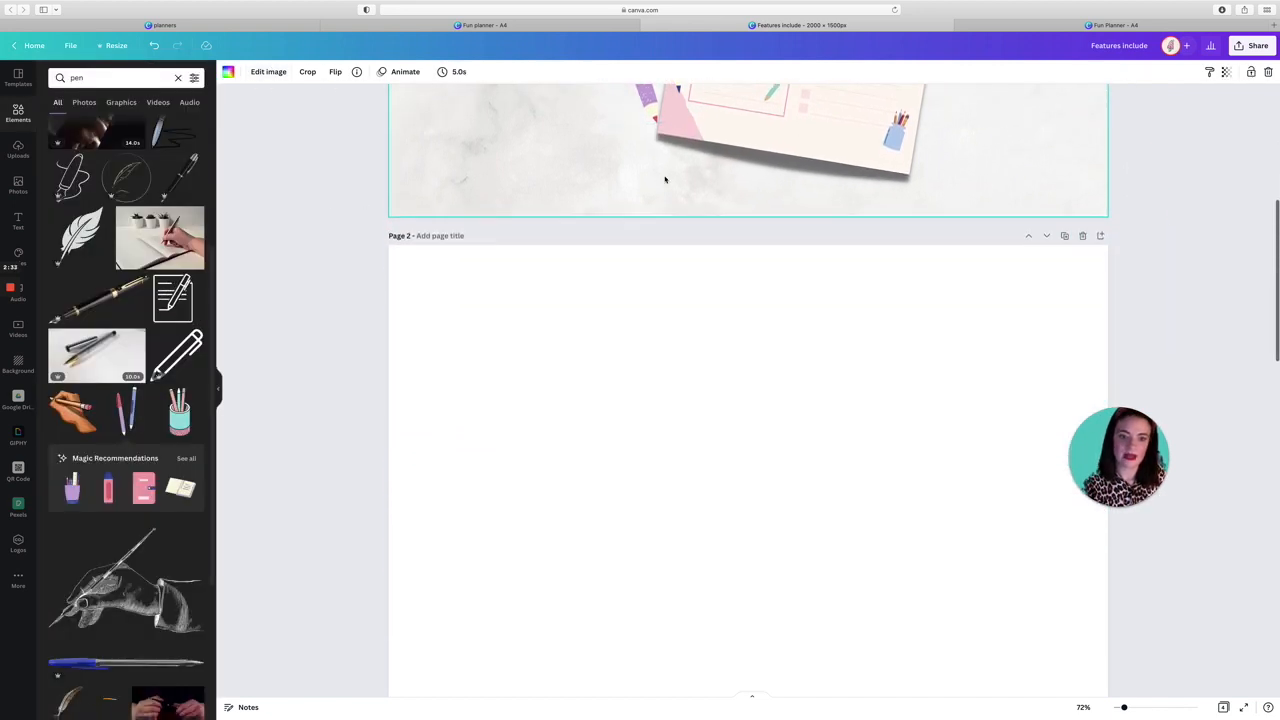
scroll(down, 3)
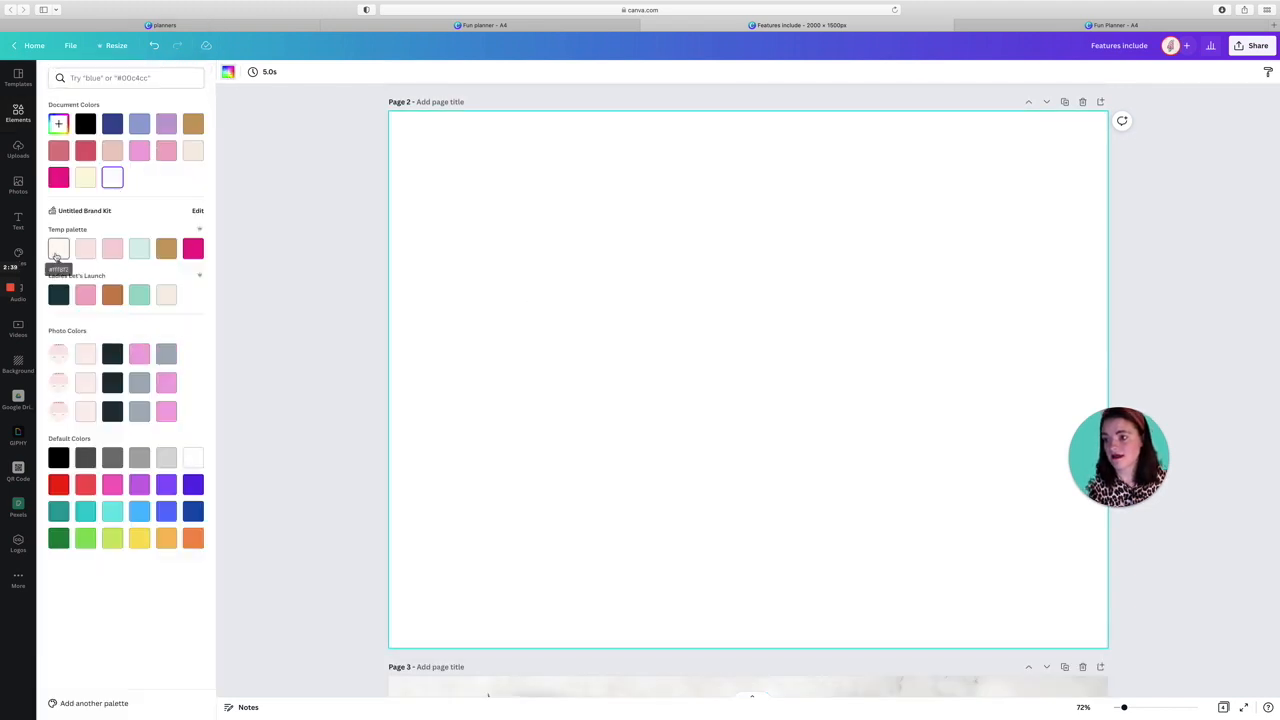
Give the second page a cream background and tilt the planner image on it.
click(58, 248)
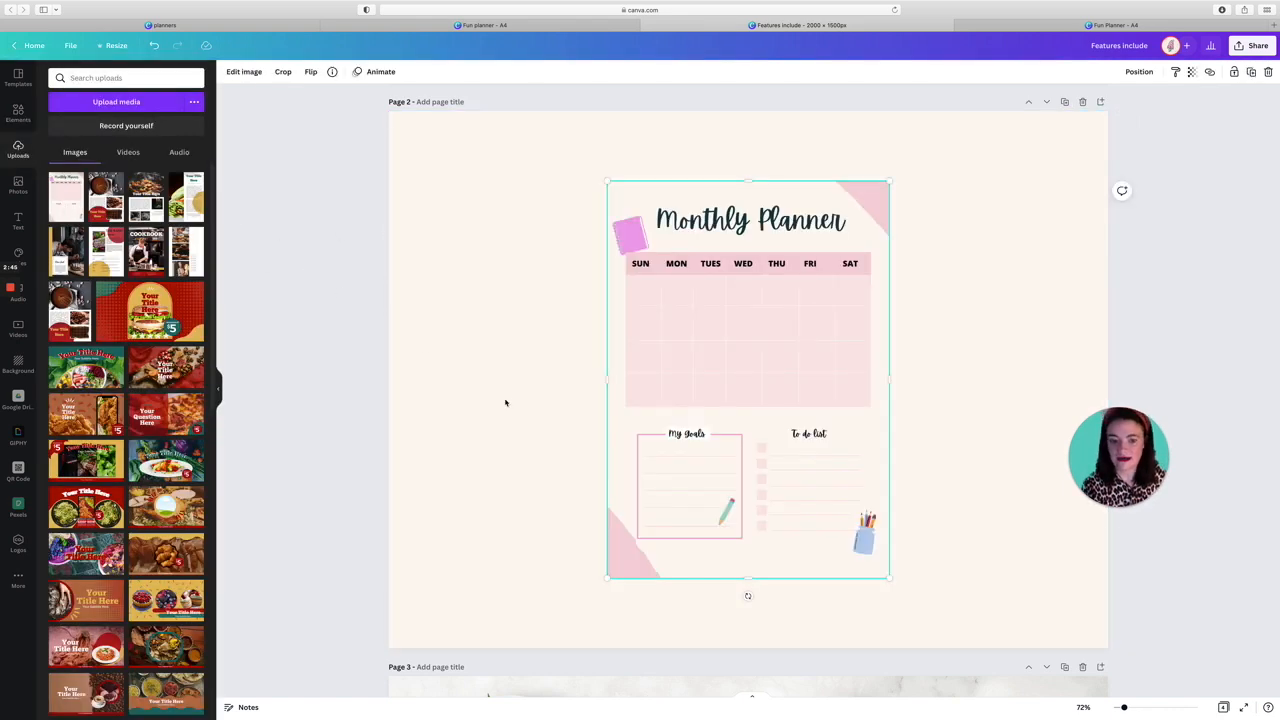
drag(748, 596, 812, 588)
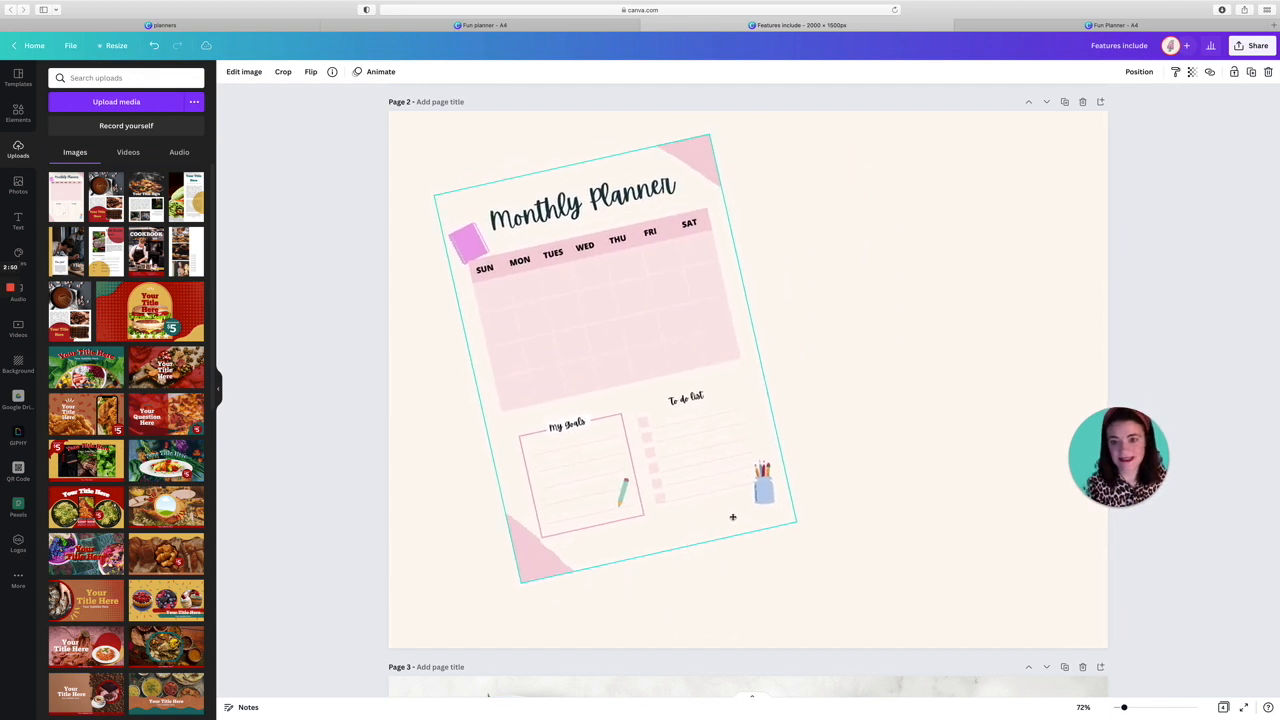
Apply a Page Lift shadow to the planner via Edit image > Shadows.
click(600, 350)
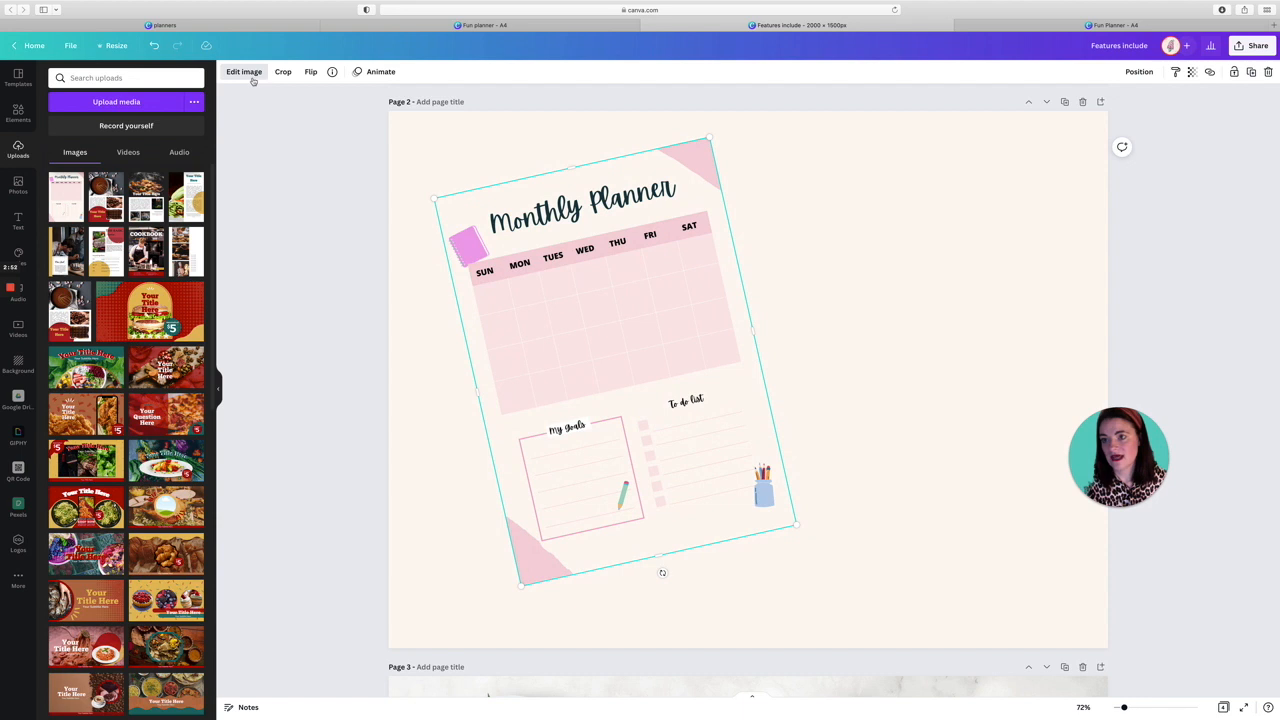
click(244, 72)
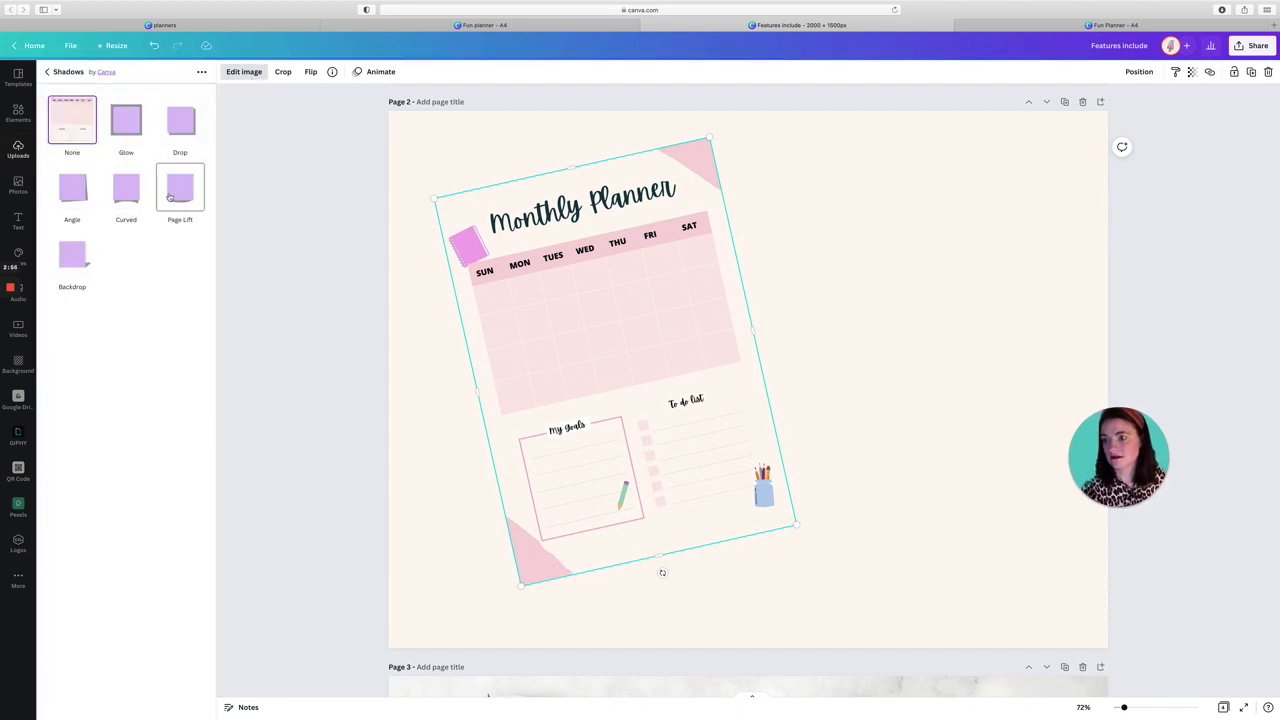
click(180, 188)
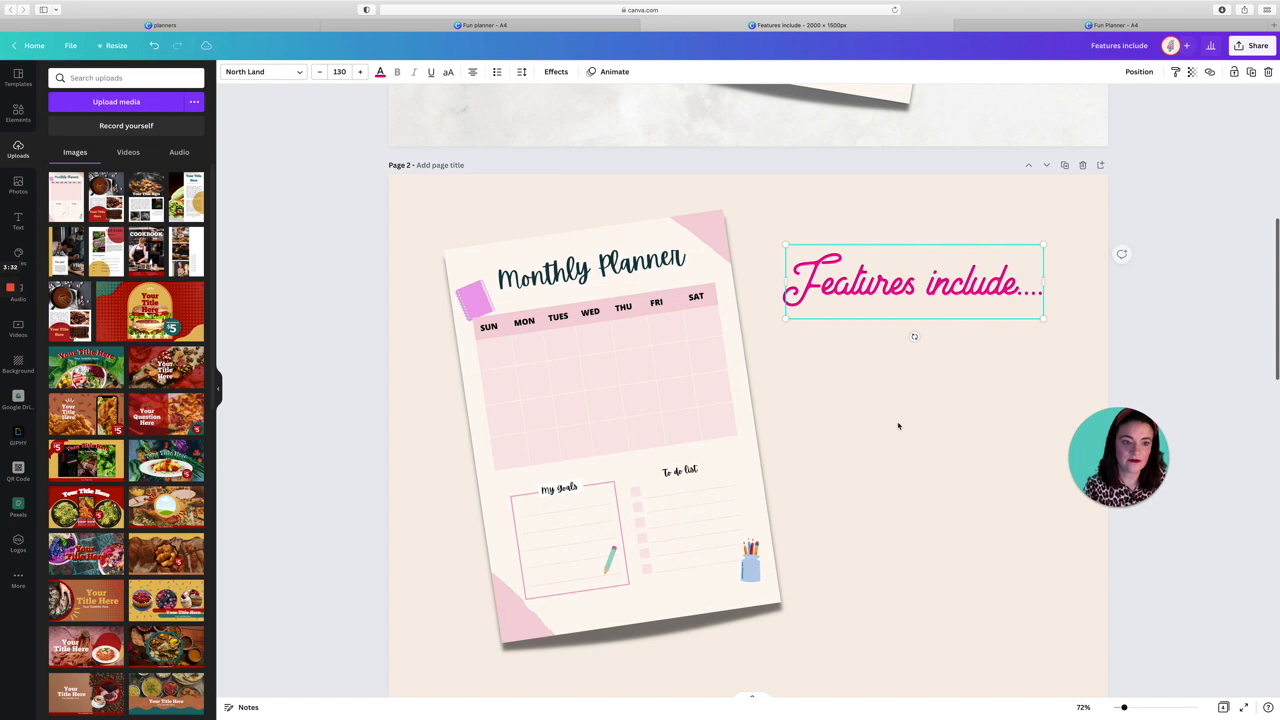
Search Elements for 'pen', then start a new search for 'ticks' graphics.
click(898, 424)
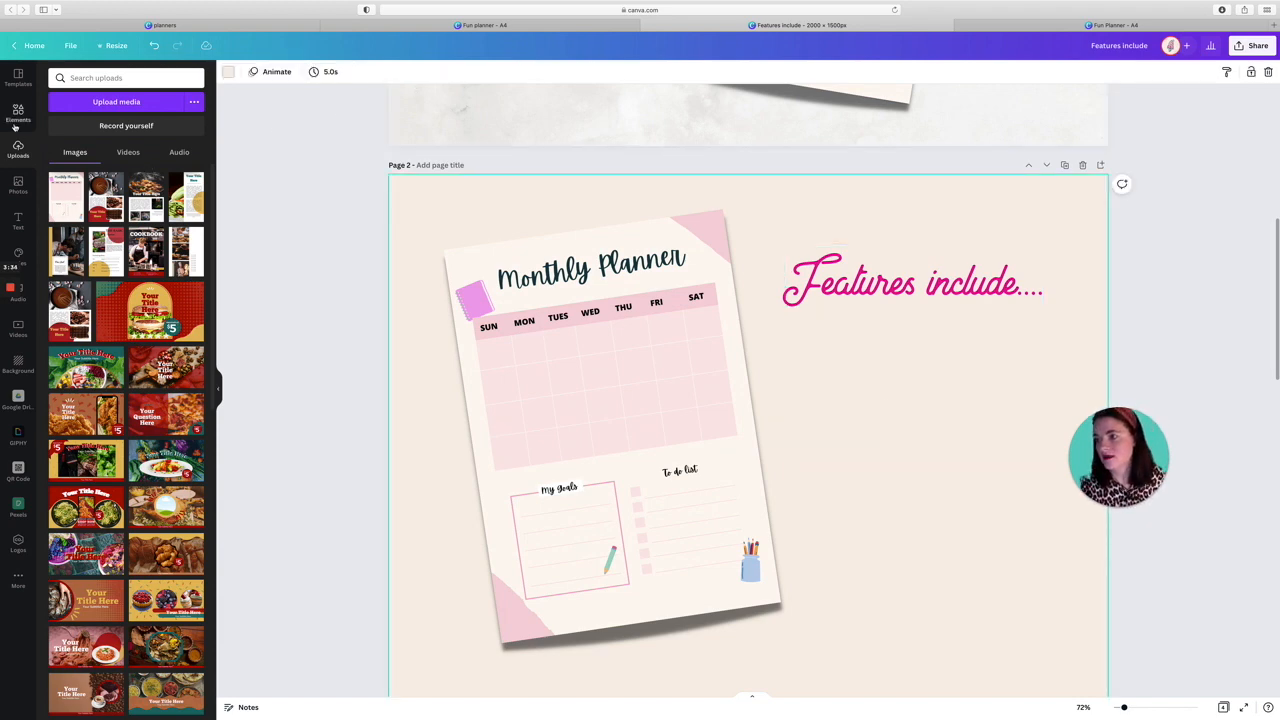
text(pen)
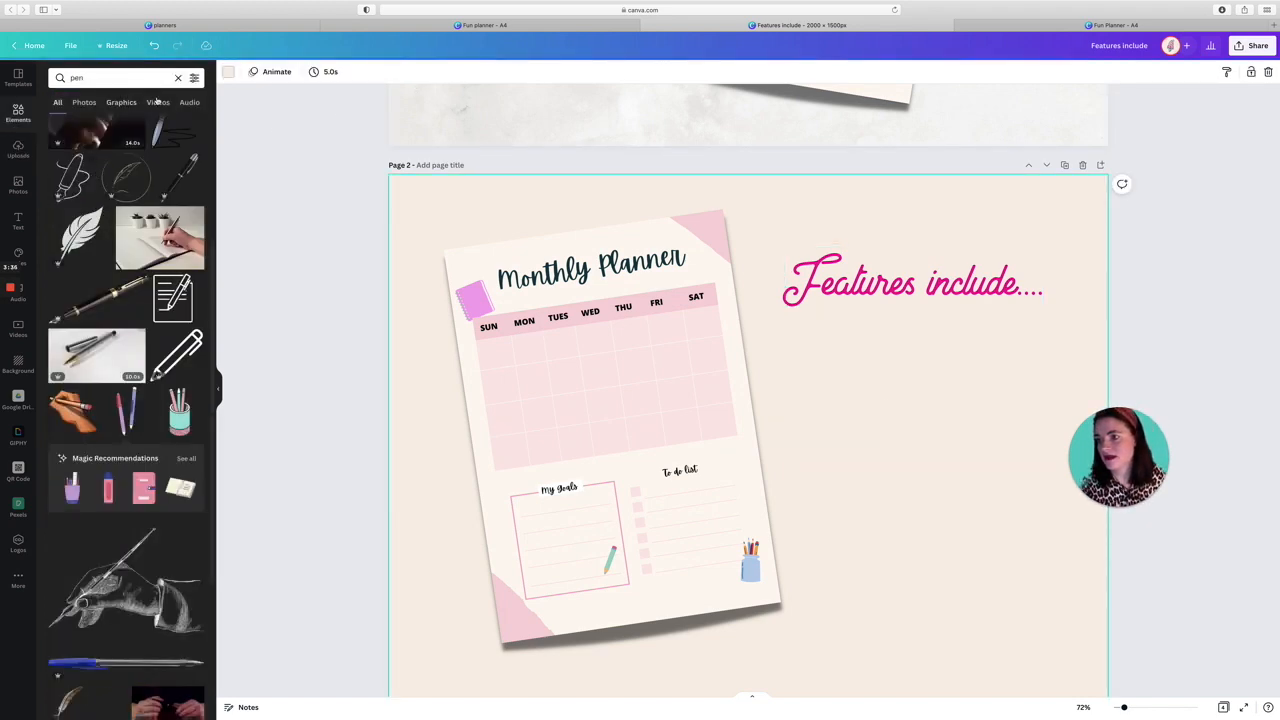
click(178, 78)
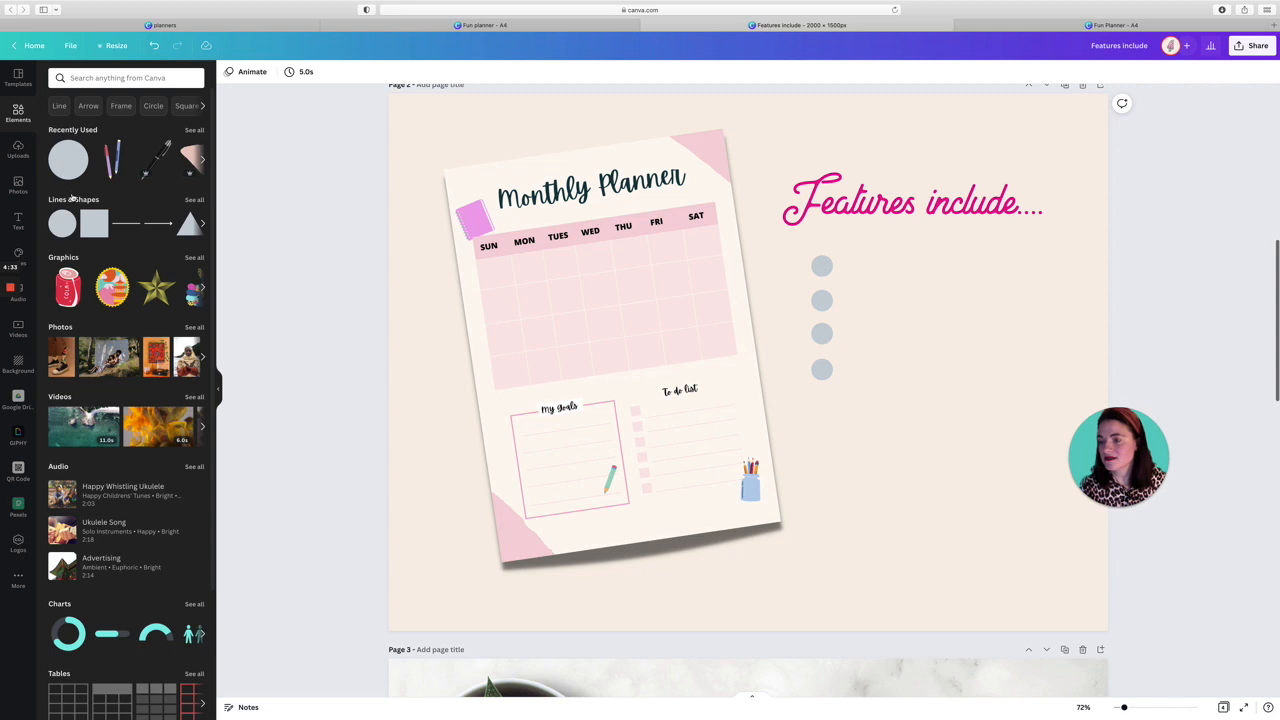
click(128, 78)
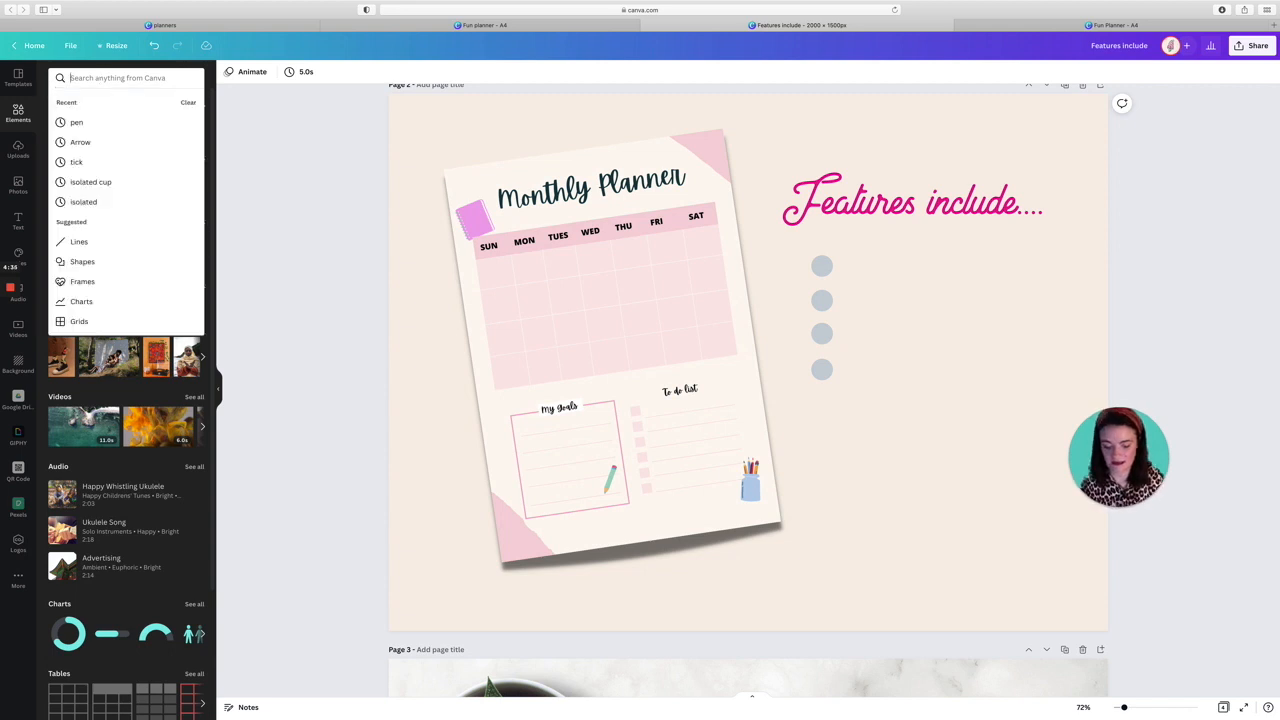
text(ticks)
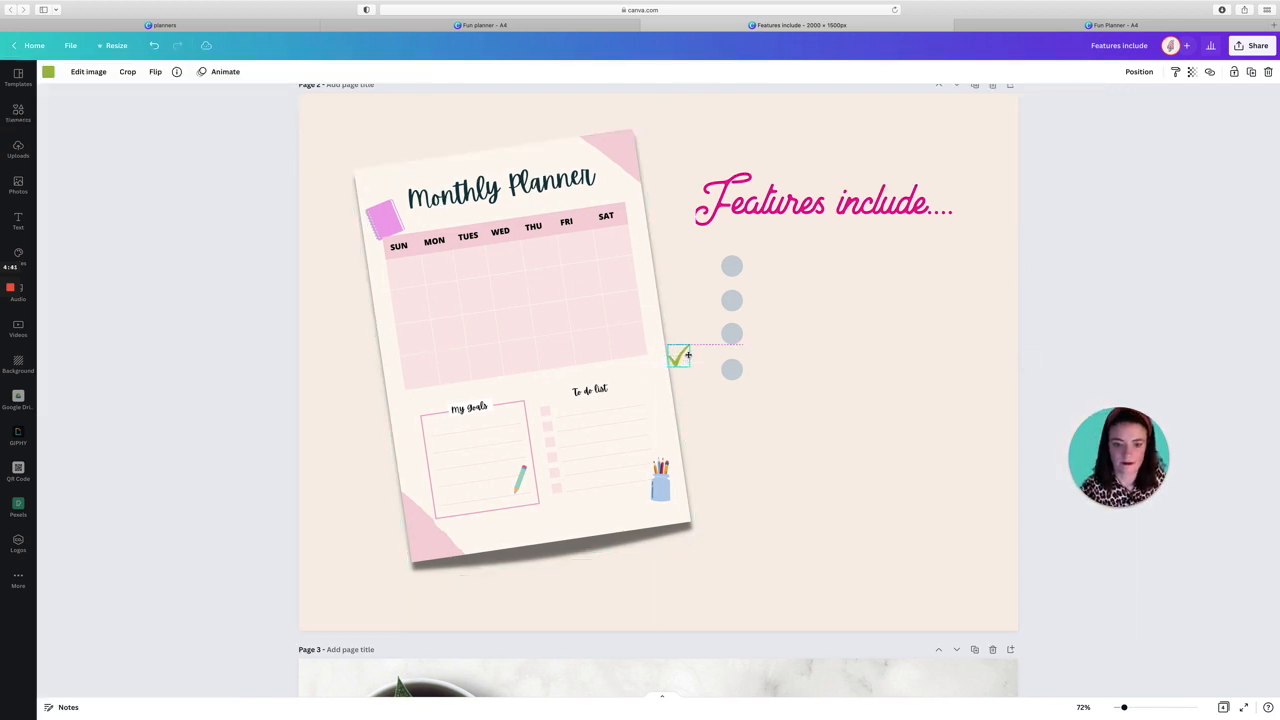
Place a tick graphic onto the first feature circle under the heading.
drag(678, 356, 732, 264)
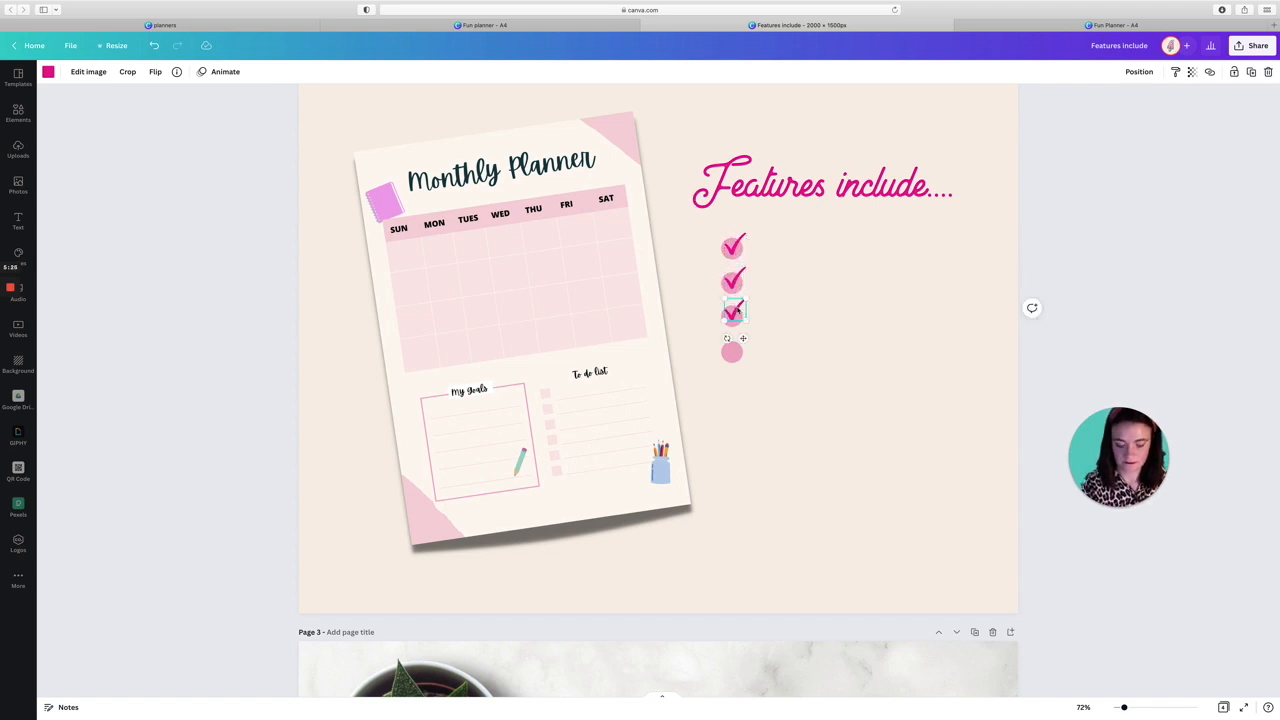
click(16, 112)
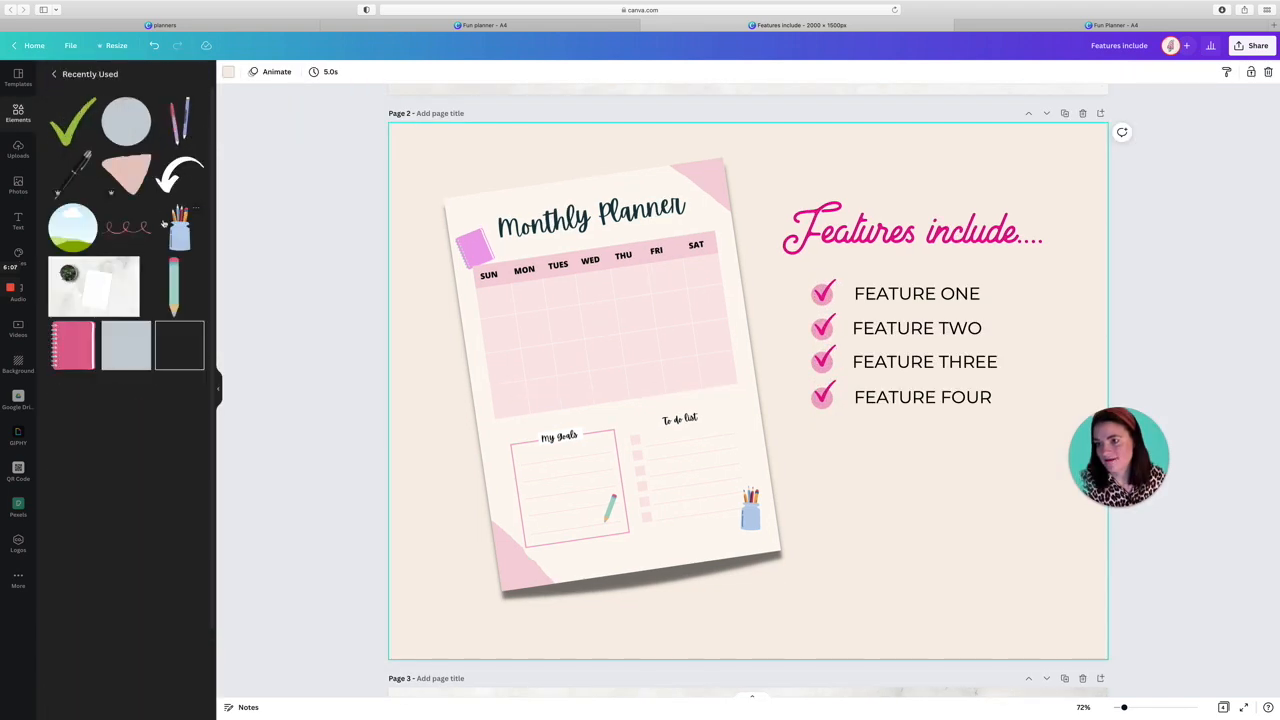
Place the pencil jar bottom right, the pink squiggle bottom left, and search 'arrow' for a curved arrow.
click(752, 516)
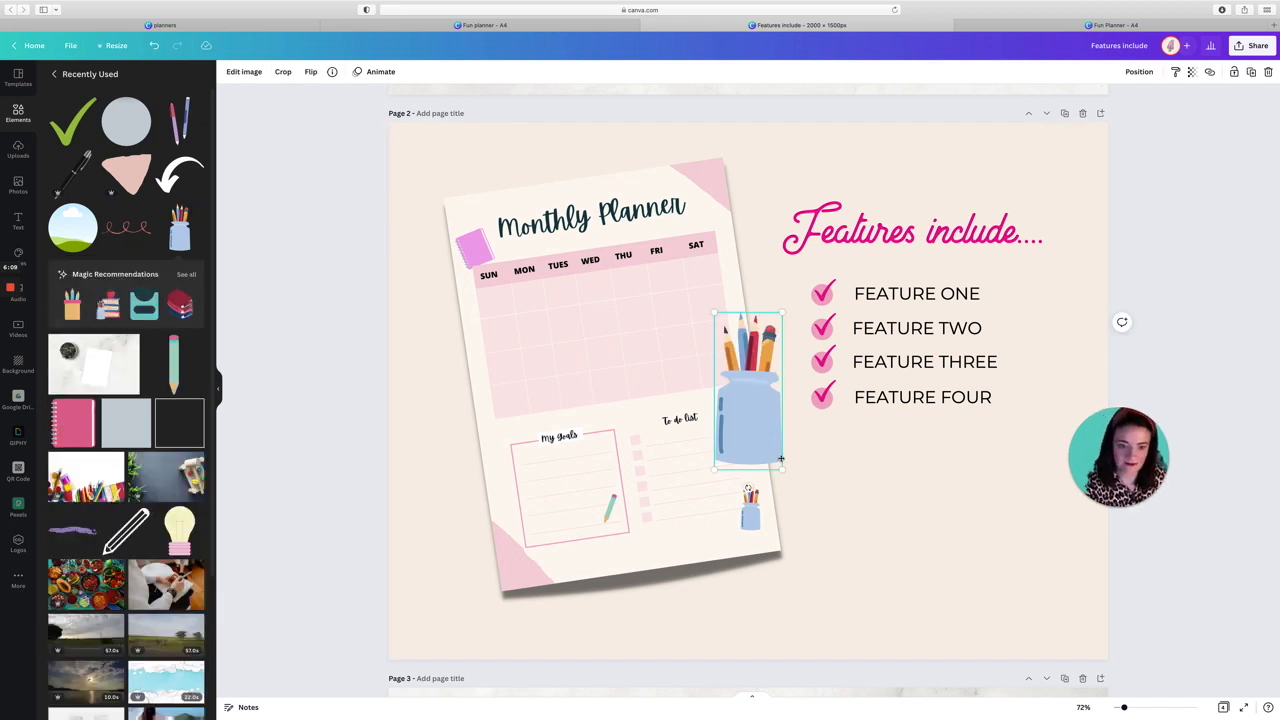
drag(748, 390, 1018, 524)
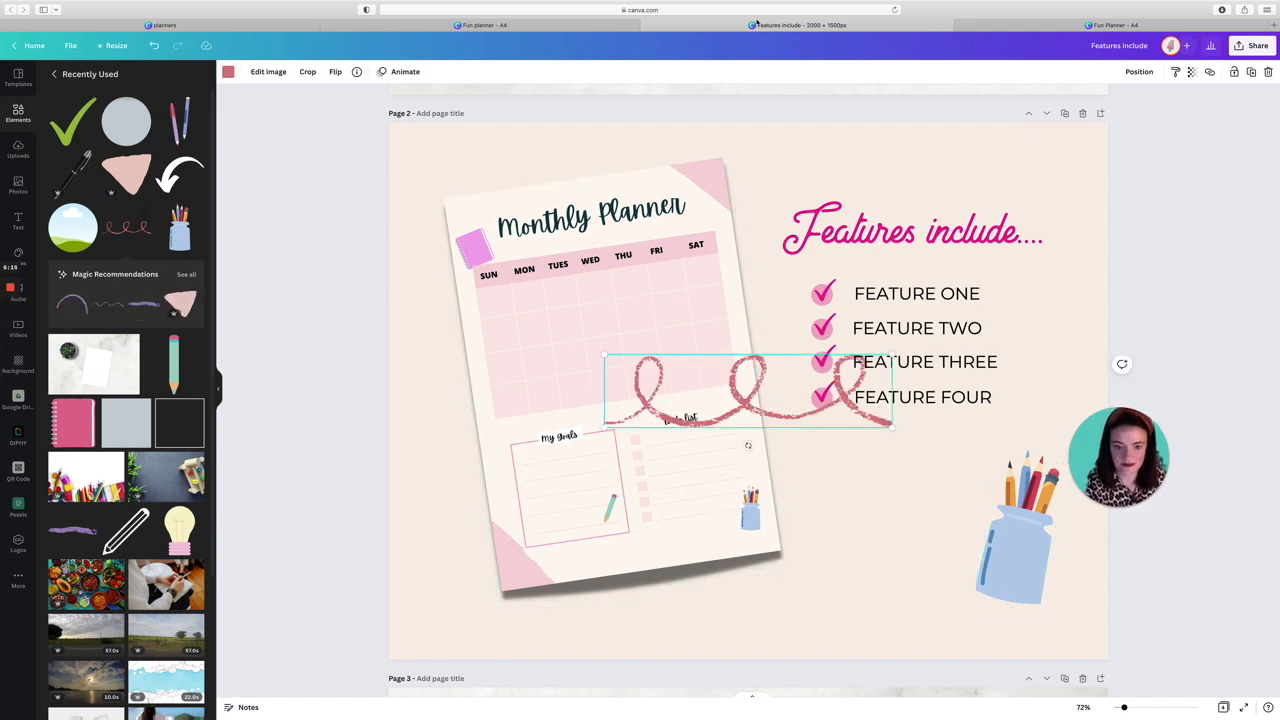
drag(748, 390, 500, 590)
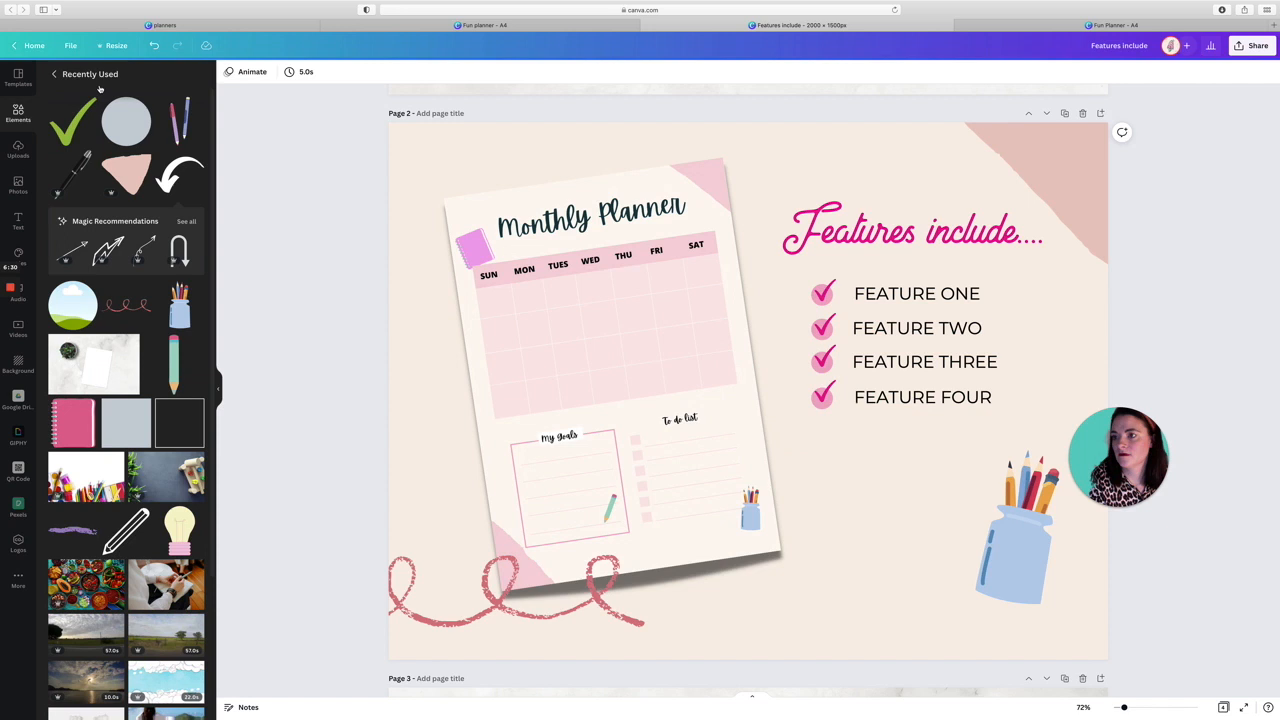
text(arrow)
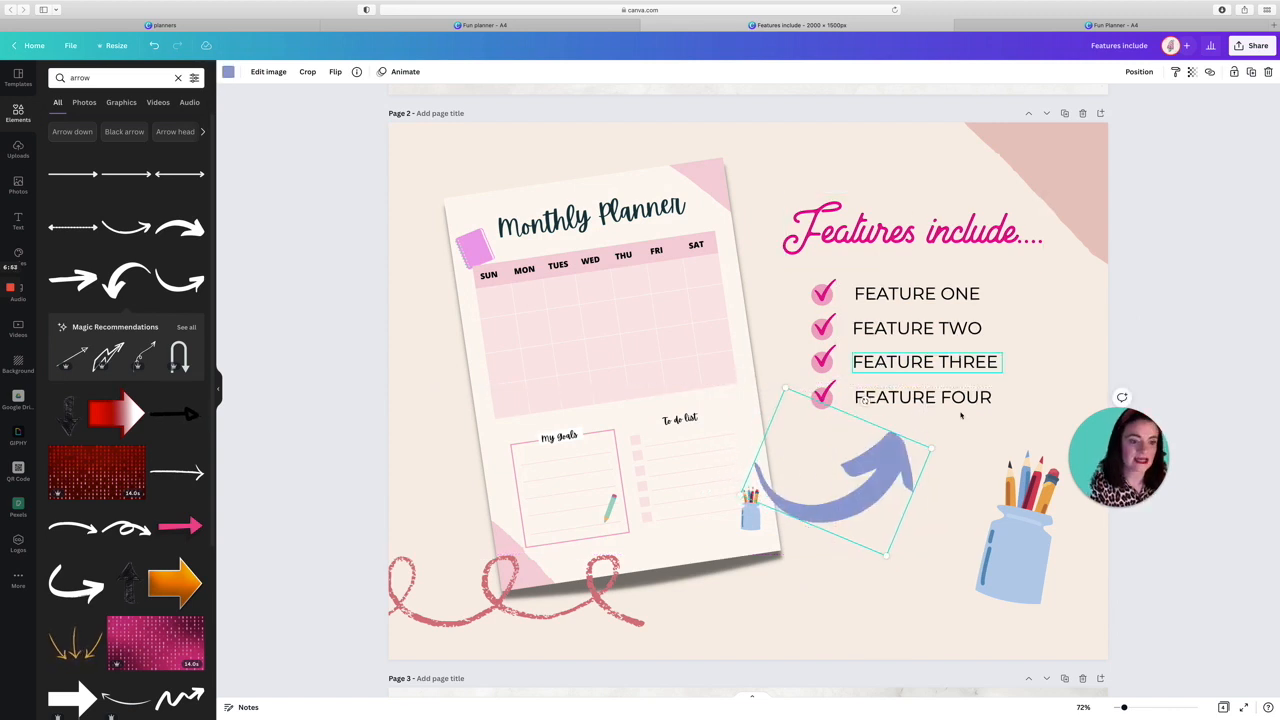
Add a tan circle above the planner's top corner with enlarged 'DIGITAL DOWNLOAD' text.
click(1138, 72)
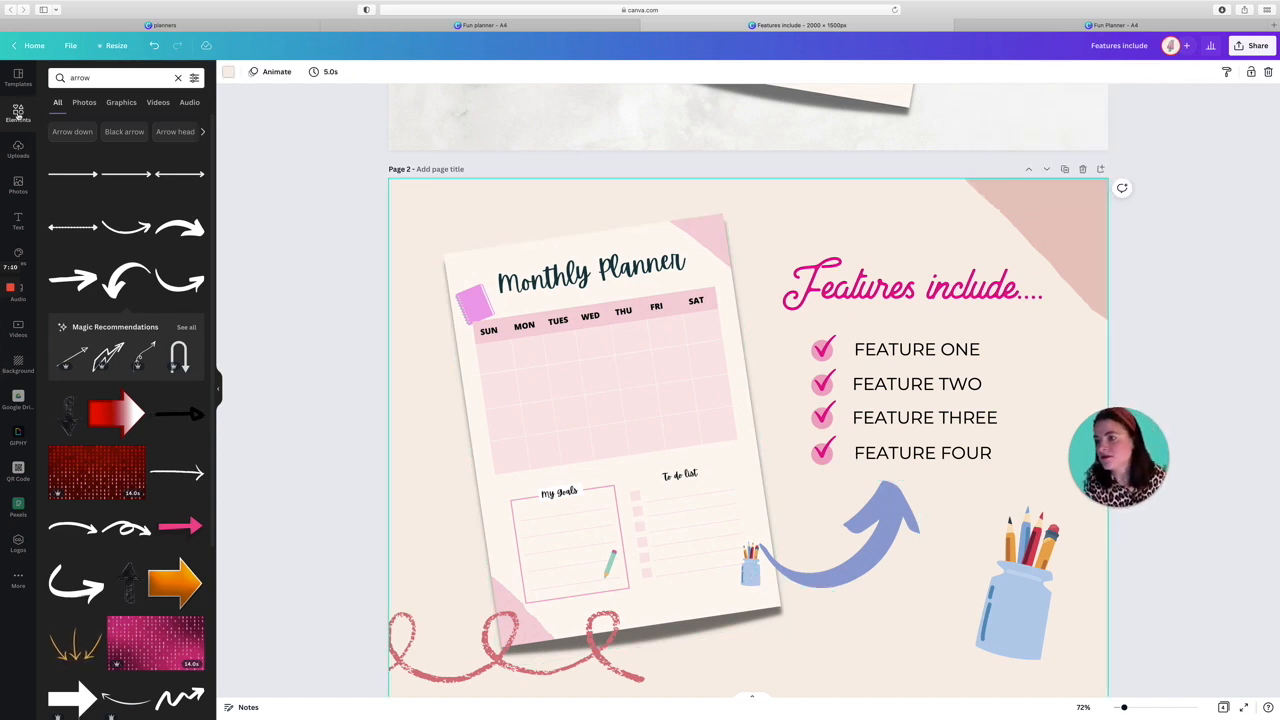
click(178, 78)
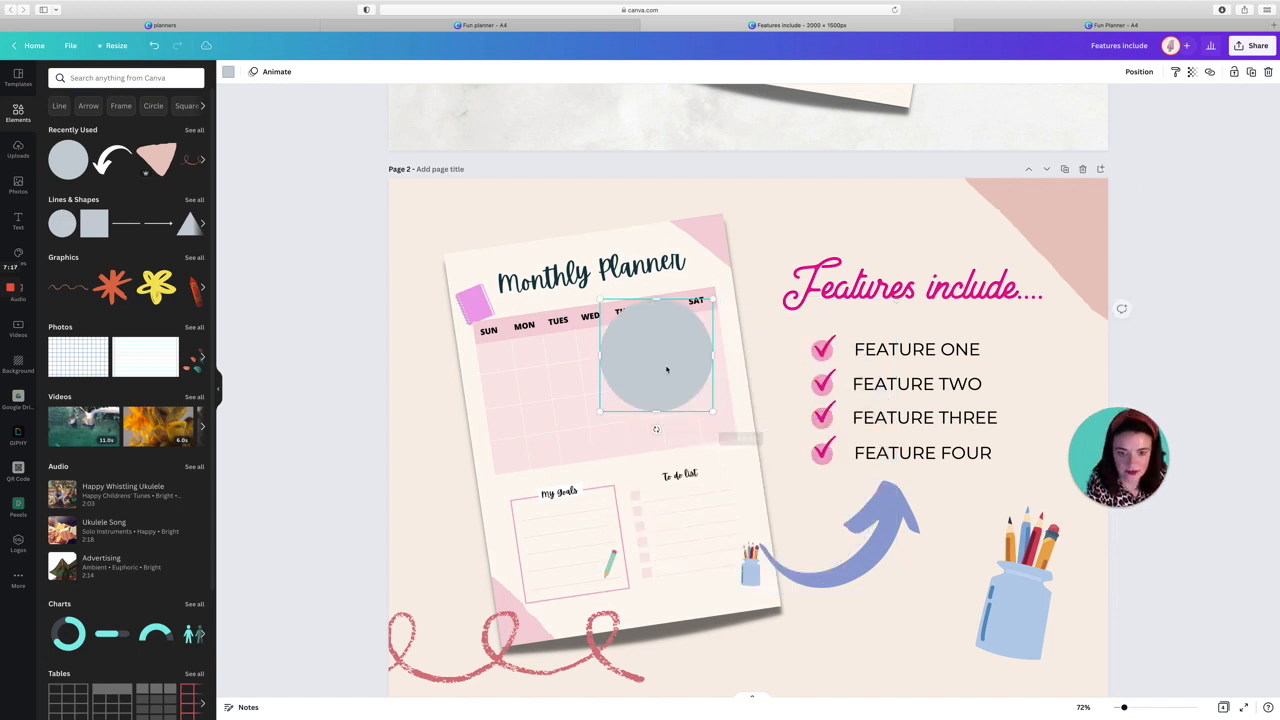
drag(656, 360, 704, 224)
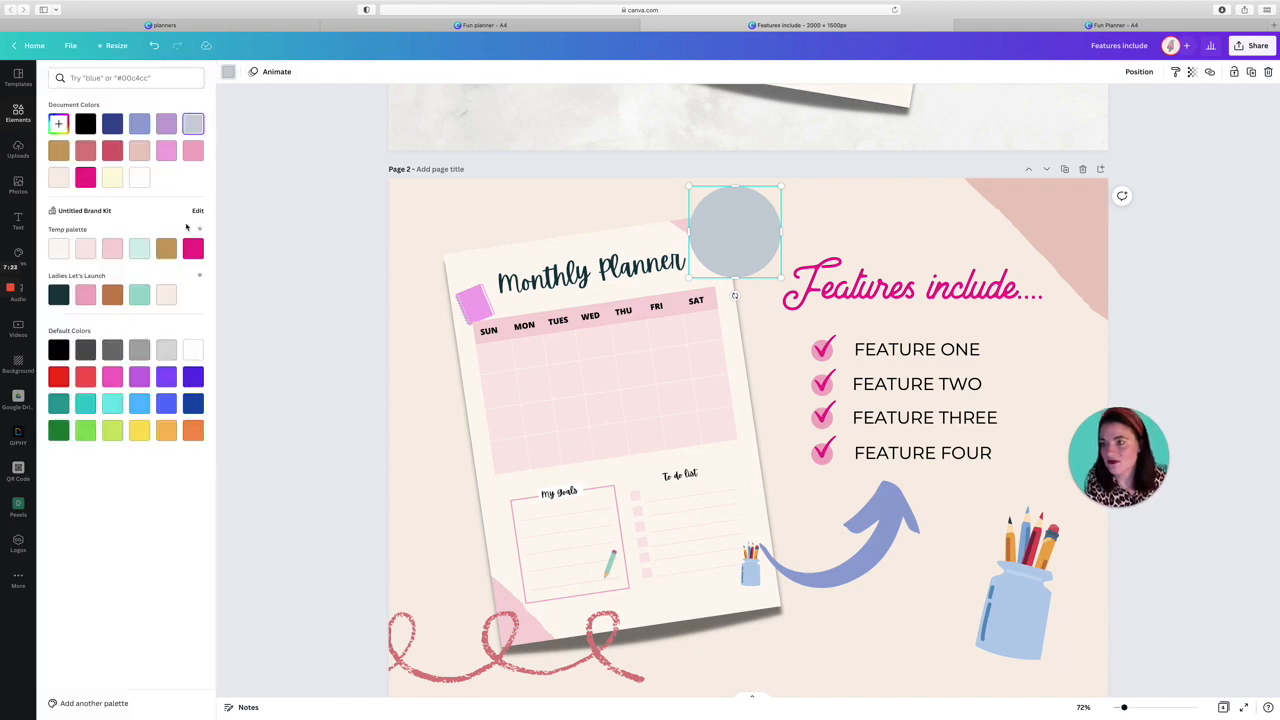
click(58, 150)
text(DIGITAL DOWNLOAD)
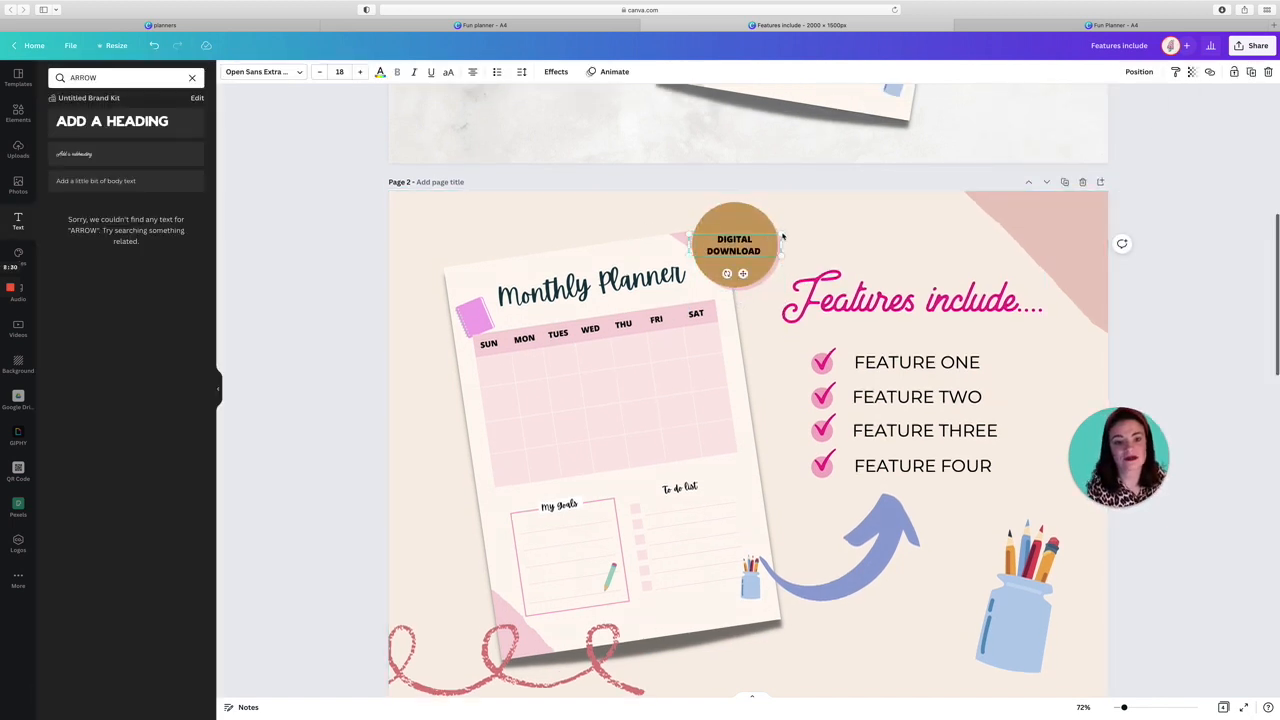
click(744, 244)
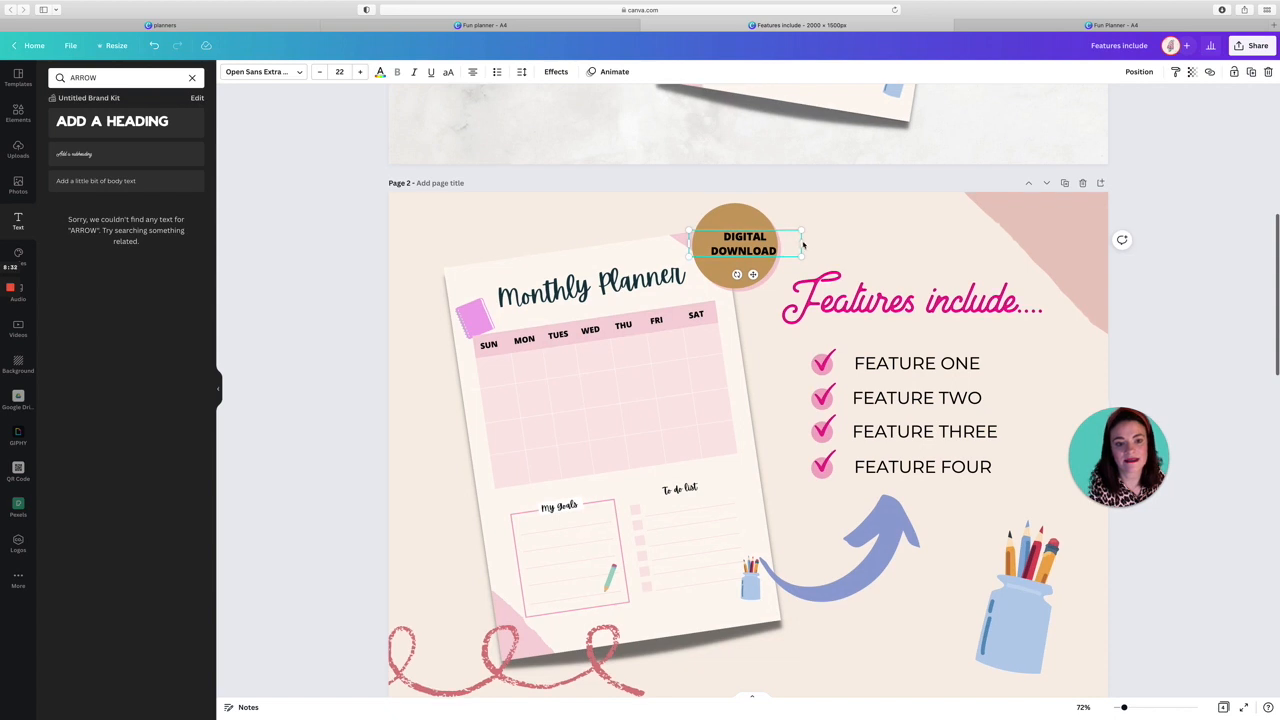